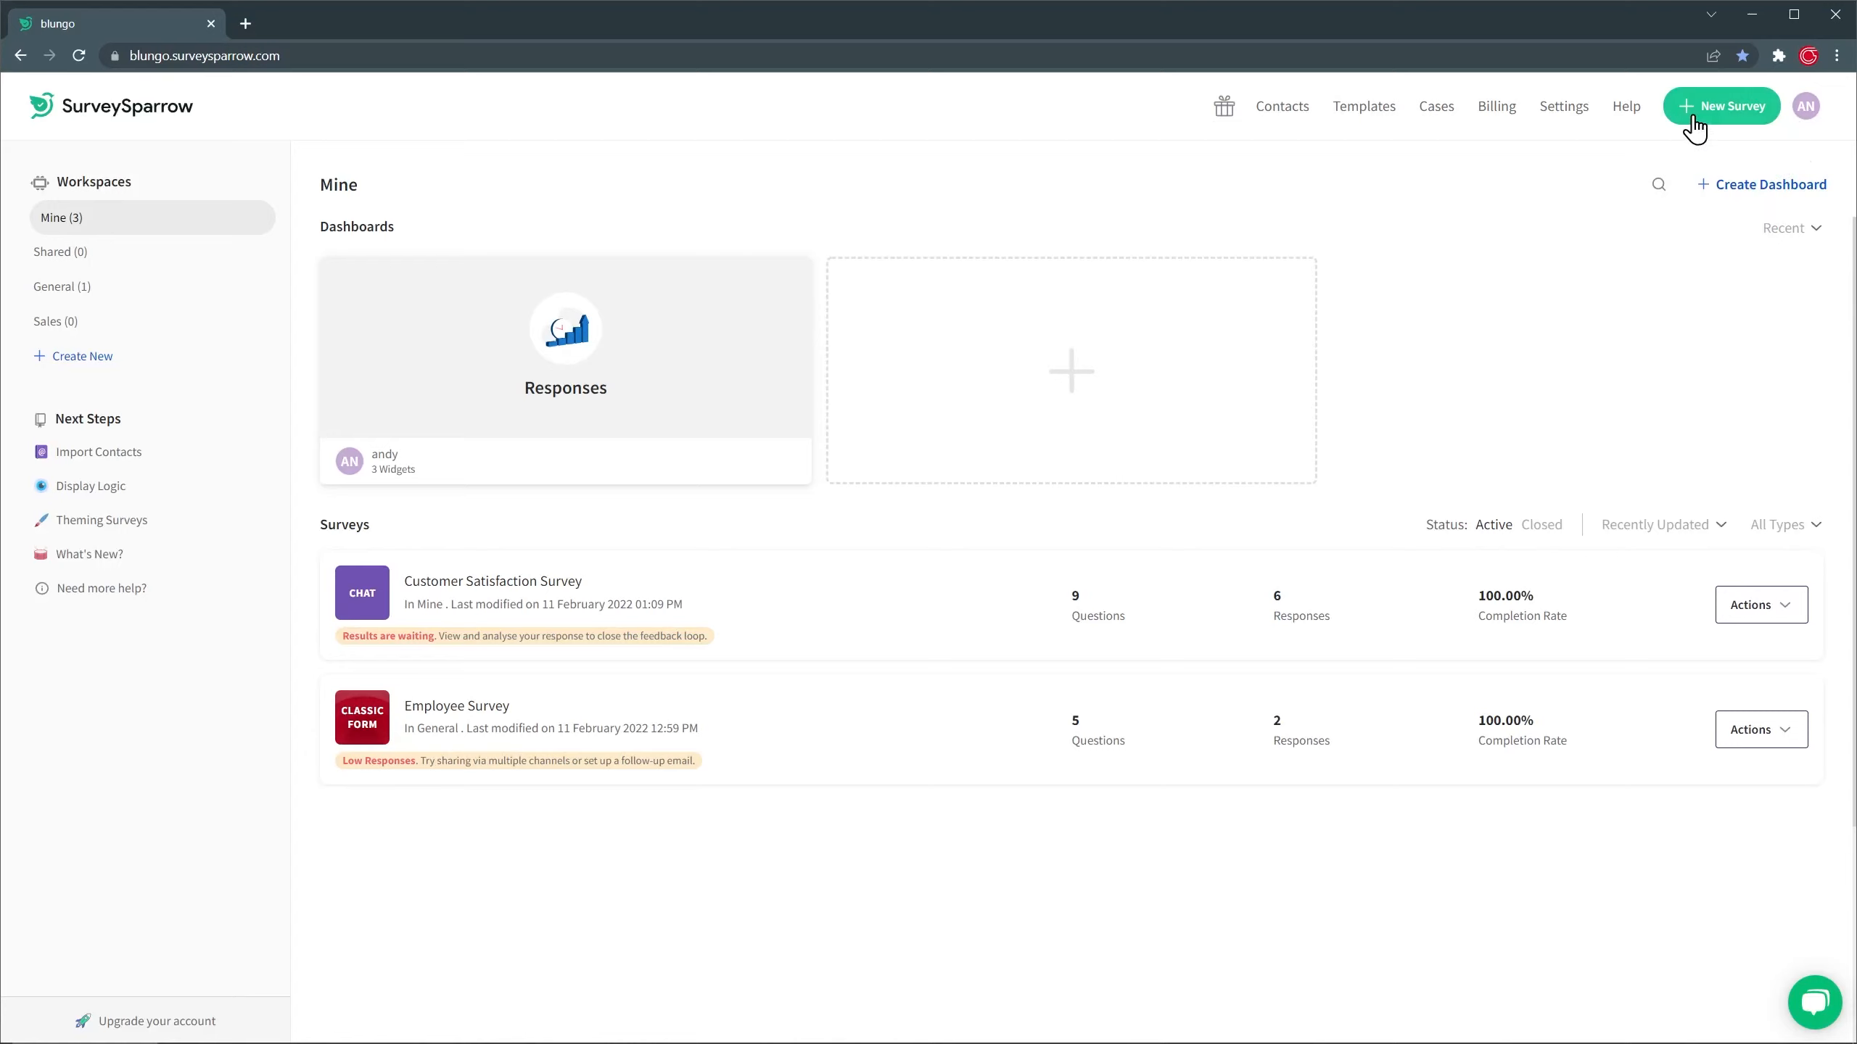
Preview the Classic Survey sample, raising the Ease to set-up and Integration Capabilities ratings.
{"action": "left_click", "coordinate": [1720, 106]}
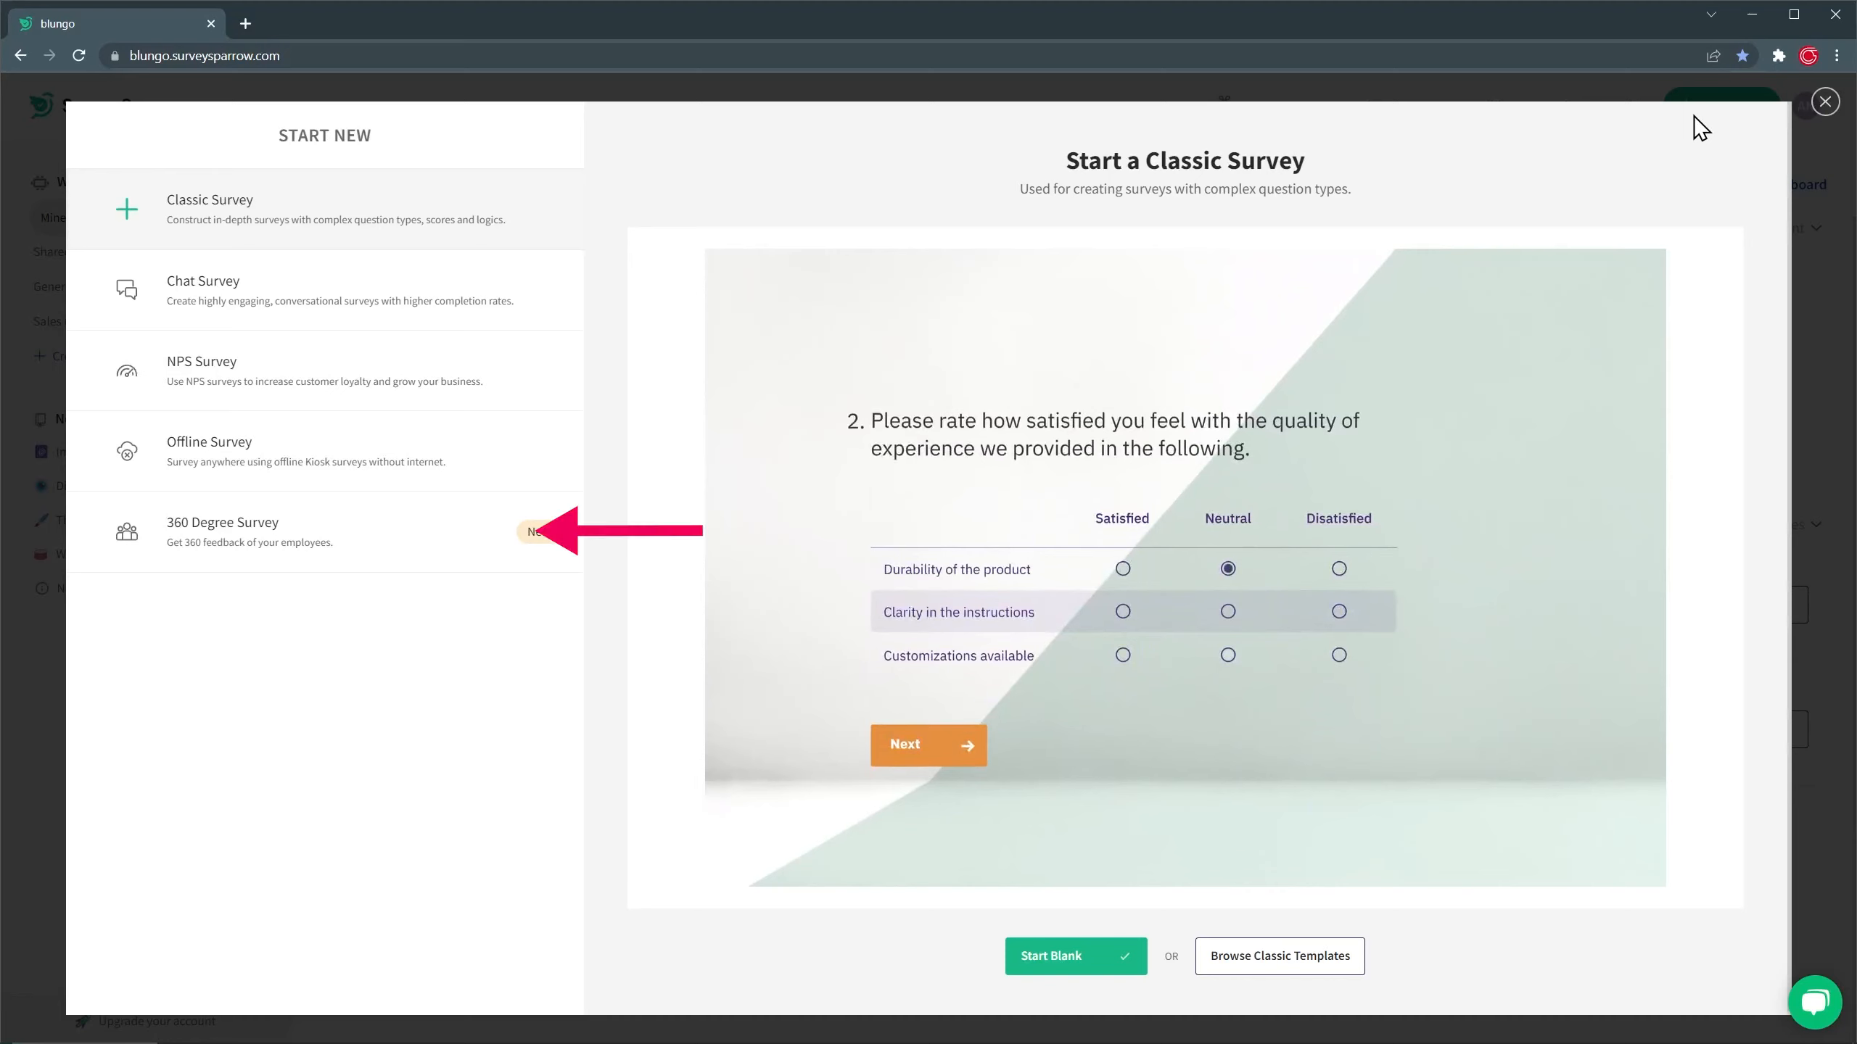
{"action": "left_click", "coordinate": [927, 743]}
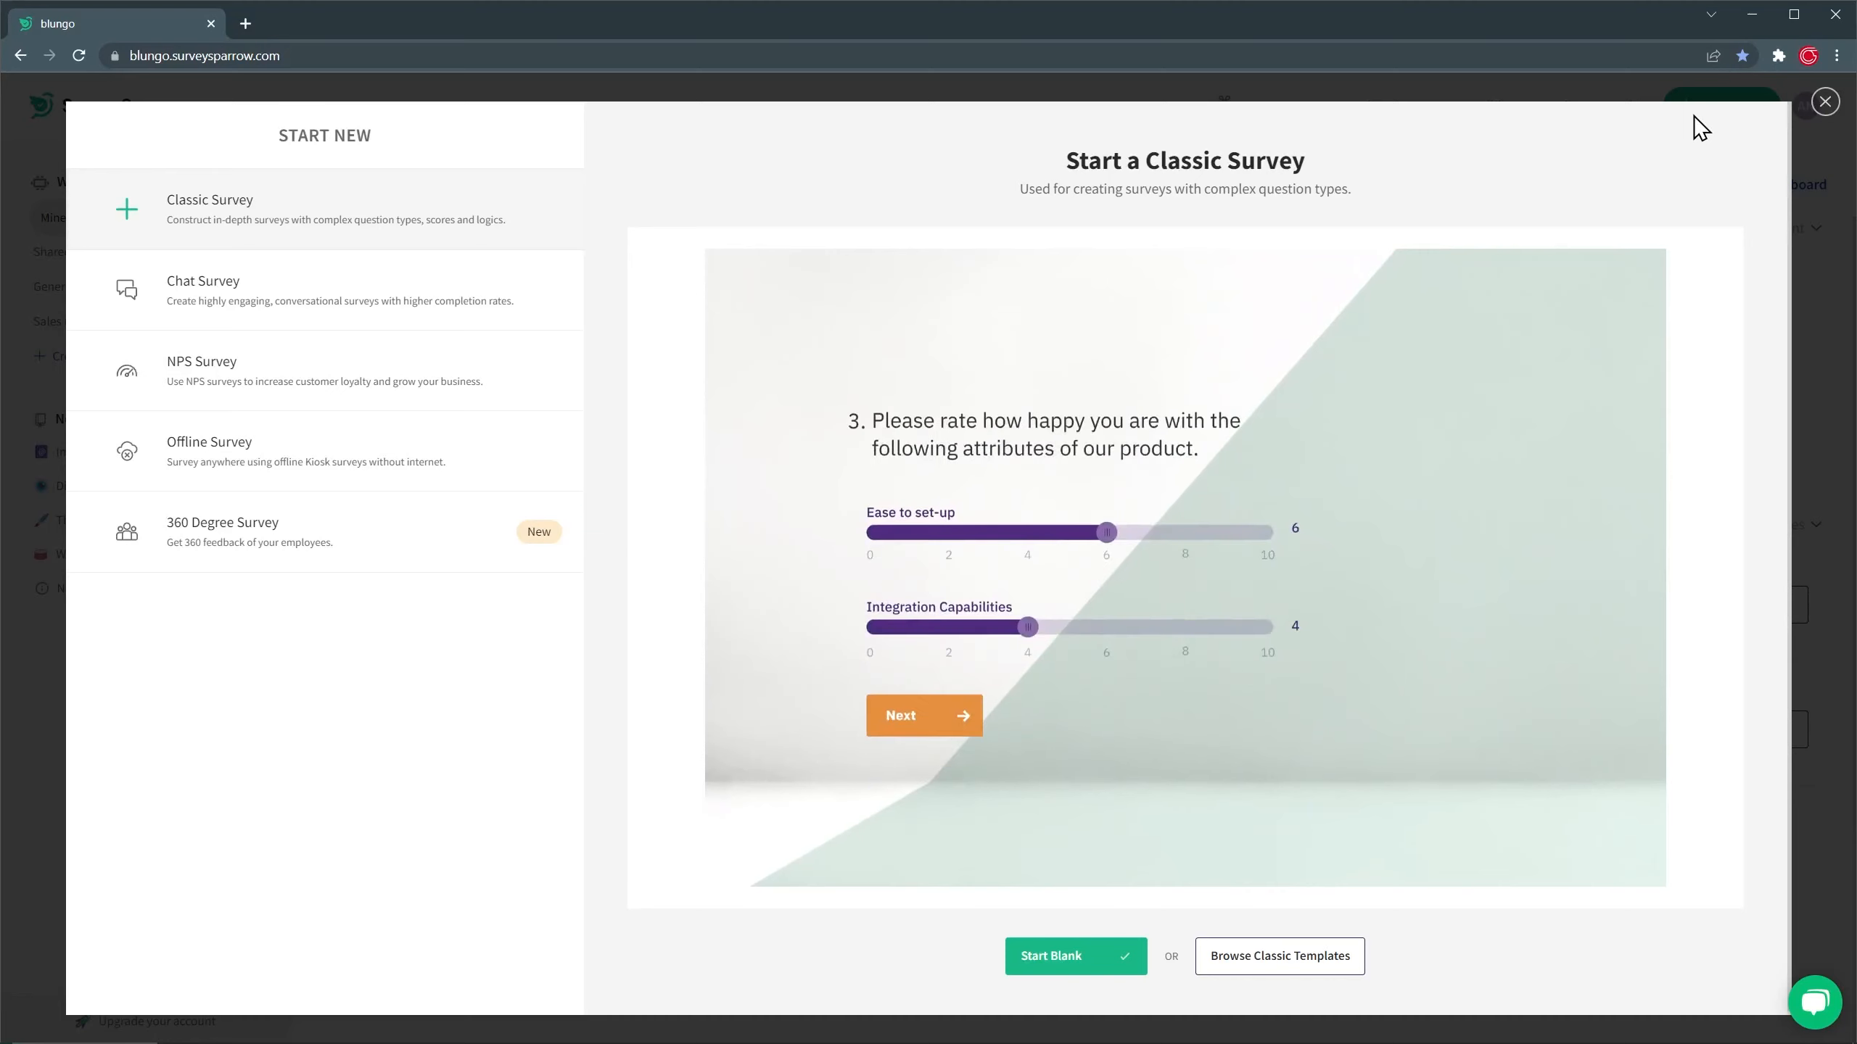
{"action": "left_click_drag", "start_coordinate": [1105, 532], "coordinate": [1261, 531]}
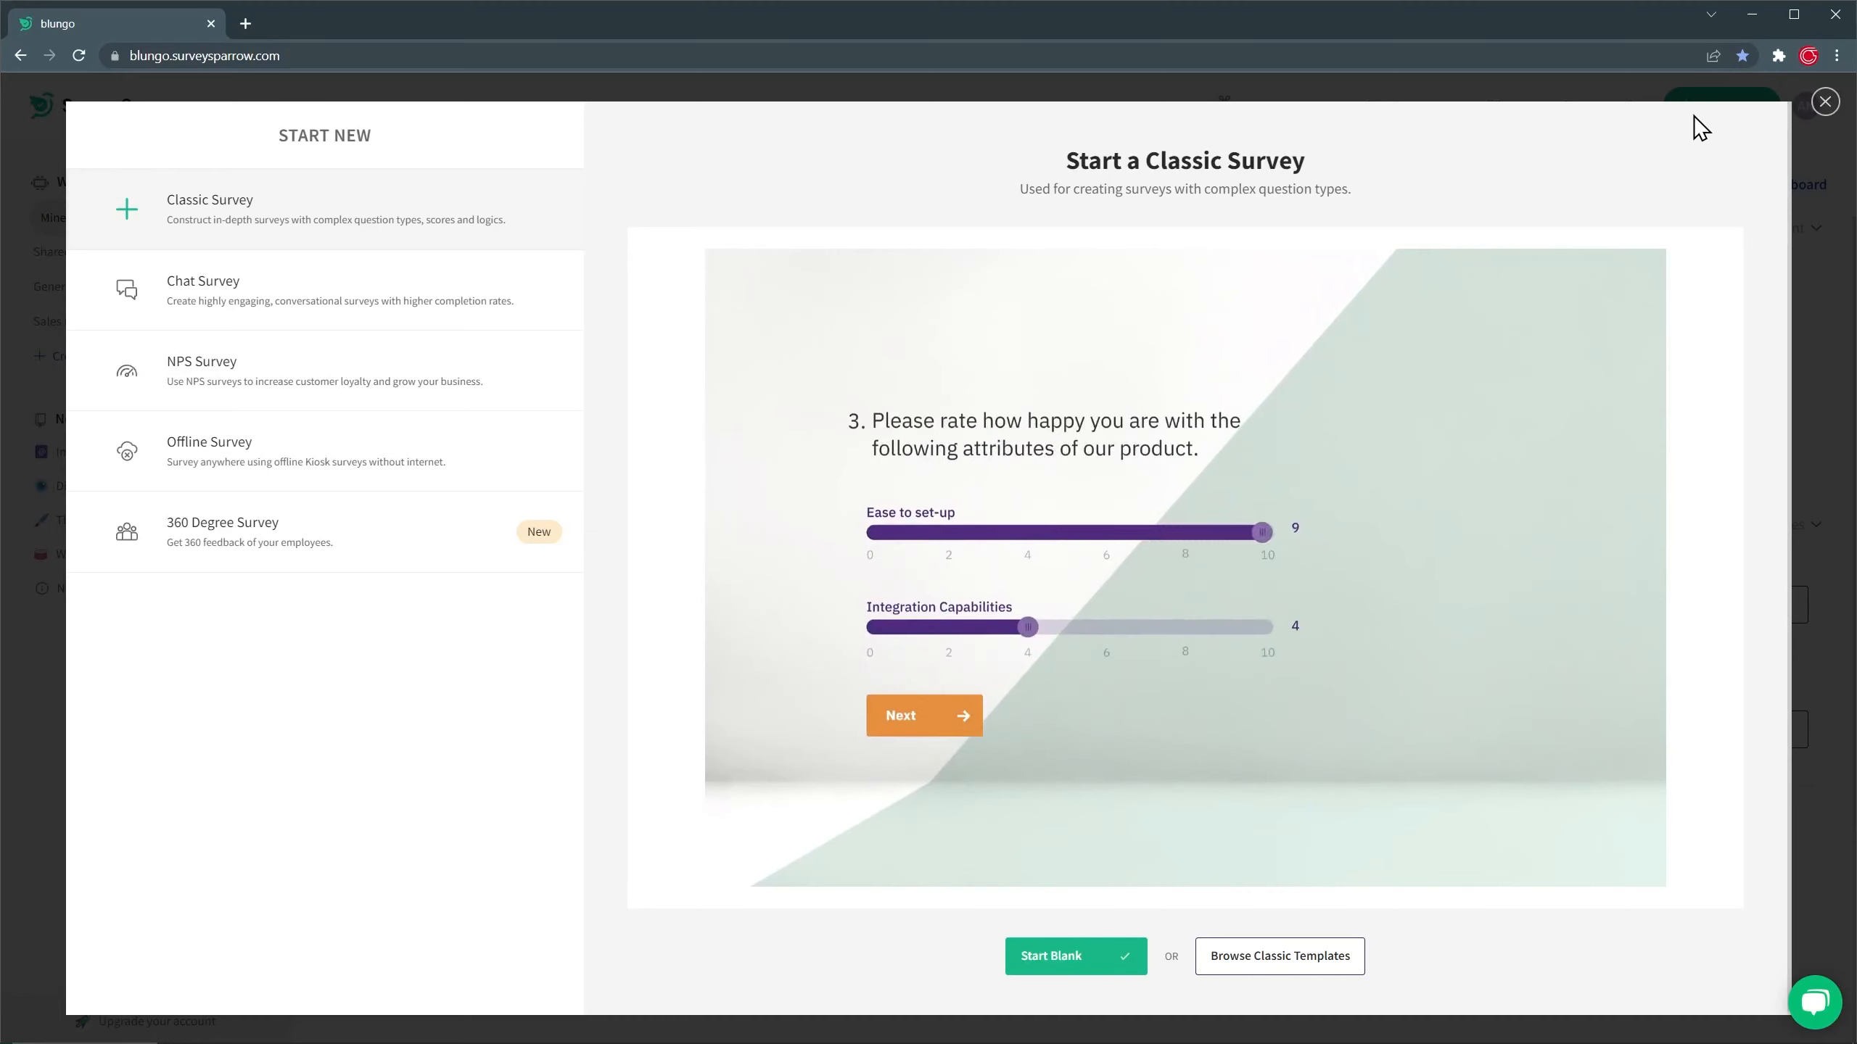
{"action": "left_click_drag", "start_coordinate": [1027, 626], "coordinate": [1184, 627]}
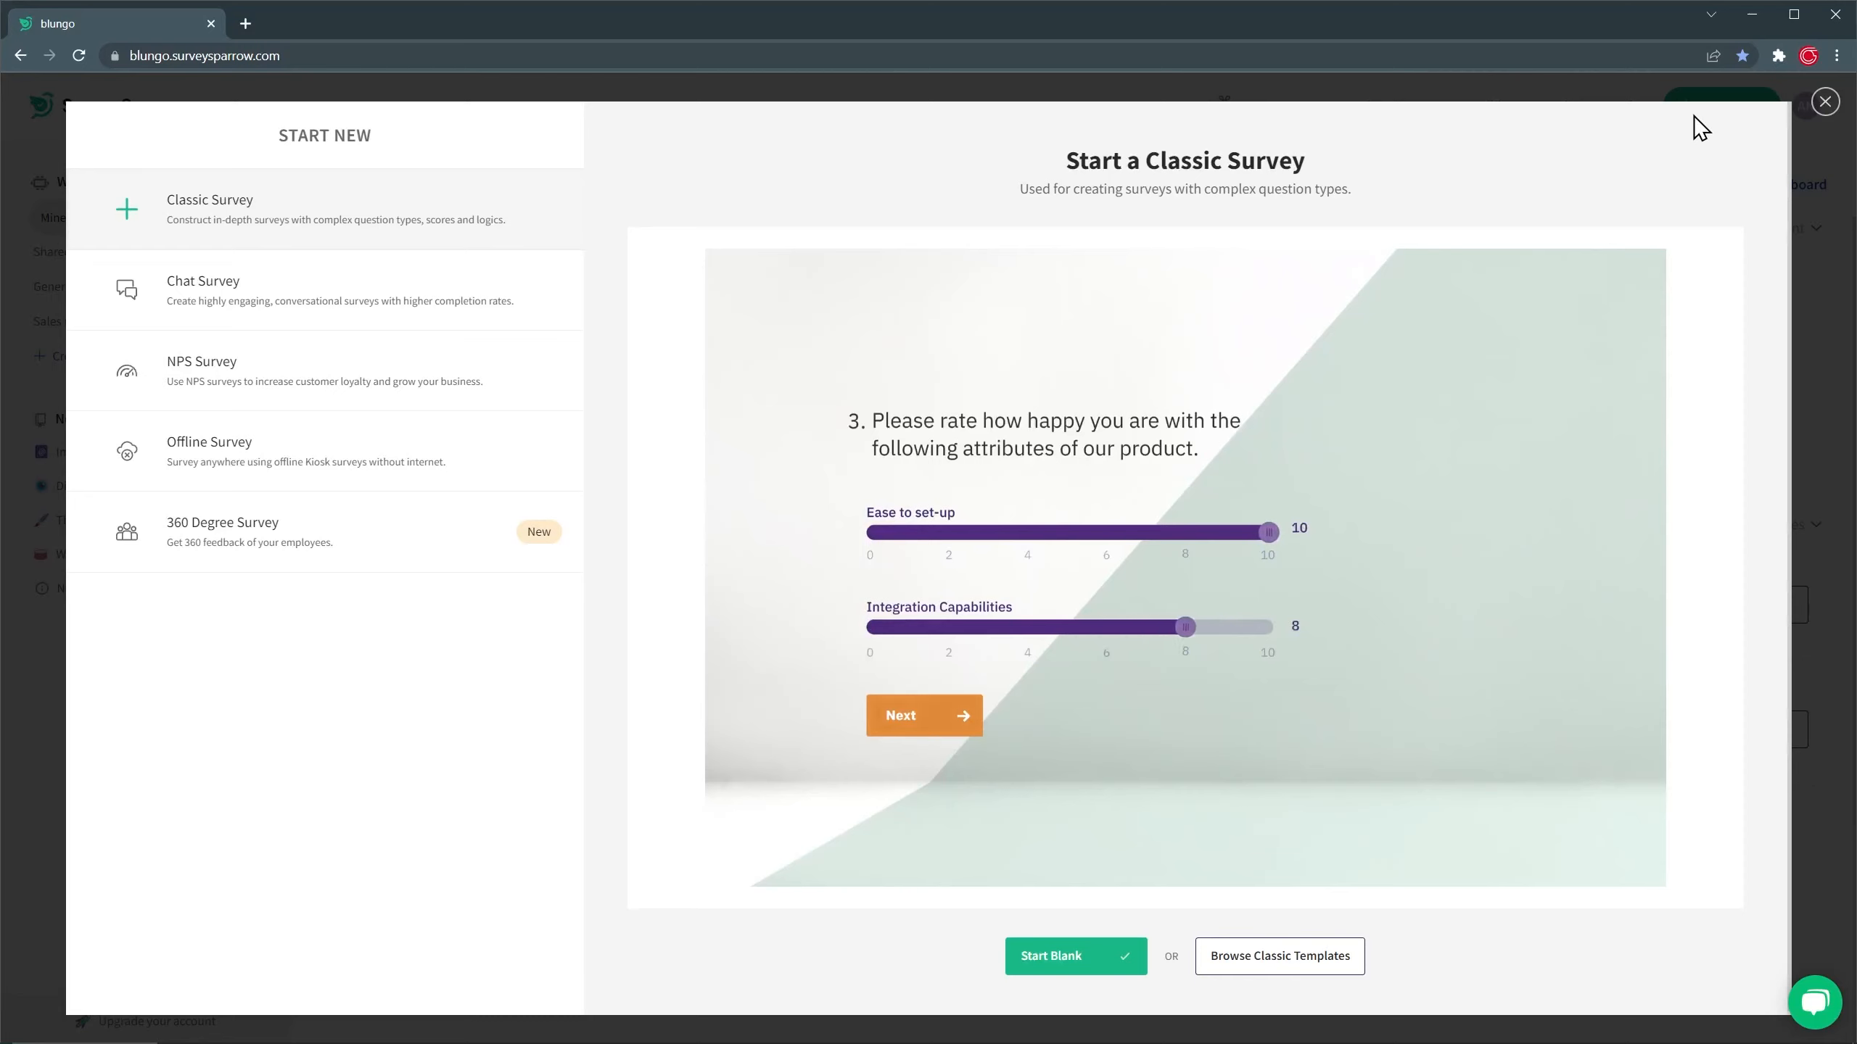
{"action": "left_click", "coordinate": [923, 715]}
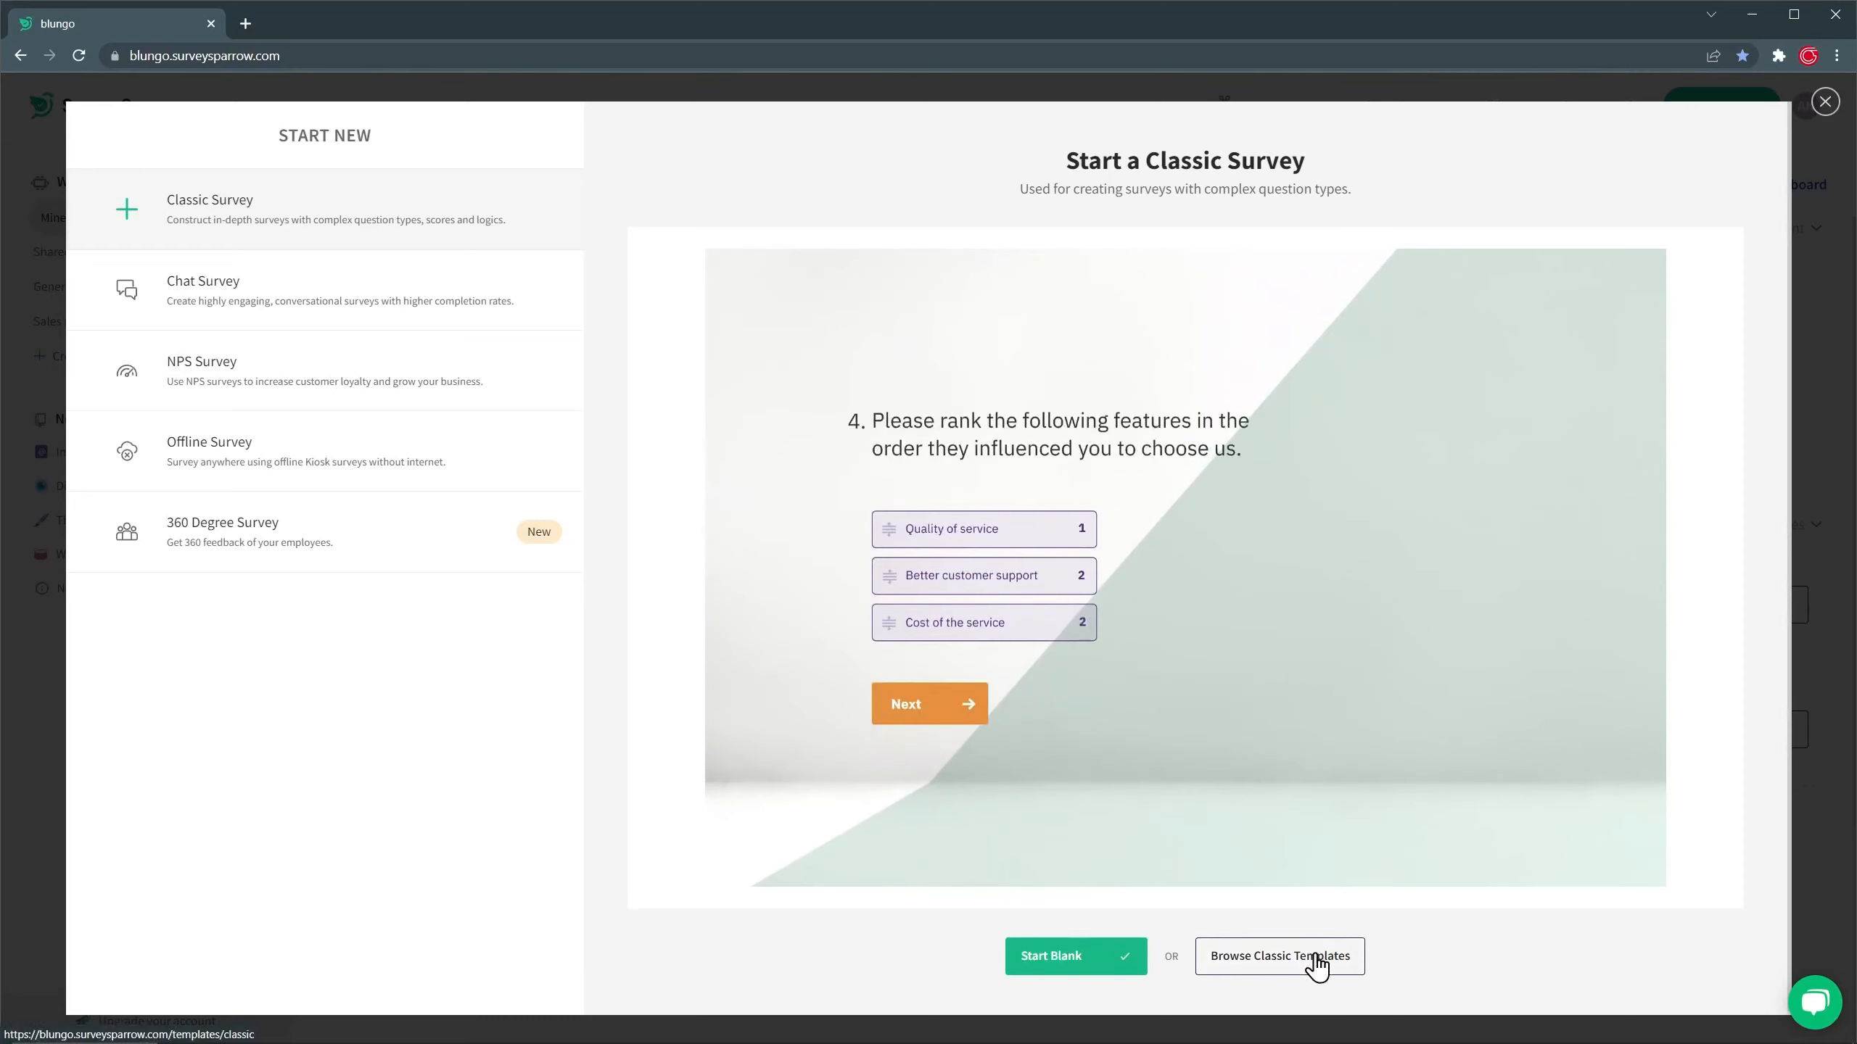
Scroll through the classic template gallery's business and employee survey templates.
{"action": "left_click", "coordinate": [1278, 956]}
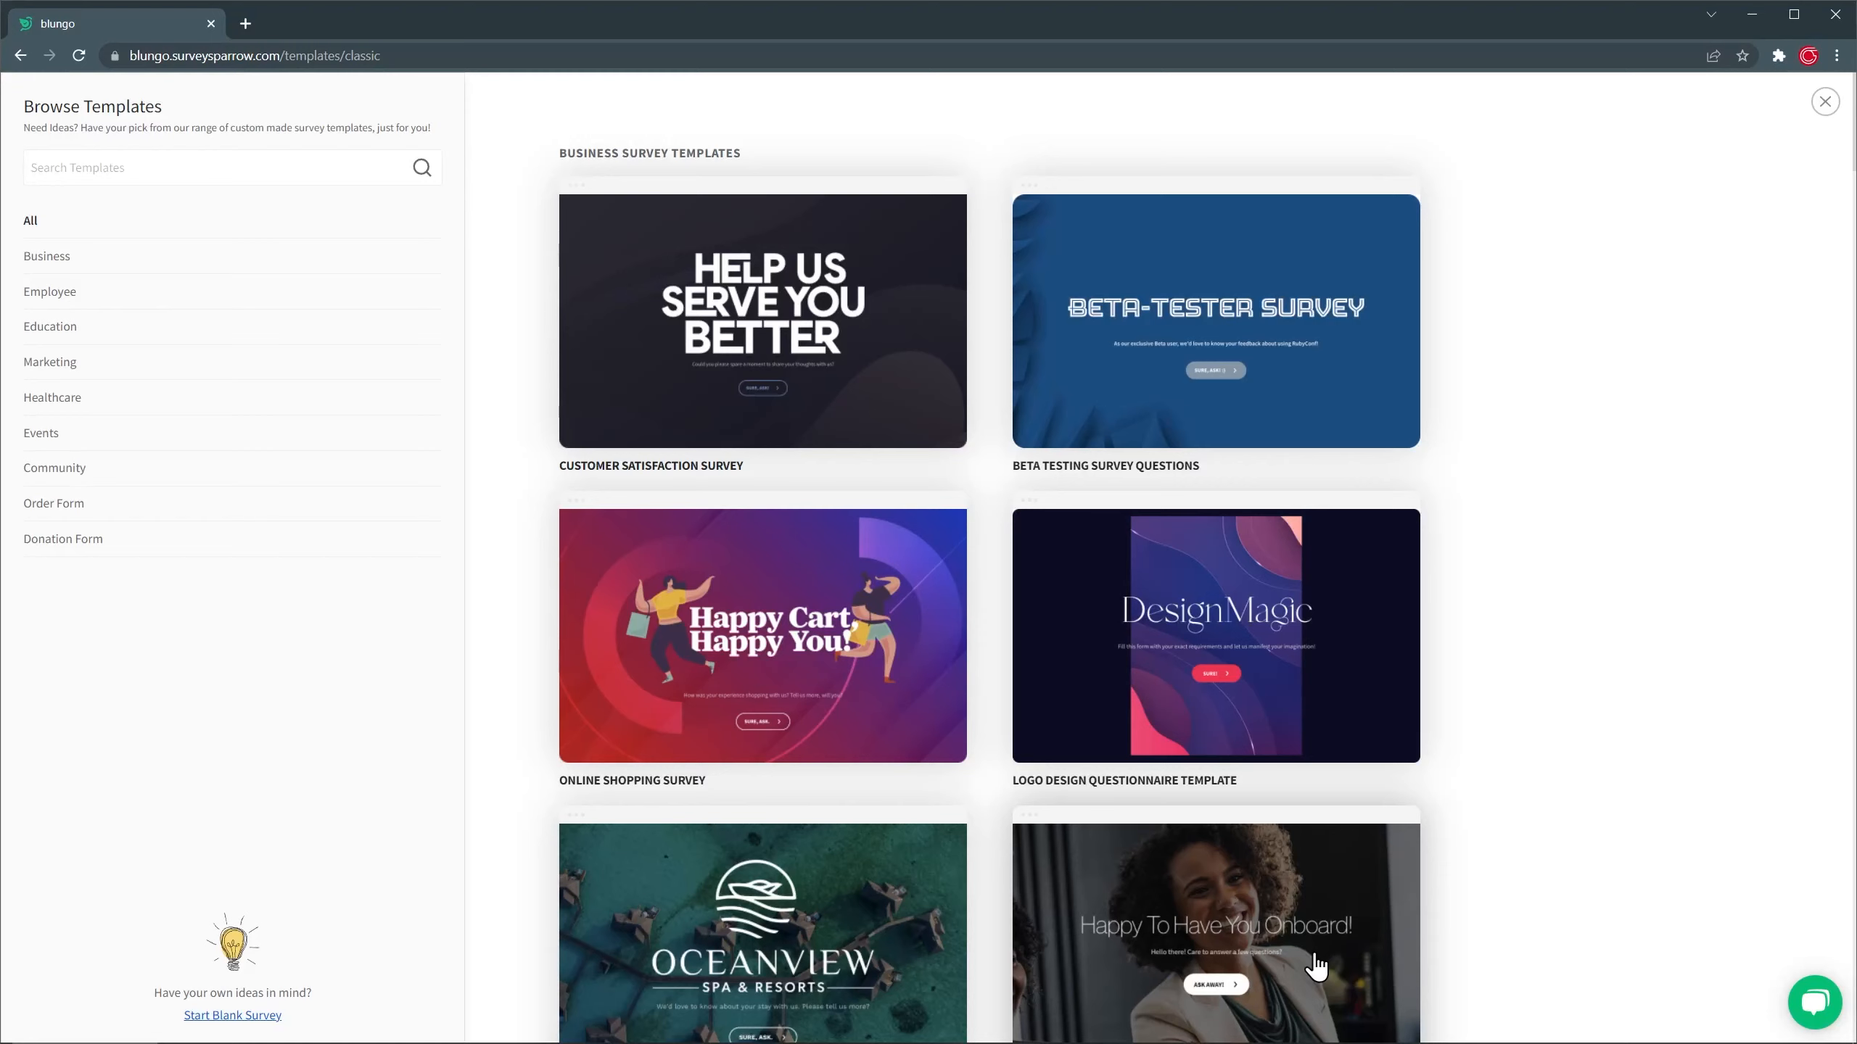
{"action": "scroll", "scroll_direction": "down", "scroll_amount": 3}
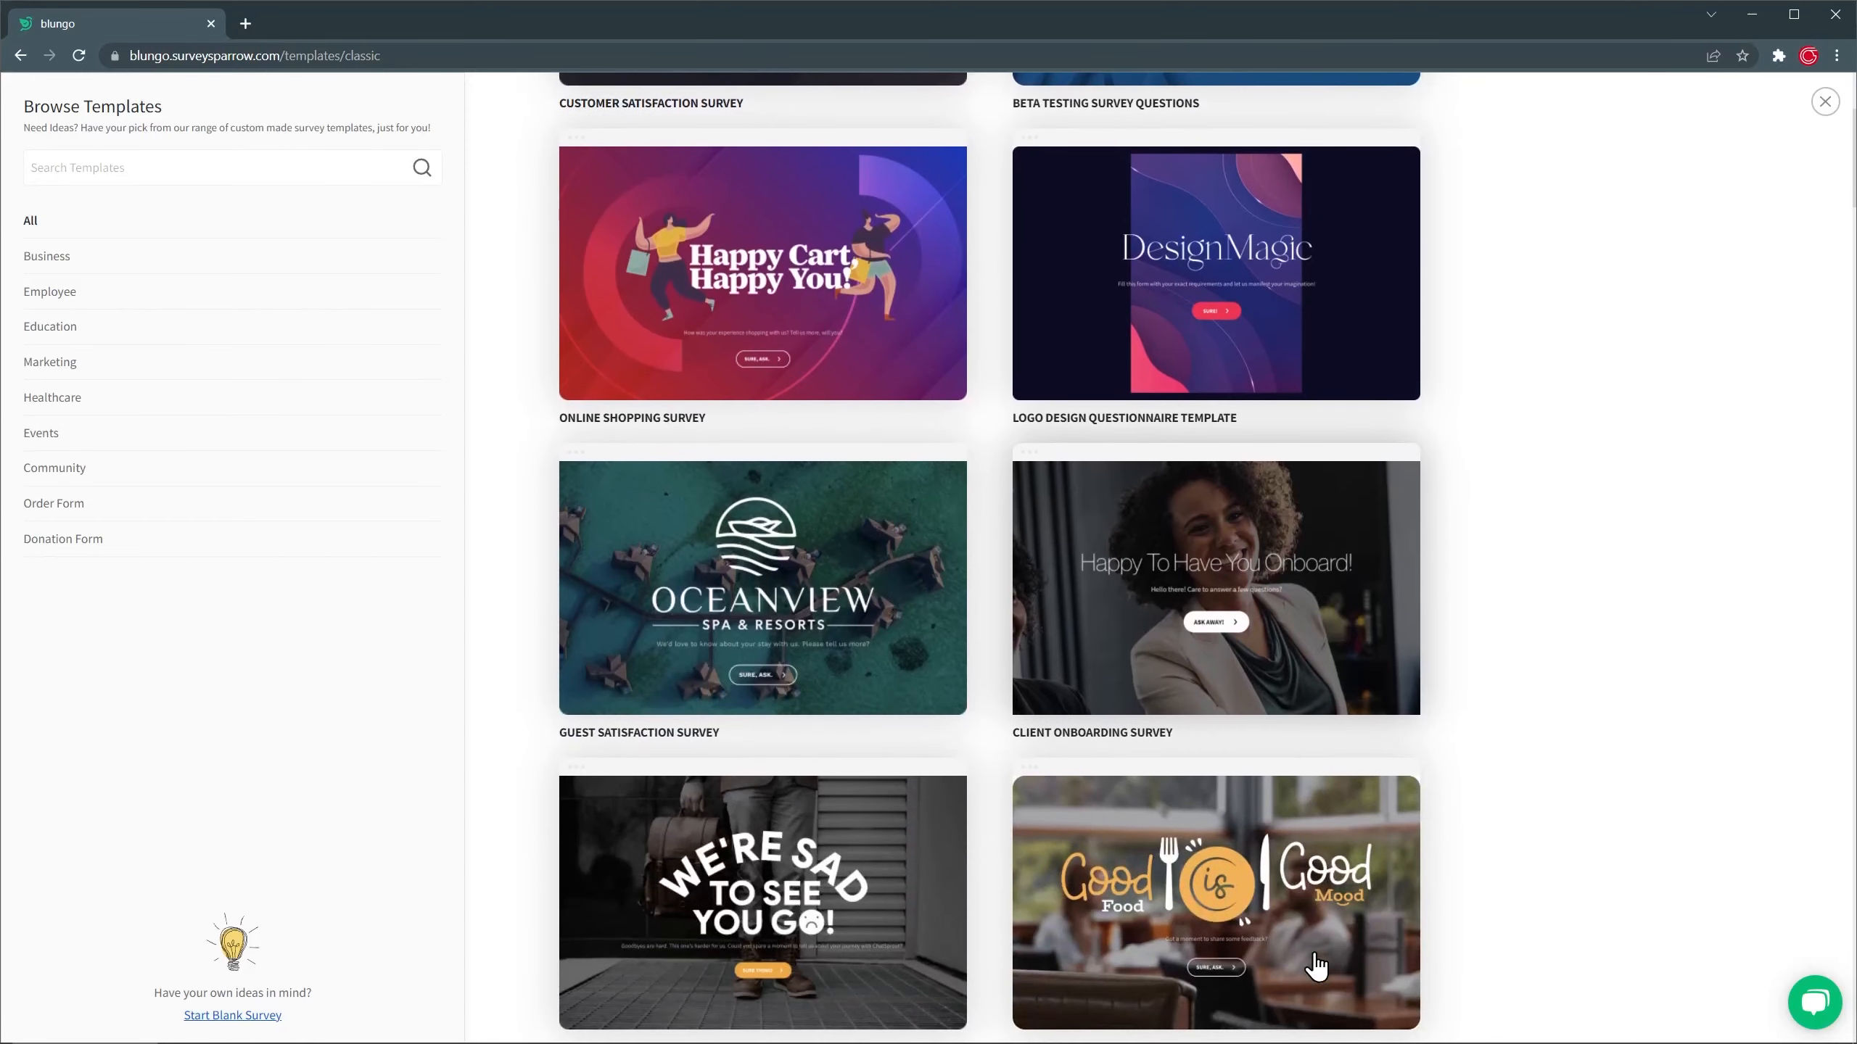
{"action": "scroll", "scroll_direction": "down", "scroll_amount": 3}
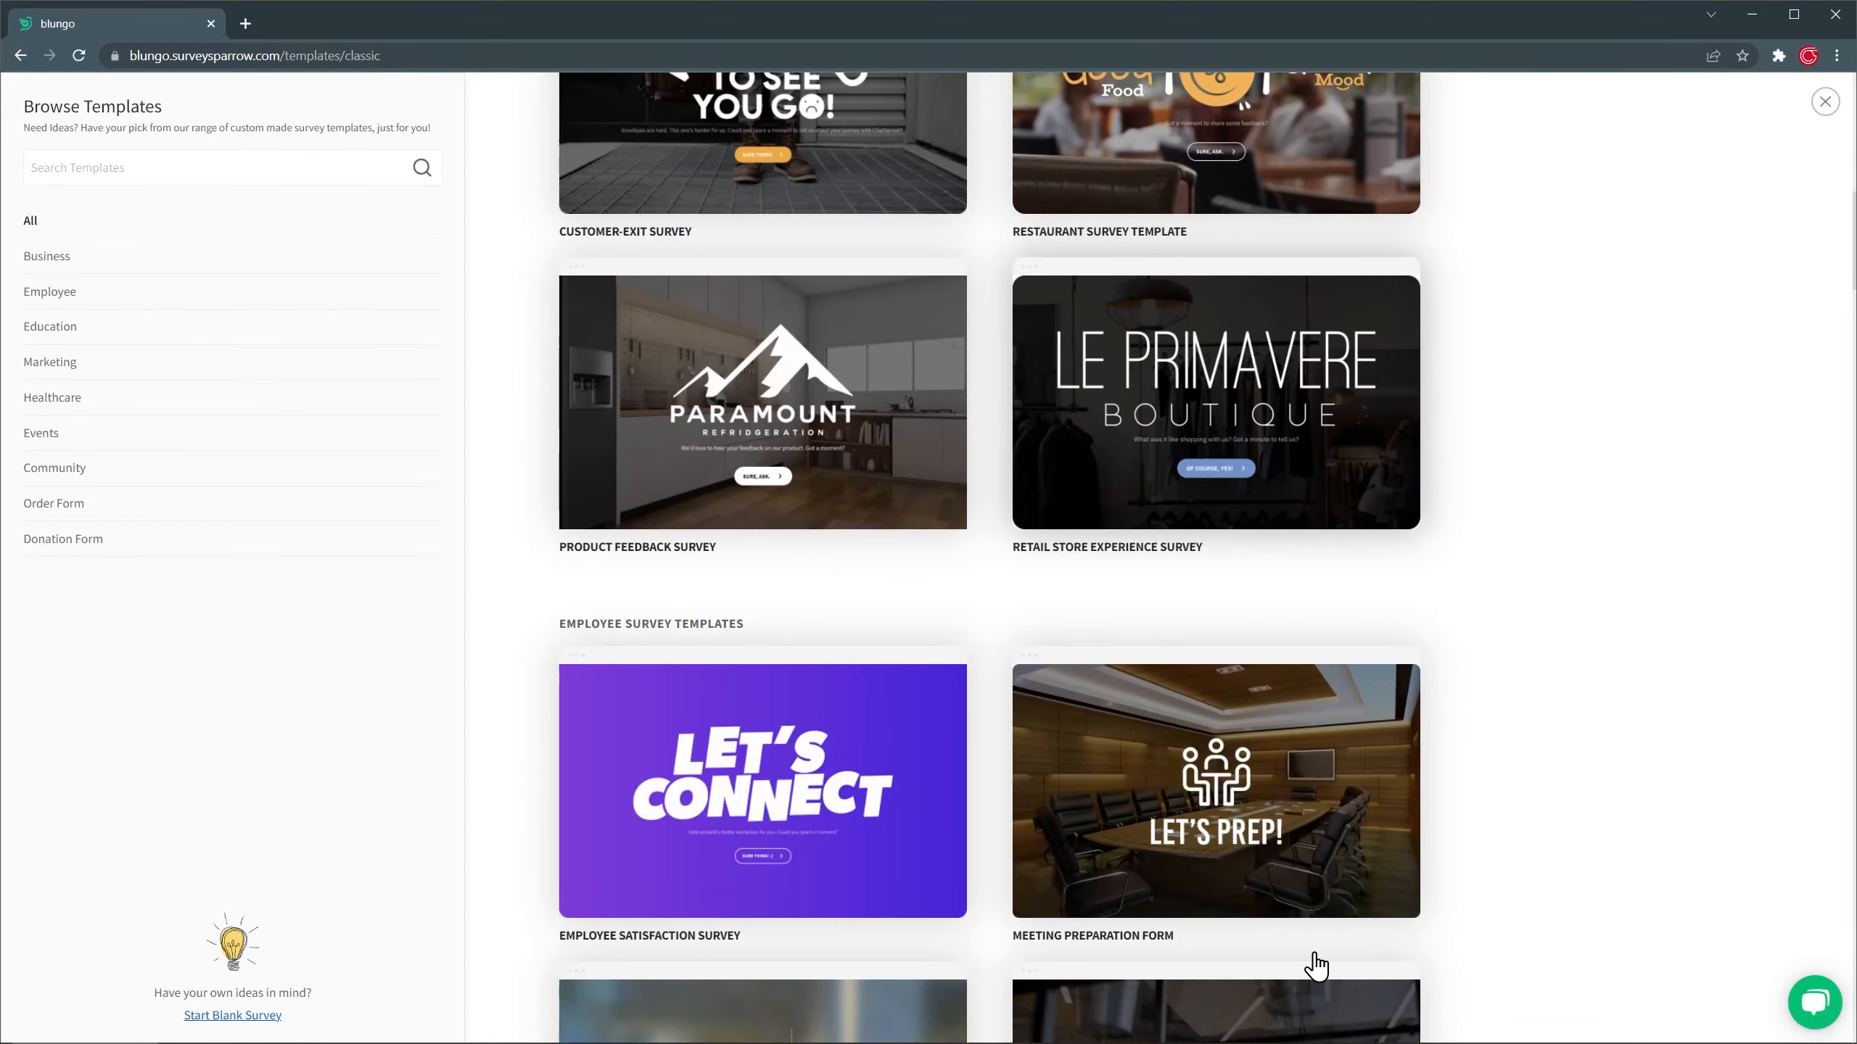
{"action": "scroll", "scroll_direction": "down", "scroll_amount": 3}
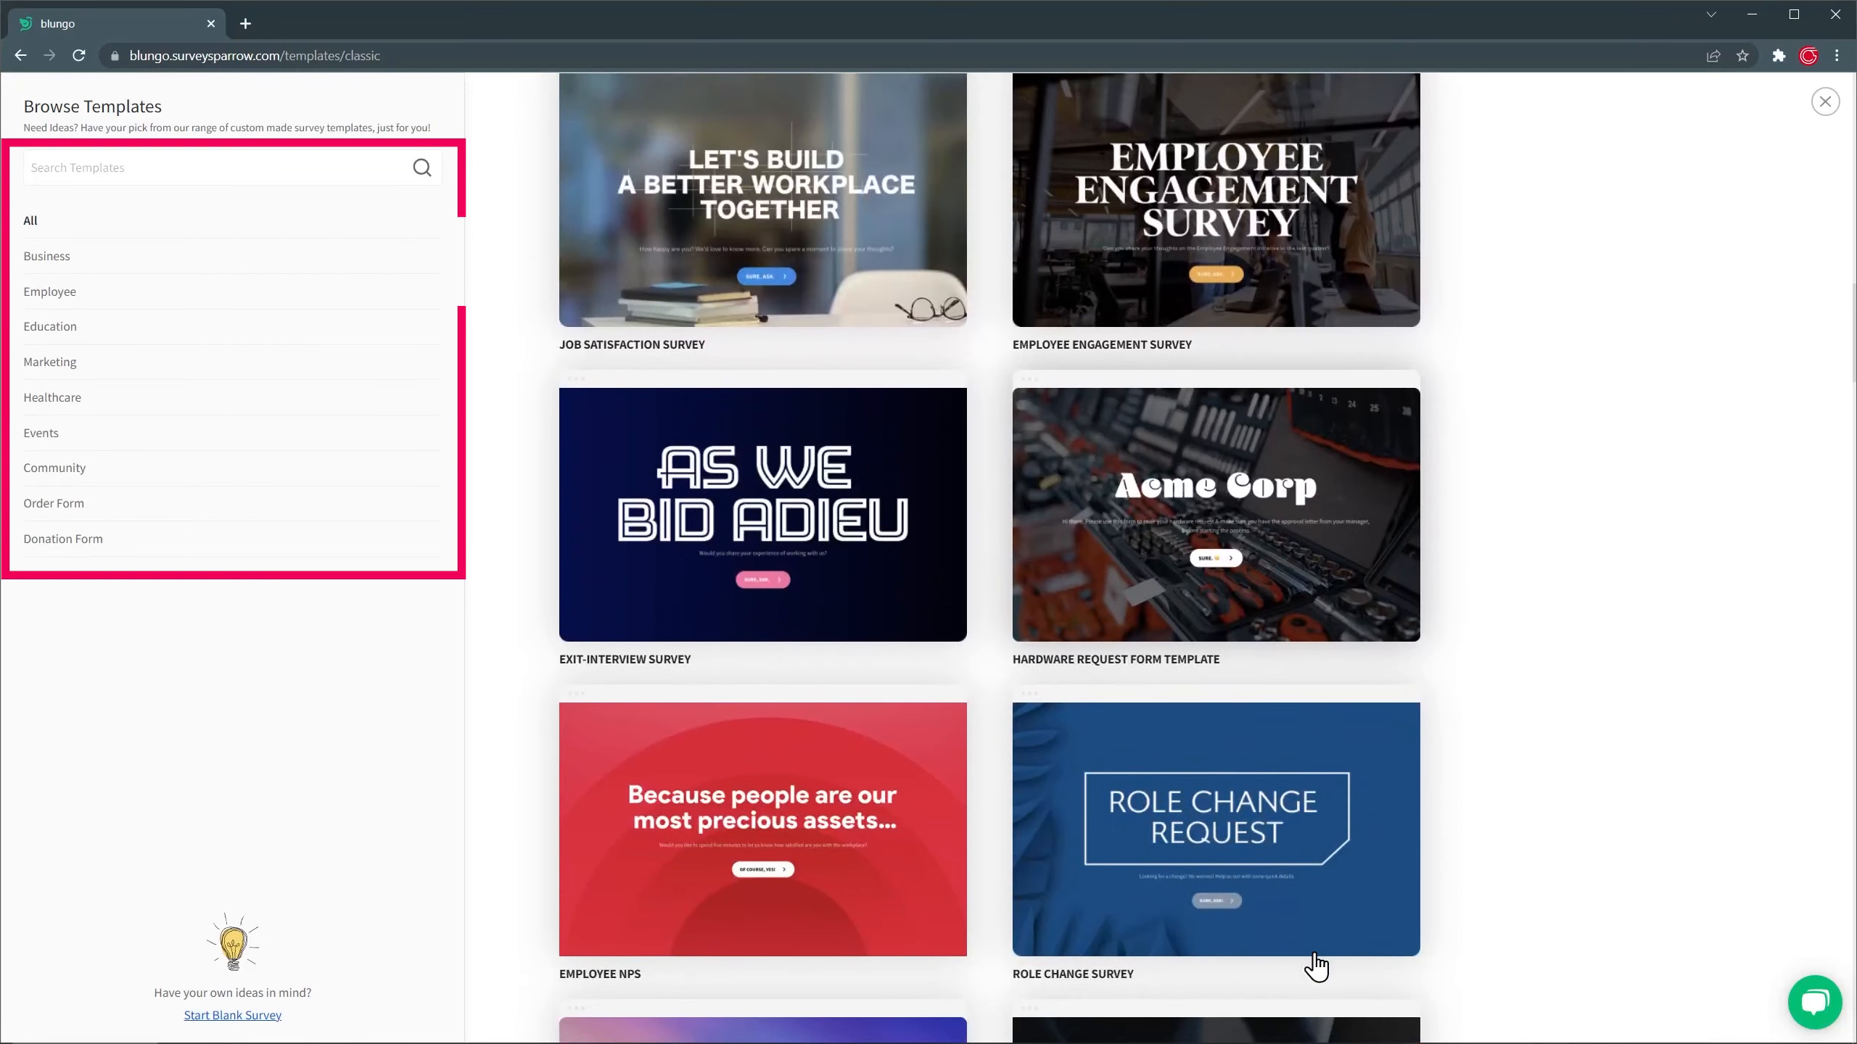
{"action": "scroll", "scroll_direction": "down", "scroll_amount": 3}
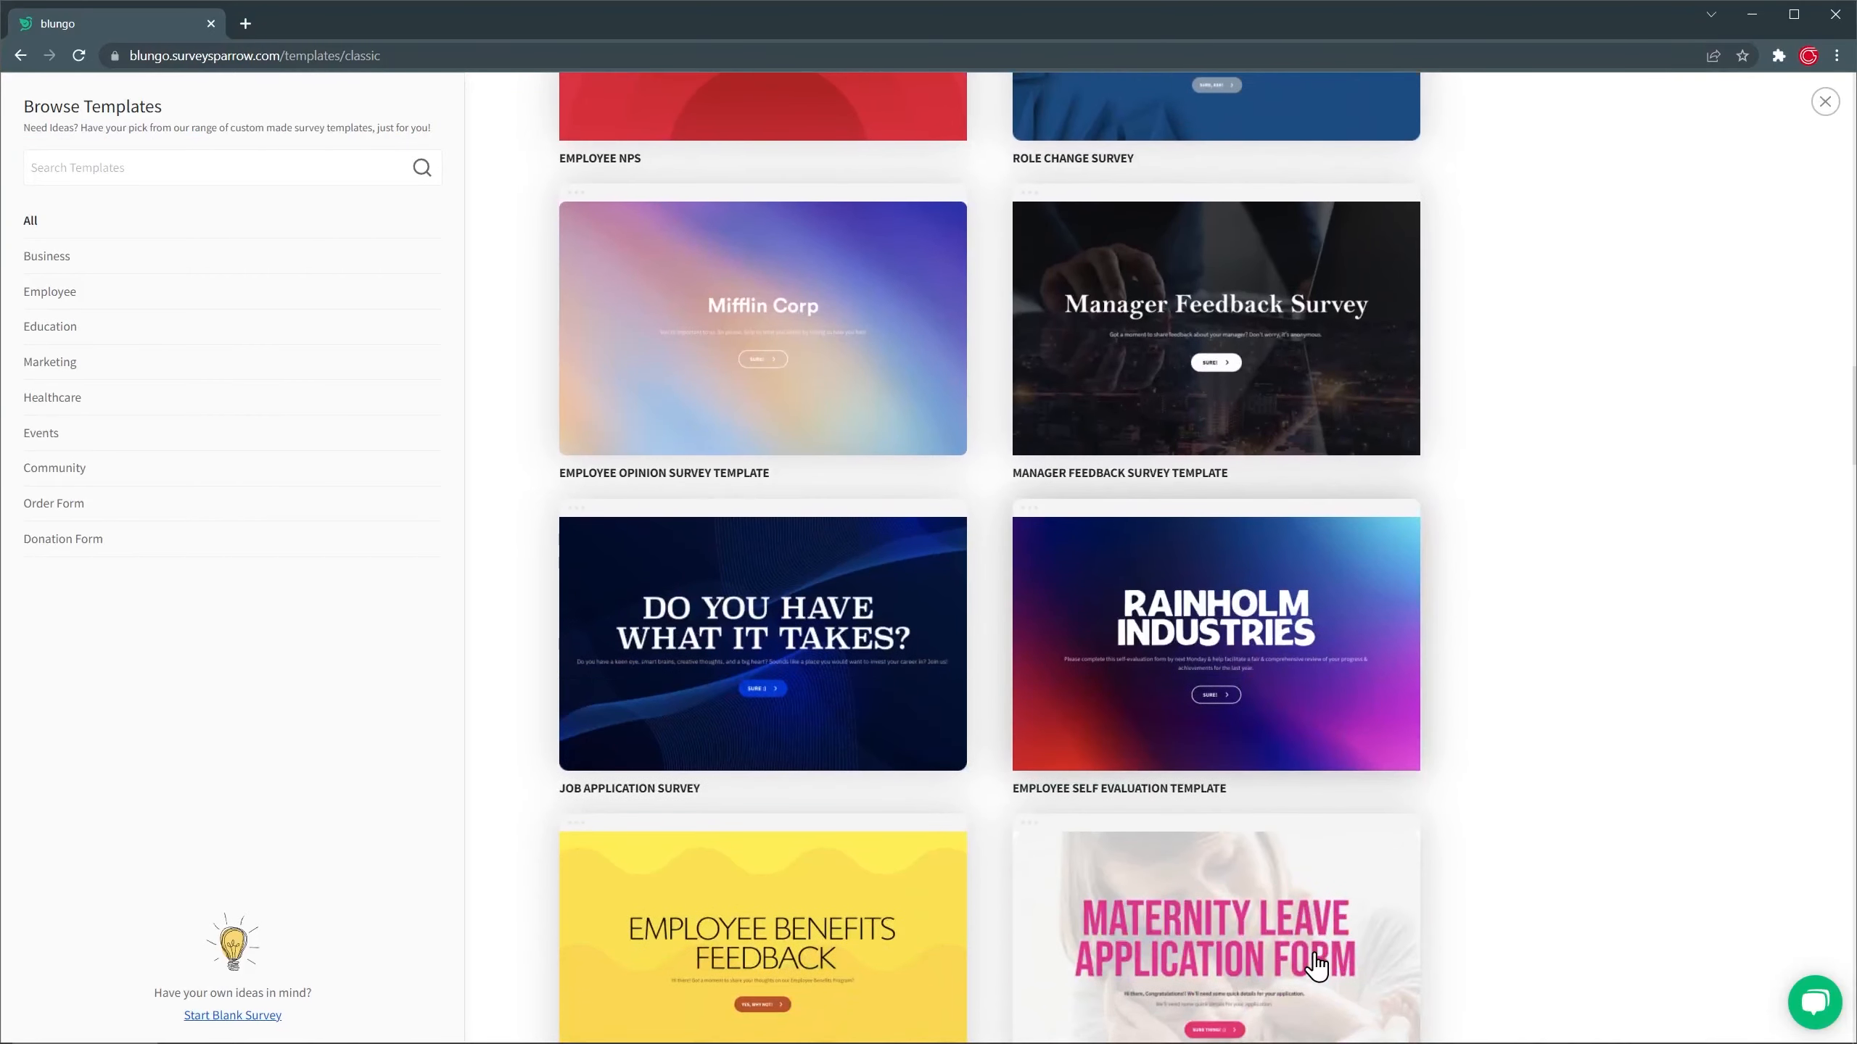
{"action": "scroll", "scroll_direction": "down", "scroll_amount": 3}
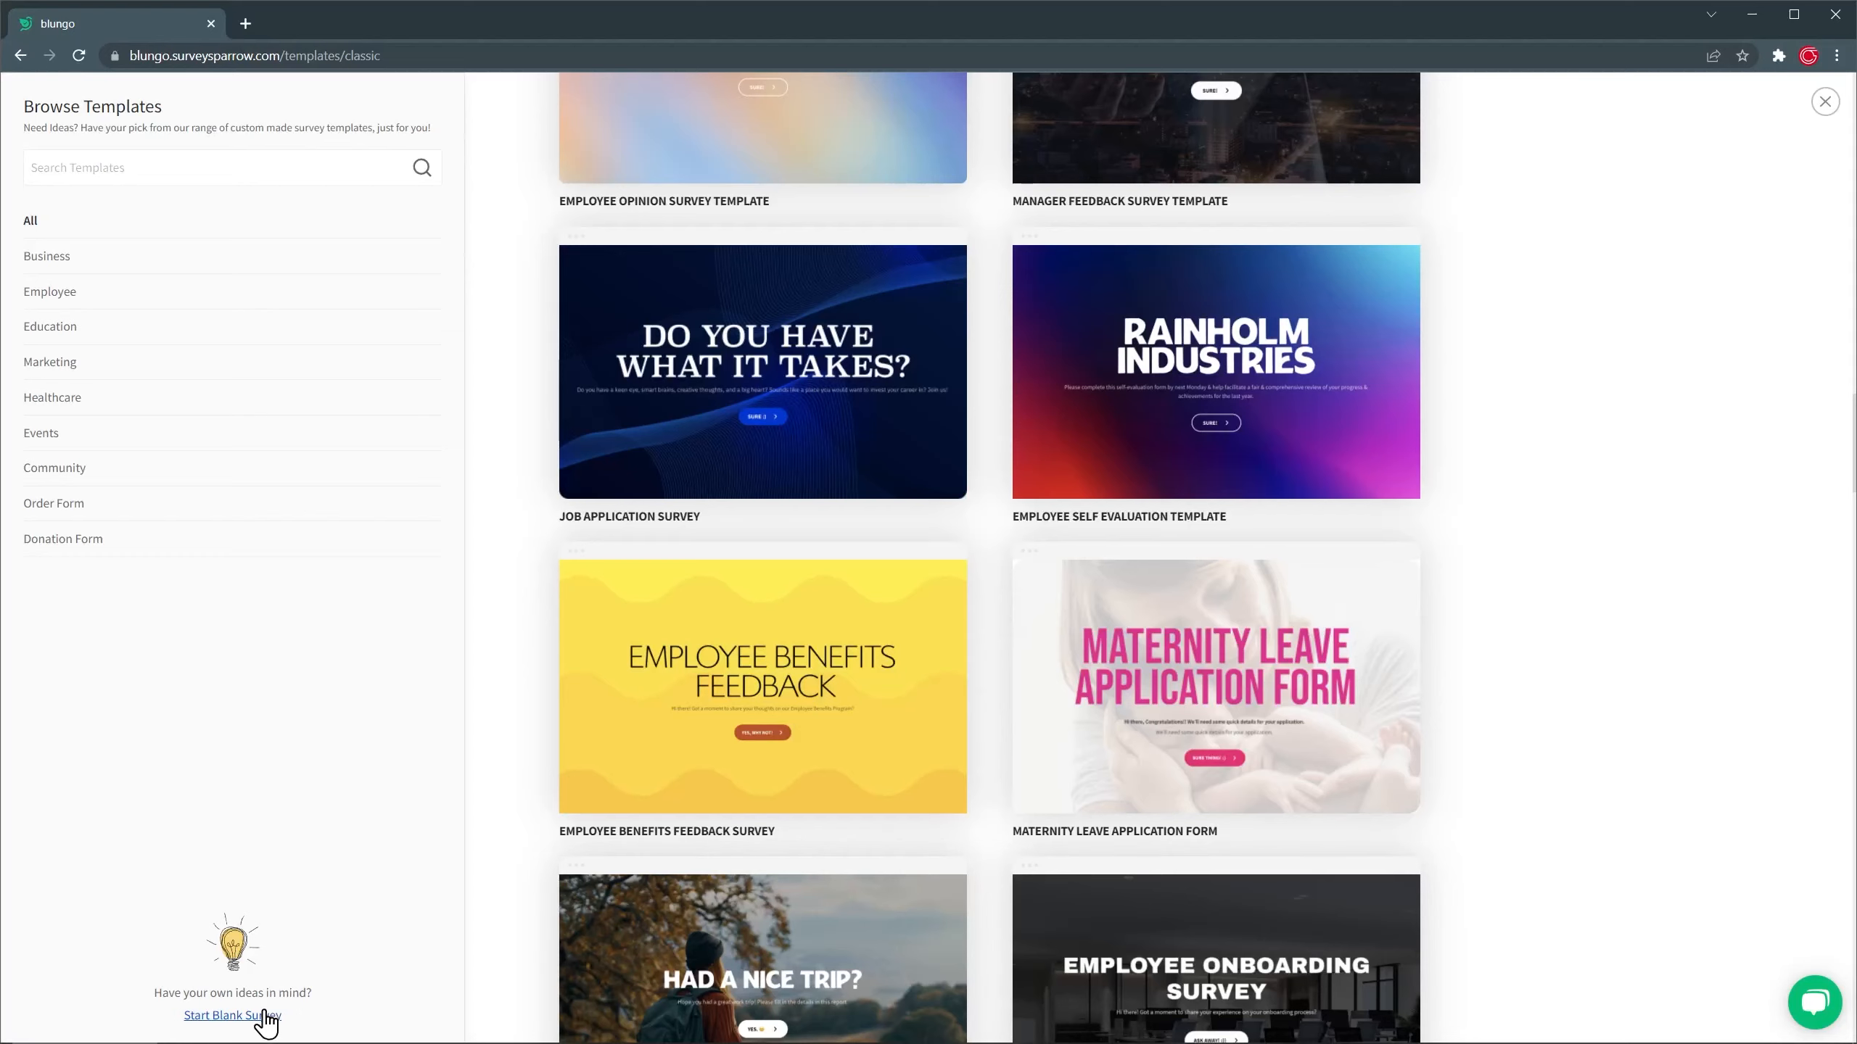
Create a blank survey named 'Customer Closed Job Survey' in the Mine workspace.
{"action": "left_click", "coordinate": [232, 1016]}
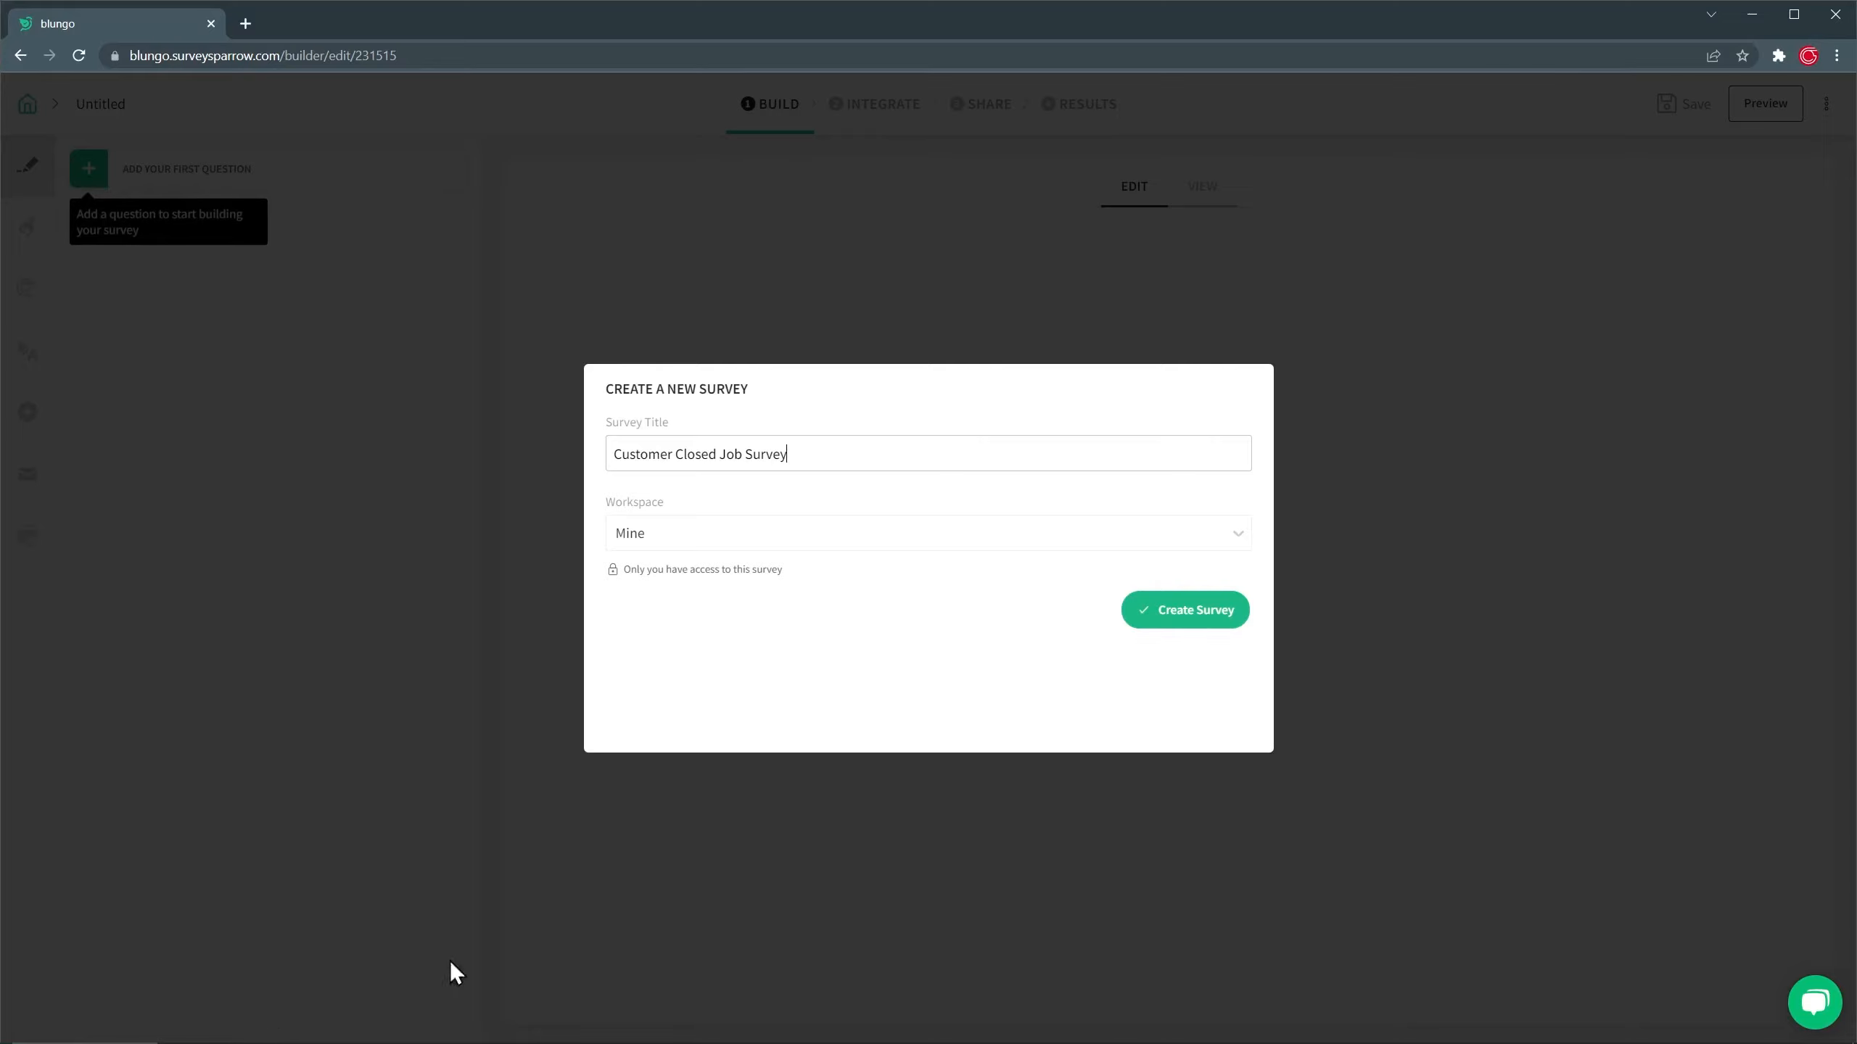
{"action": "left_click", "coordinate": [1185, 608]}
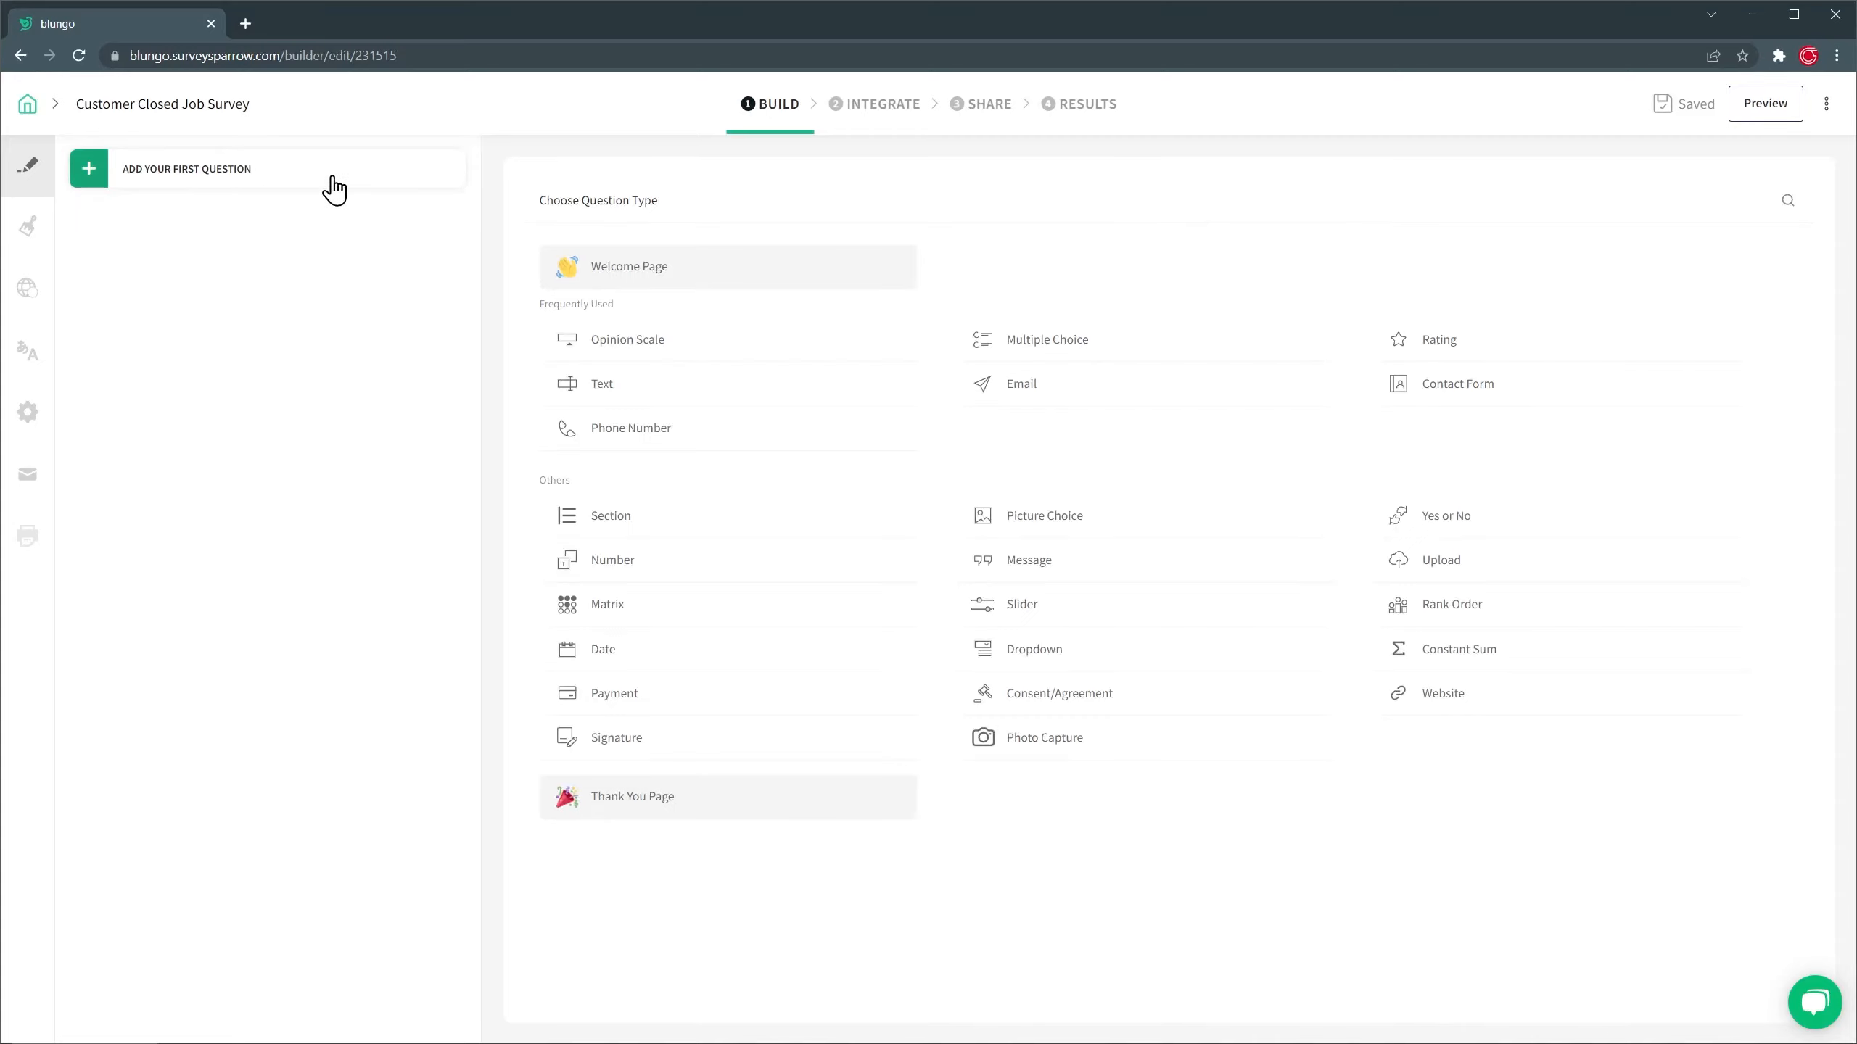
{"action": "mouse_move", "coordinate": [628, 340]}
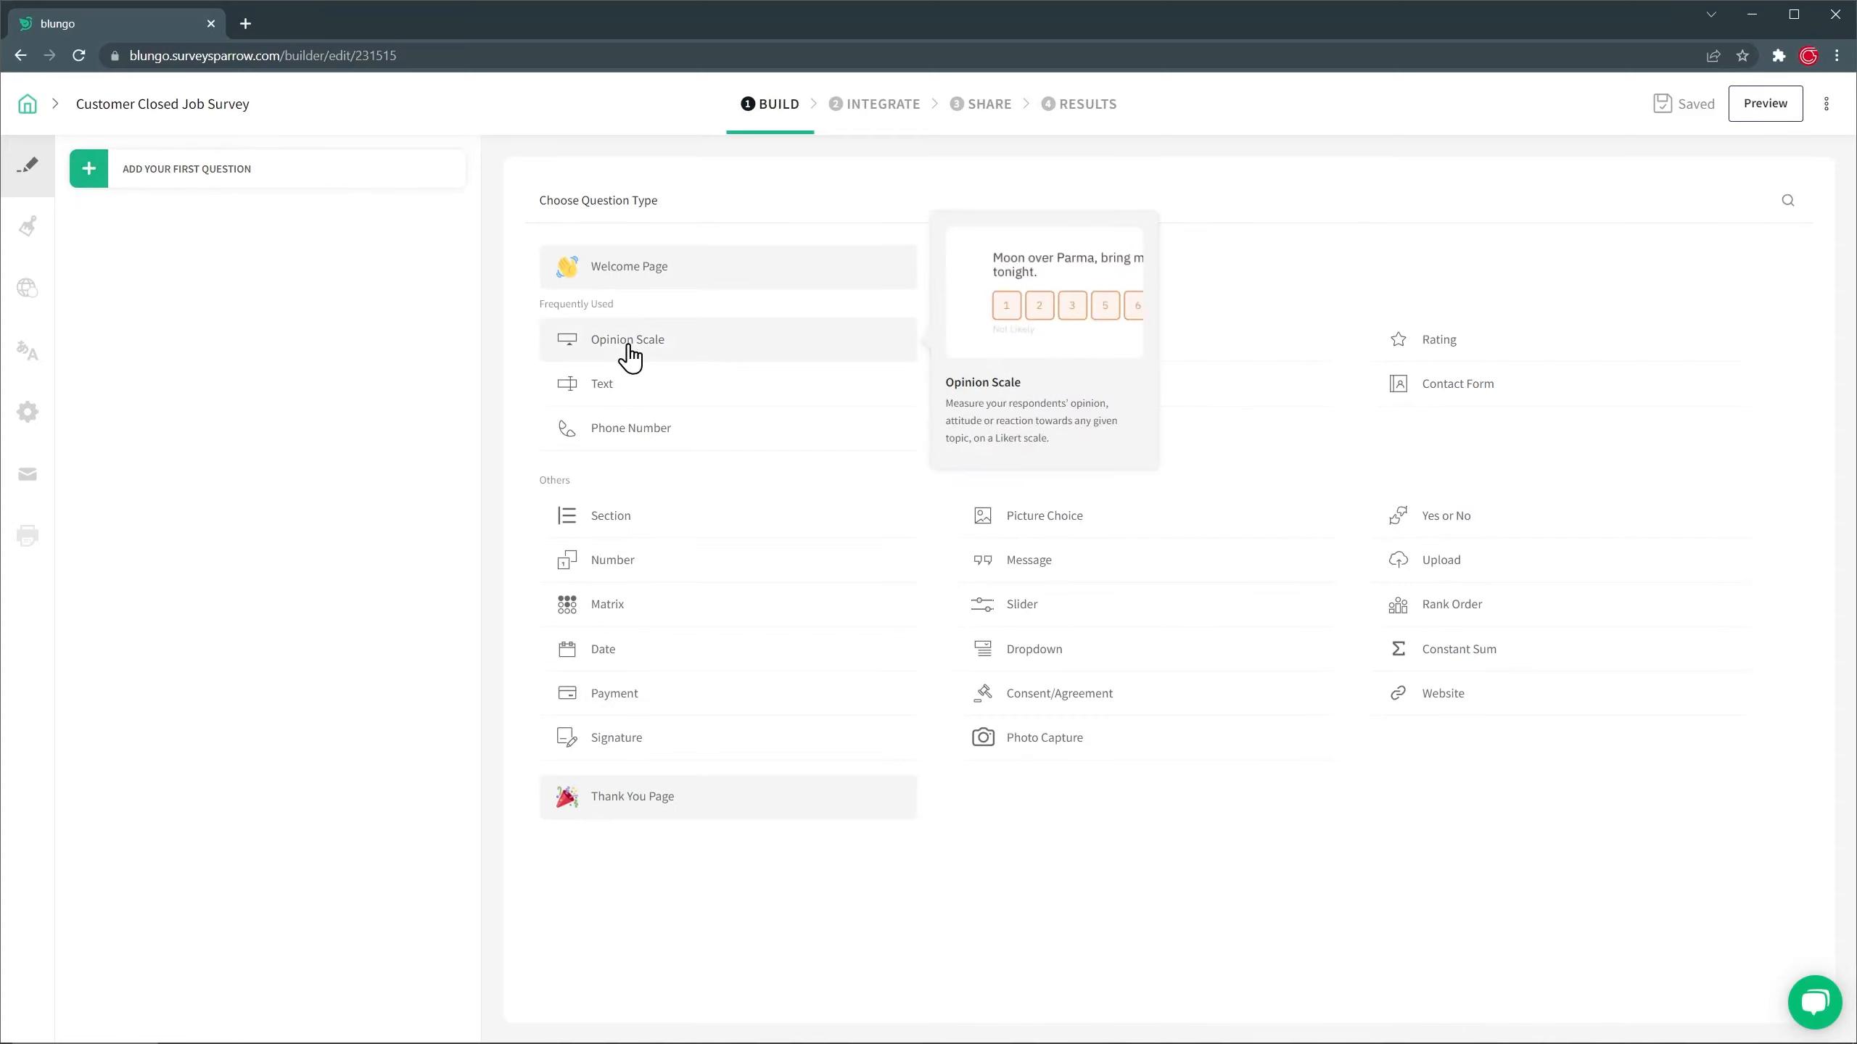
Add a required 1–10 opinion scale: 'how likely are you to recommend our business to a friend?'.
{"action": "left_click", "coordinate": [627, 340]}
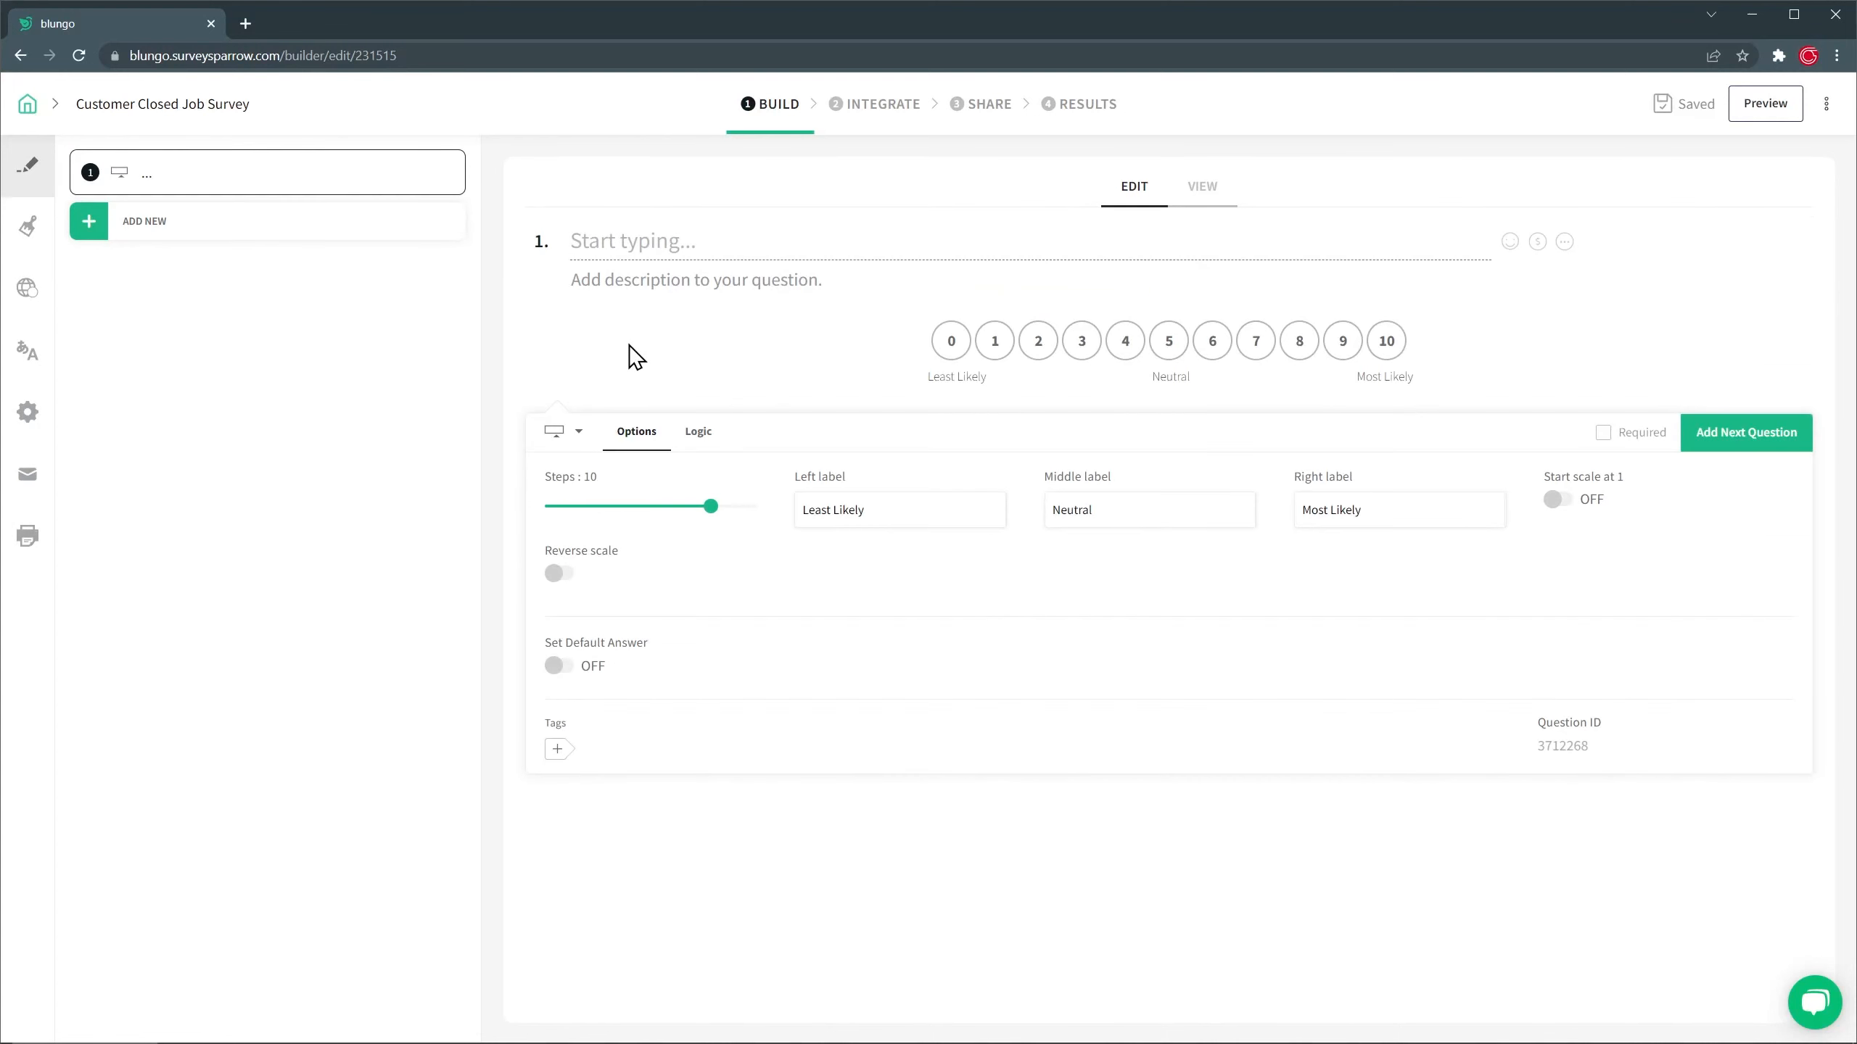
{"action": "type", "text": "On a scale of 1 to 10, how likely are you to recommend ou"}
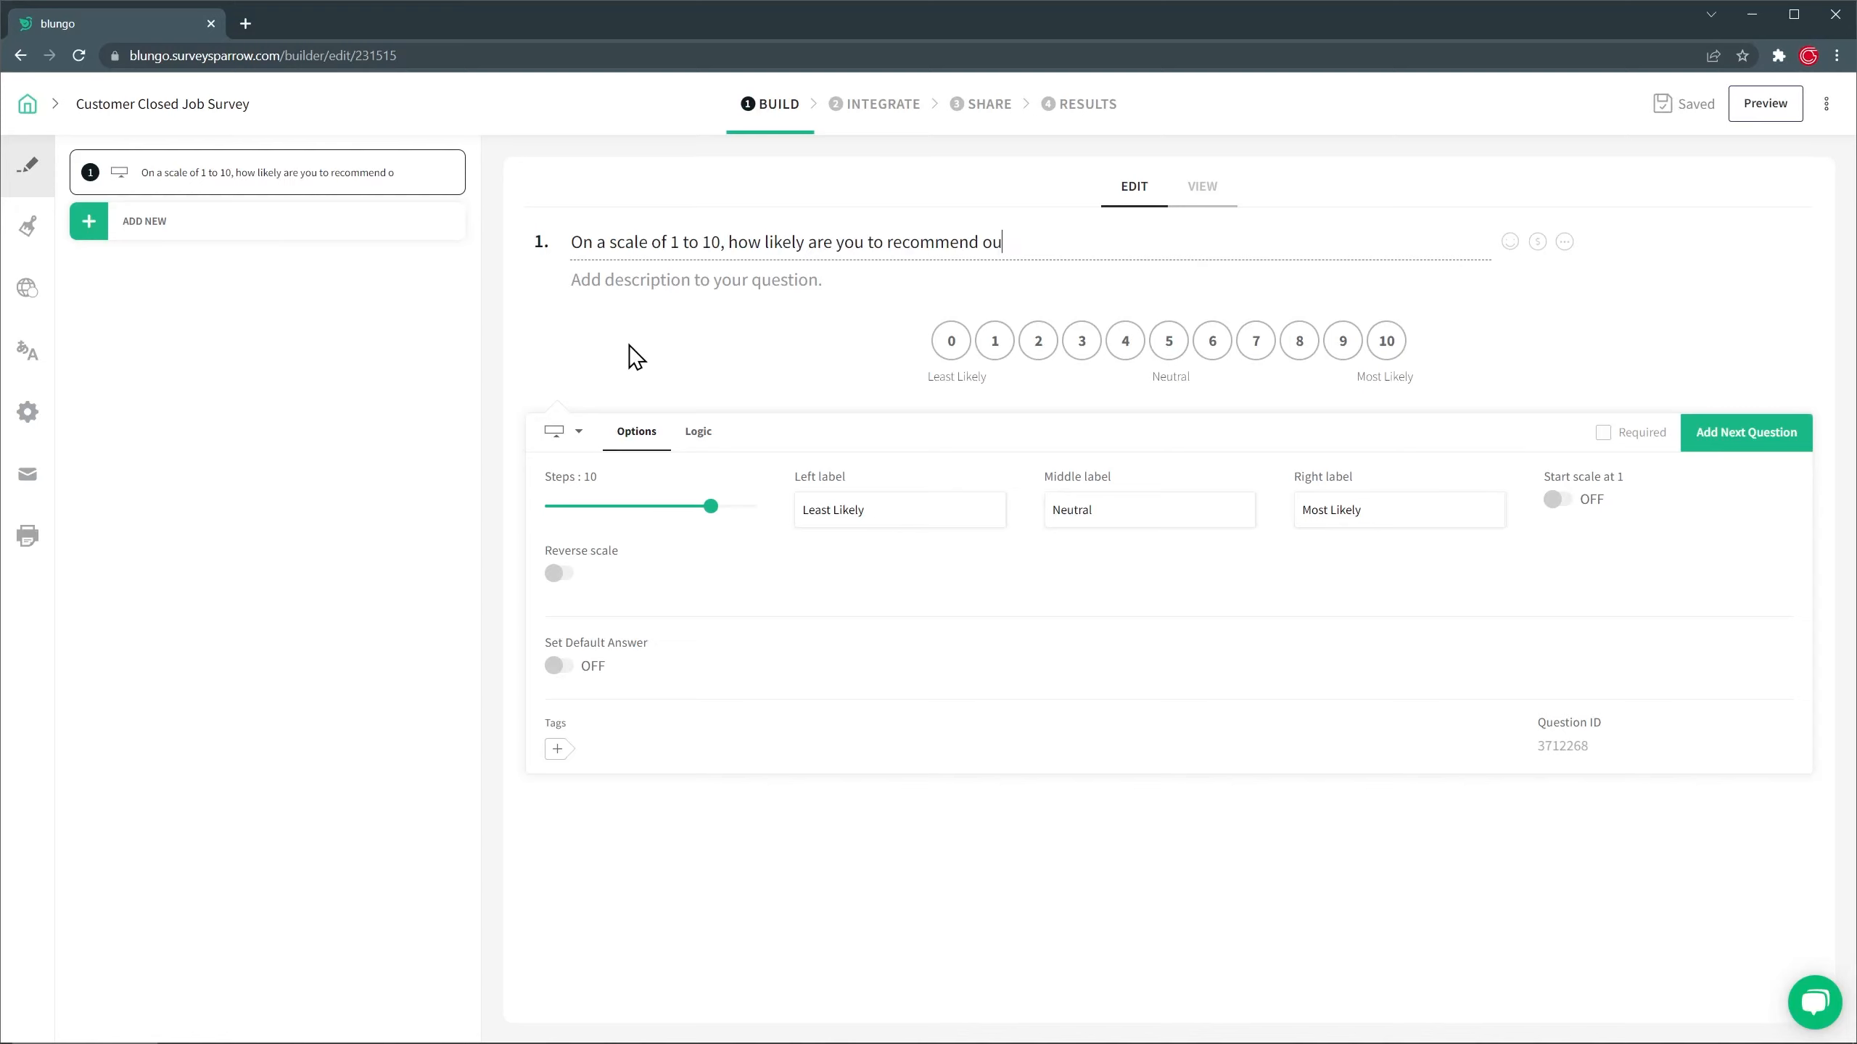
{"action": "type", "text": "r business to a friend or colleague?"}
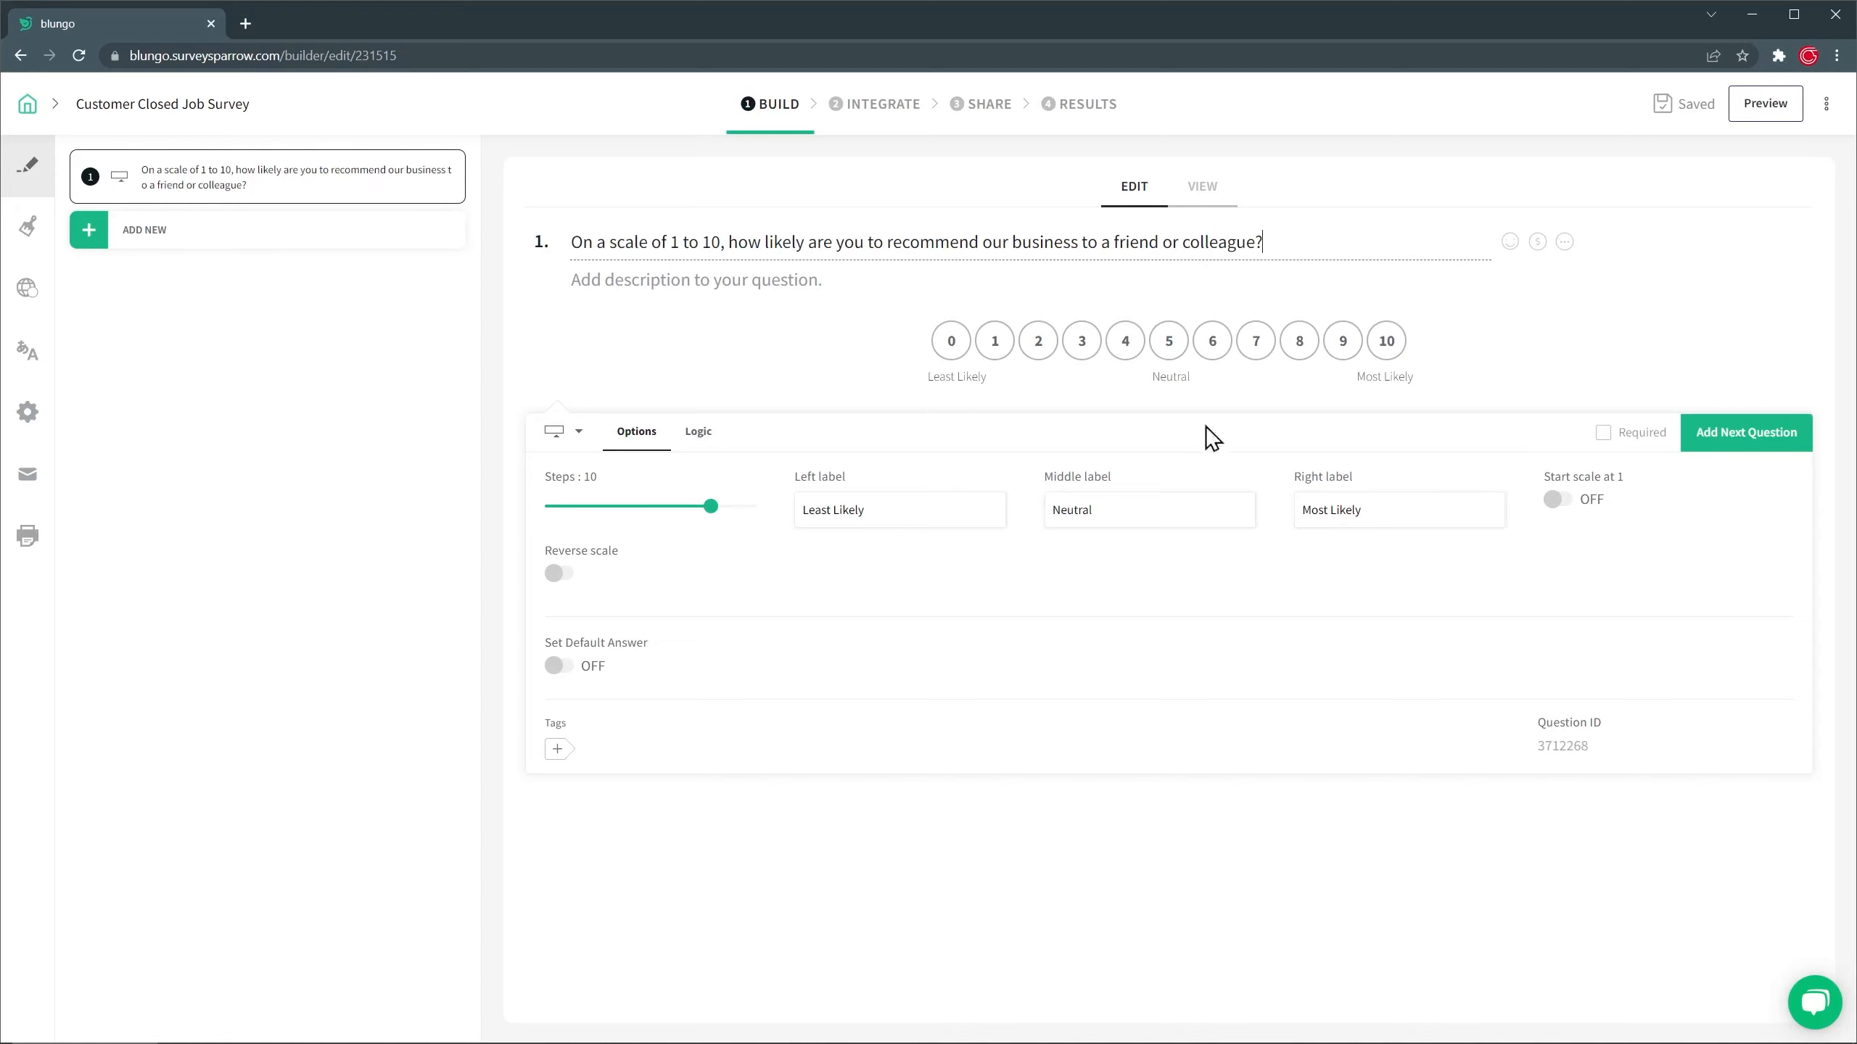
{"action": "left_click", "coordinate": [1603, 432]}
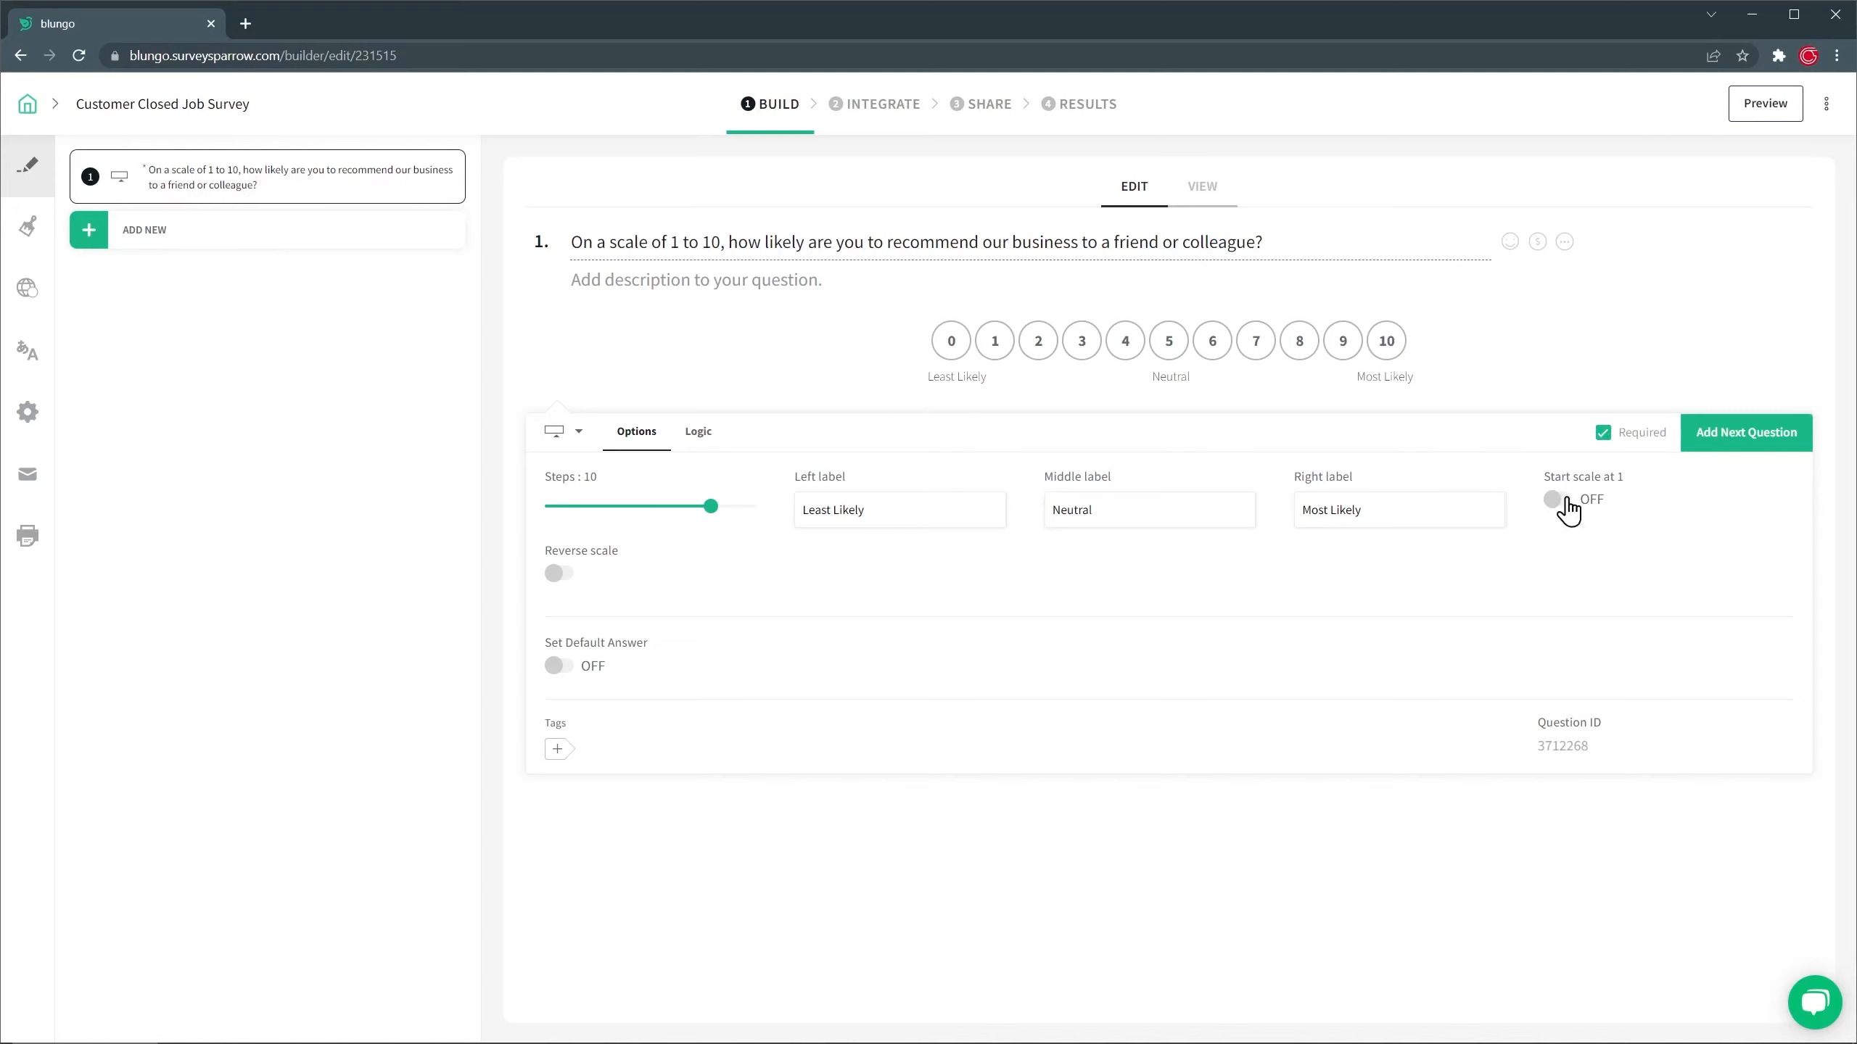
{"action": "left_click", "coordinate": [1555, 498]}
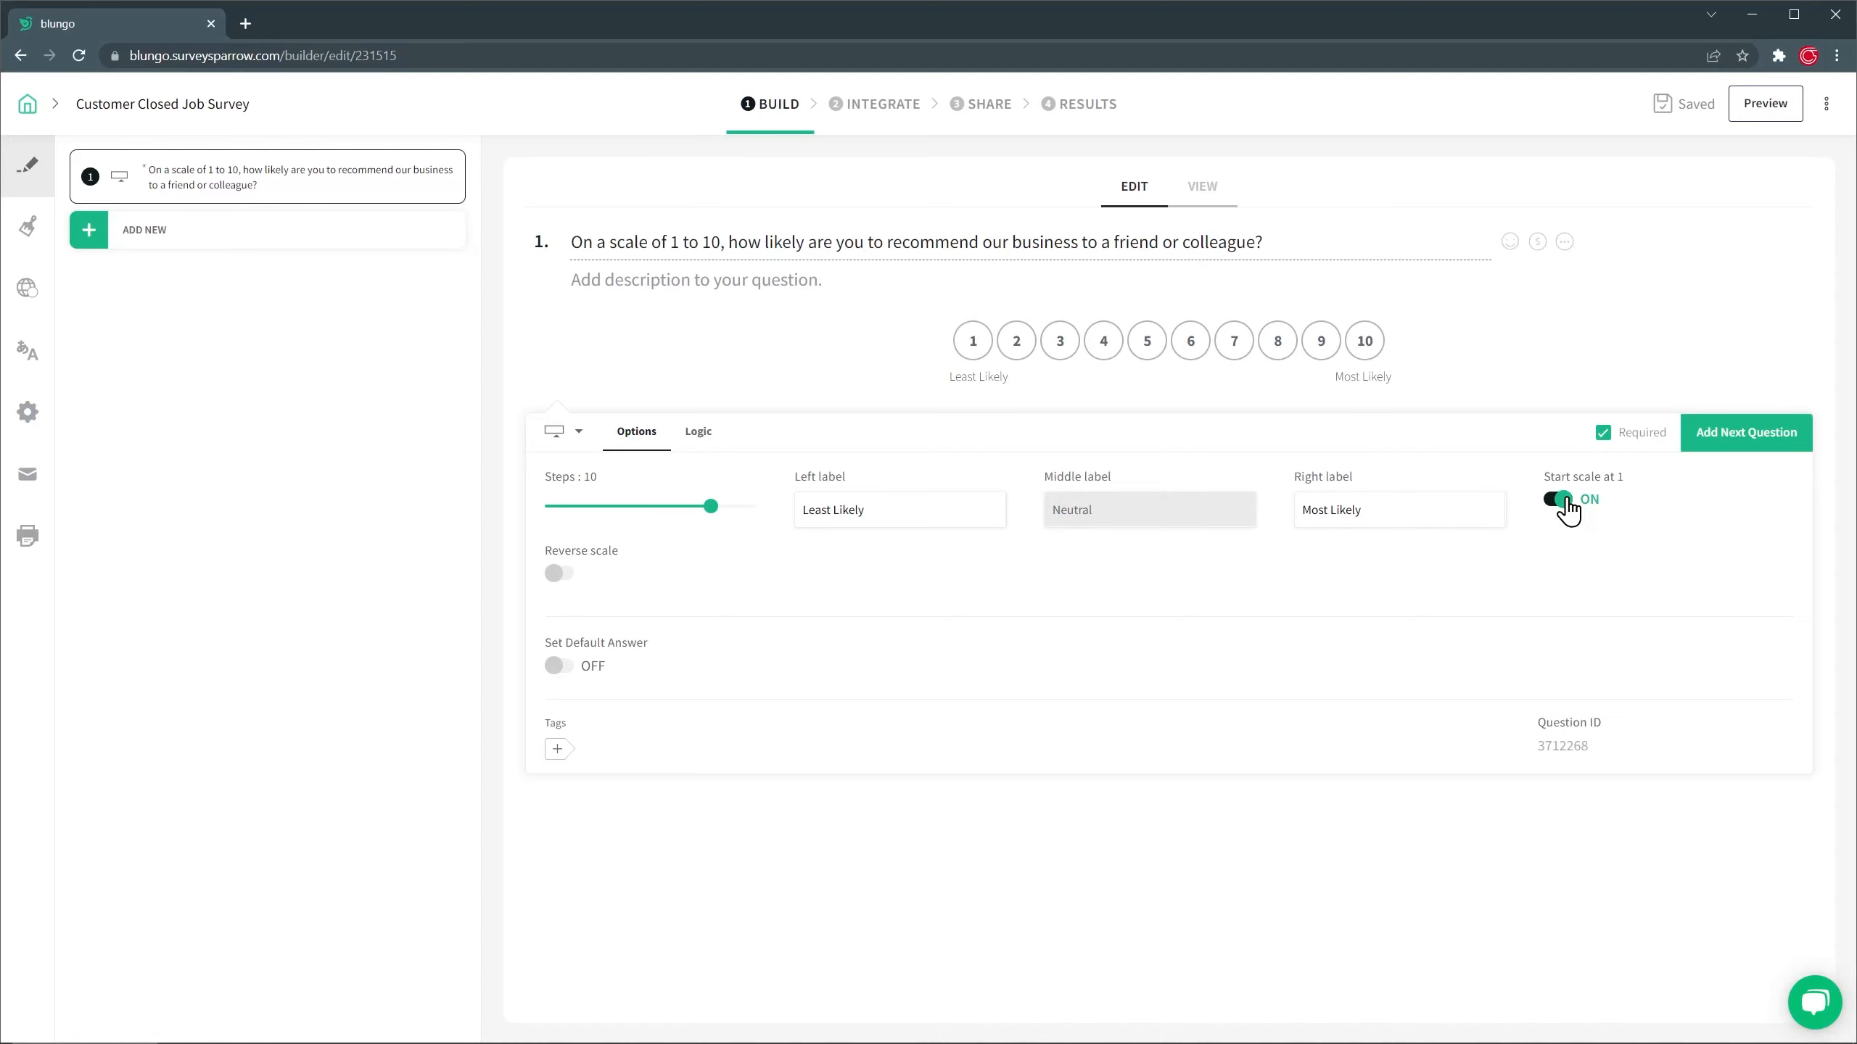
Add text question 2 reading 'Why did you choose [Q1 answer]?' using answer piping.
{"action": "left_click", "coordinate": [1744, 432]}
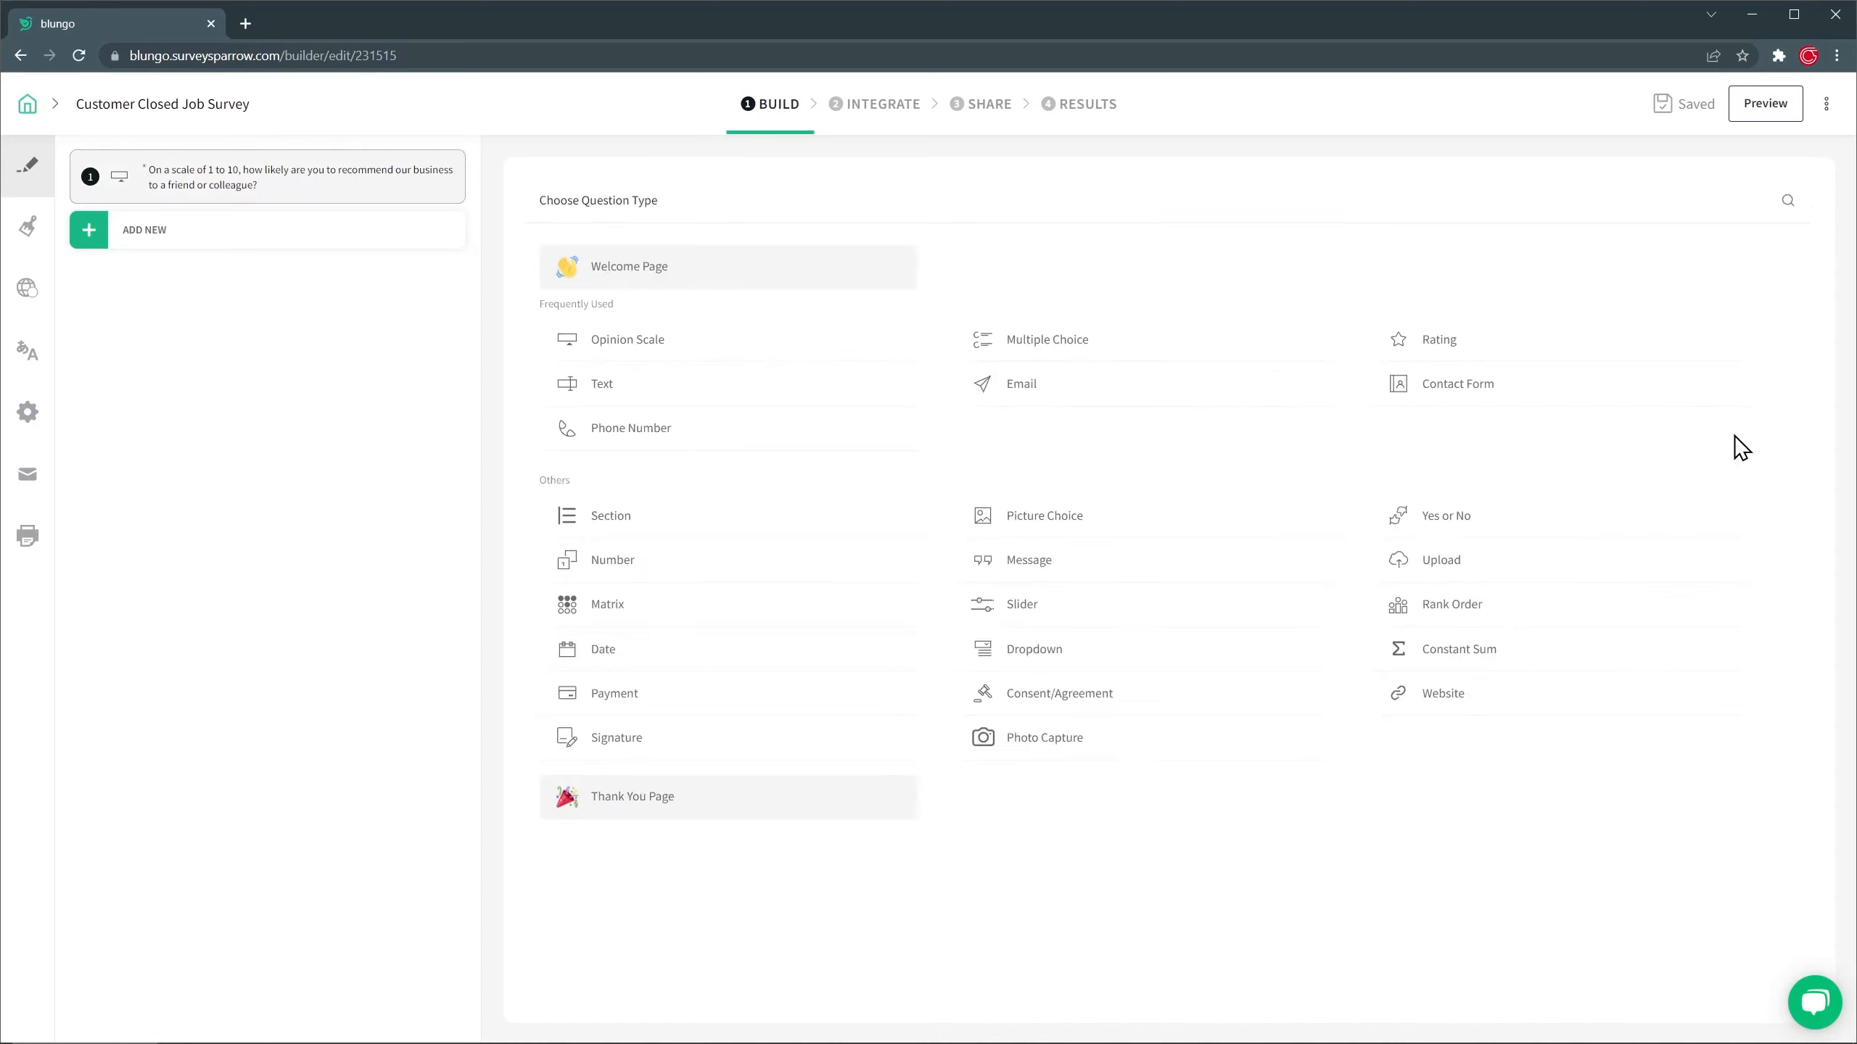
{"action": "mouse_move", "coordinate": [697, 391]}
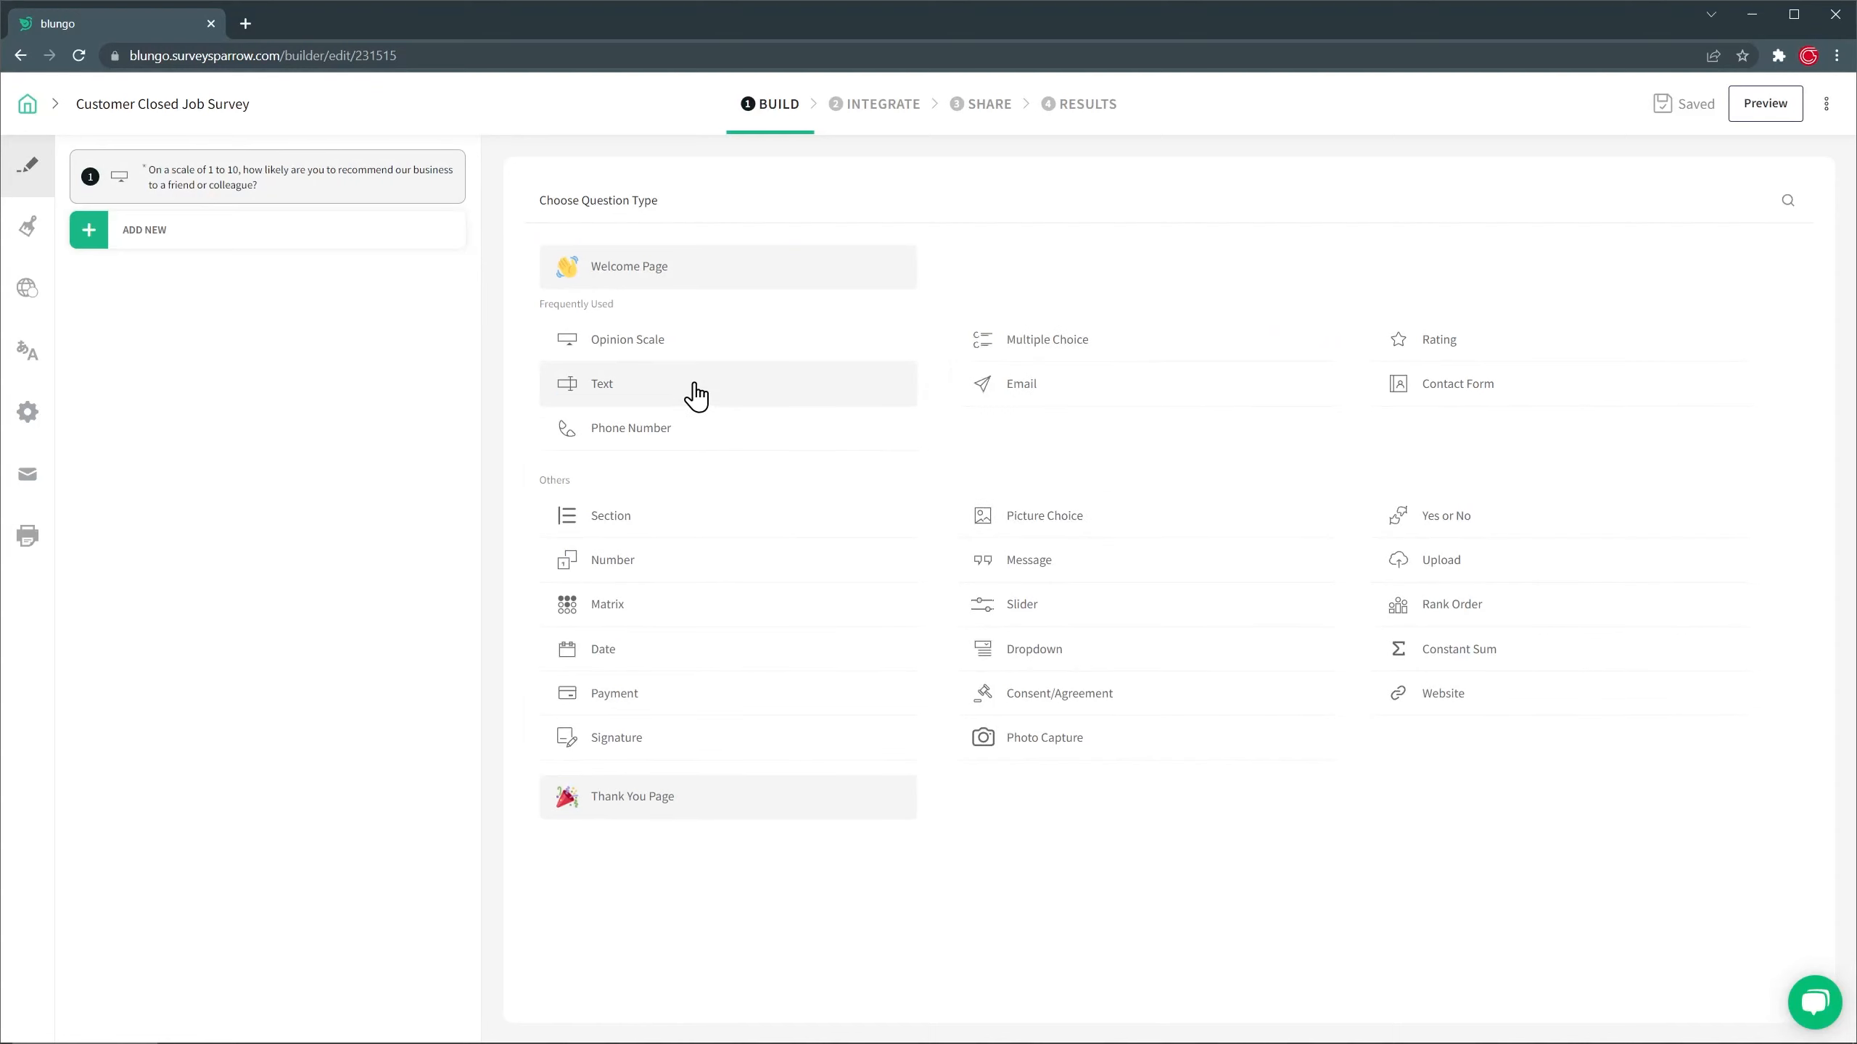
{"action": "left_click", "coordinate": [601, 383]}
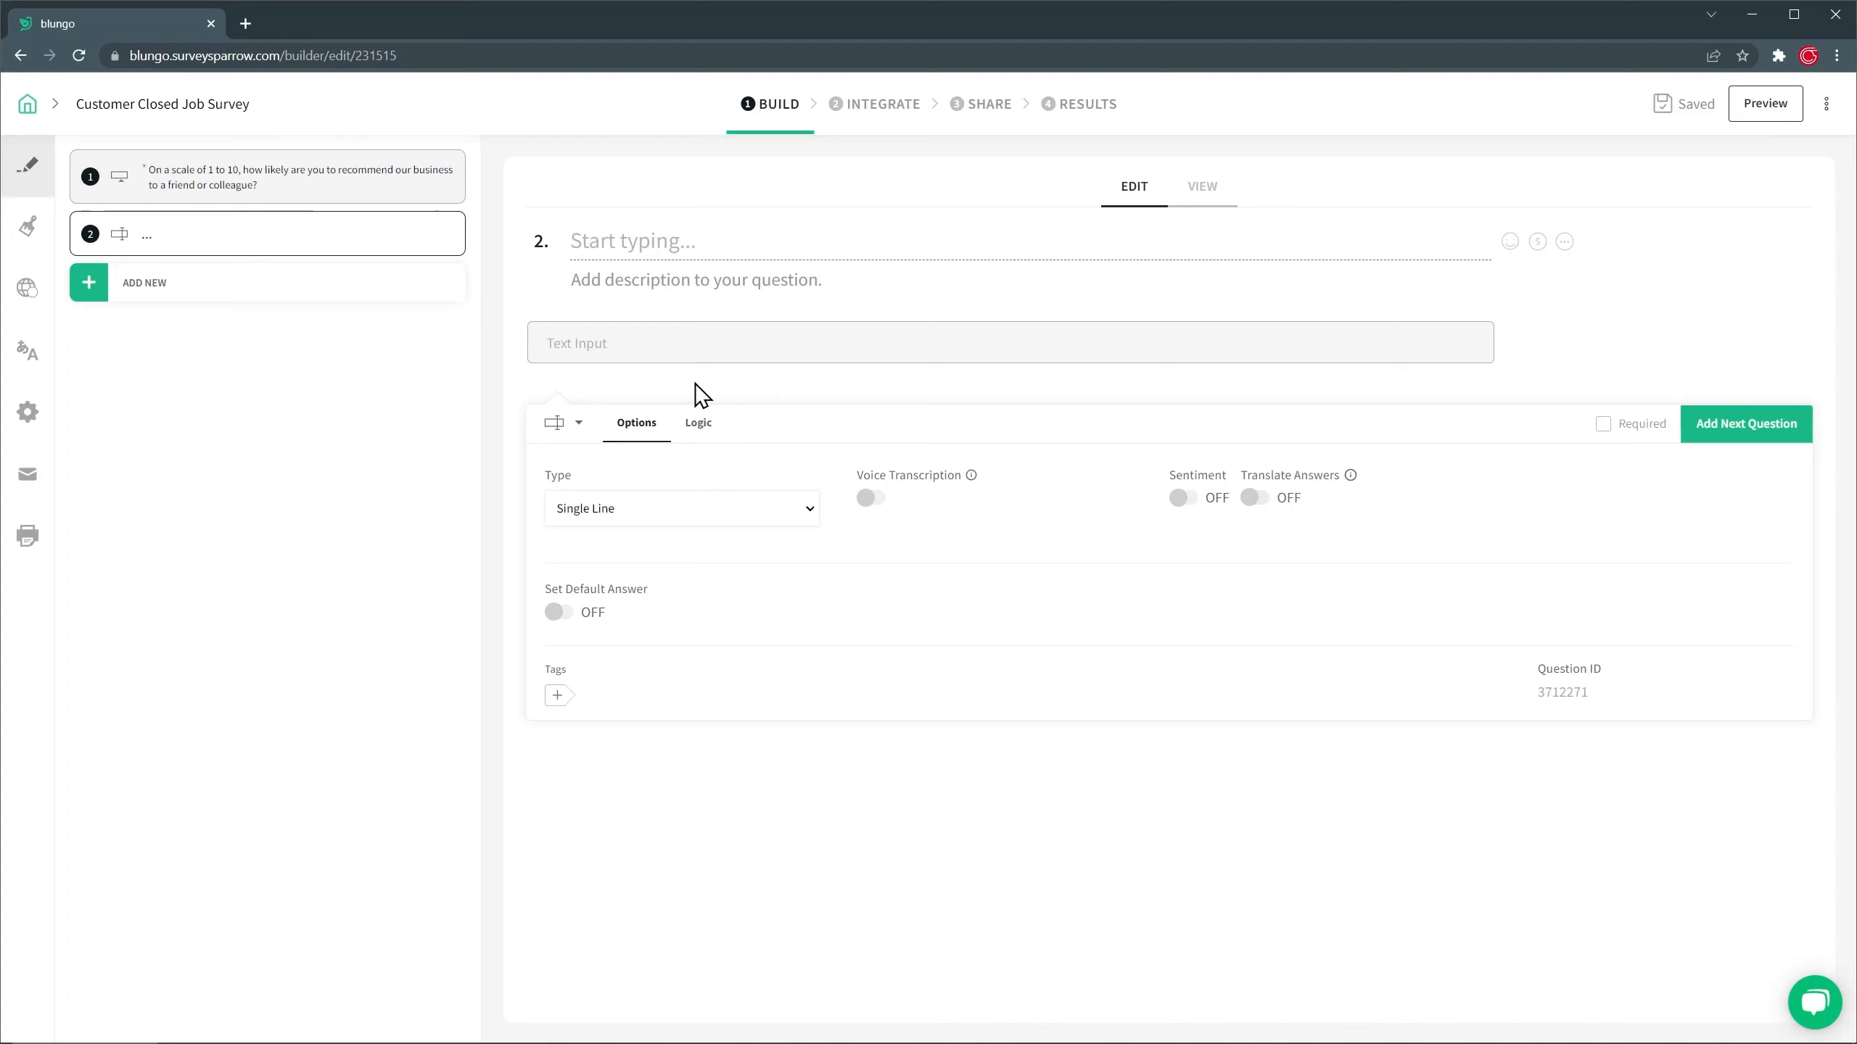
{"action": "left_click", "coordinate": [632, 240]}
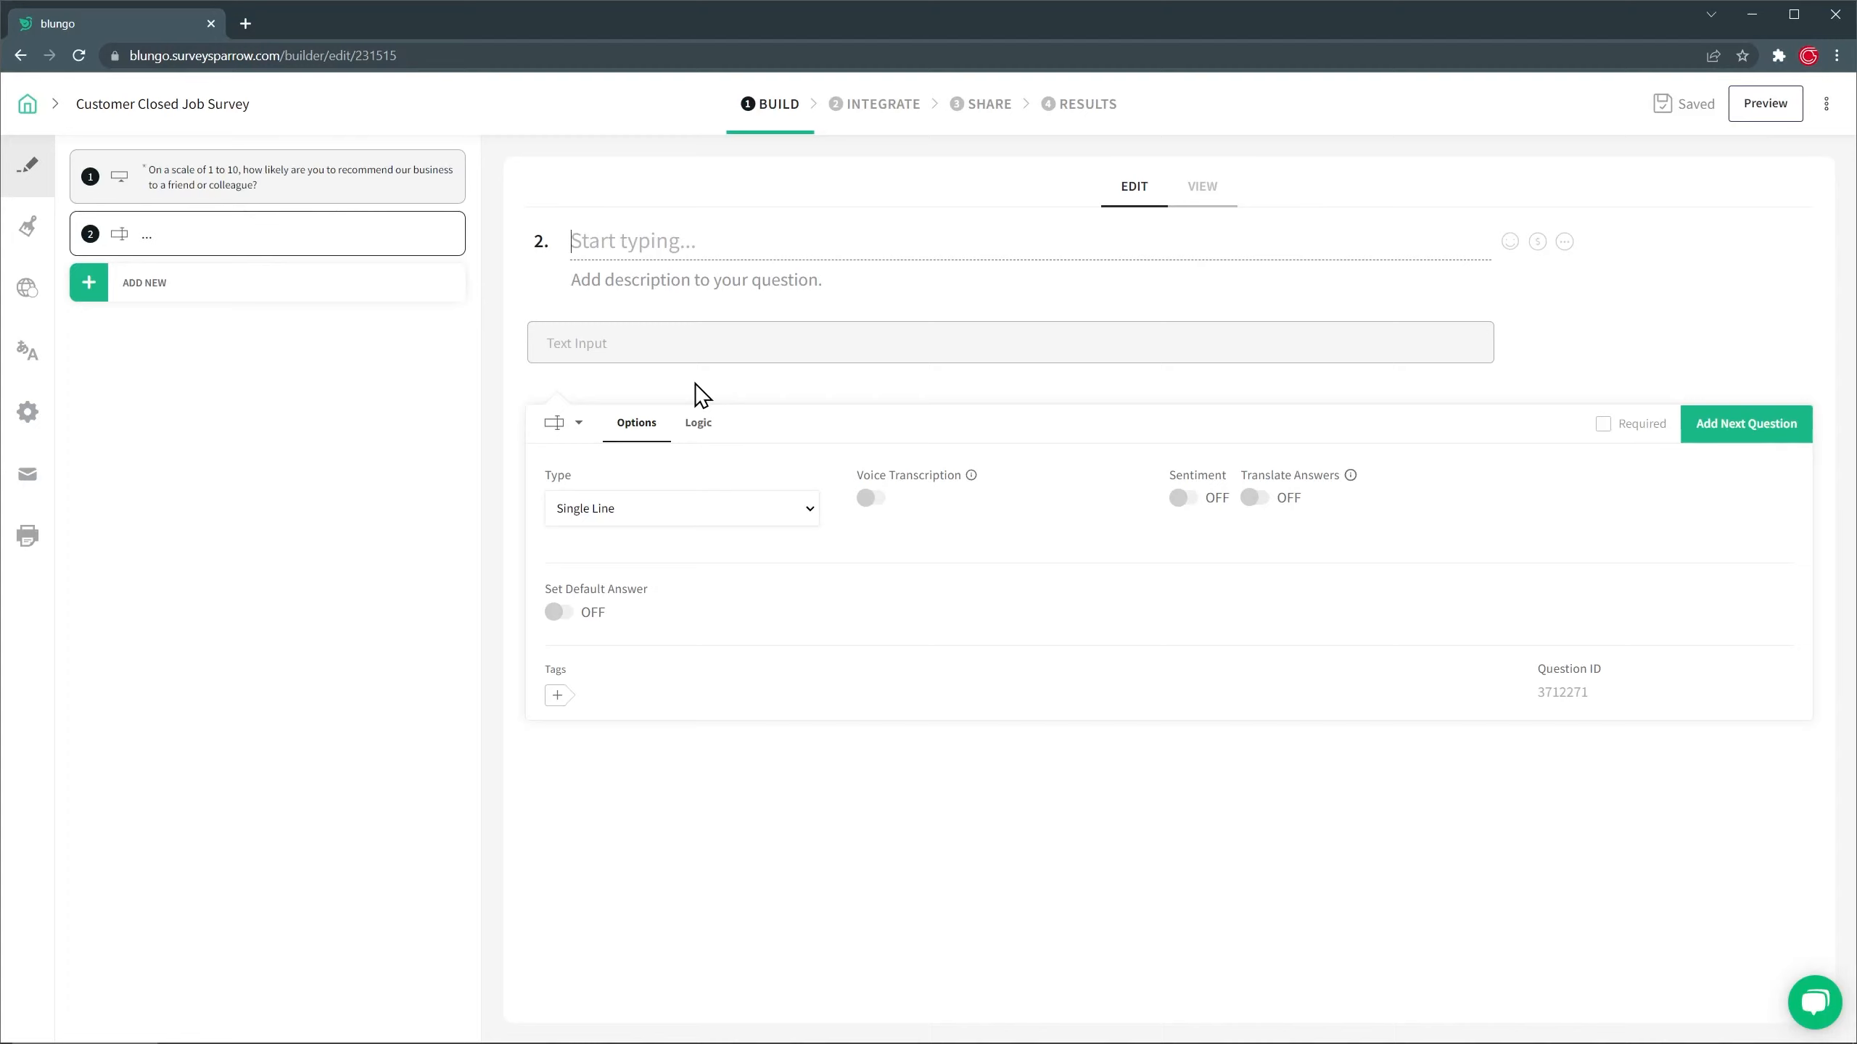
{"action": "type", "text": "Why did you choose"}
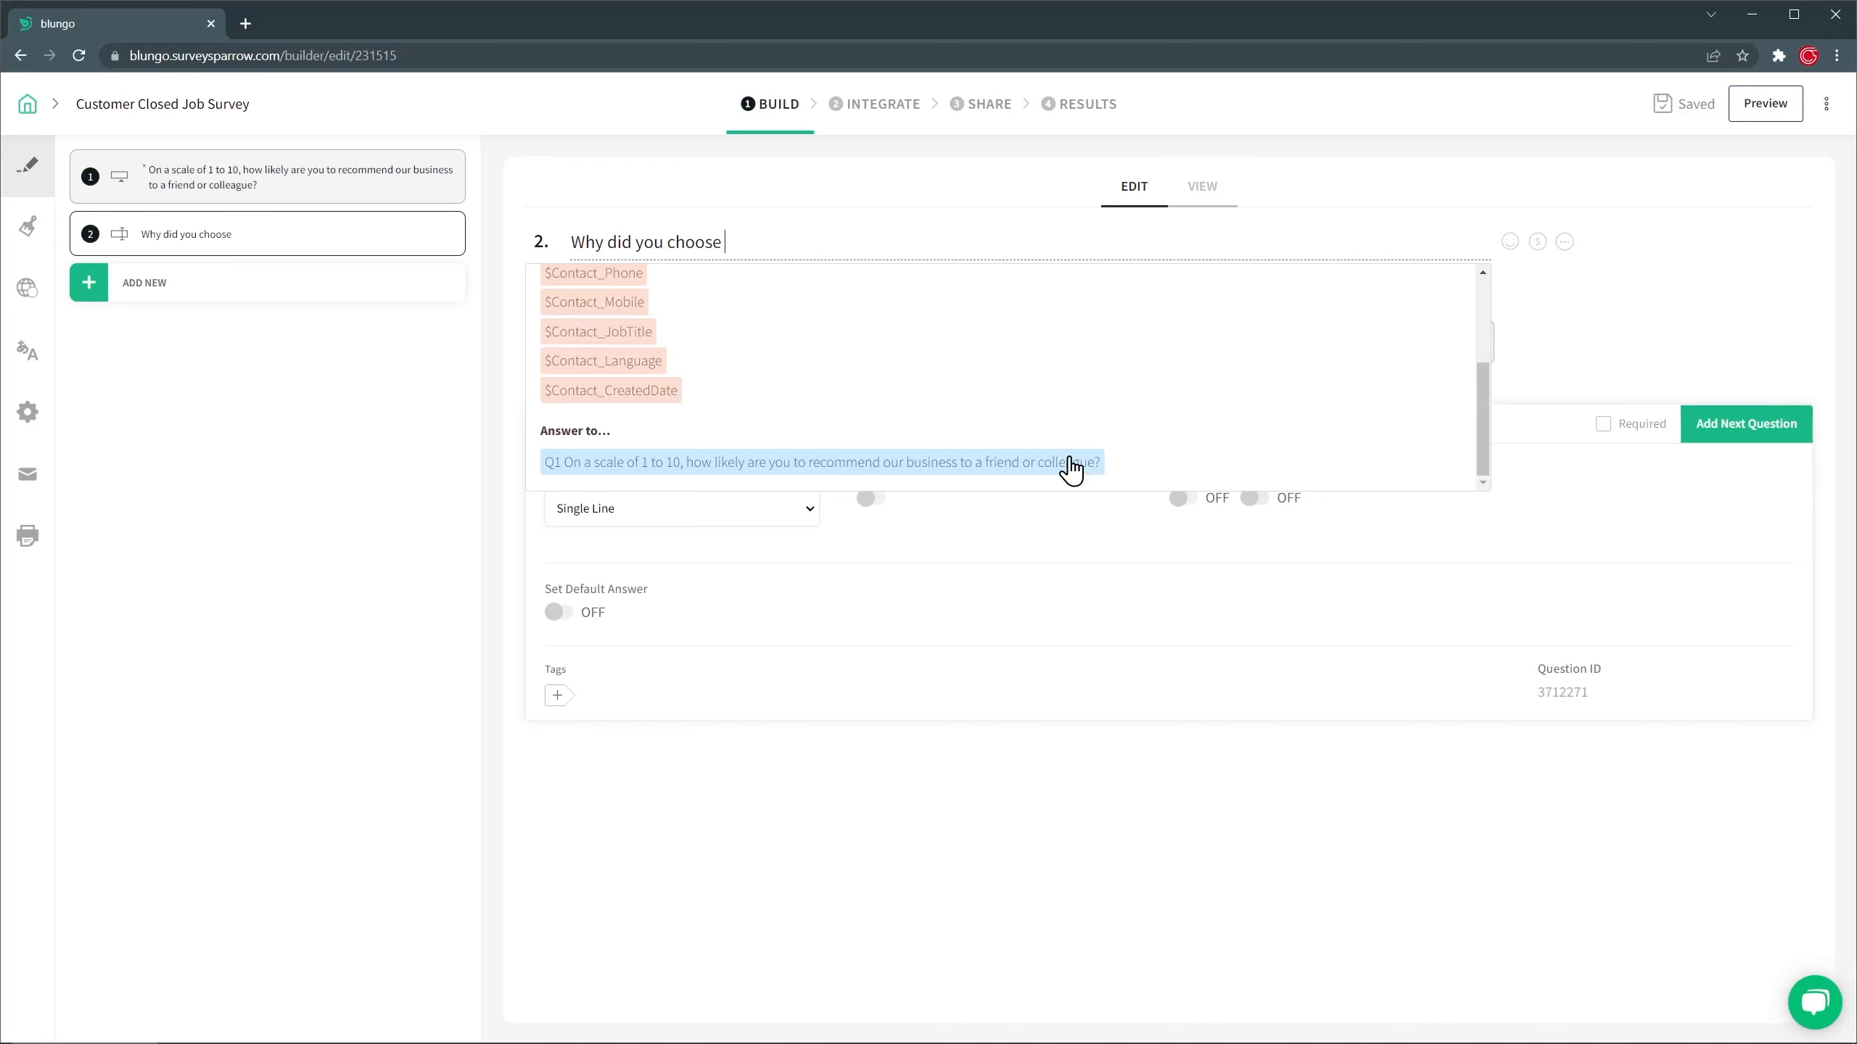
{"action": "left_click", "coordinate": [819, 462]}
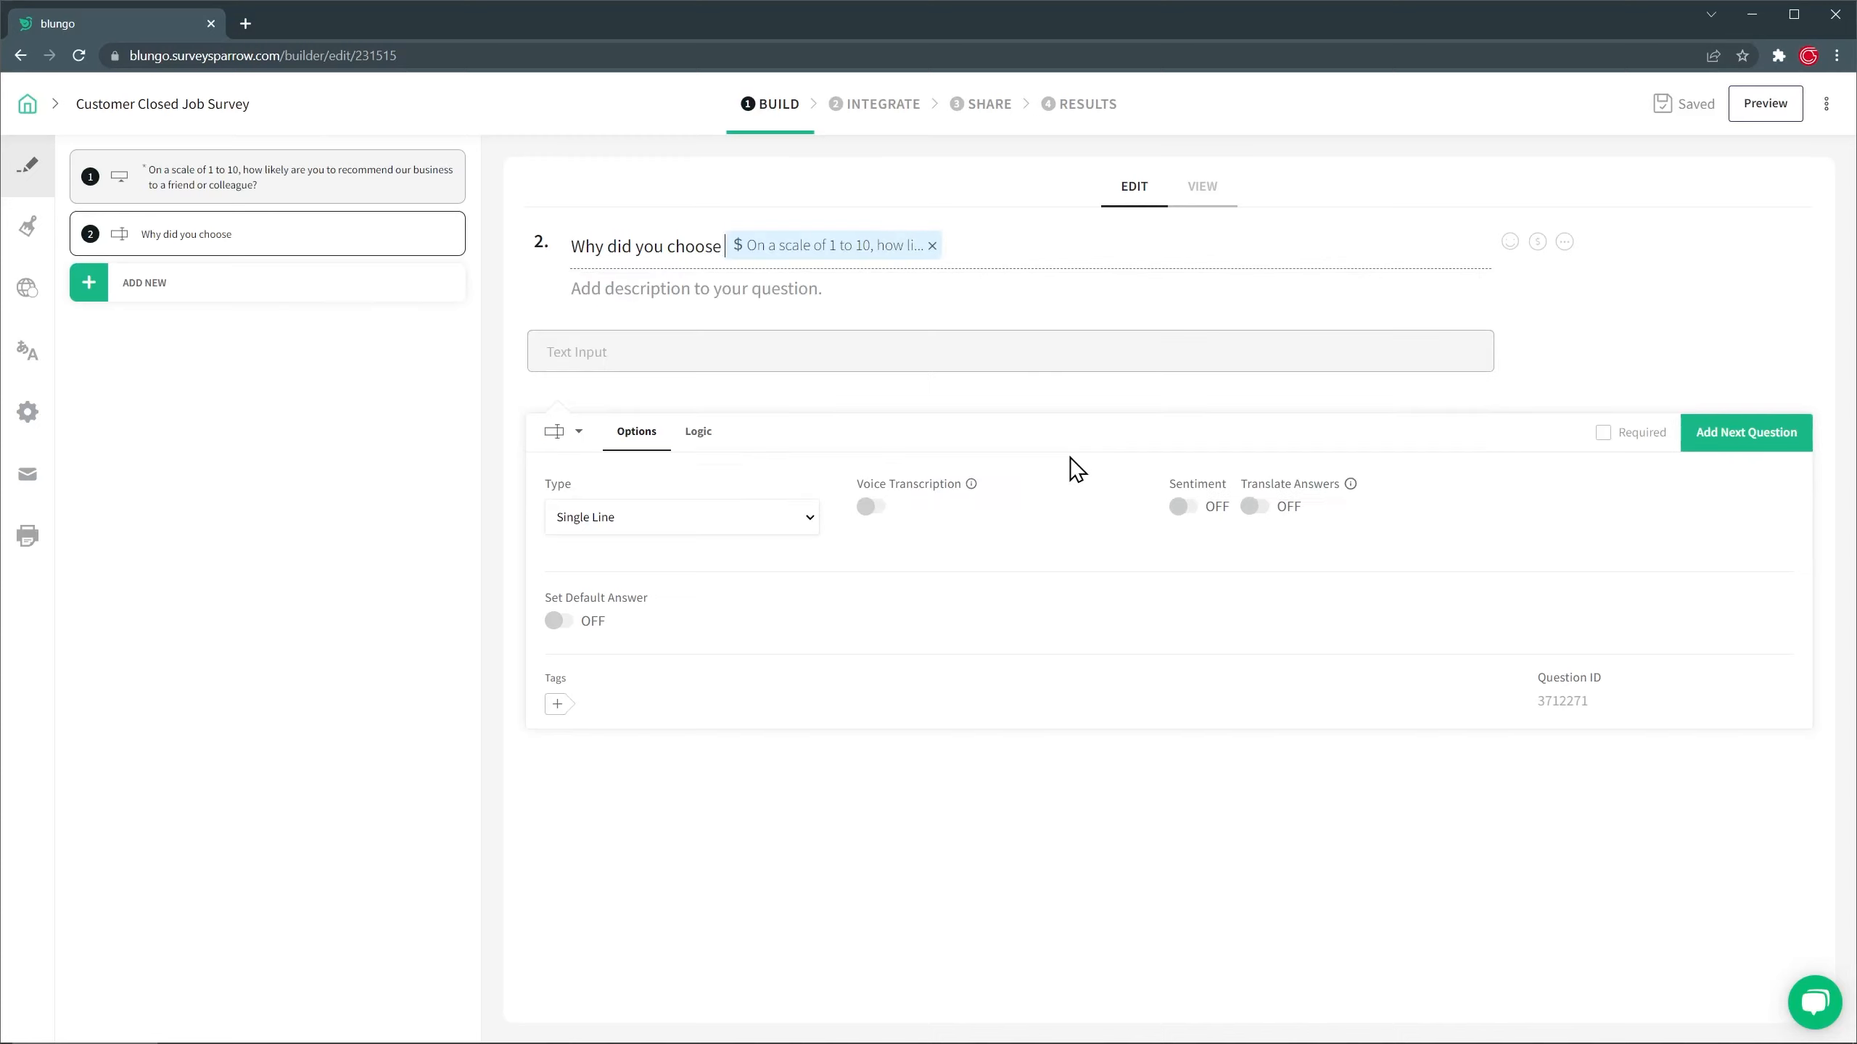
{"action": "type", "text": "?"}
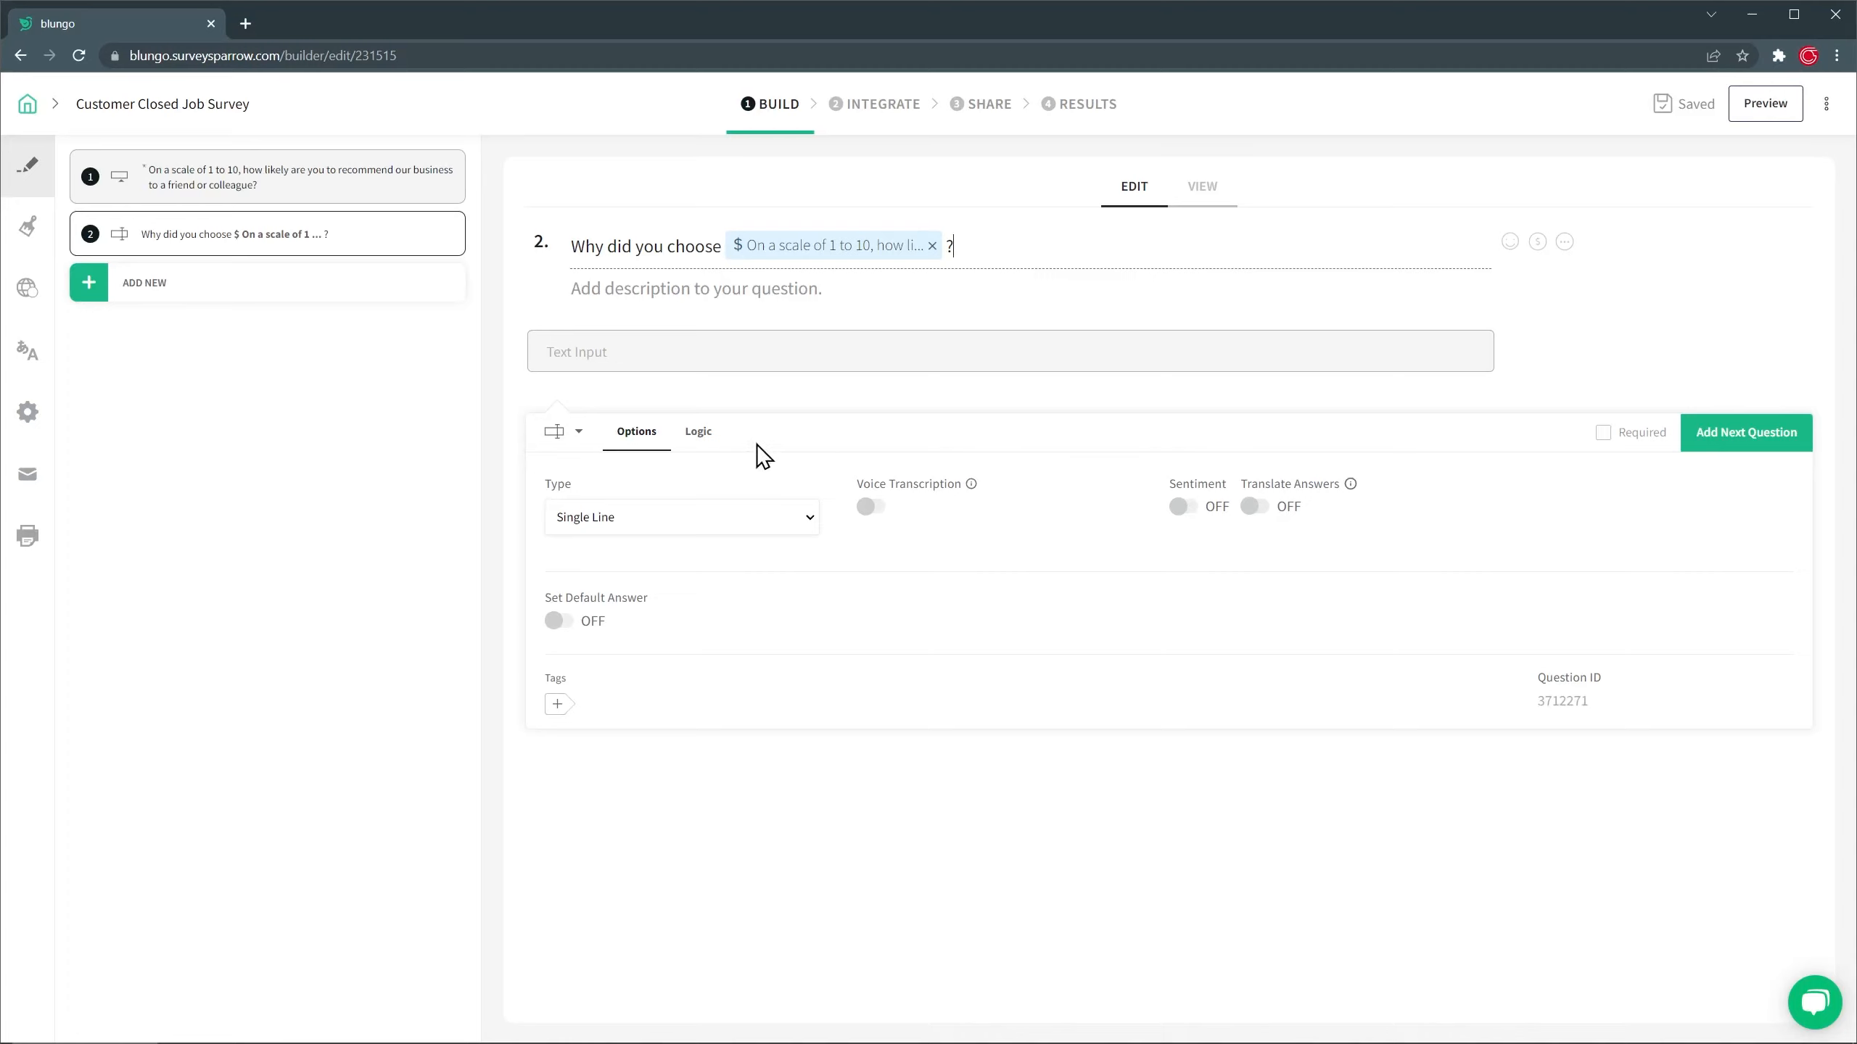
Give question 2 display logic: show only when Q1 is less than 5.
{"action": "left_click", "coordinate": [699, 431]}
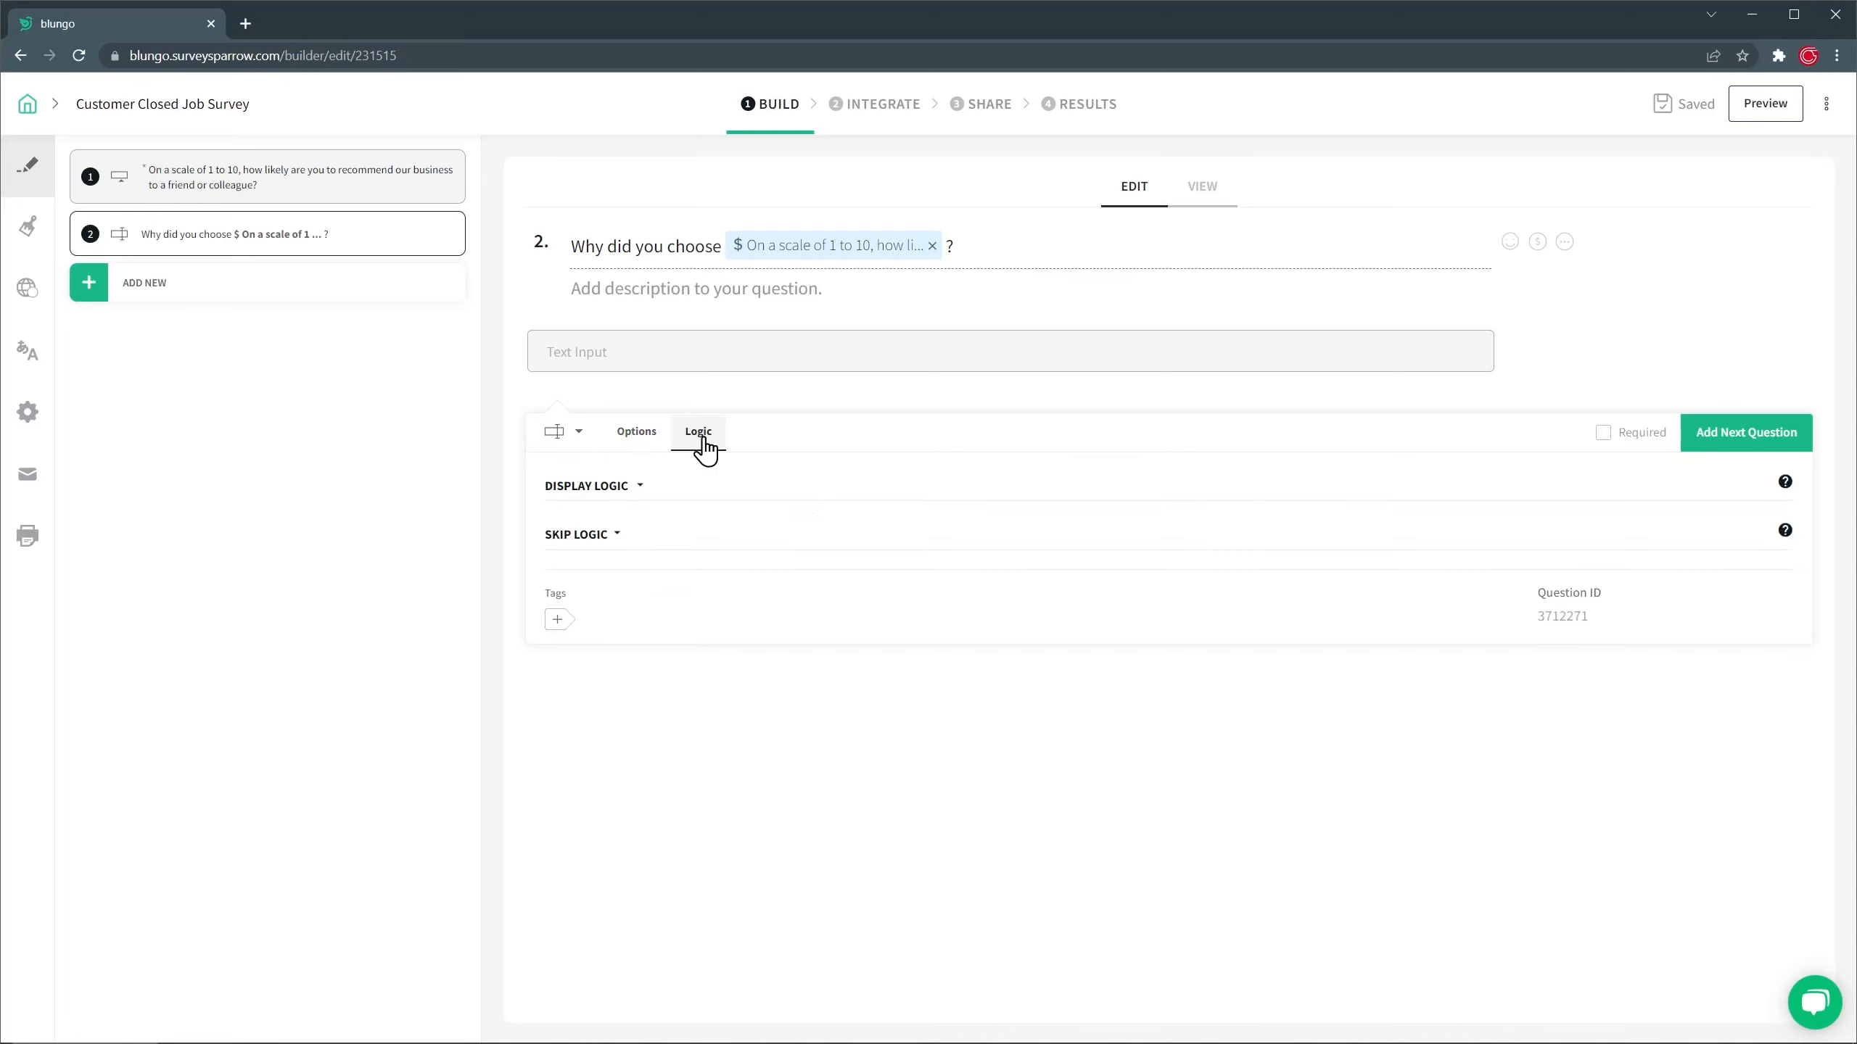
{"action": "left_click", "coordinate": [594, 485]}
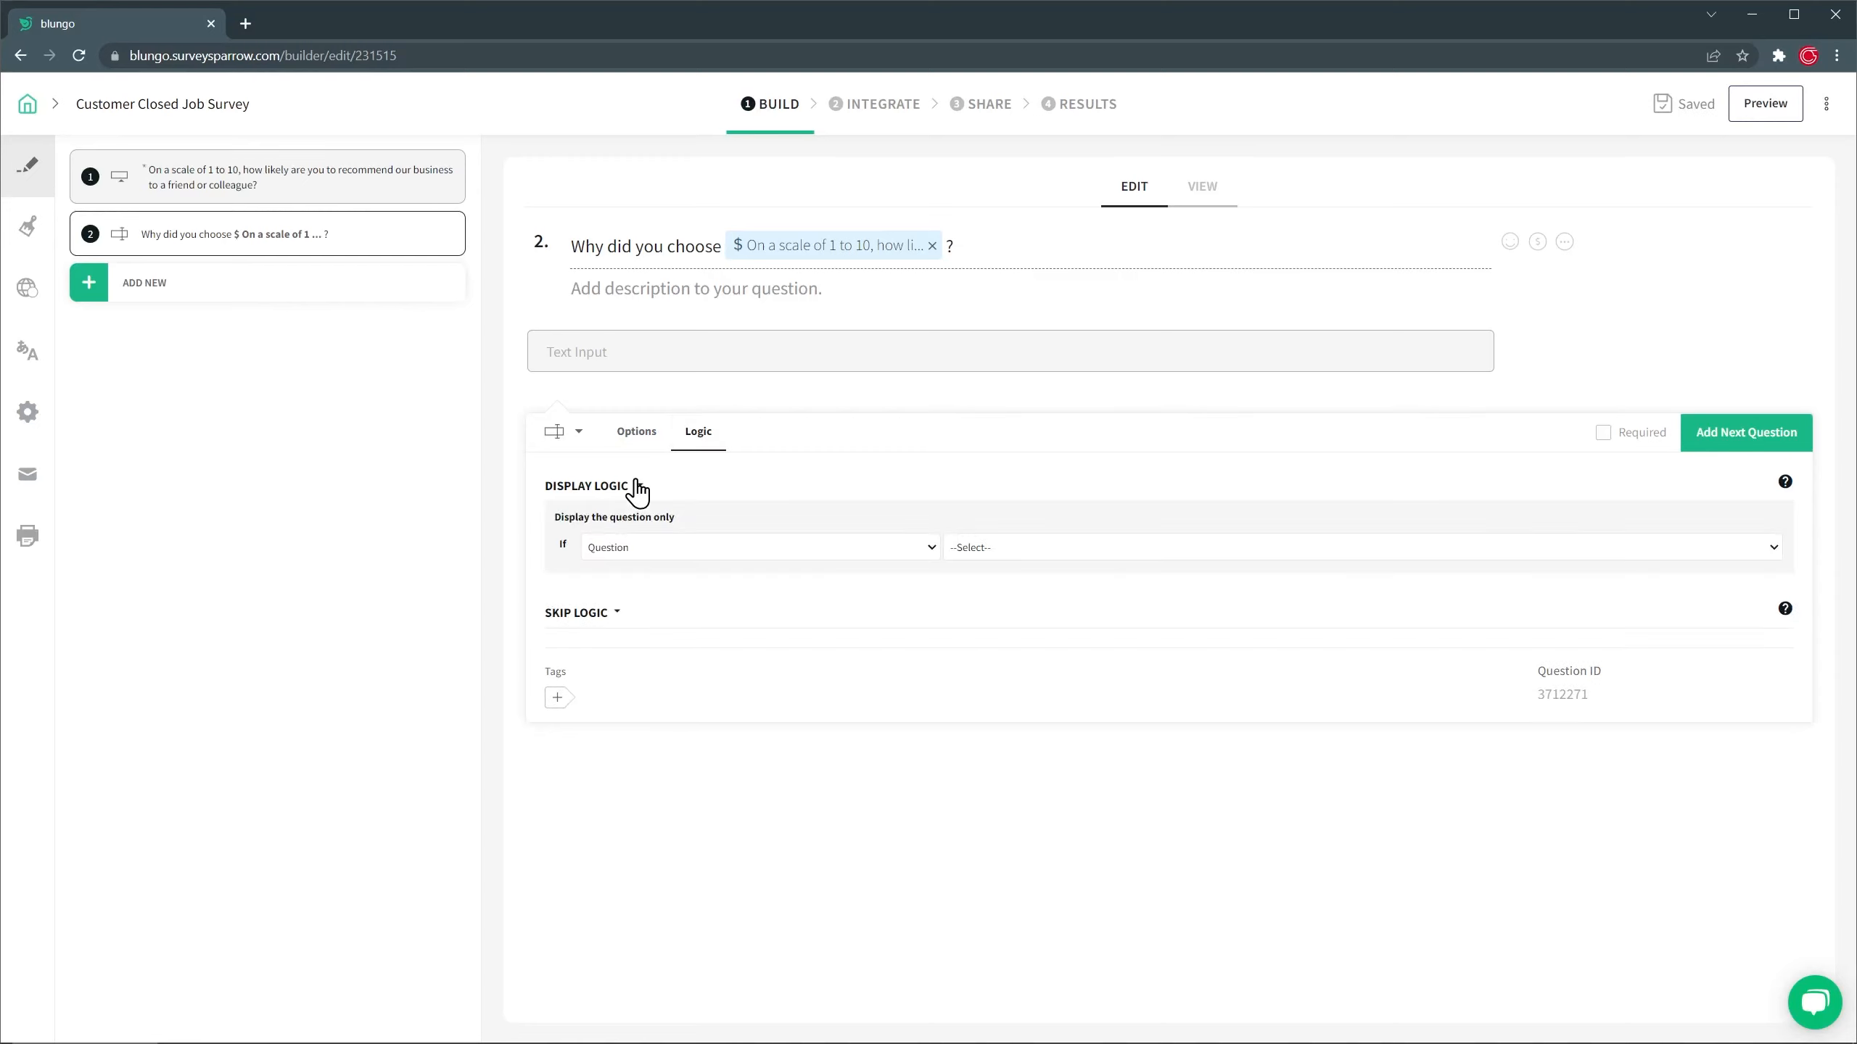
{"action": "left_click", "coordinate": [1355, 546]}
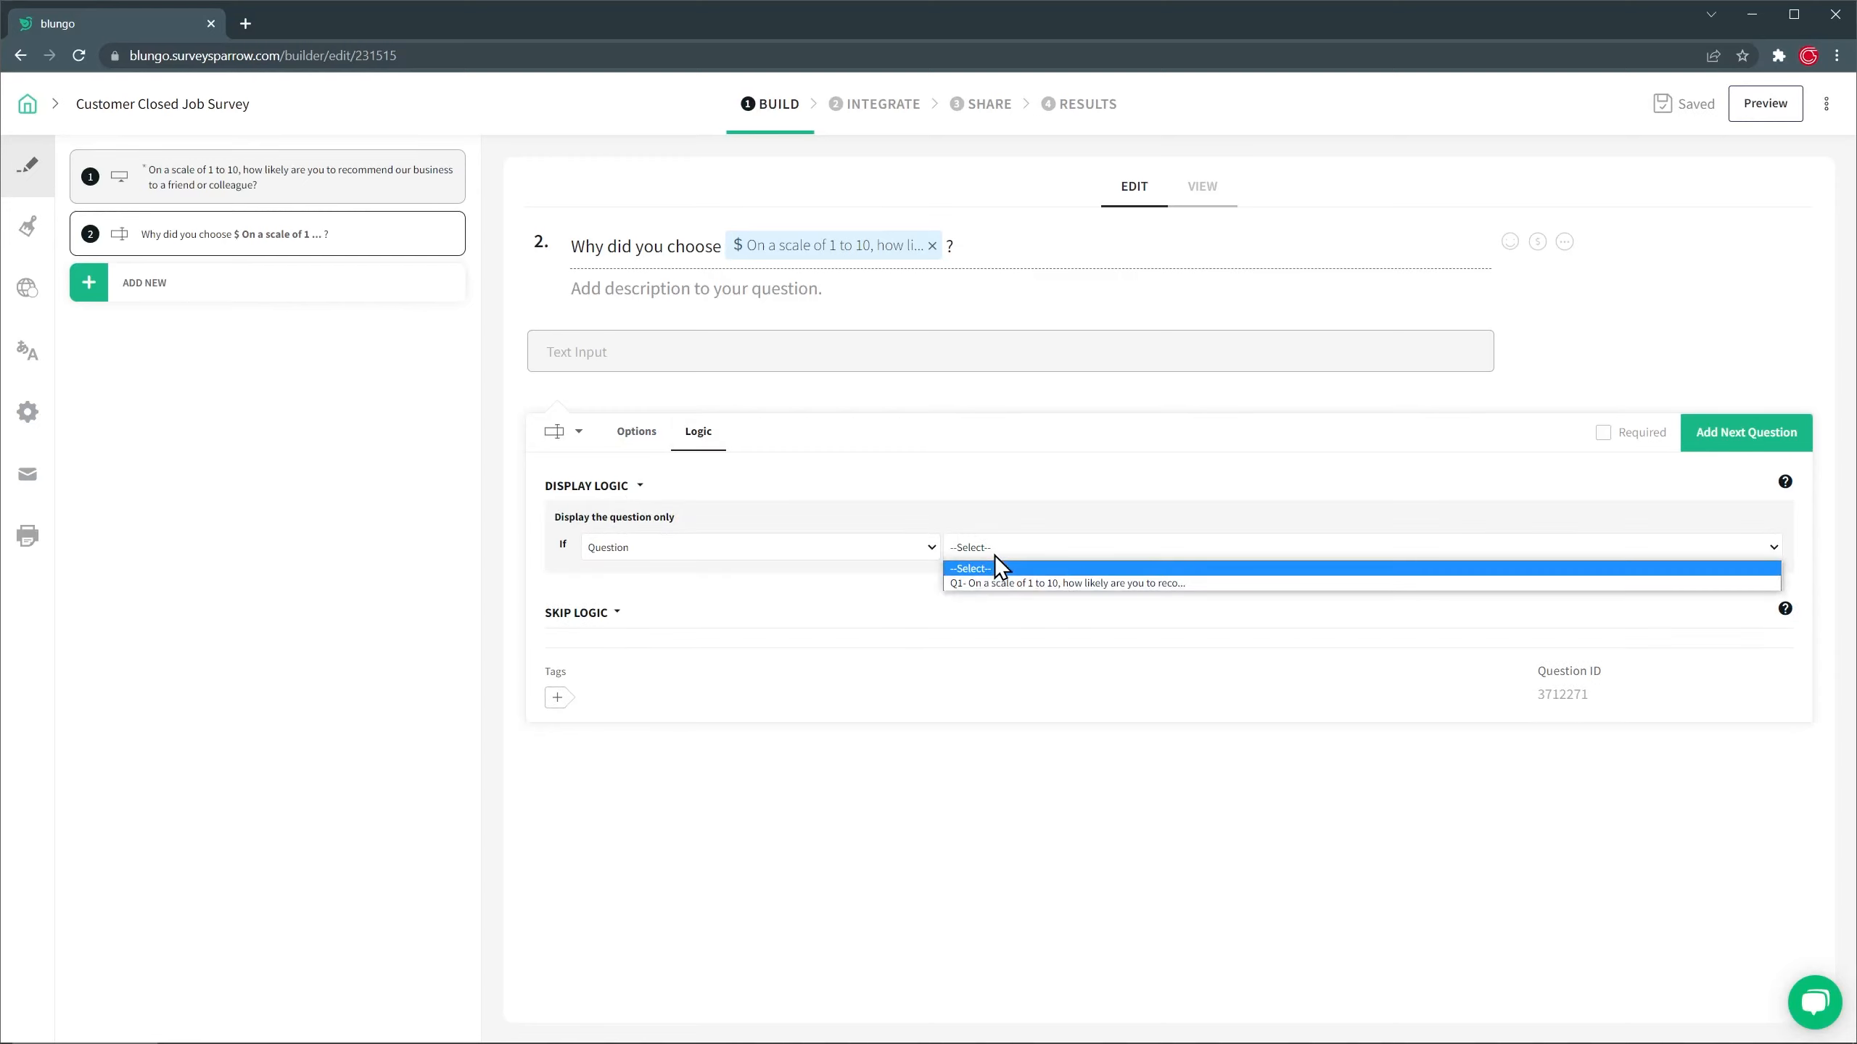
{"action": "left_click", "coordinate": [1063, 581]}
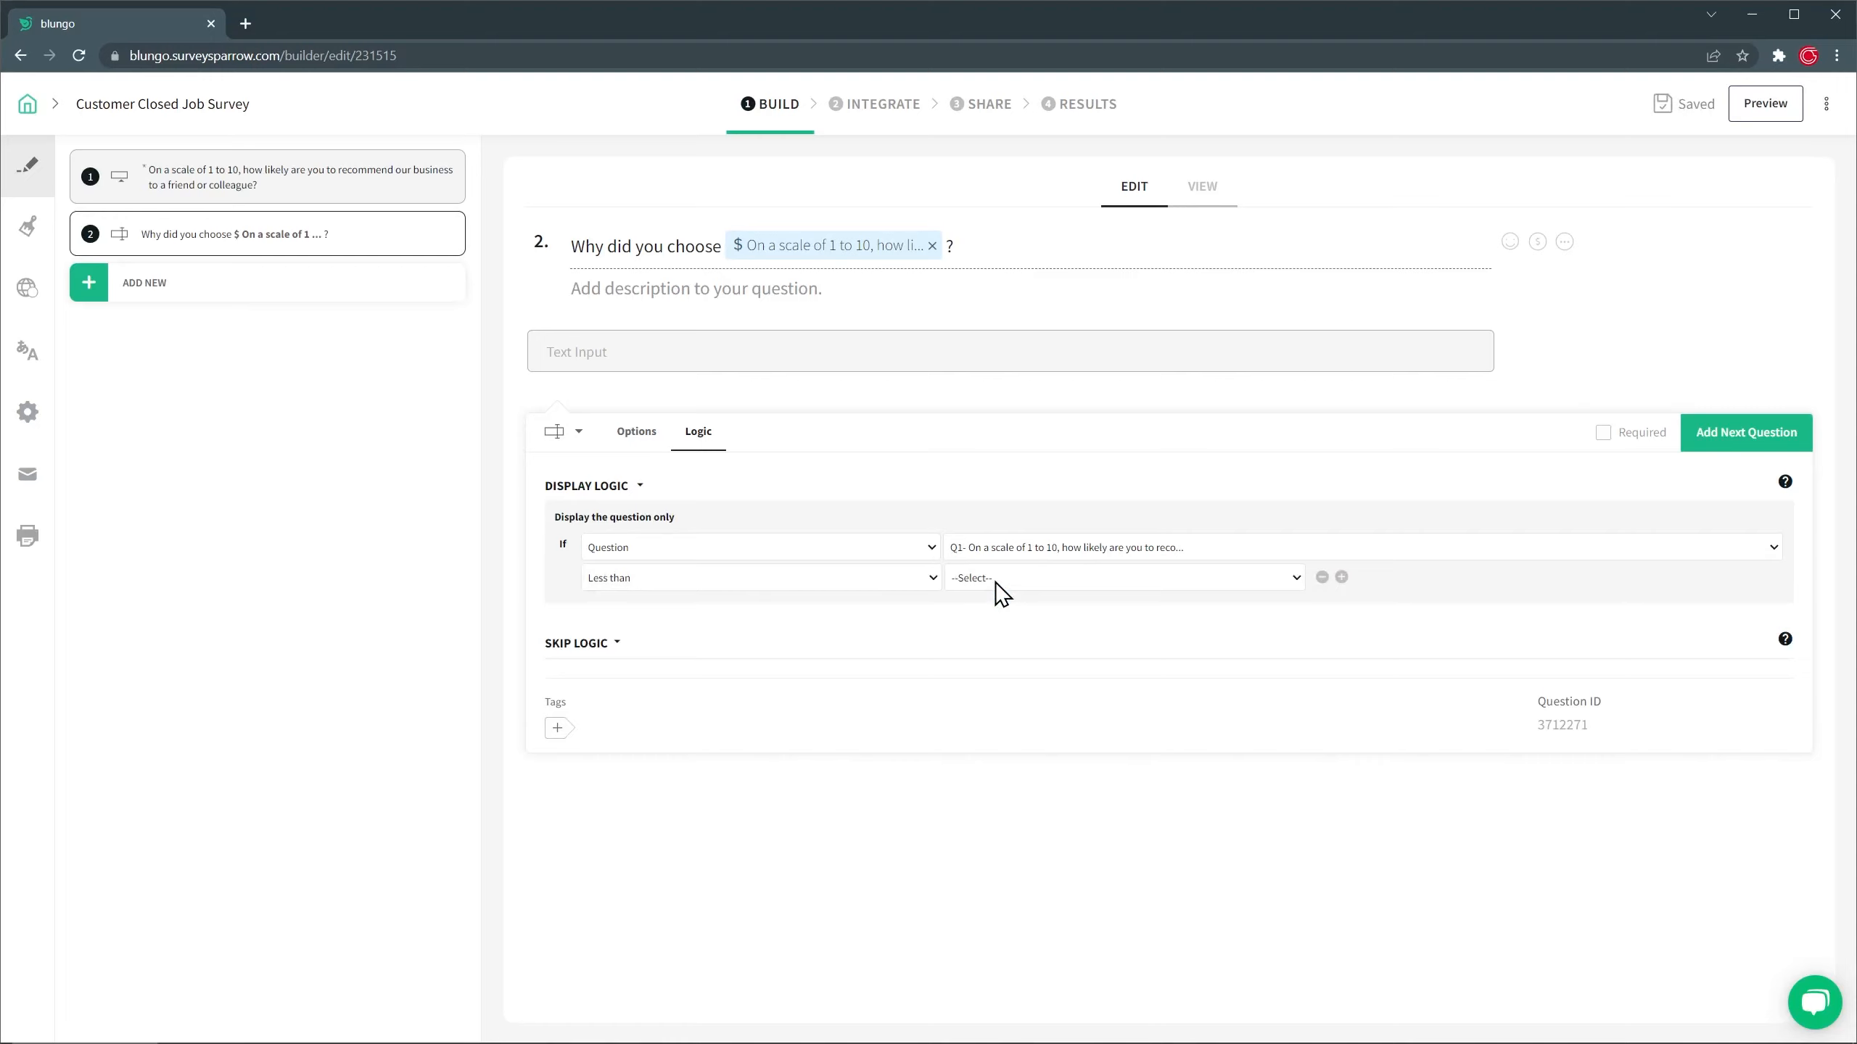
{"action": "left_click", "coordinate": [1122, 578]}
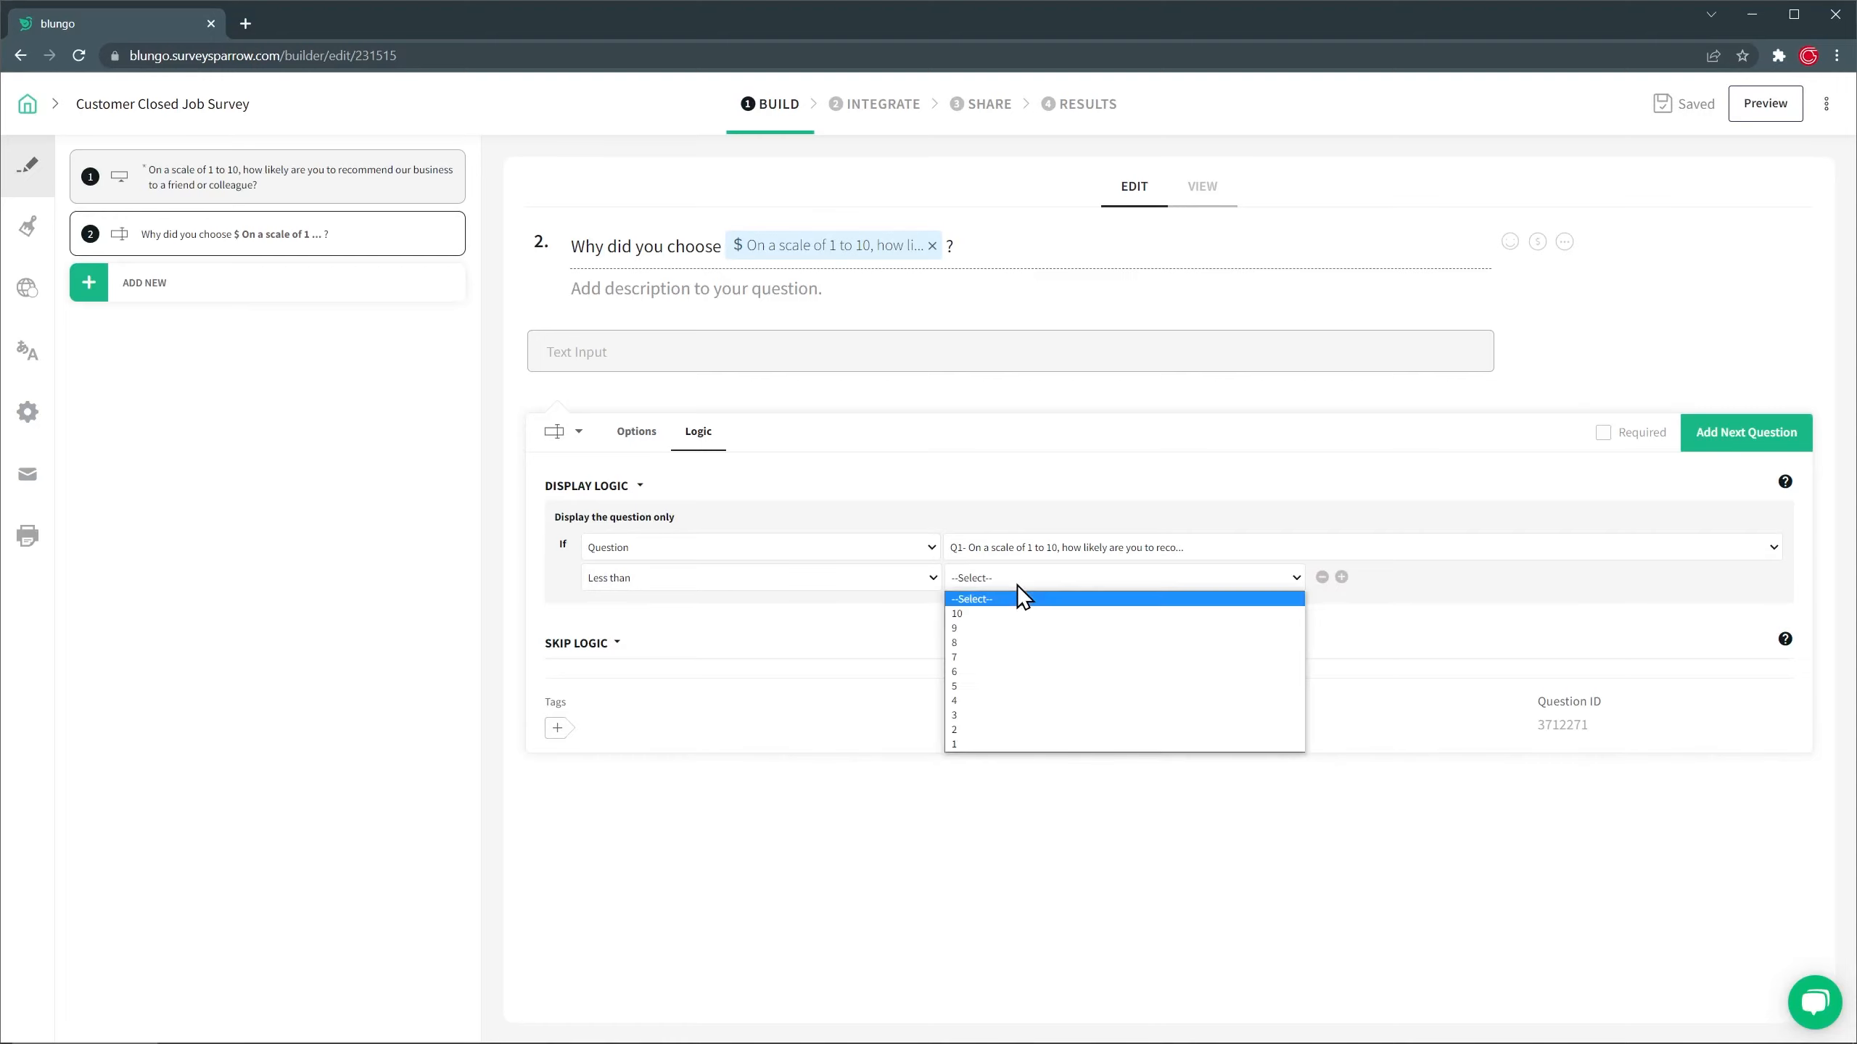
{"action": "left_click", "coordinate": [954, 685]}
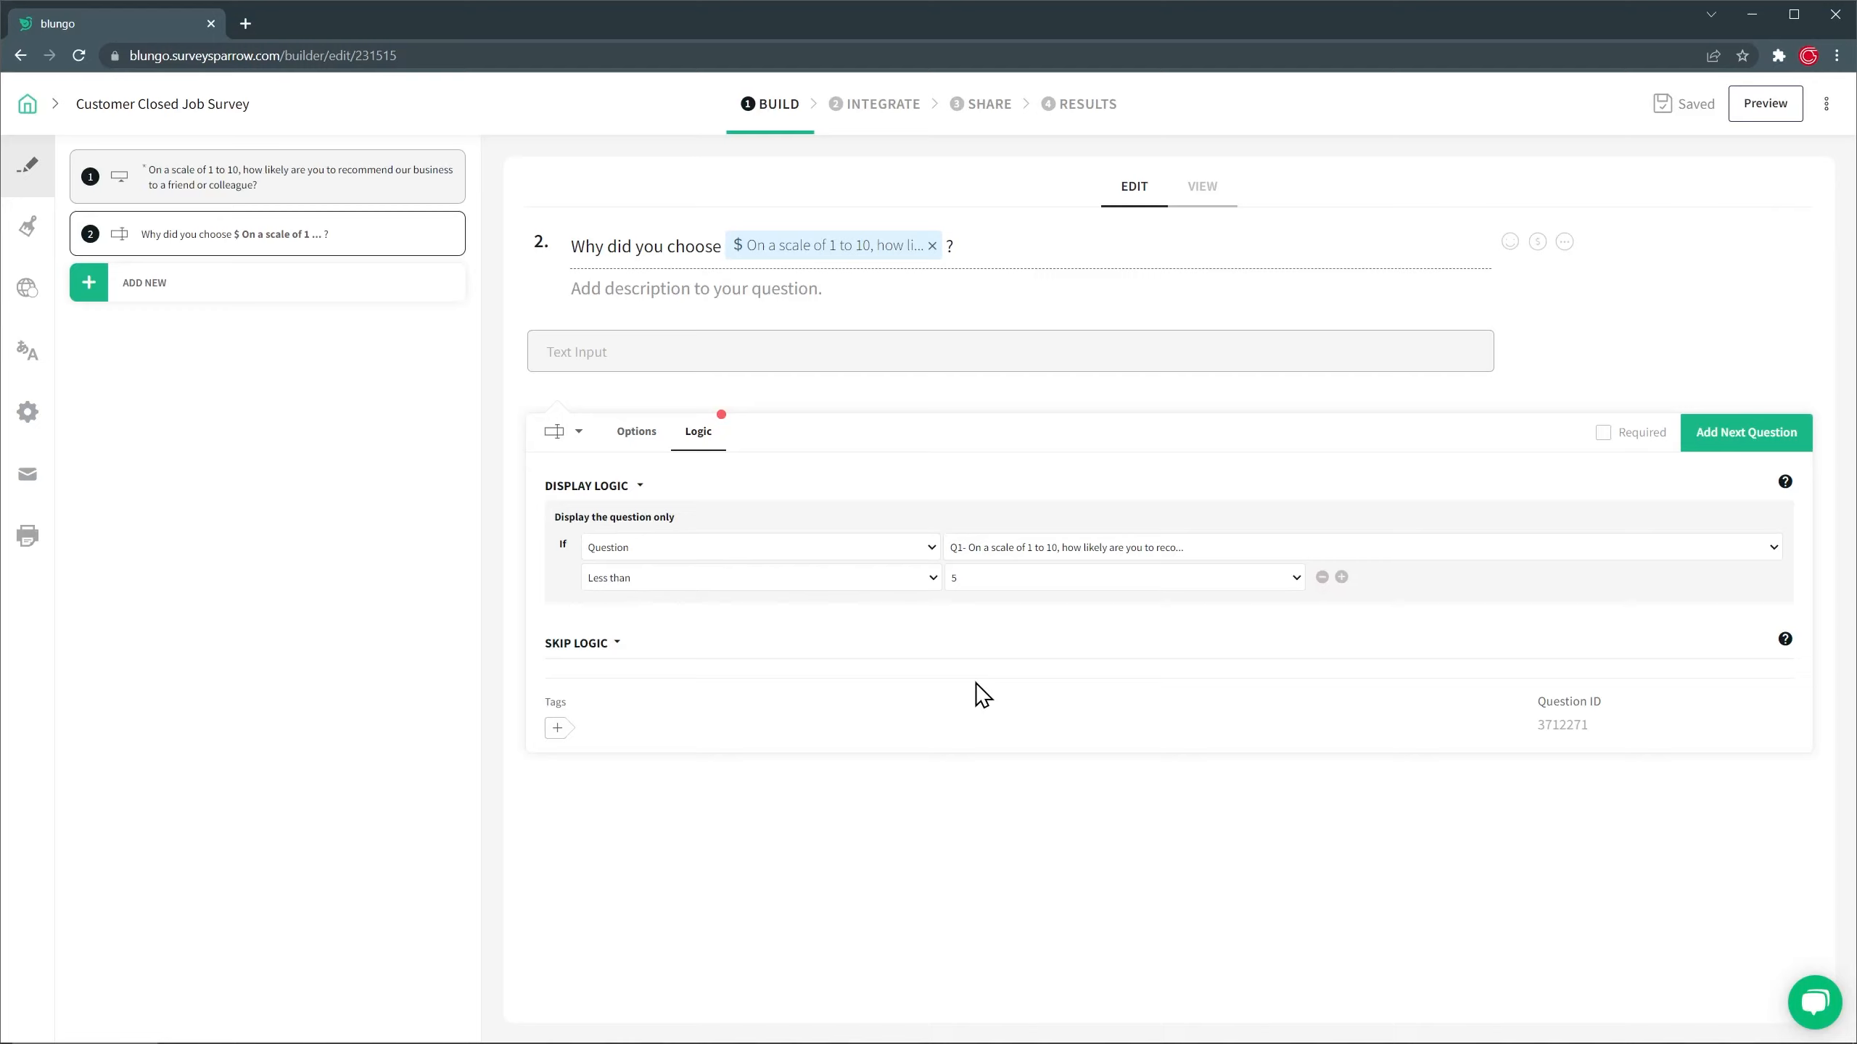
{"action": "mouse_move", "coordinate": [1679, 483]}
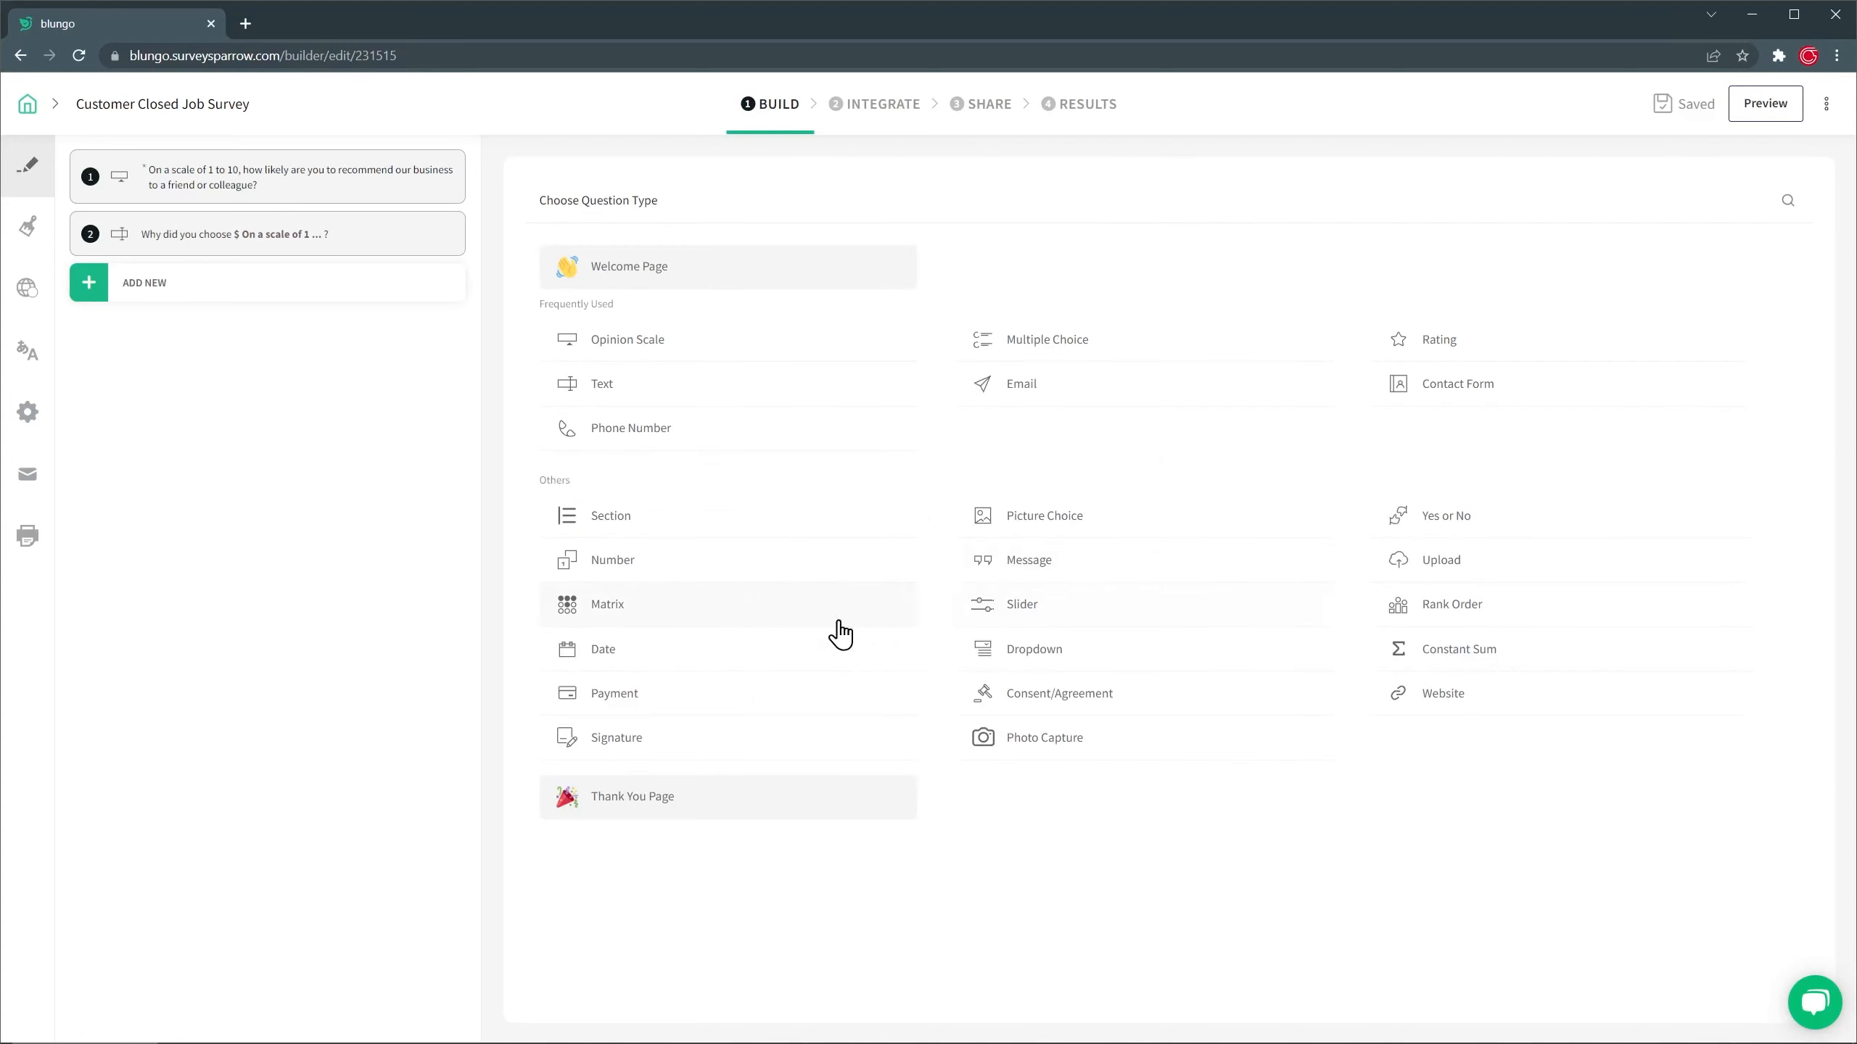
Add a randomized matrix question on aspects of our work, including 'Meet Project Schedule' and 'Kept you informed'.
{"action": "left_click", "coordinate": [608, 604]}
{"action": "type", "text": "Please rate the following aspe"}
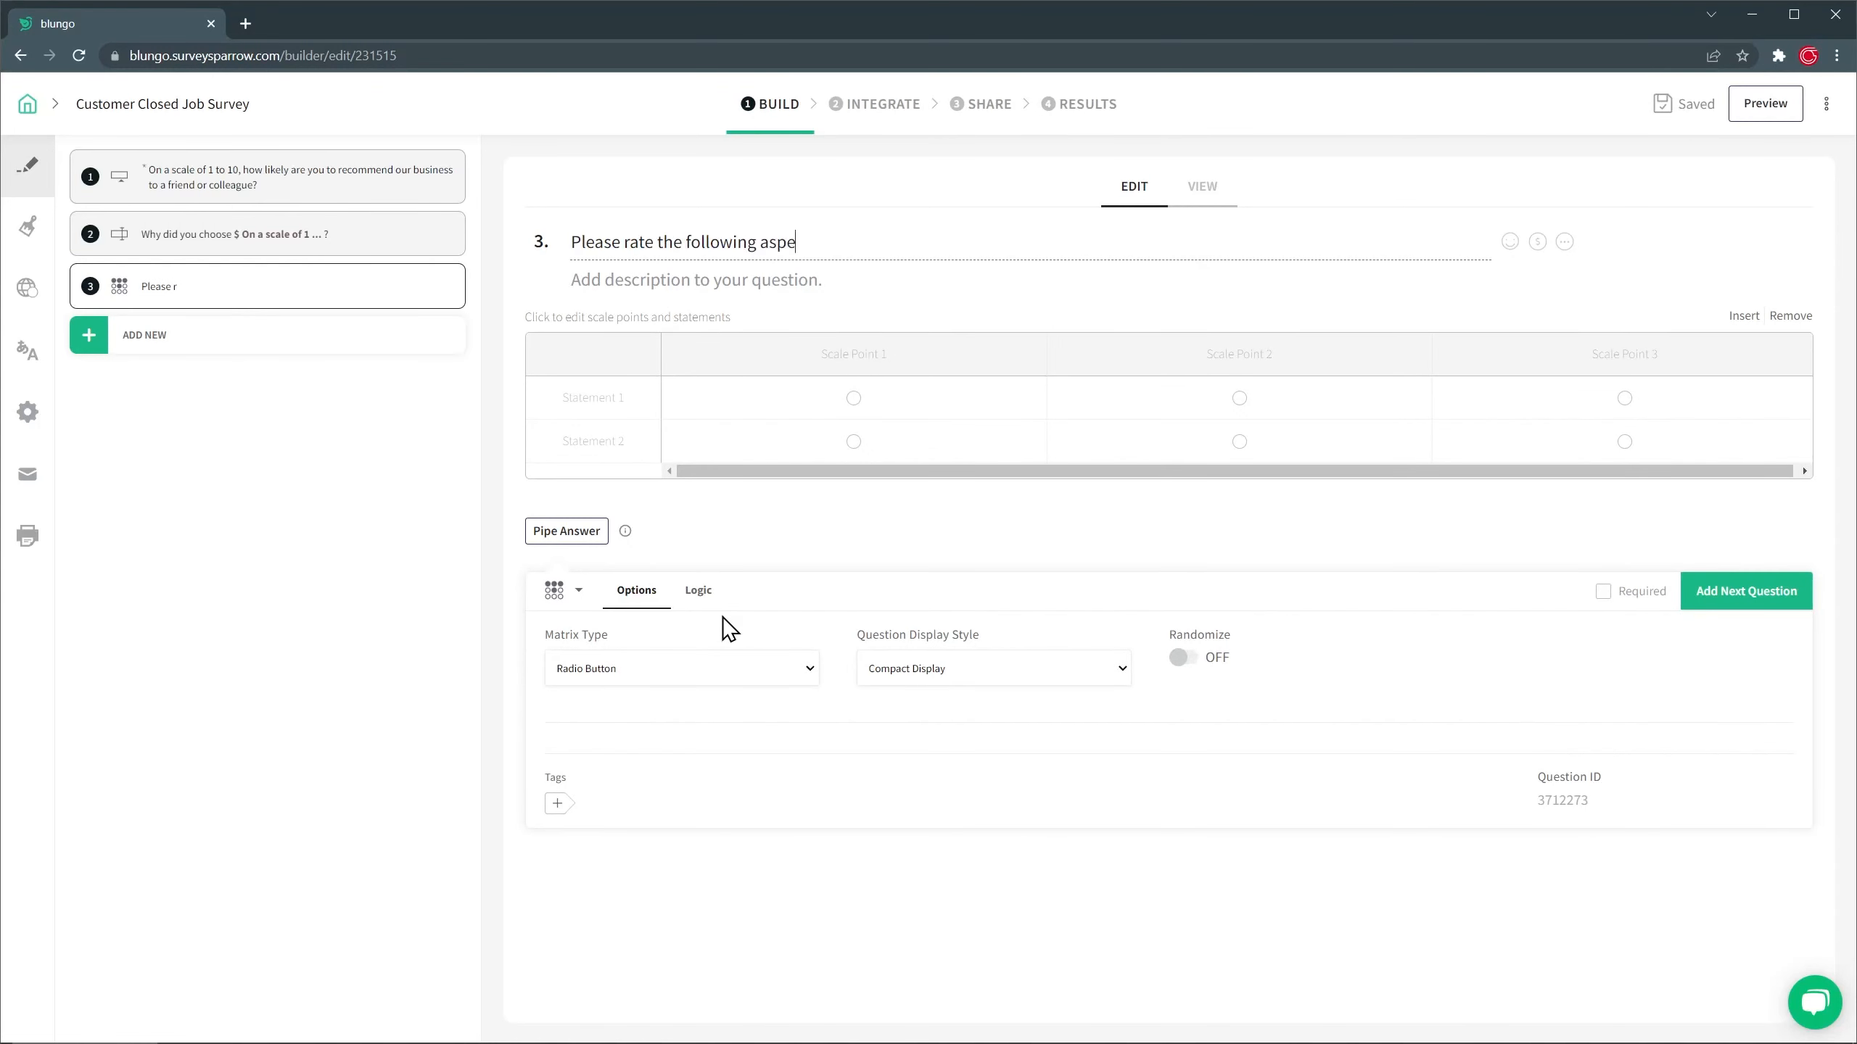
{"action": "type", "text": "cts of our work"}
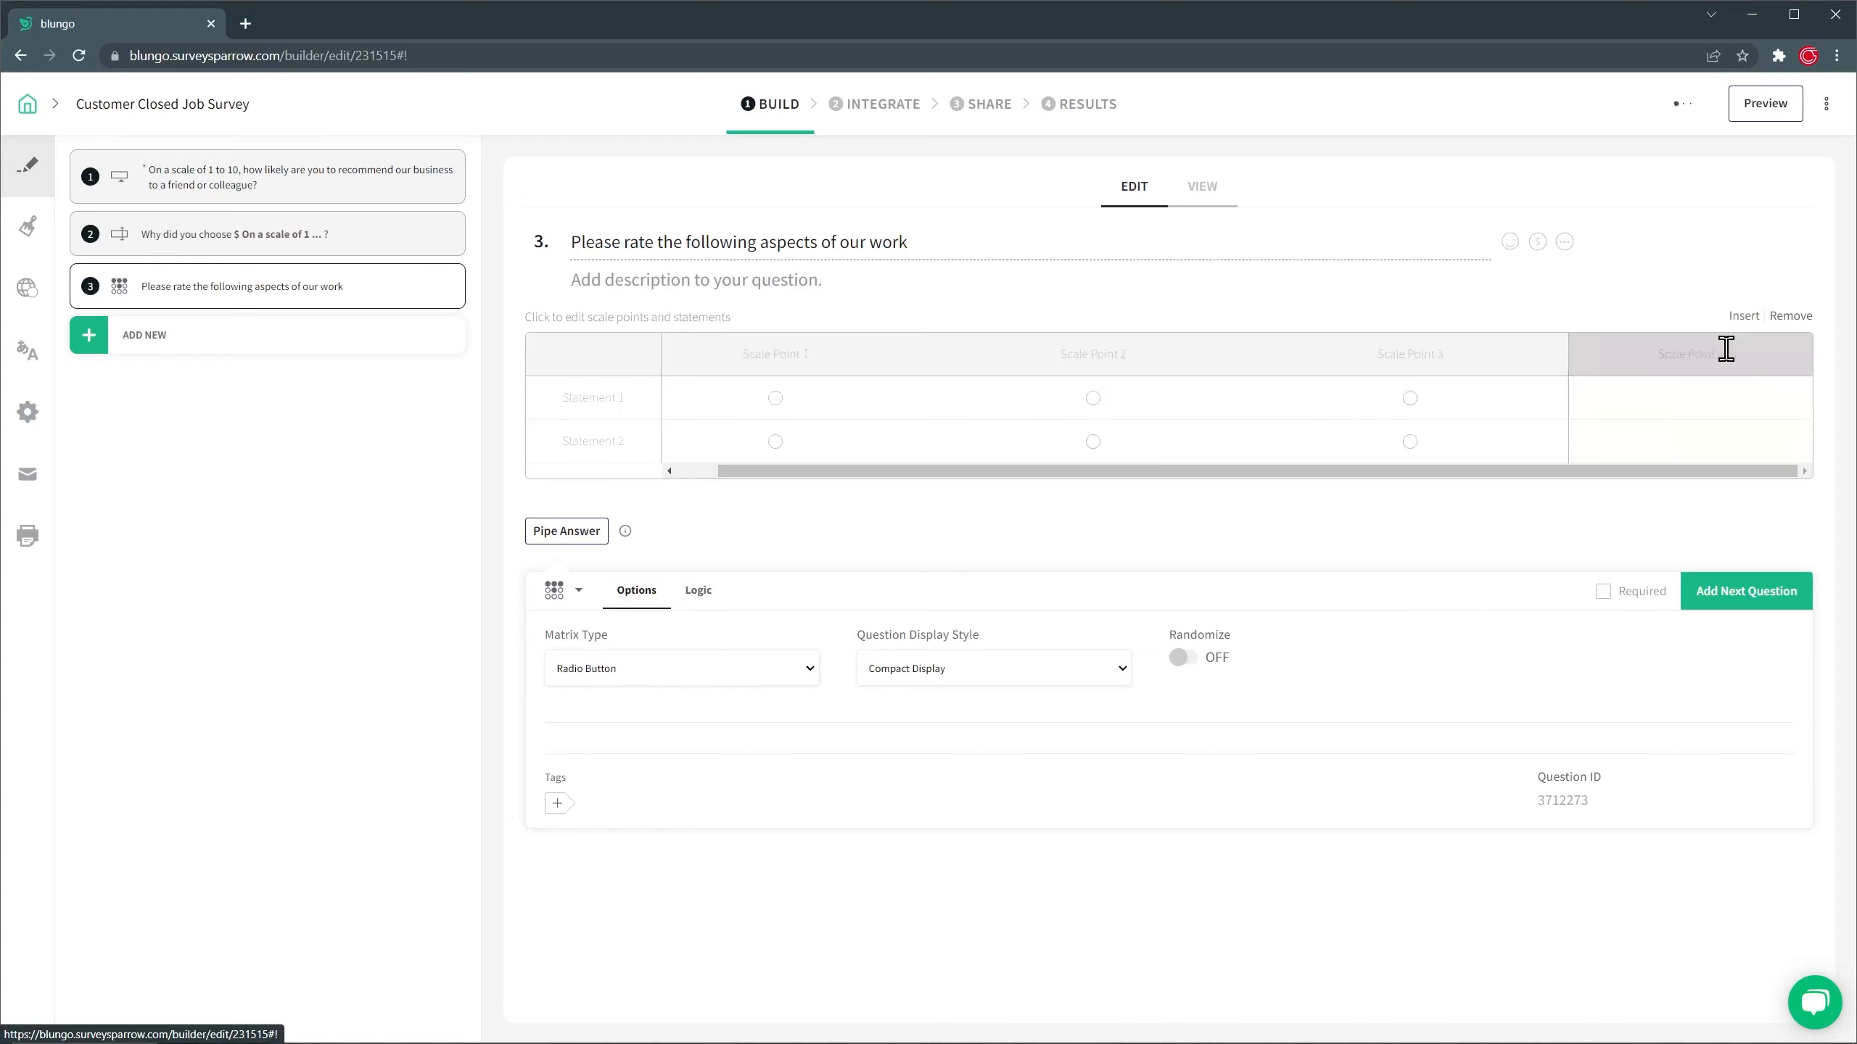
{"action": "left_click", "coordinate": [1743, 314]}
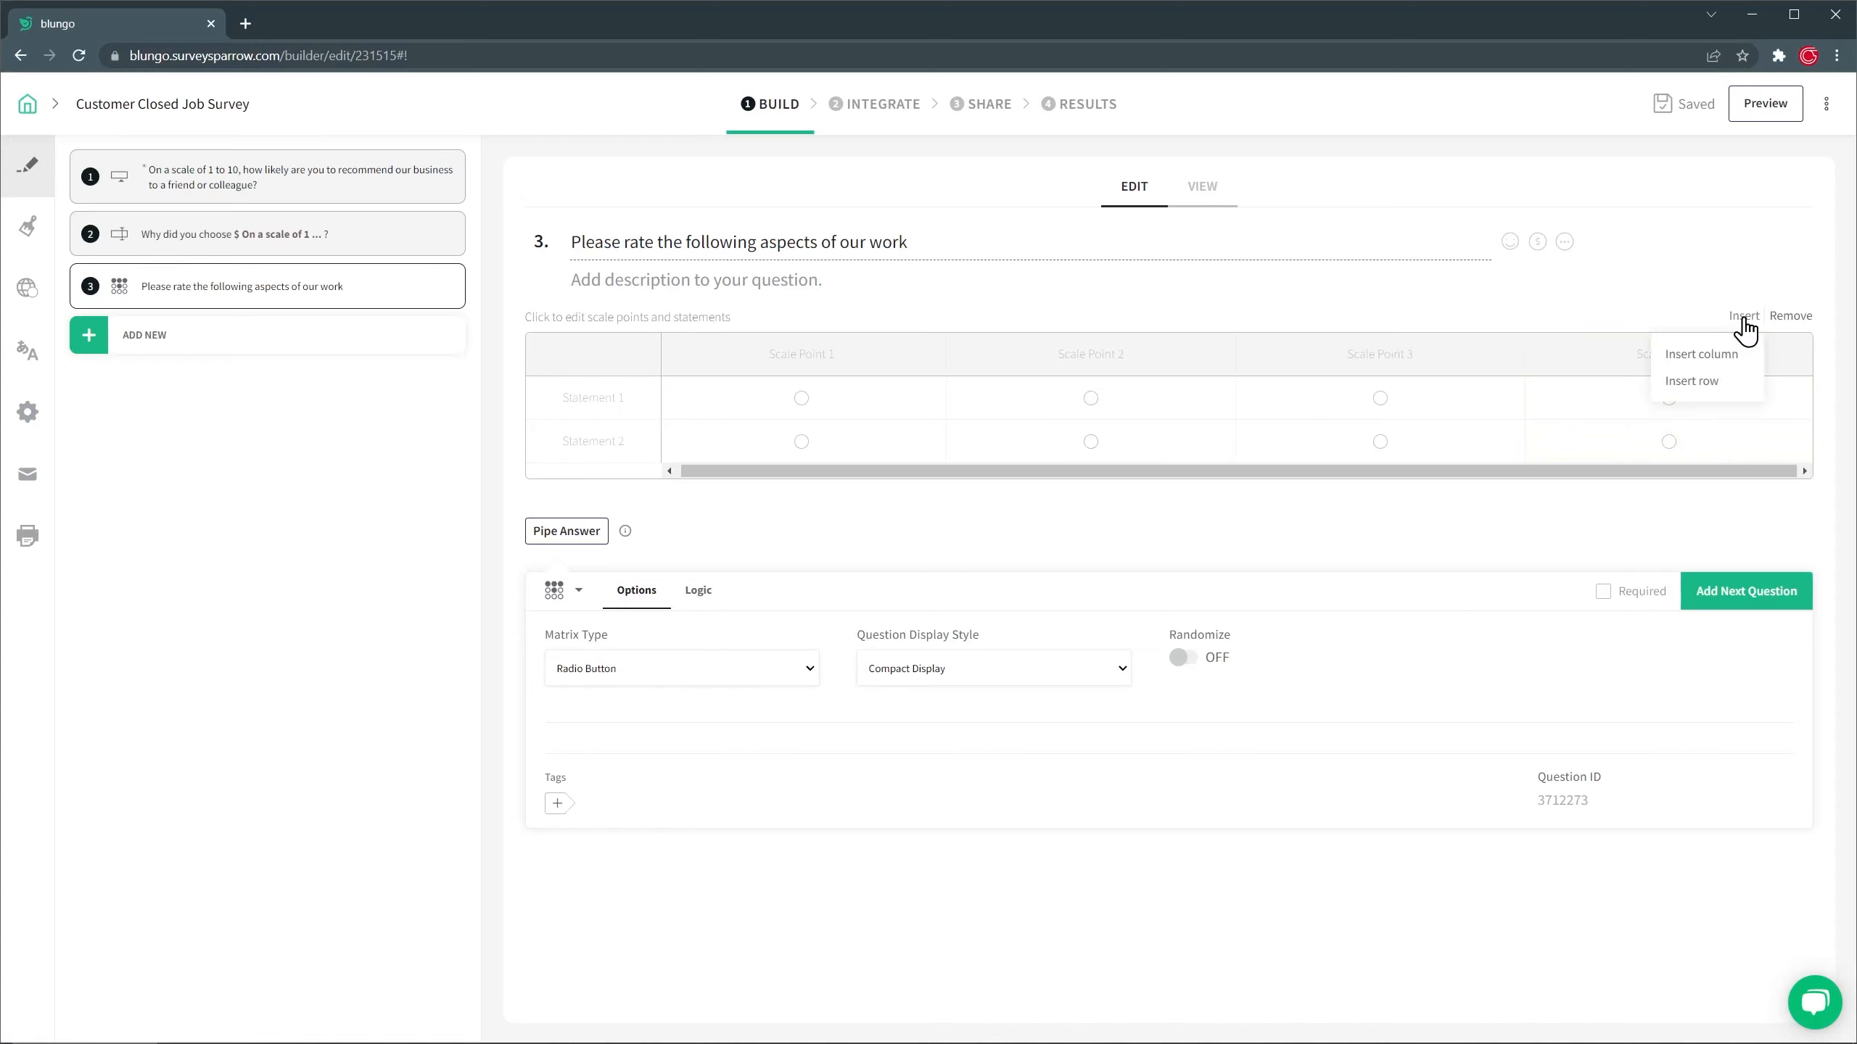
{"action": "left_click", "coordinate": [1692, 380]}
{"action": "type", "text": "Productive and efficient"}
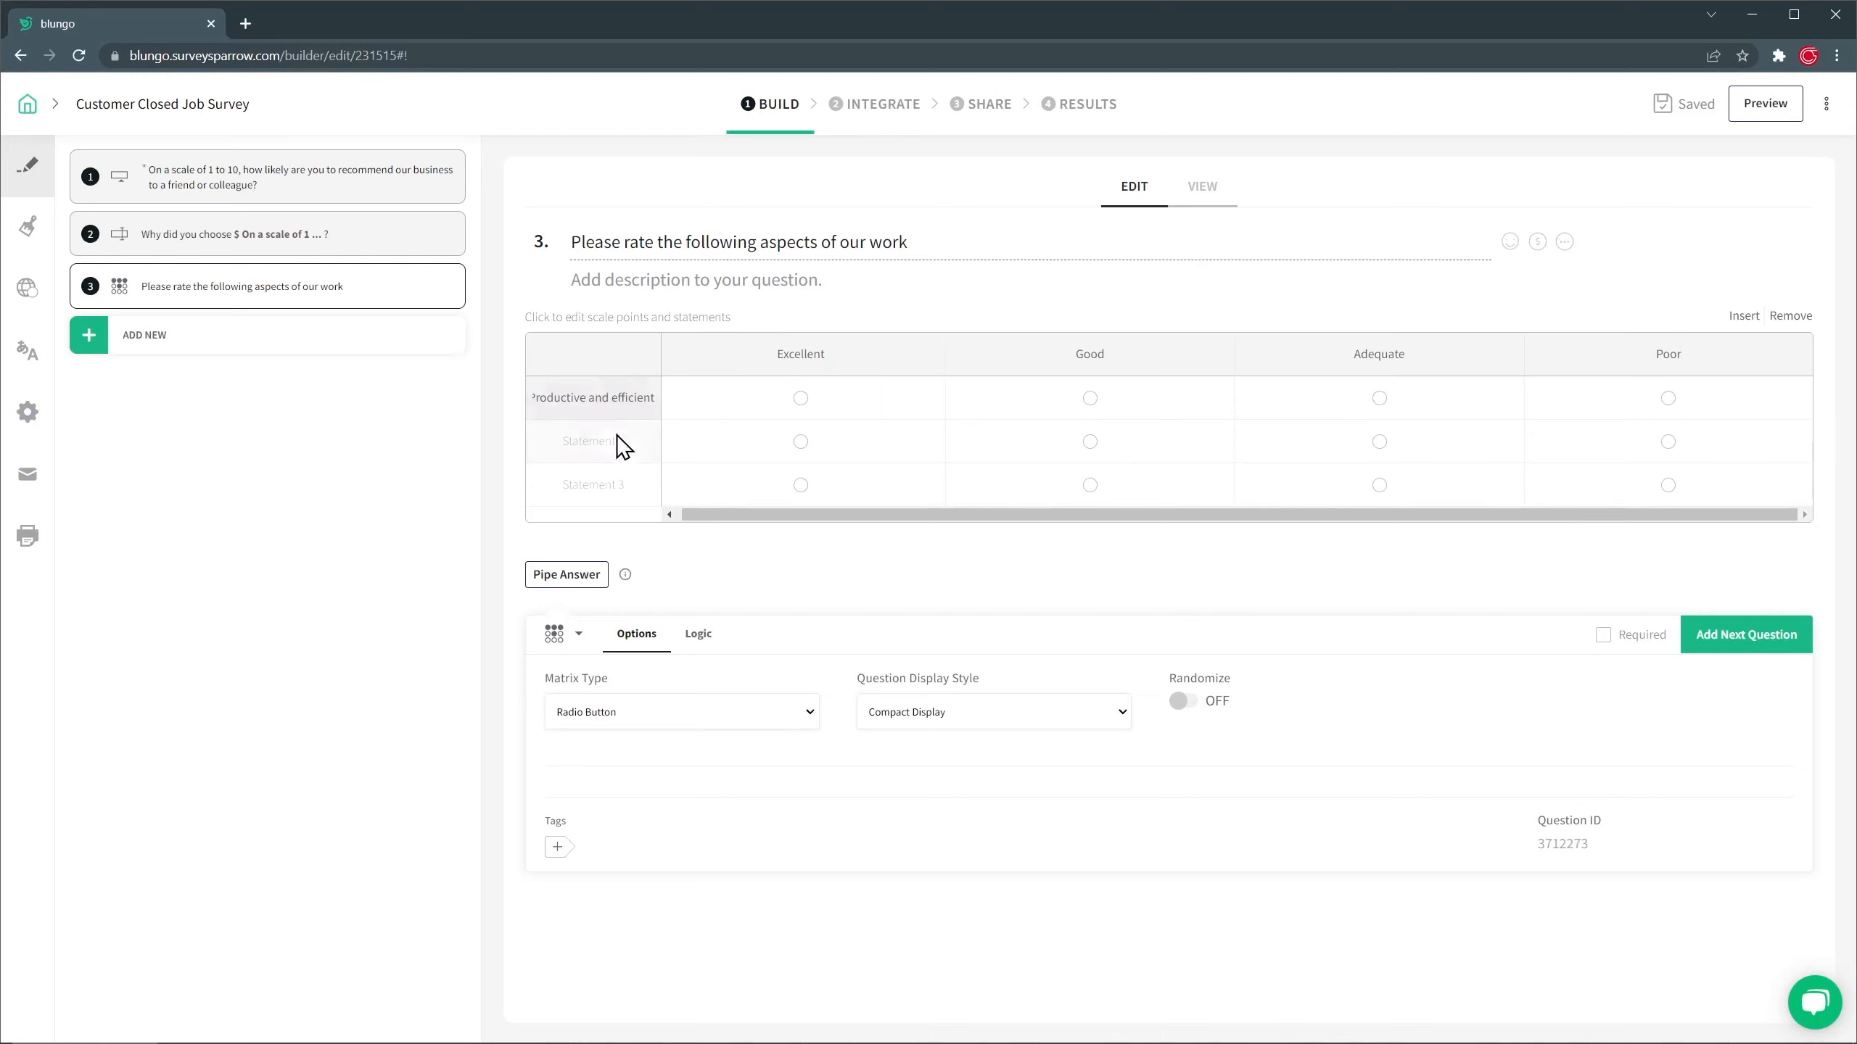
{"action": "type", "text": "Meet Project Schedule"}
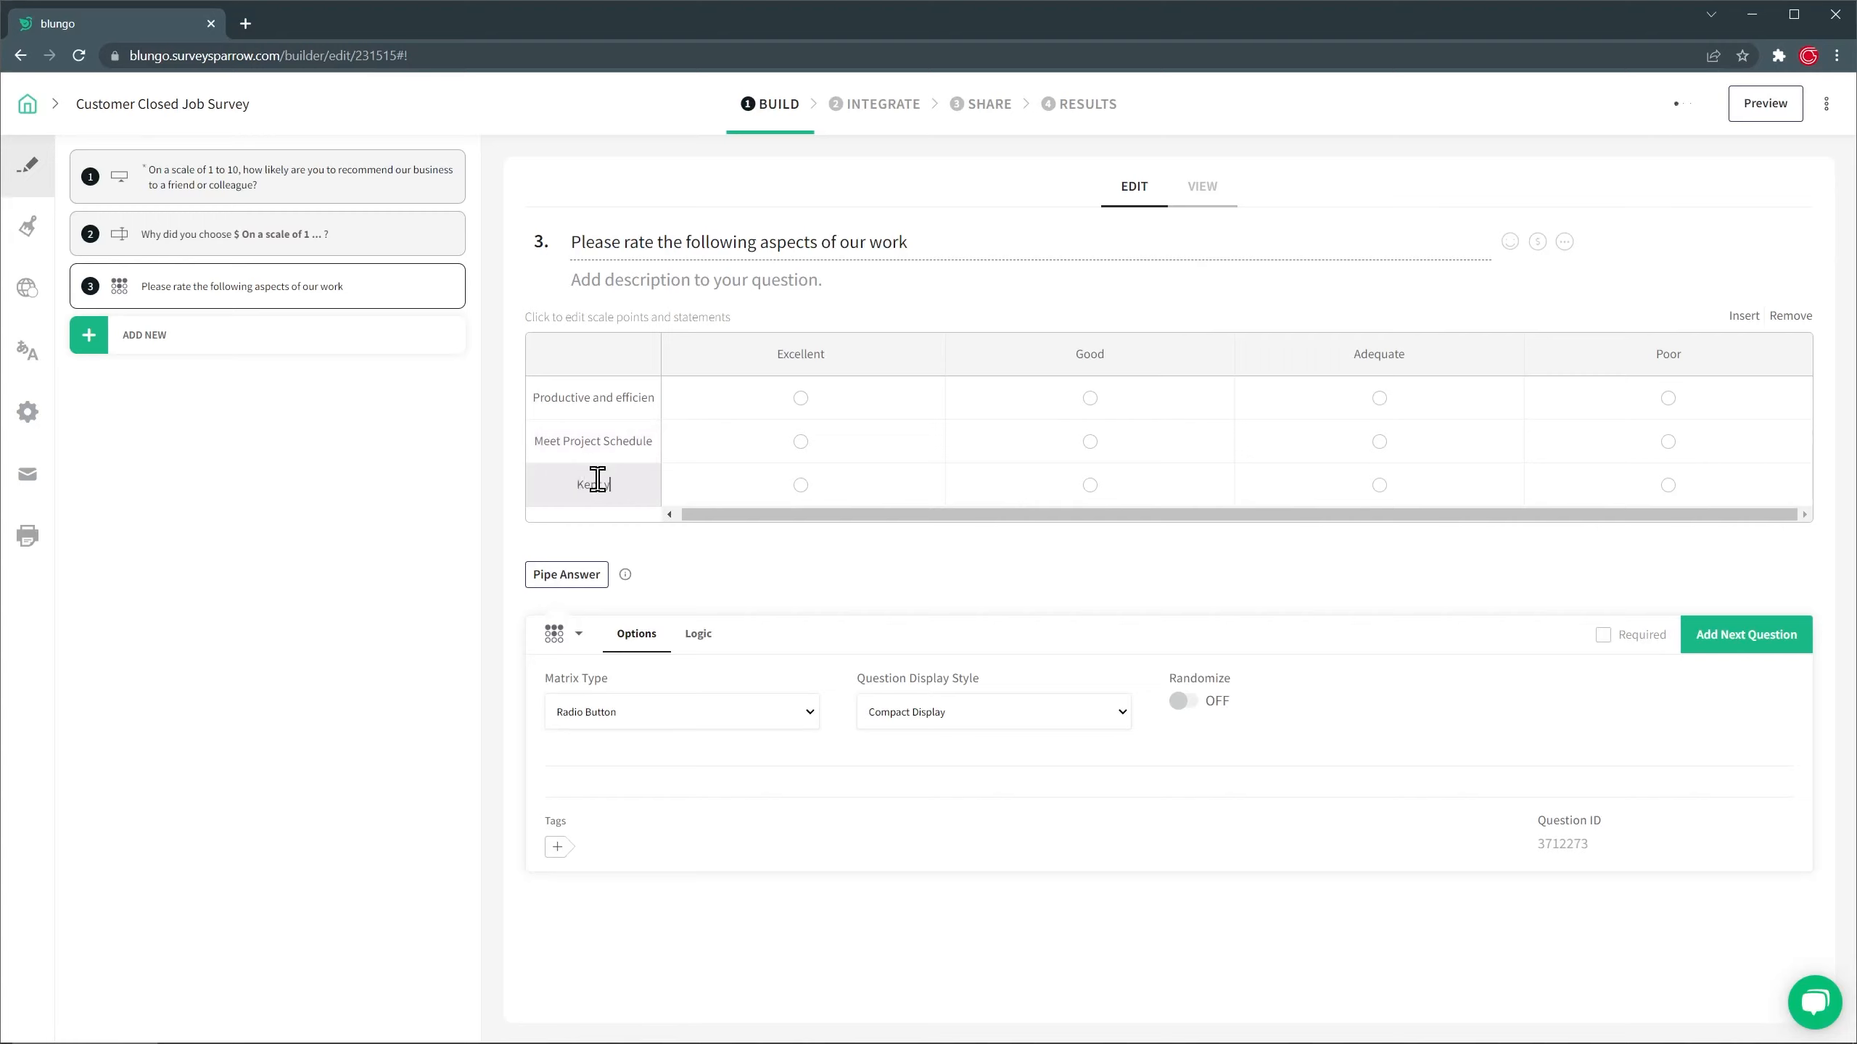
{"action": "type", "text": "Kept you informed"}
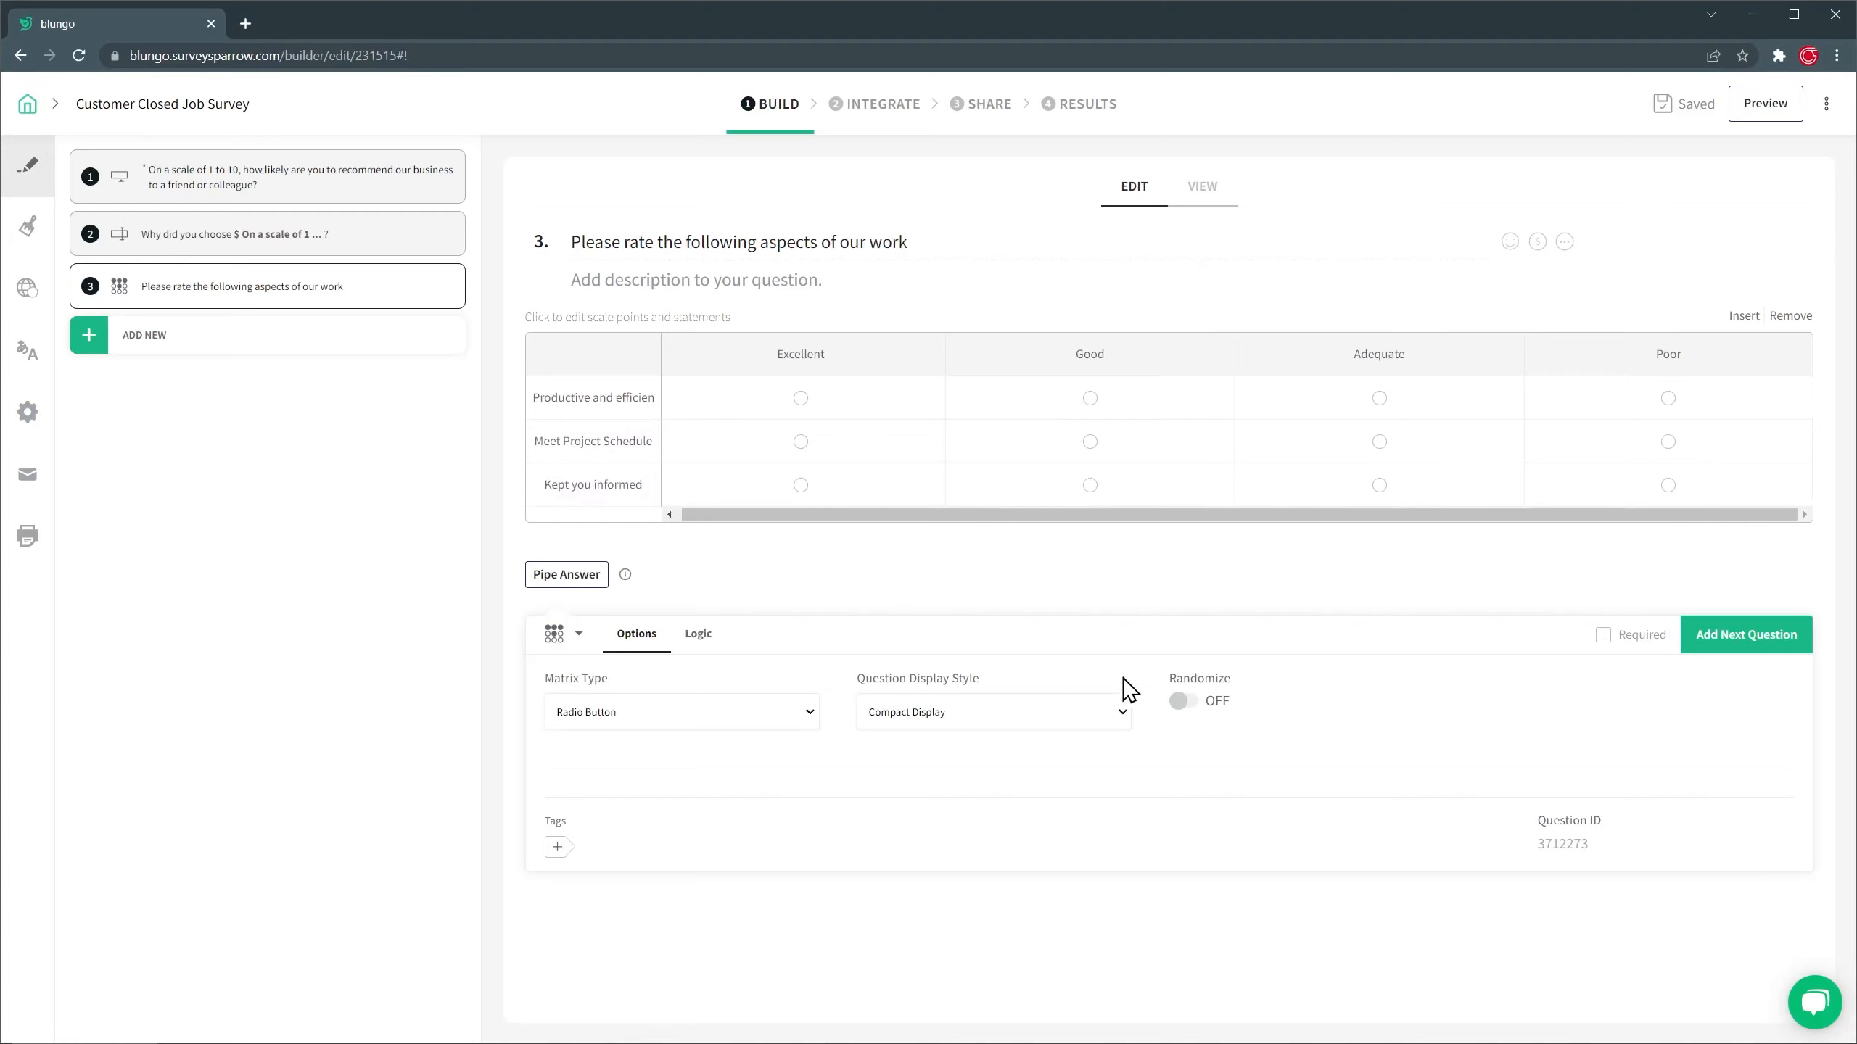
{"action": "left_click", "coordinate": [1183, 701]}
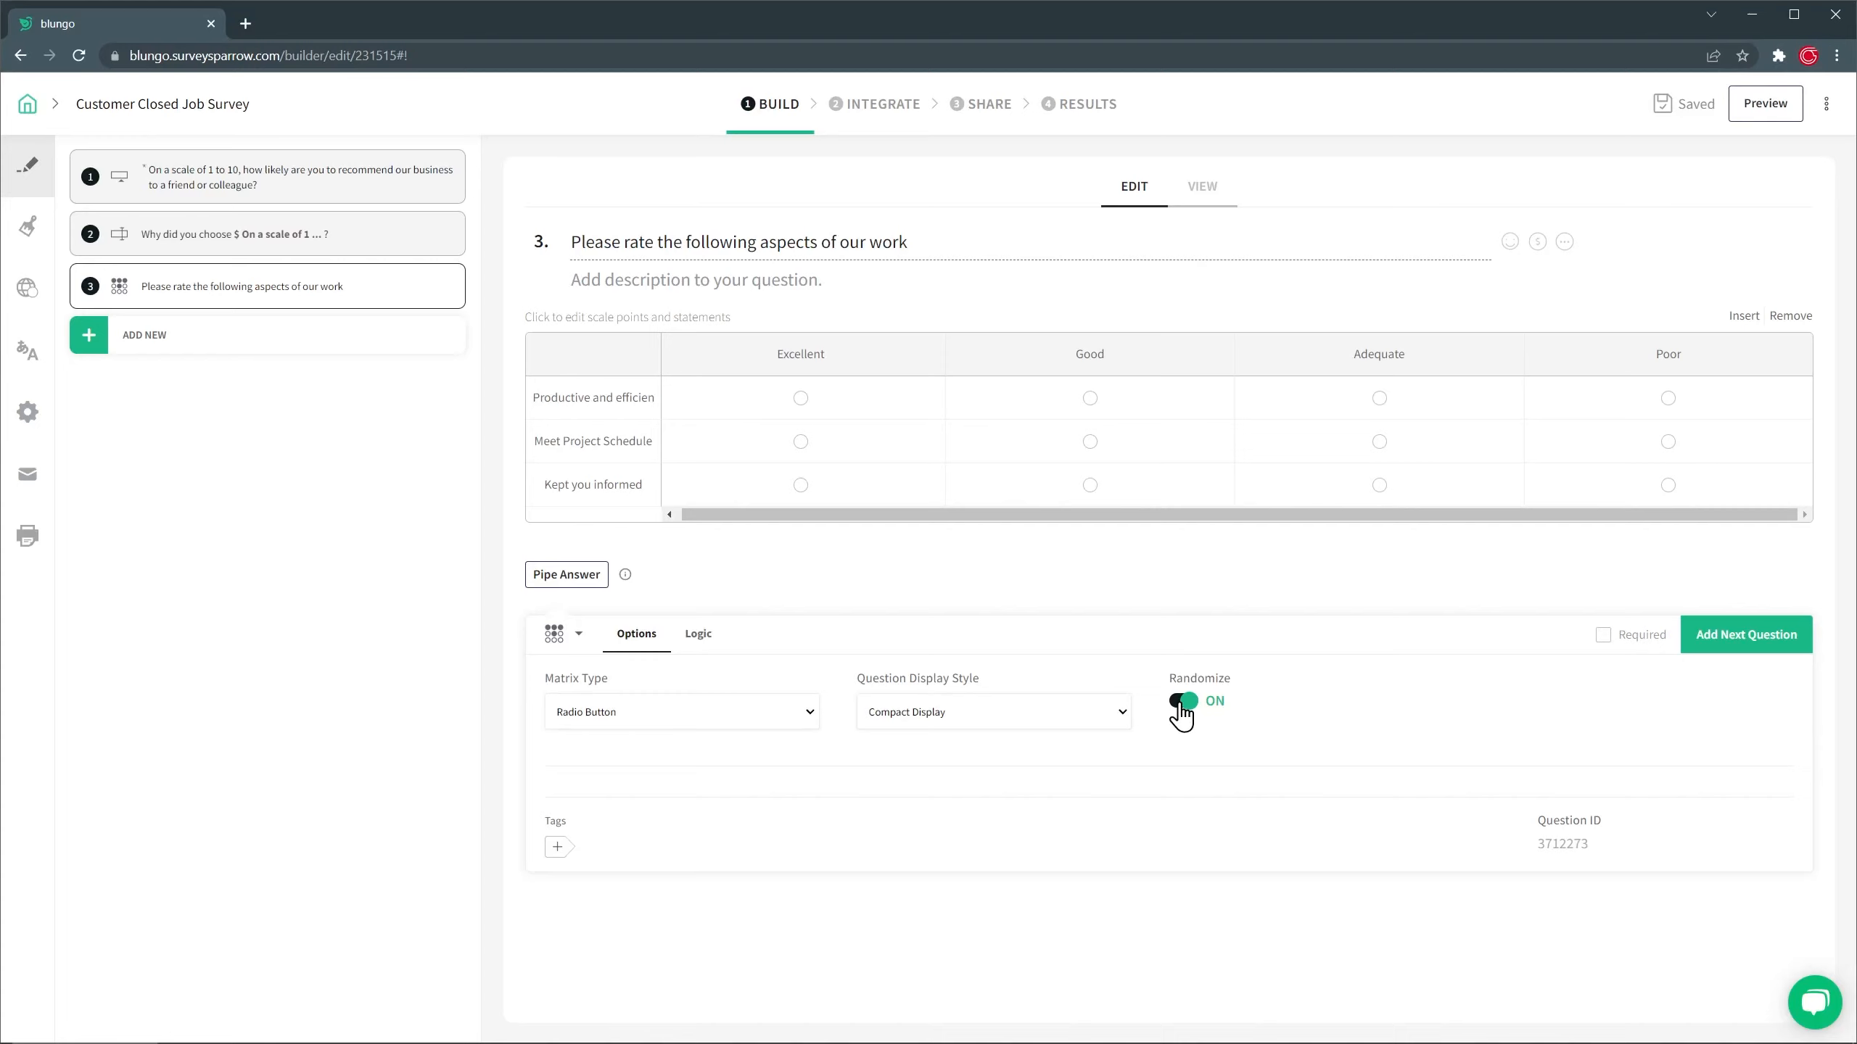
{"action": "mouse_move", "coordinate": [1573, 675]}
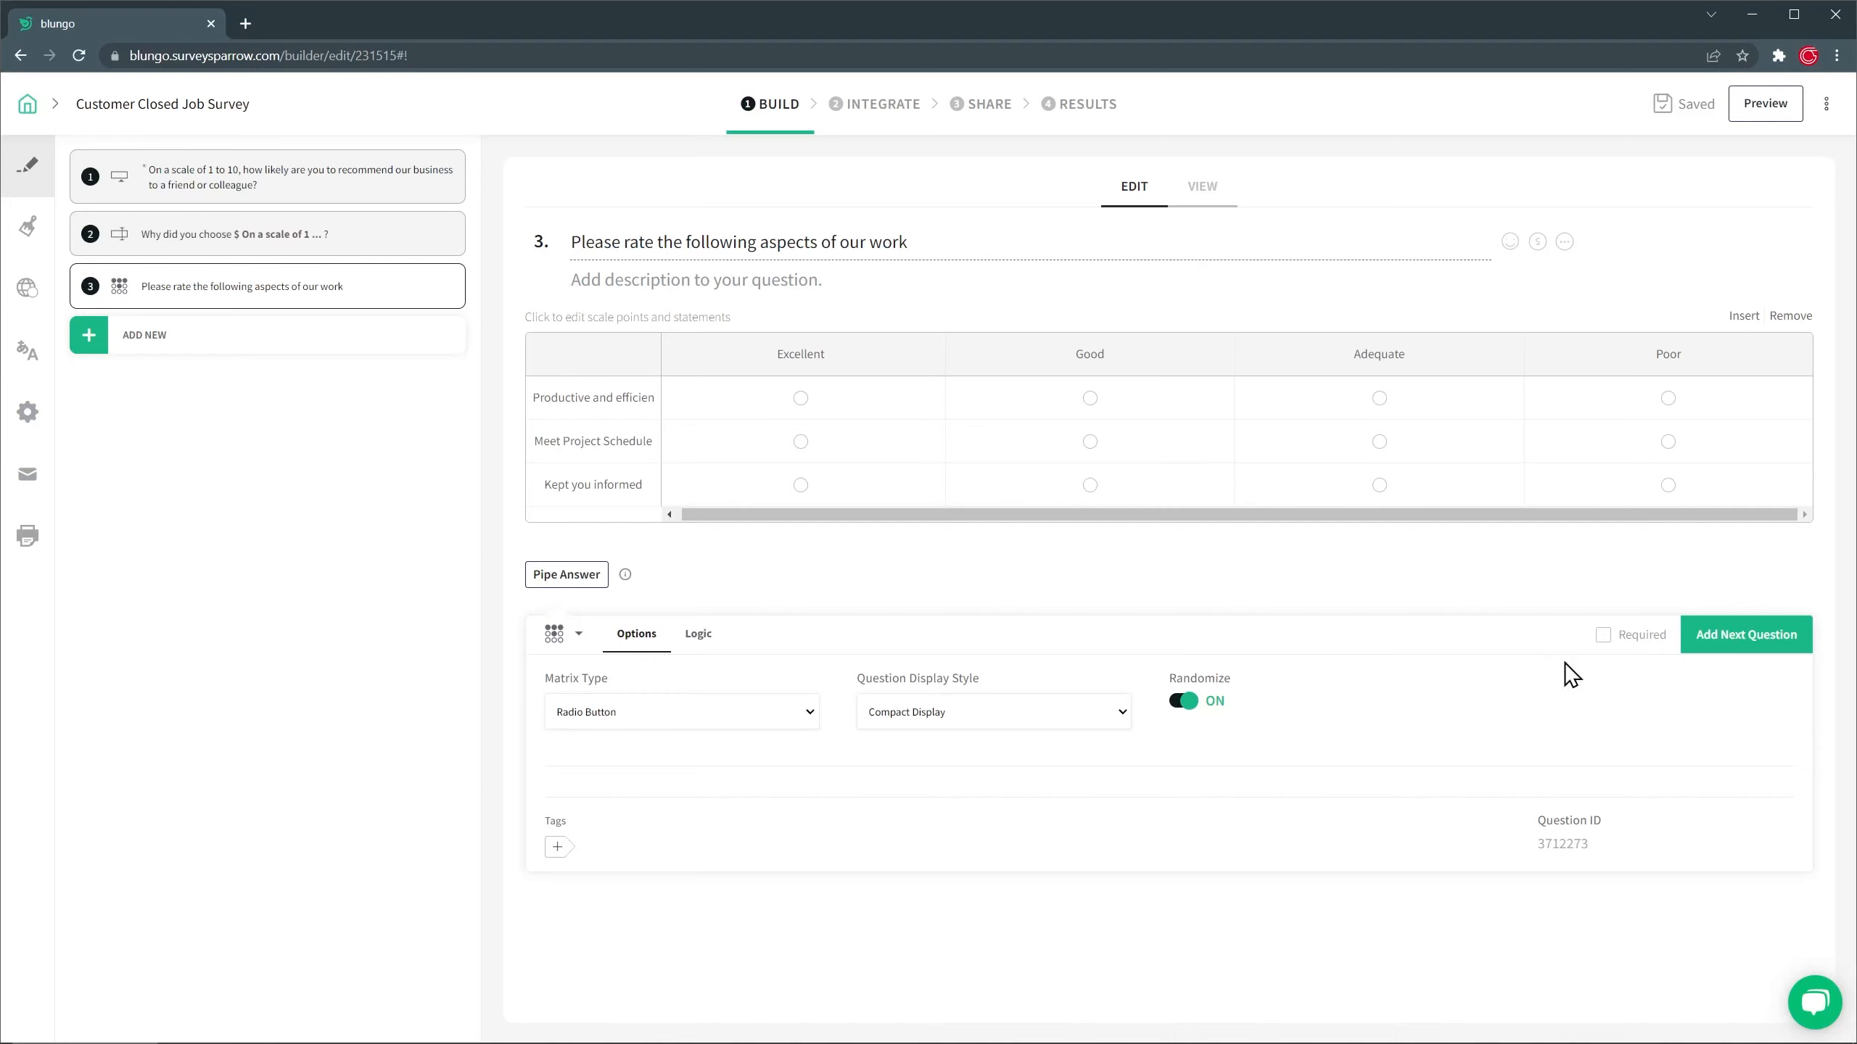
Add text question 4 'Any suggestions?' with Multiple Lines answers.
{"action": "left_click", "coordinate": [1746, 634]}
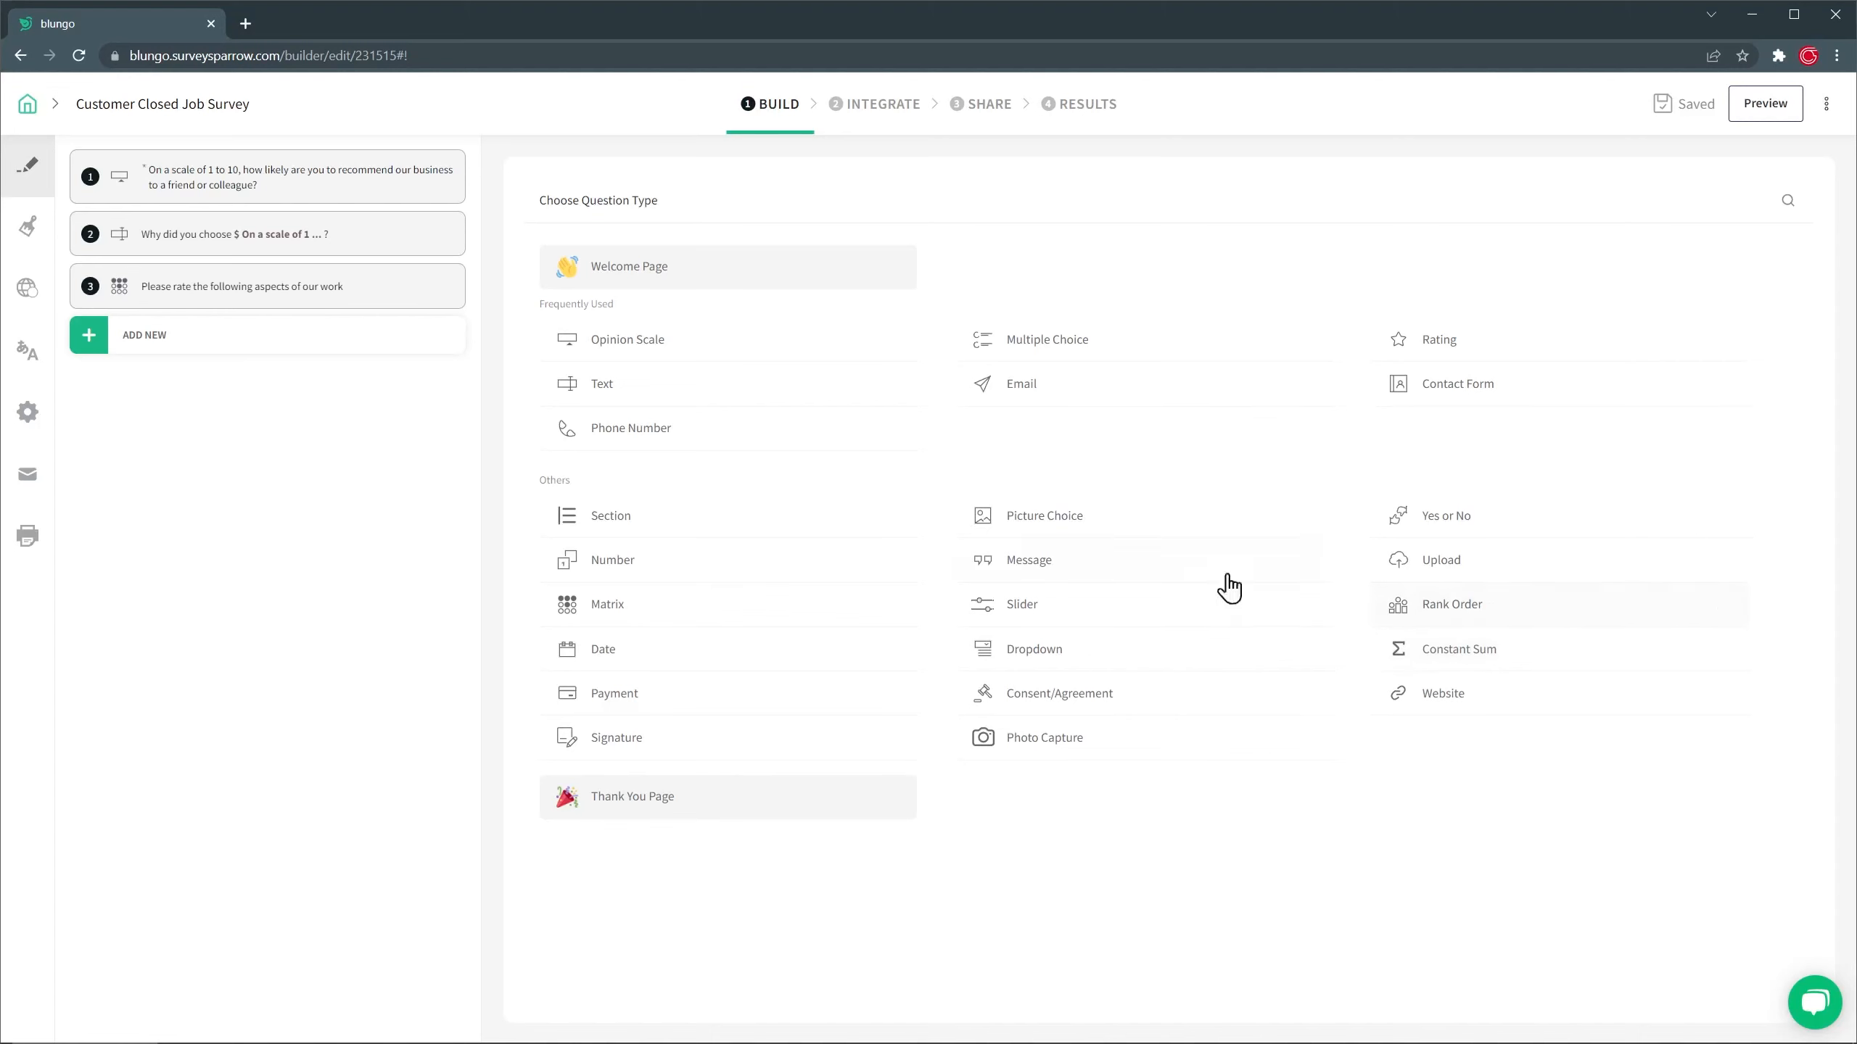
{"action": "left_click", "coordinate": [600, 382]}
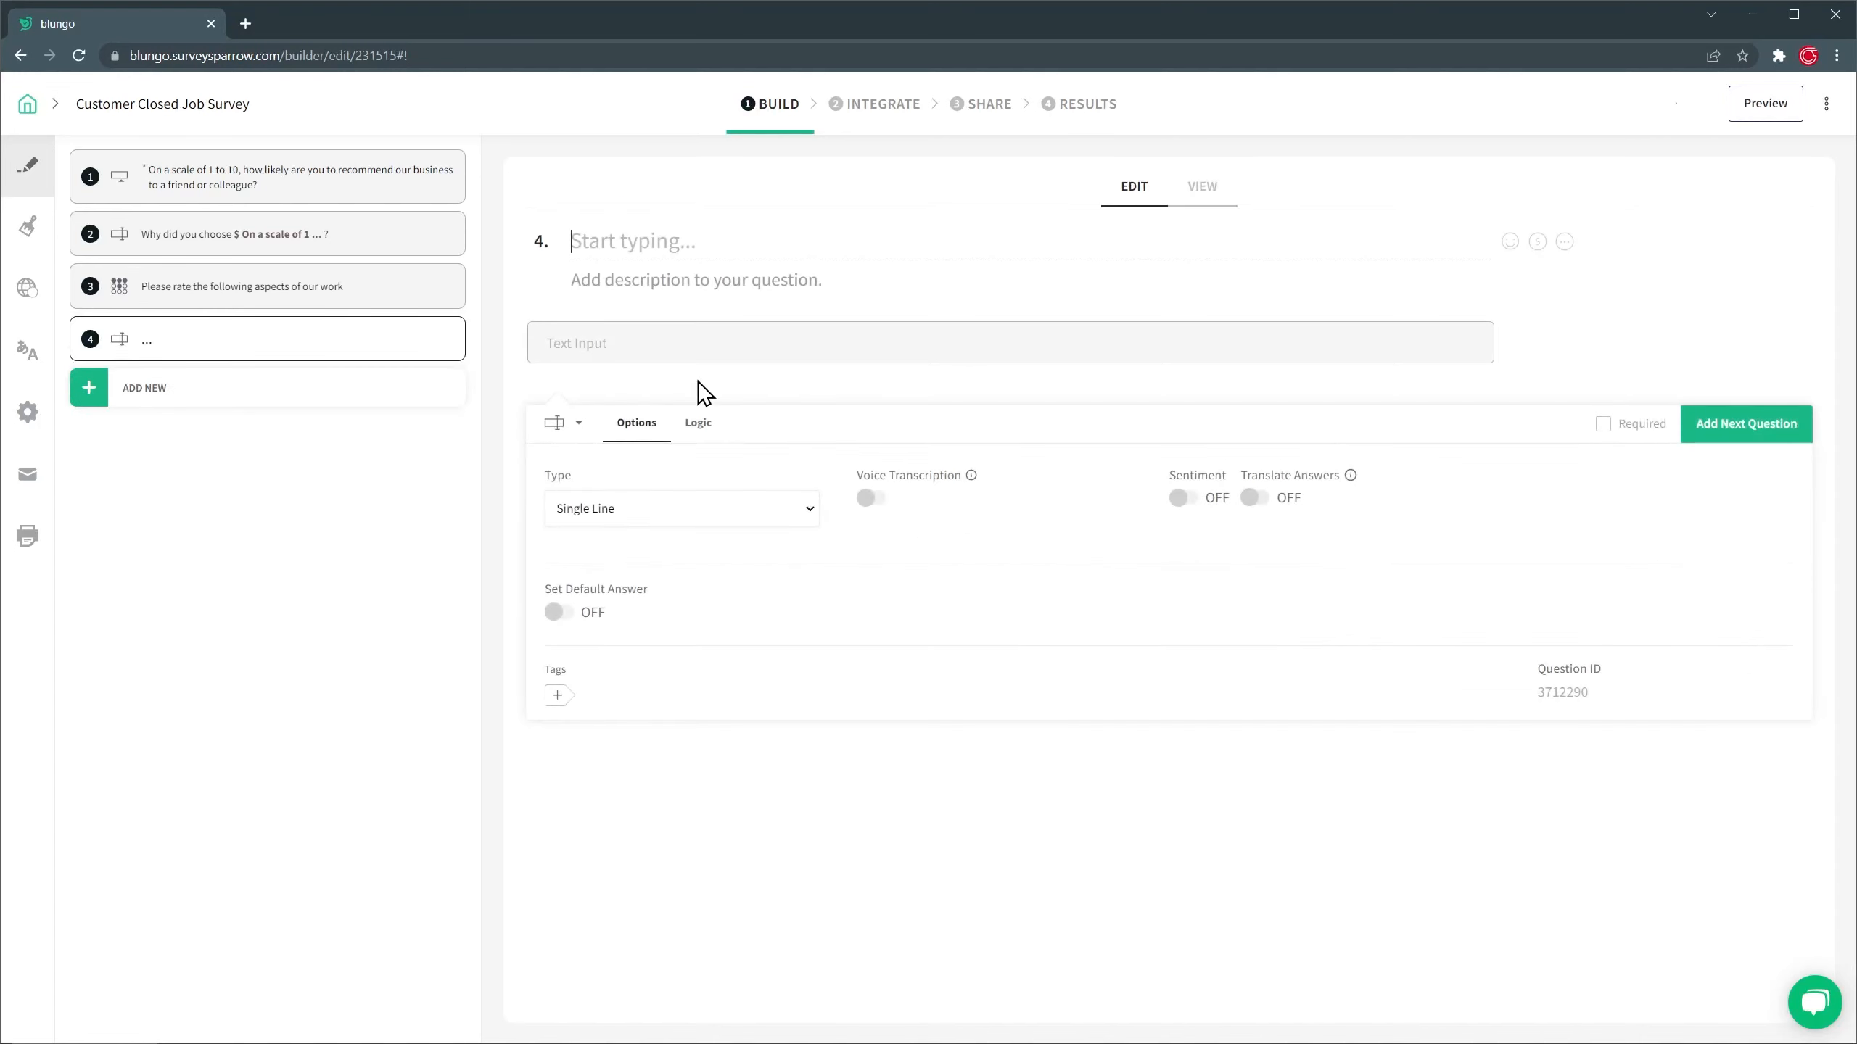
{"action": "type", "text": "Any suggestions?"}
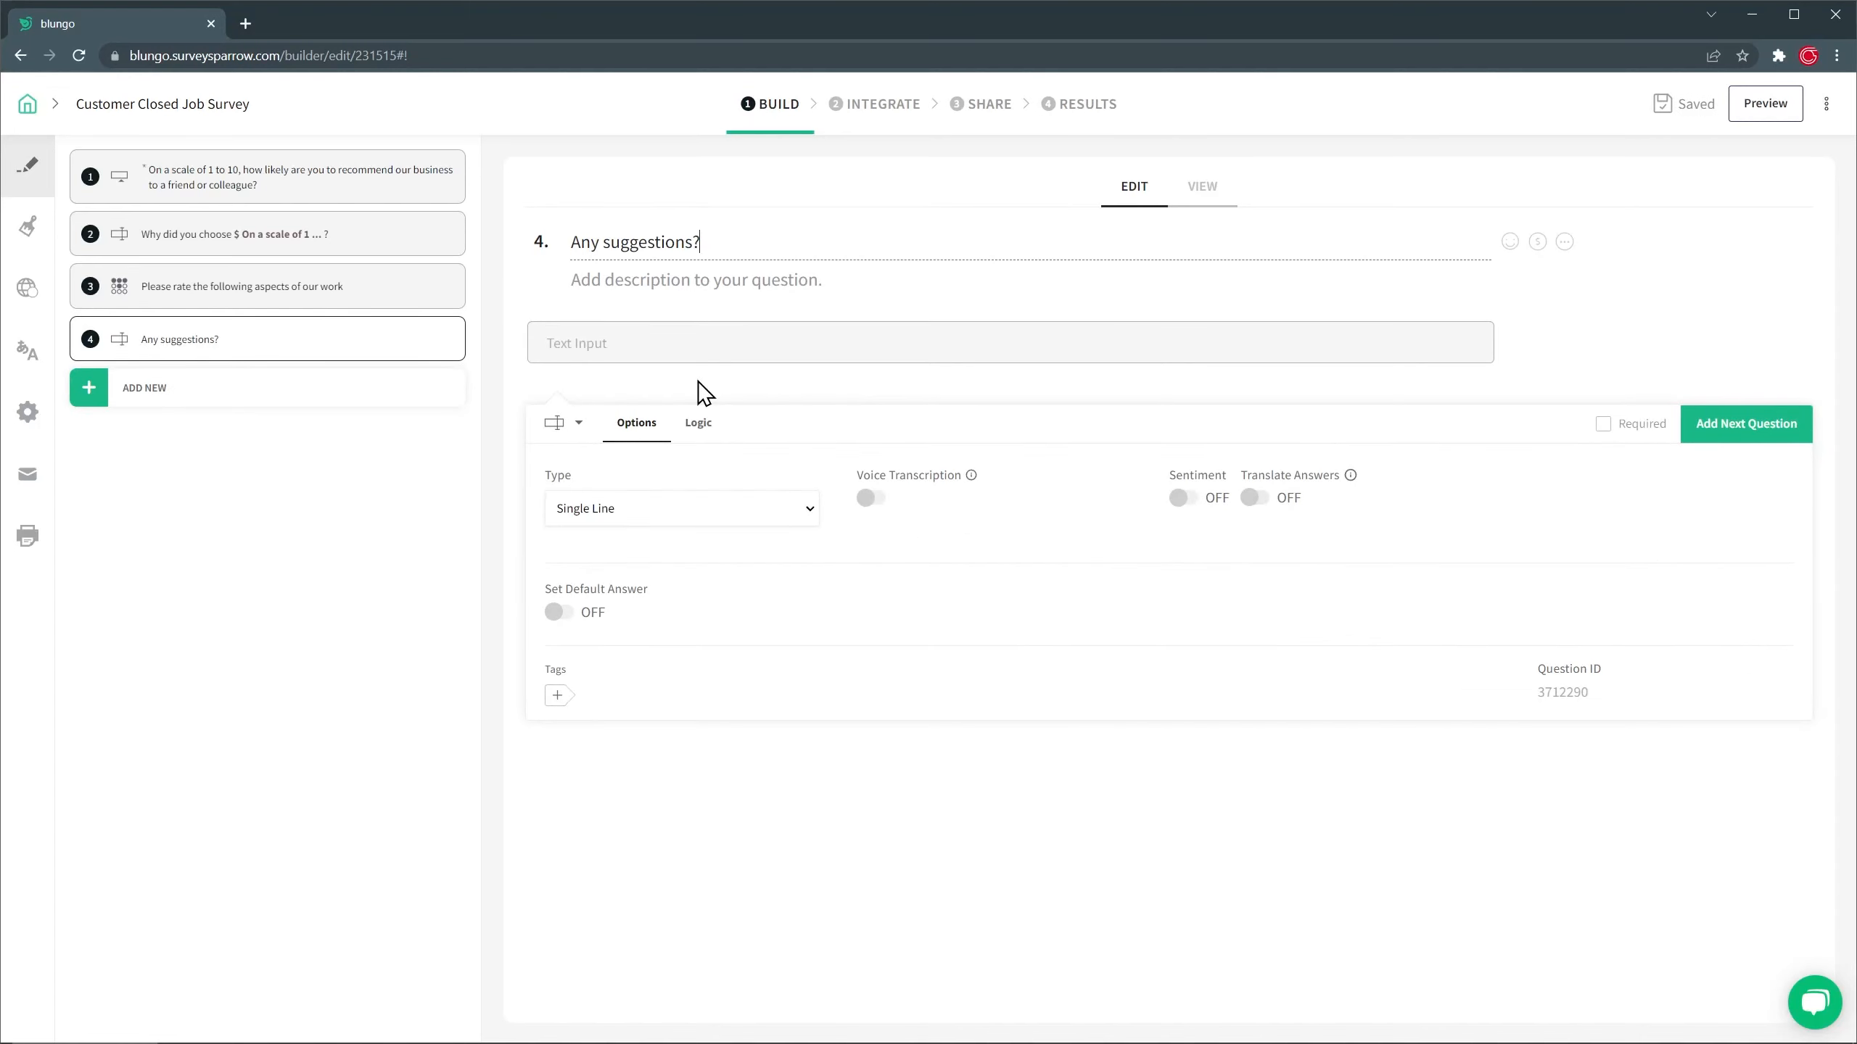
{"action": "left_click", "coordinate": [681, 508]}
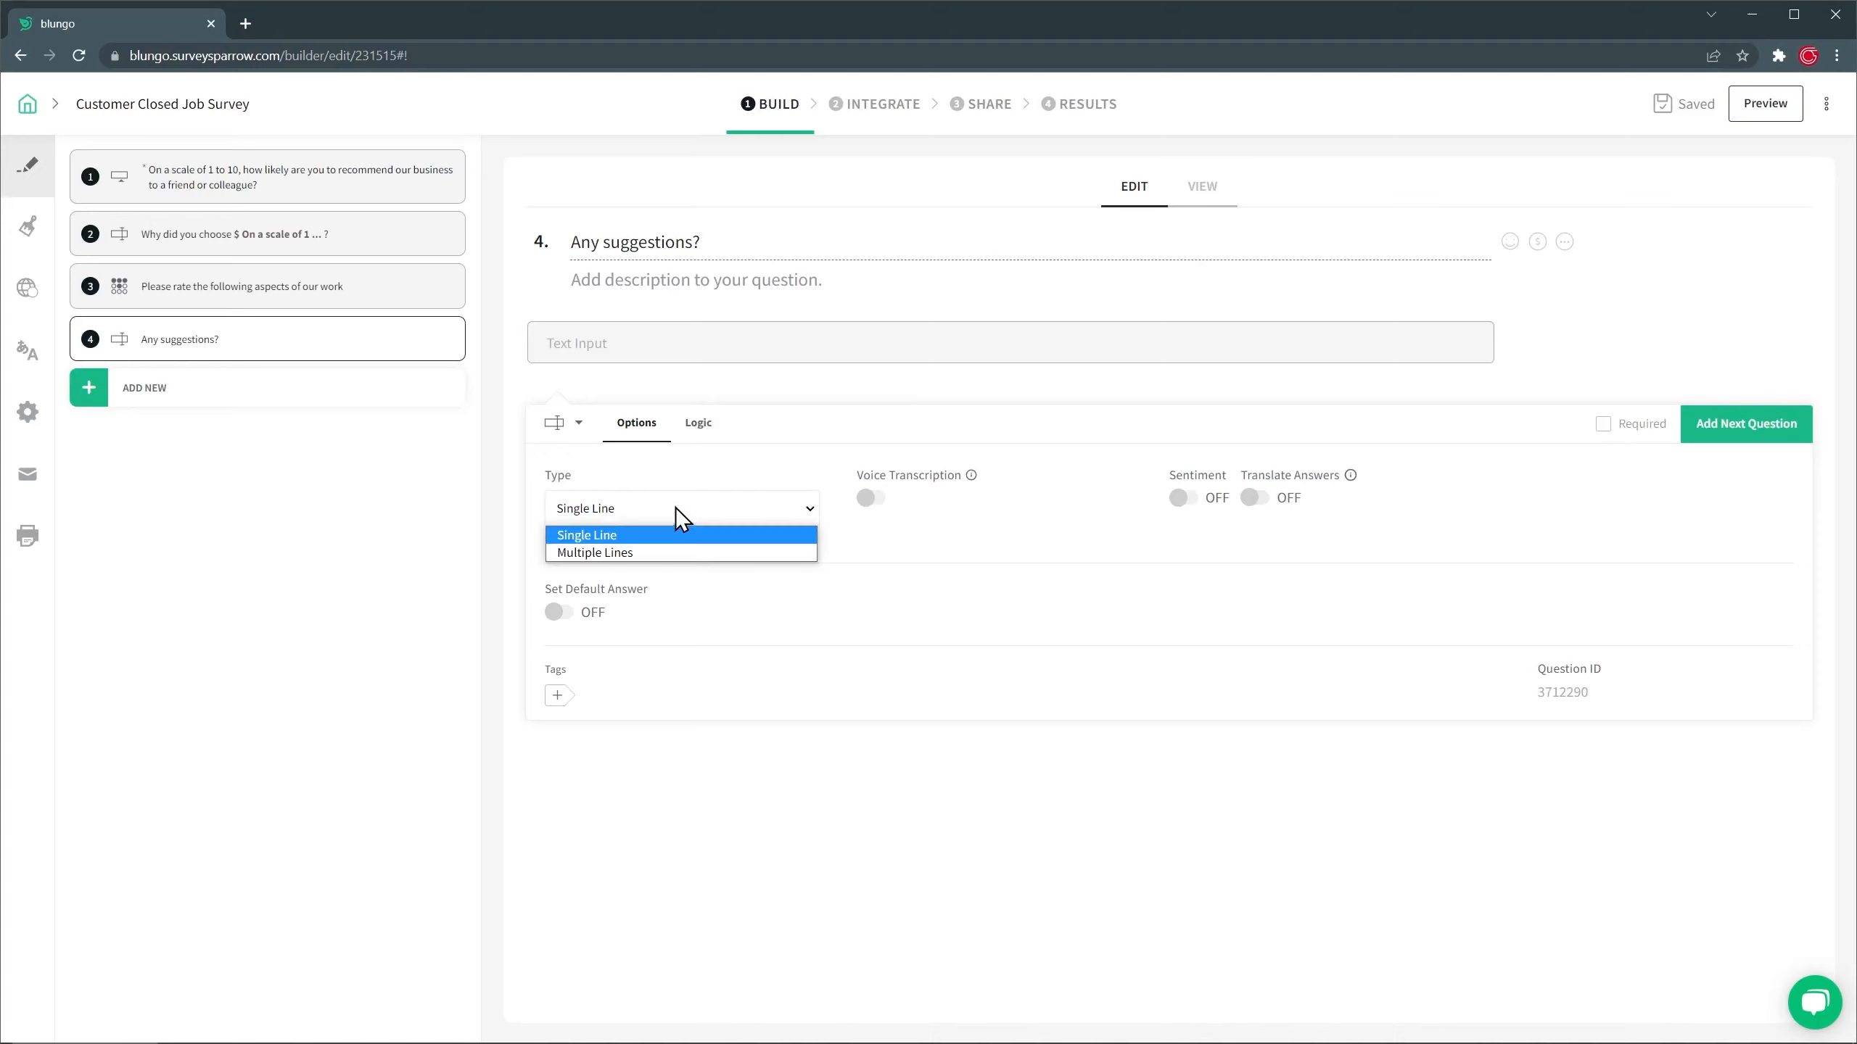
{"action": "left_click", "coordinate": [594, 553]}
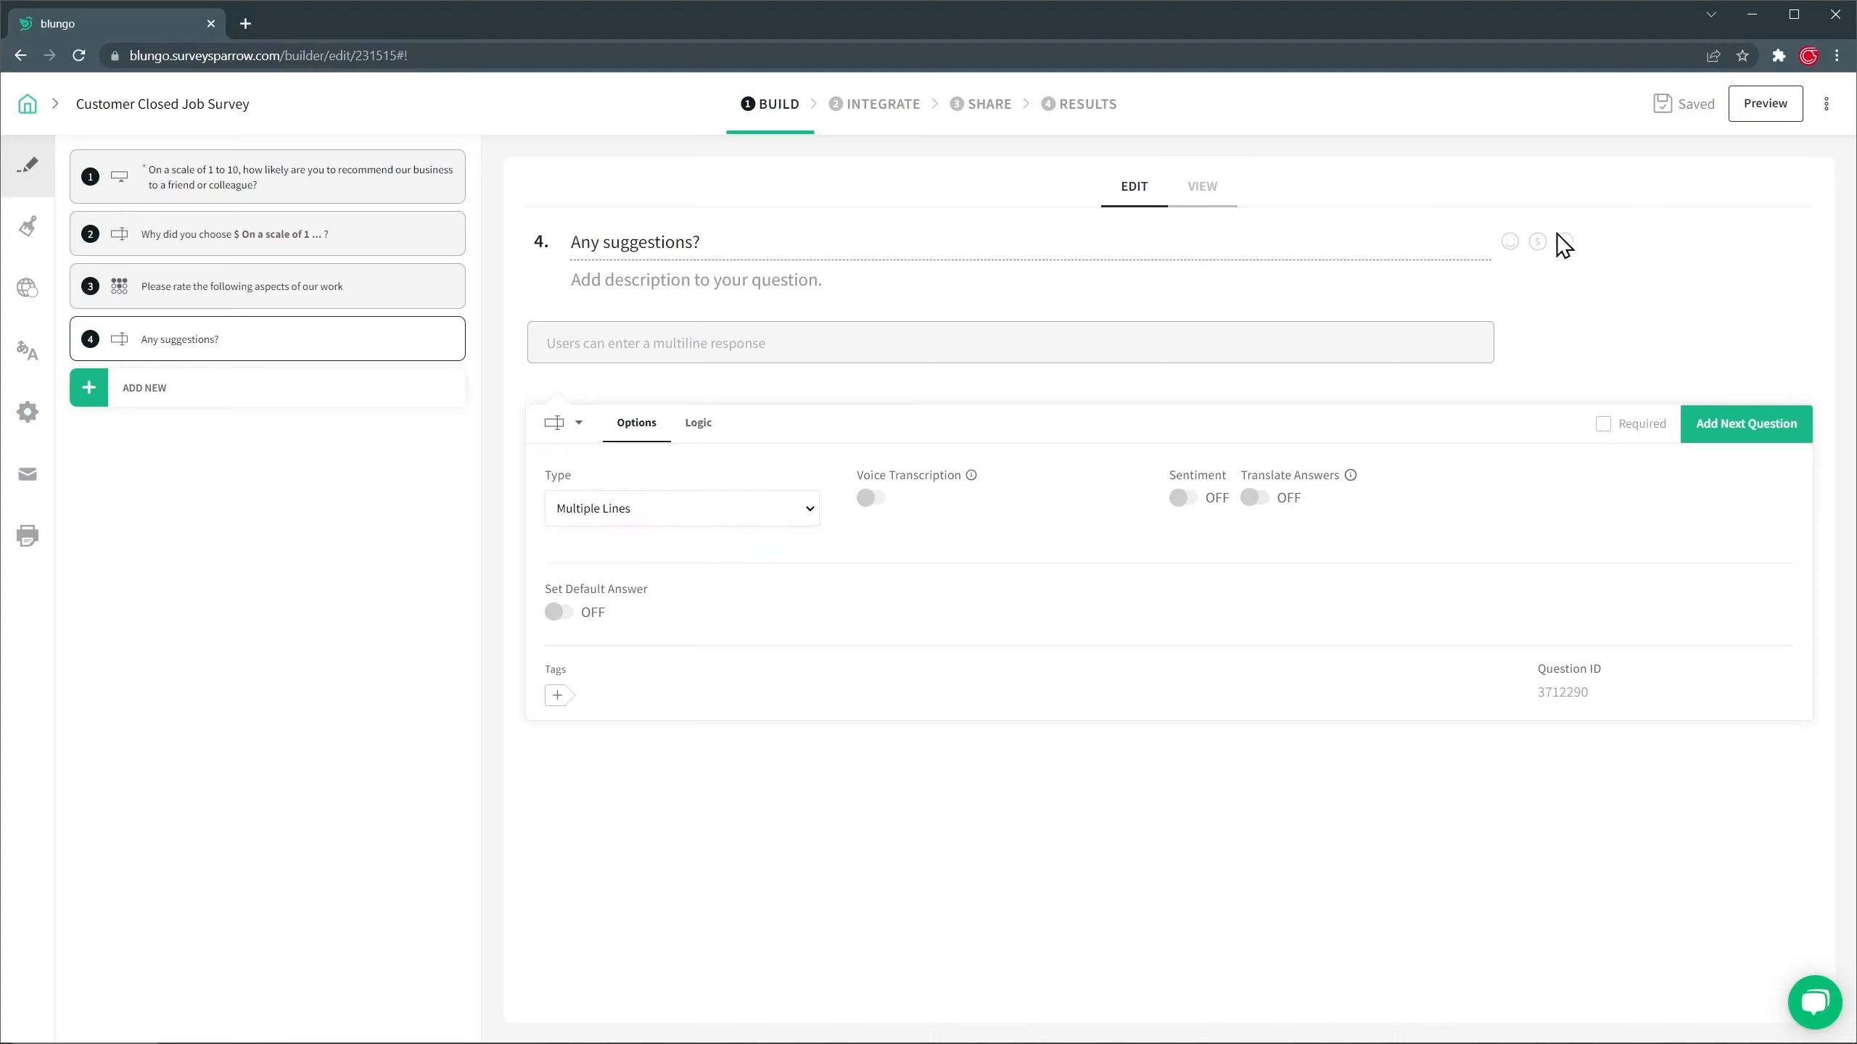
{"action": "left_click", "coordinate": [1763, 103]}
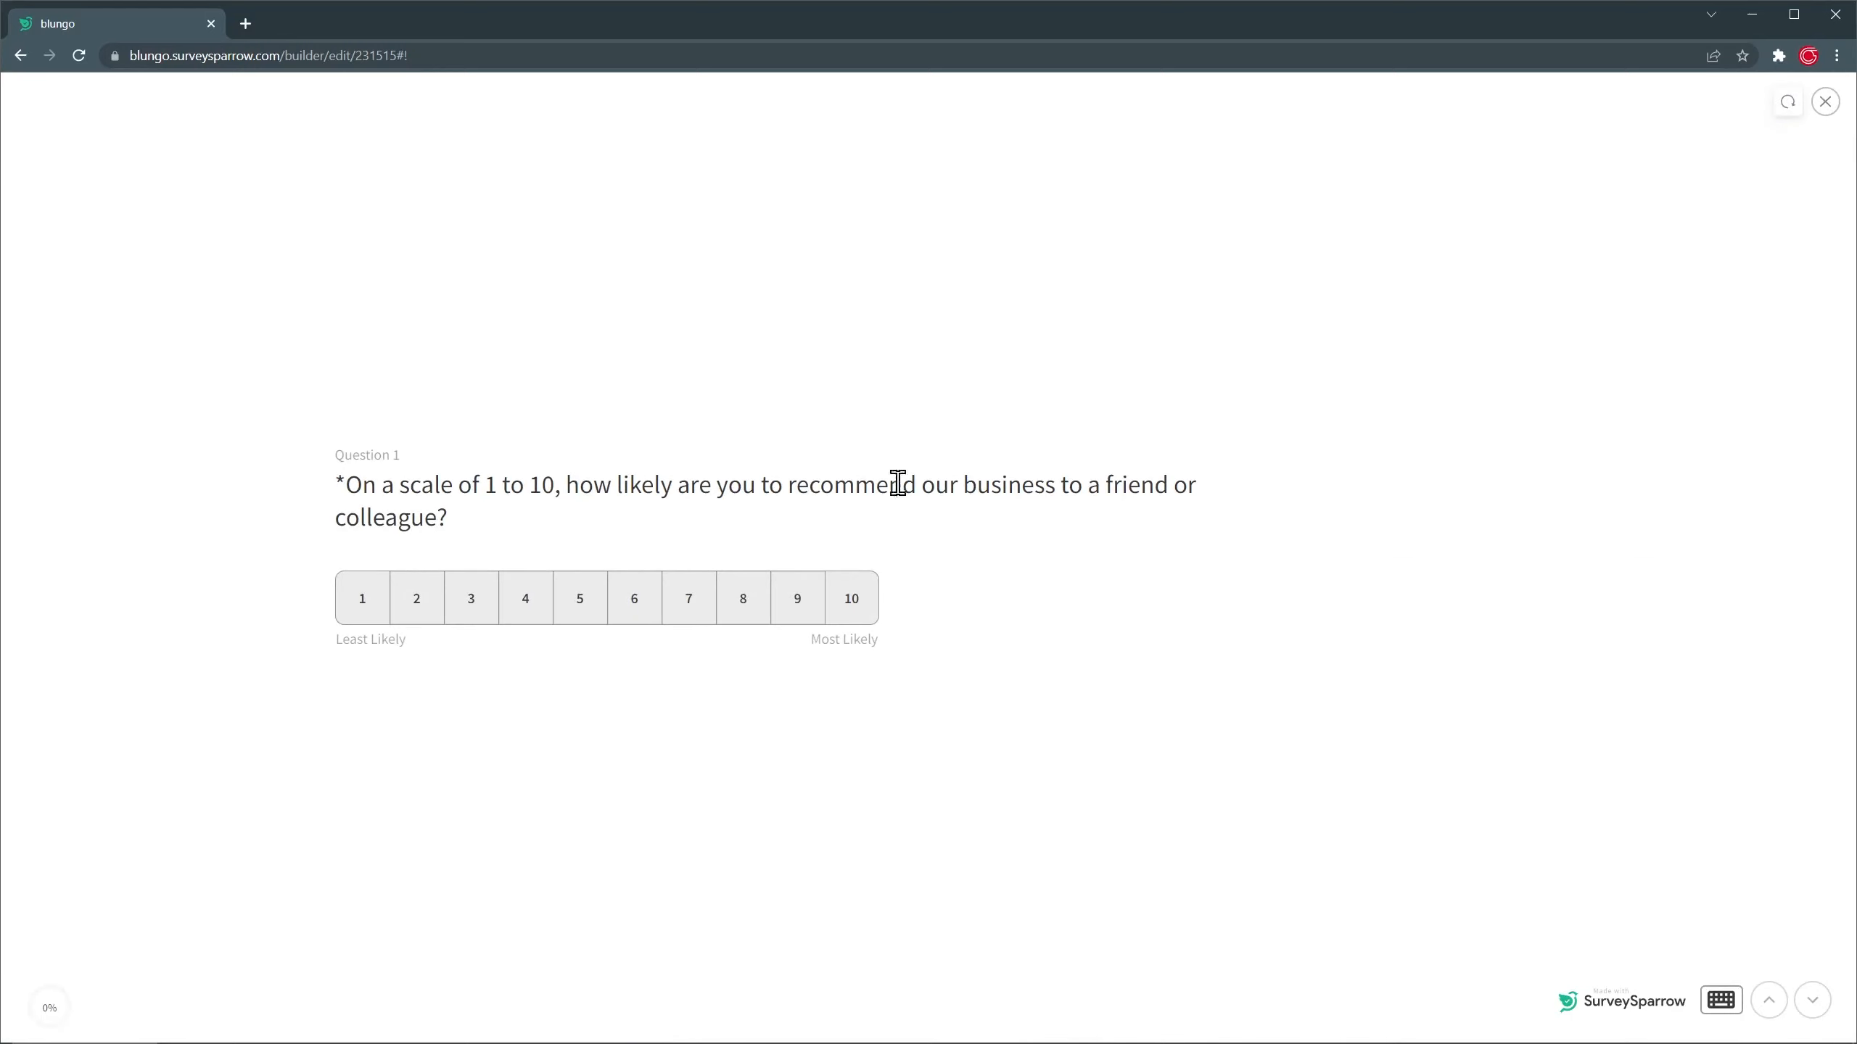
{"action": "left_click", "coordinate": [525, 598]}
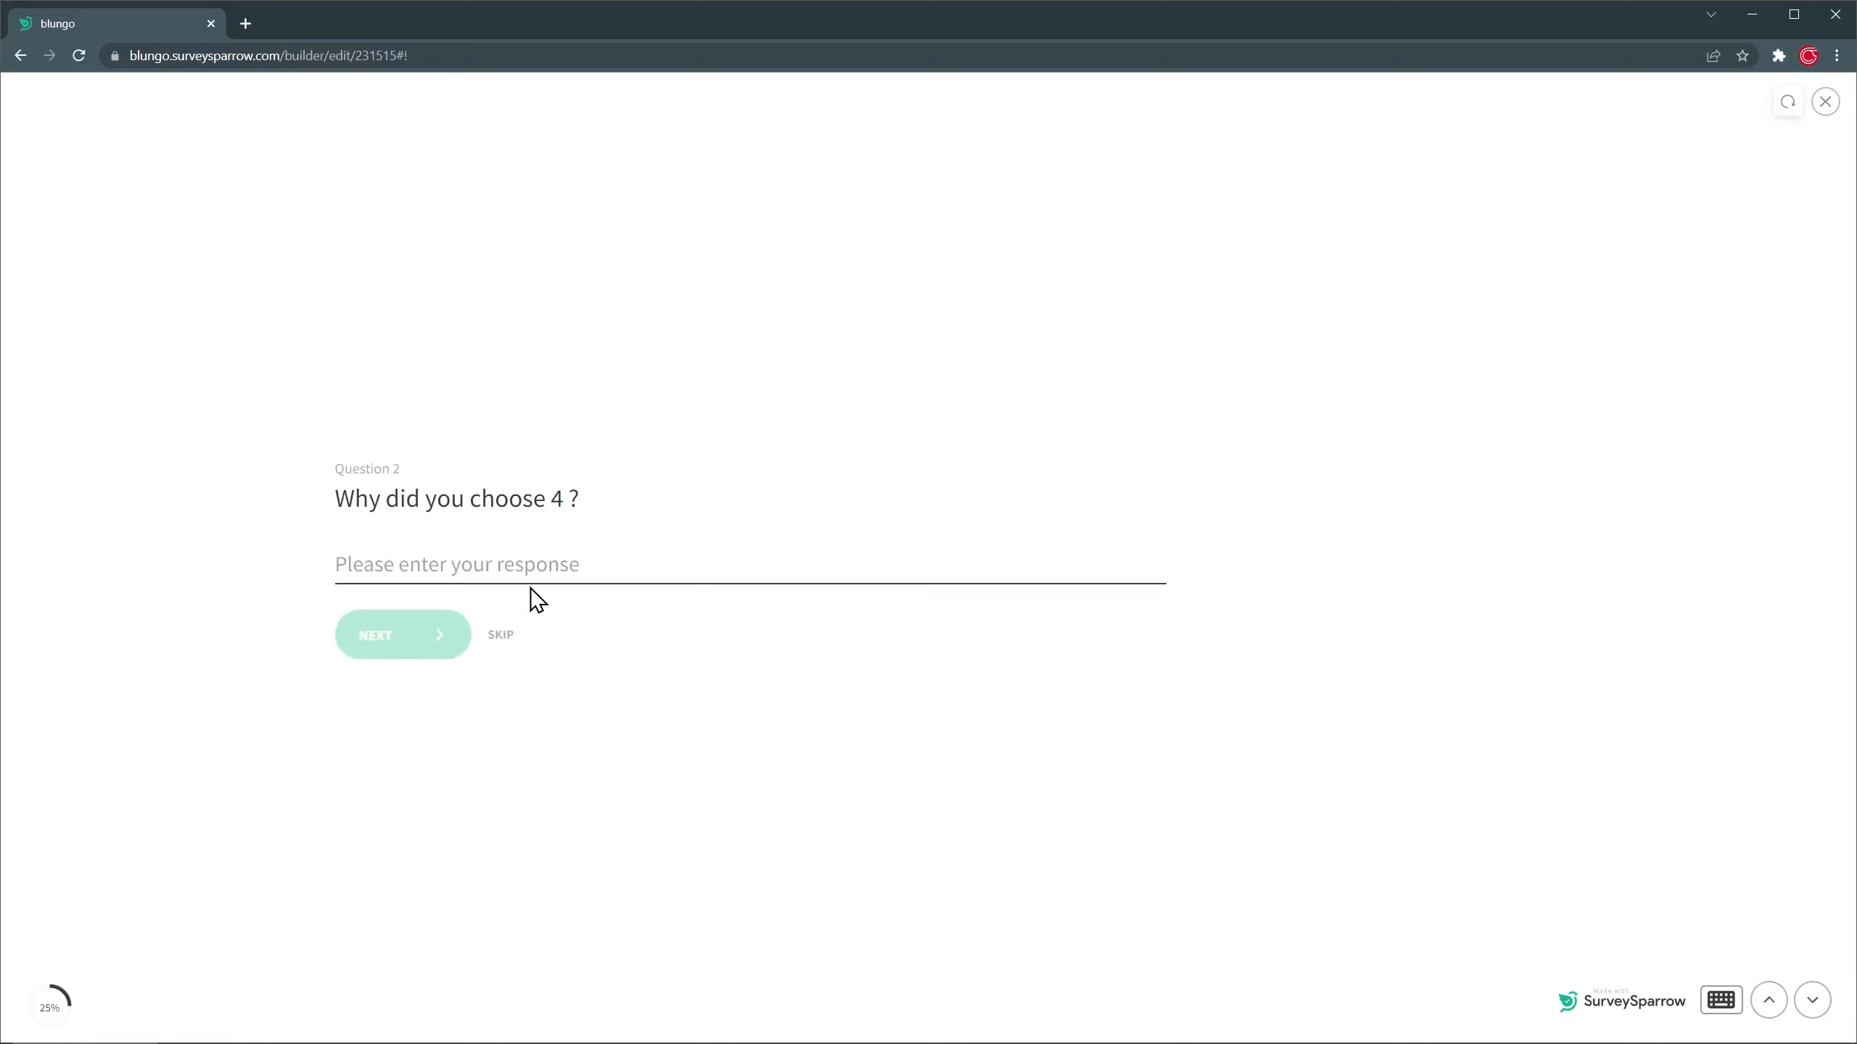
{"action": "left_click", "coordinate": [402, 635]}
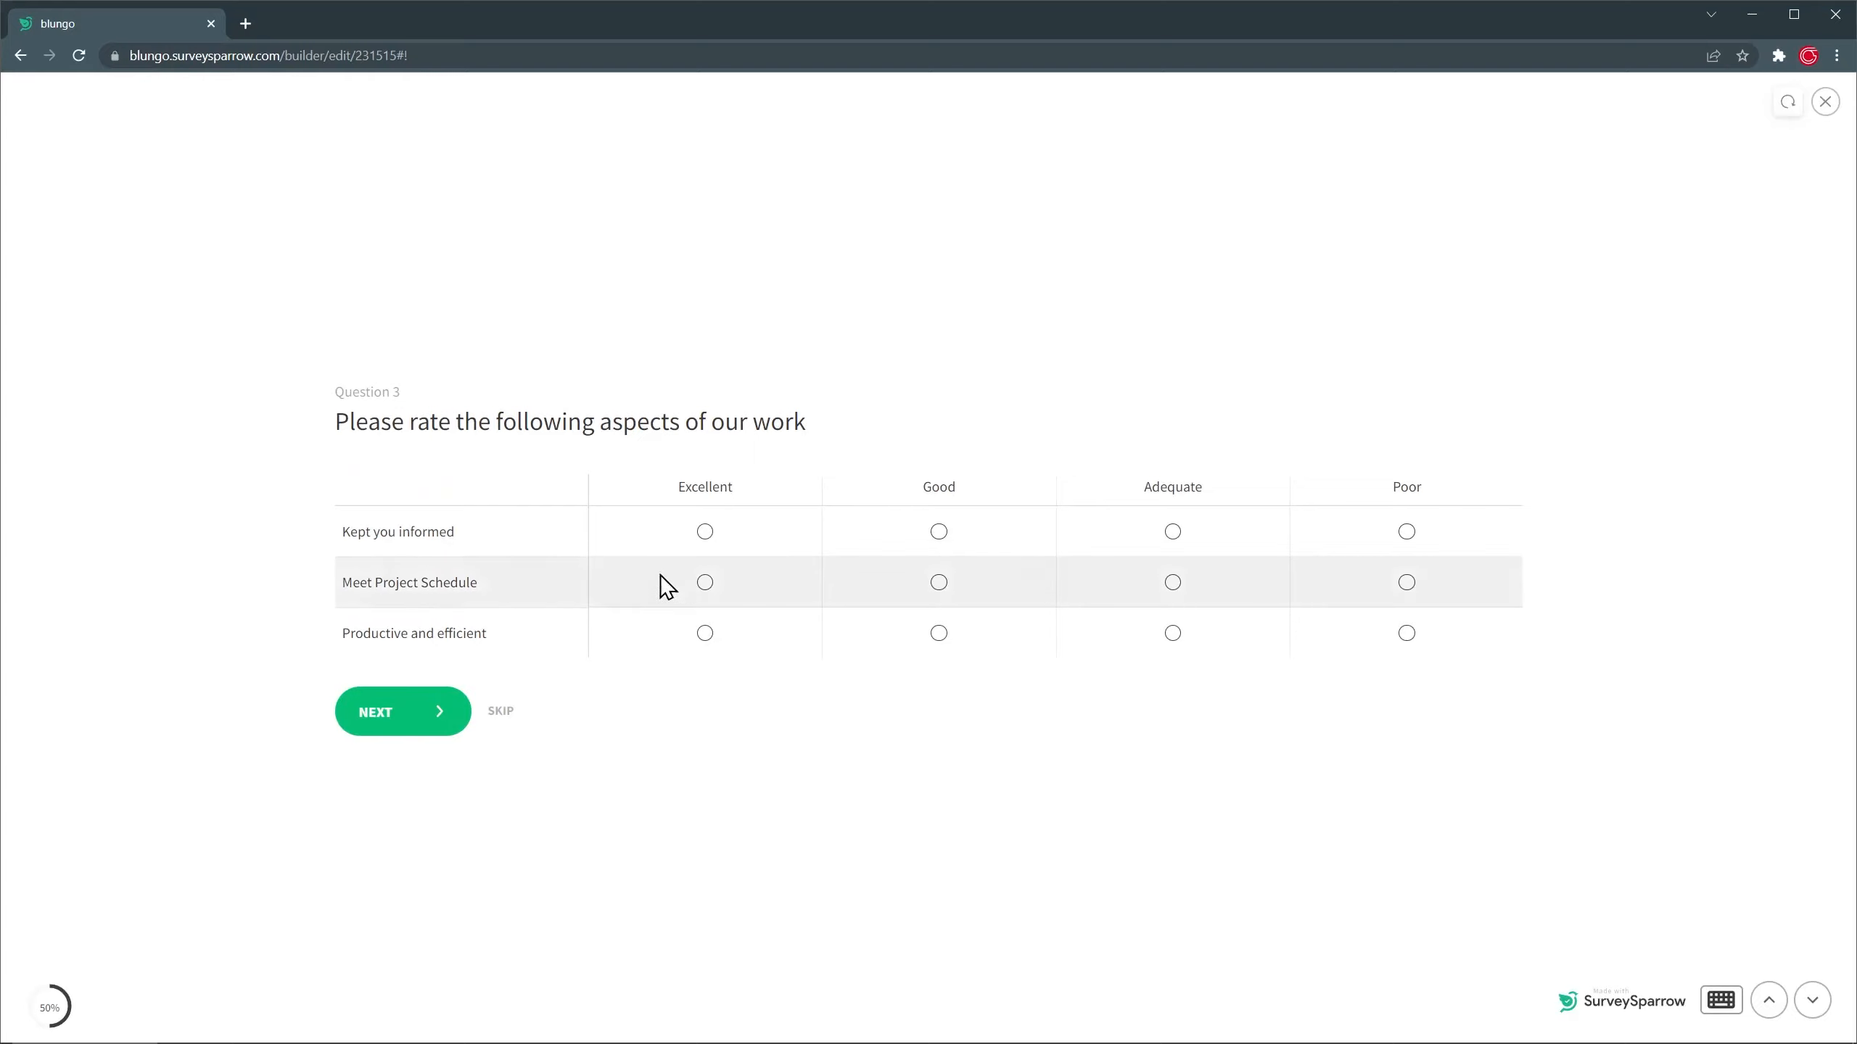
{"action": "left_click", "coordinate": [704, 632]}
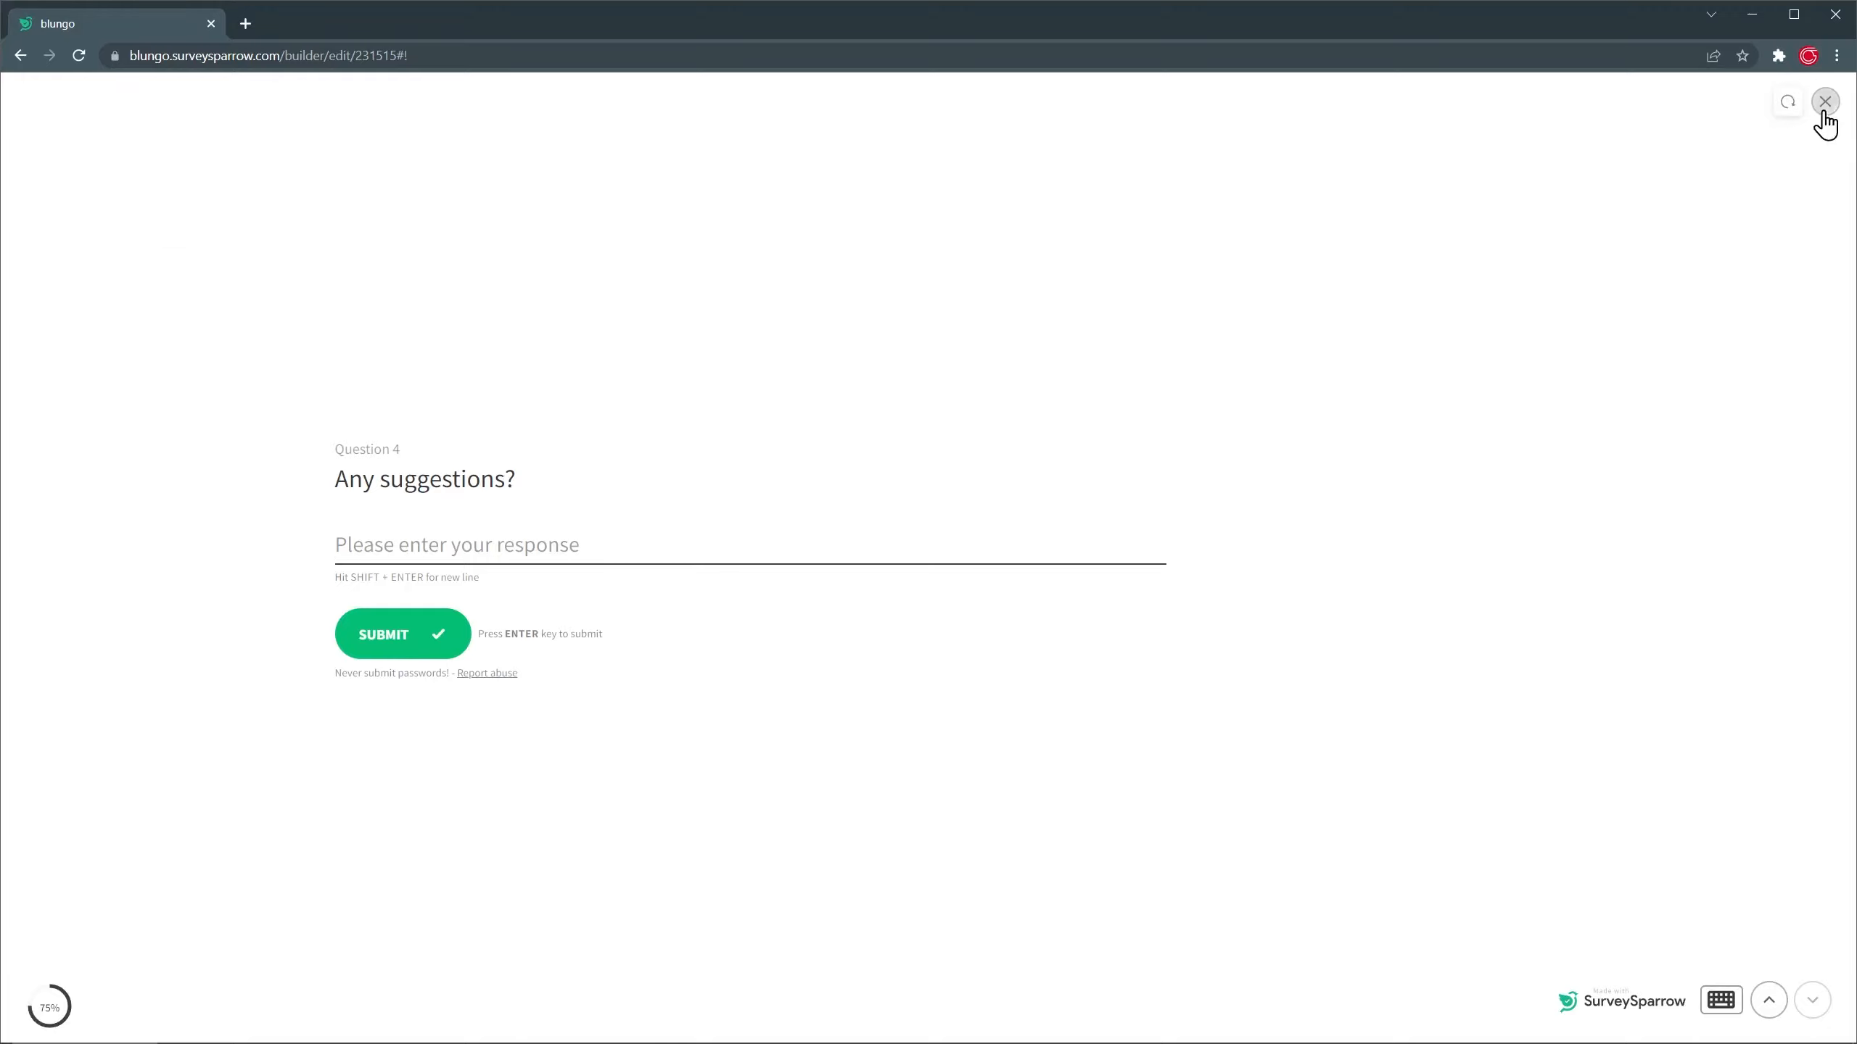
{"action": "left_click", "coordinate": [1825, 100]}
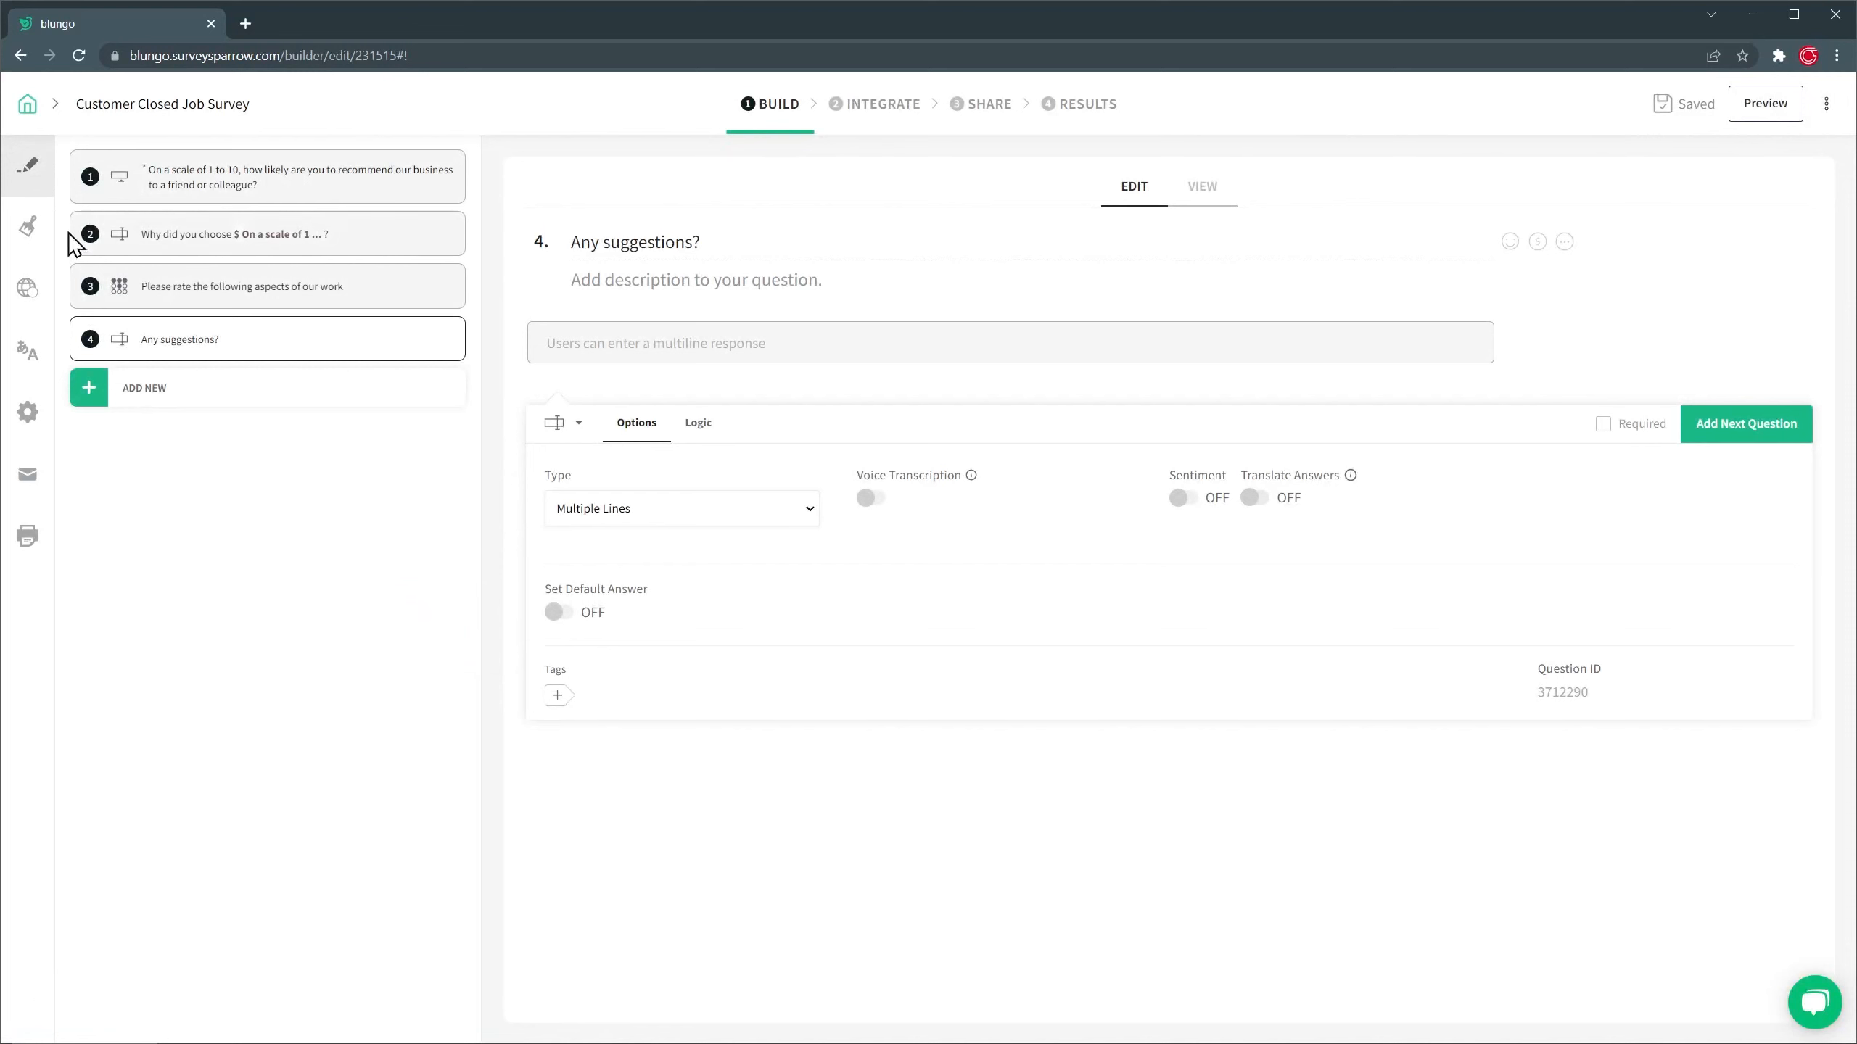
Apply the public Blue Bars theme from the survey's design Themes list.
{"action": "left_click", "coordinate": [28, 224]}
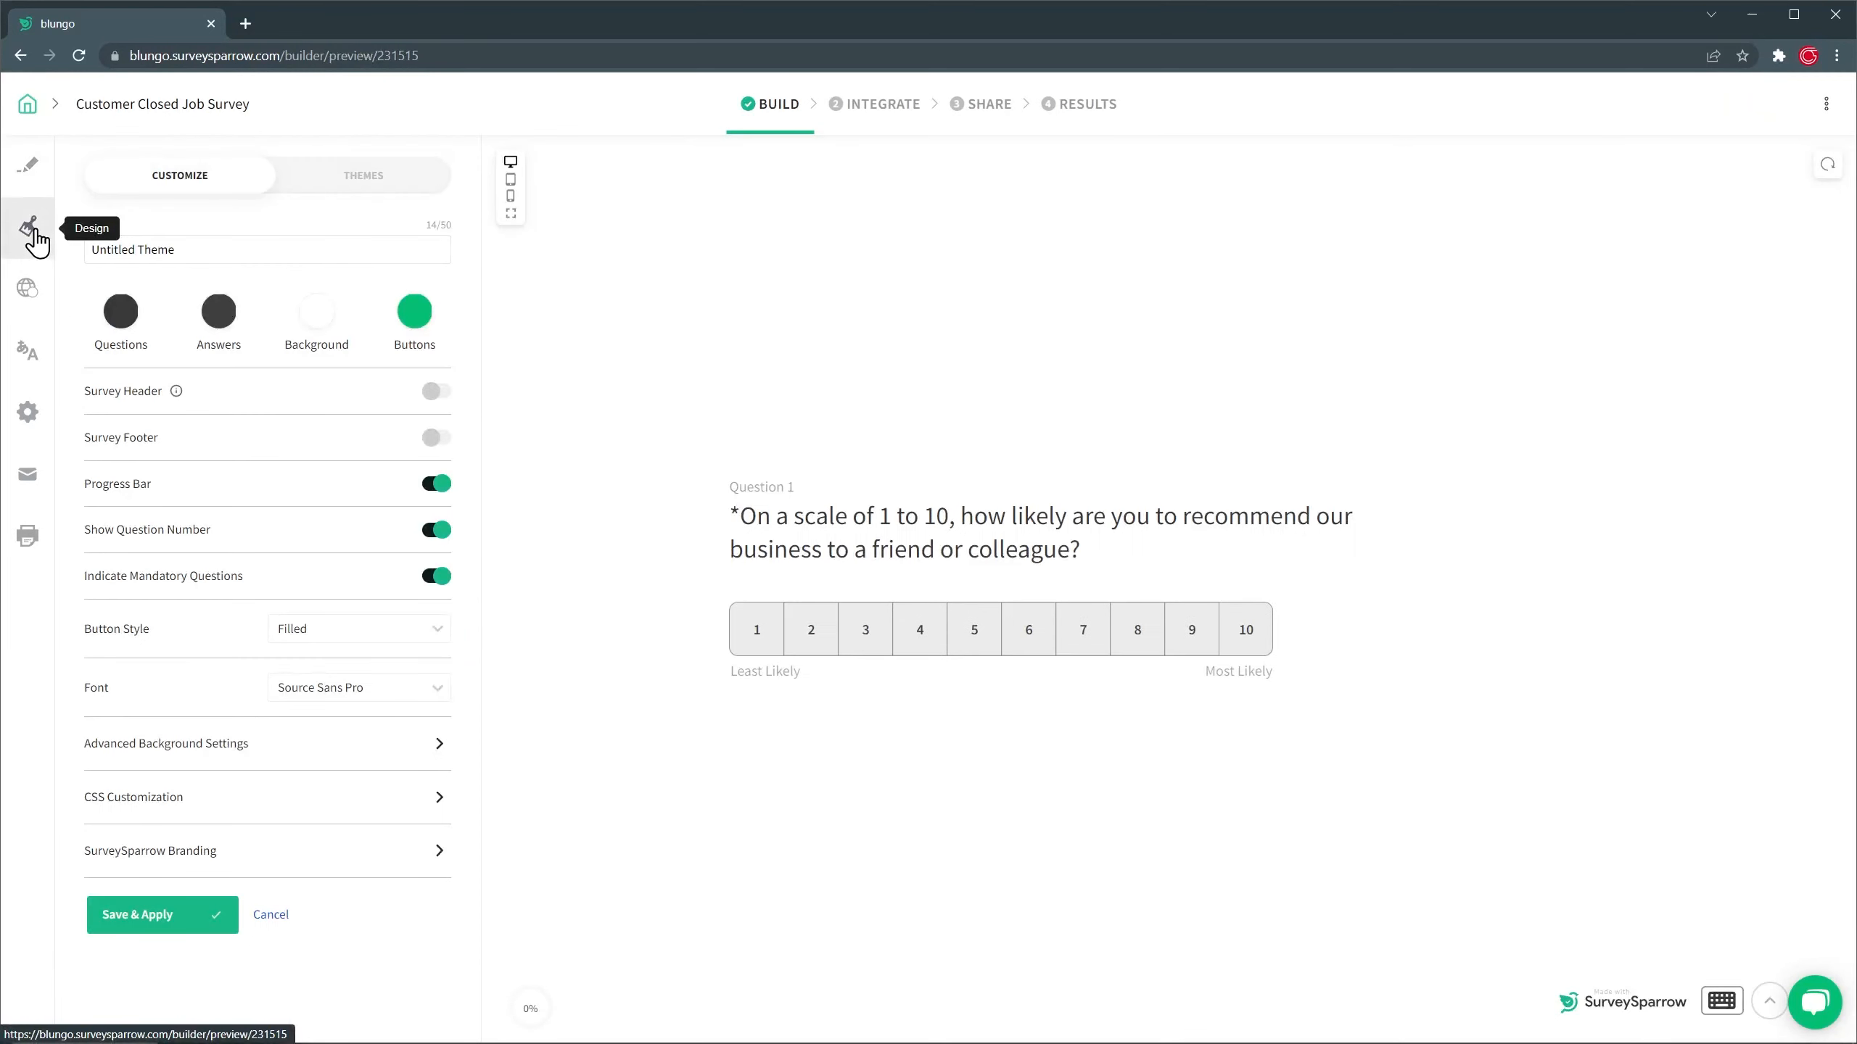
{"action": "left_click", "coordinate": [362, 175]}
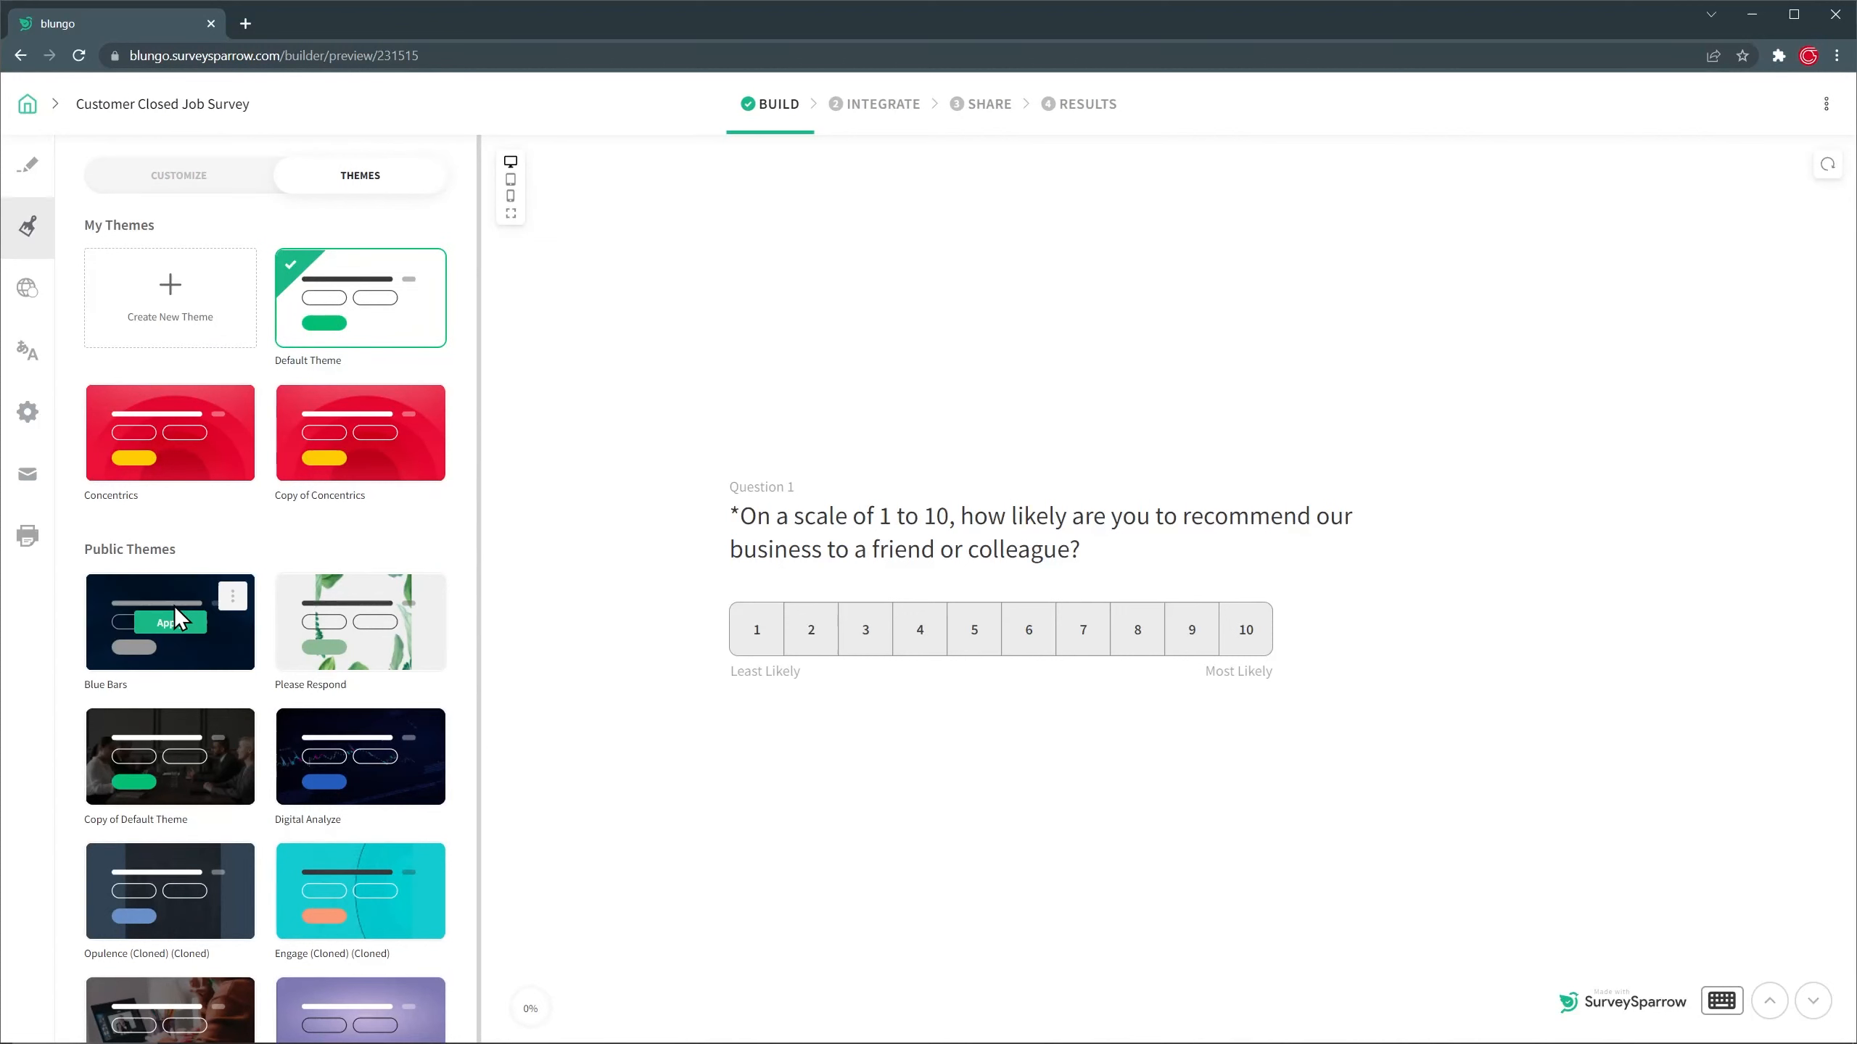
{"action": "left_click", "coordinate": [169, 621]}
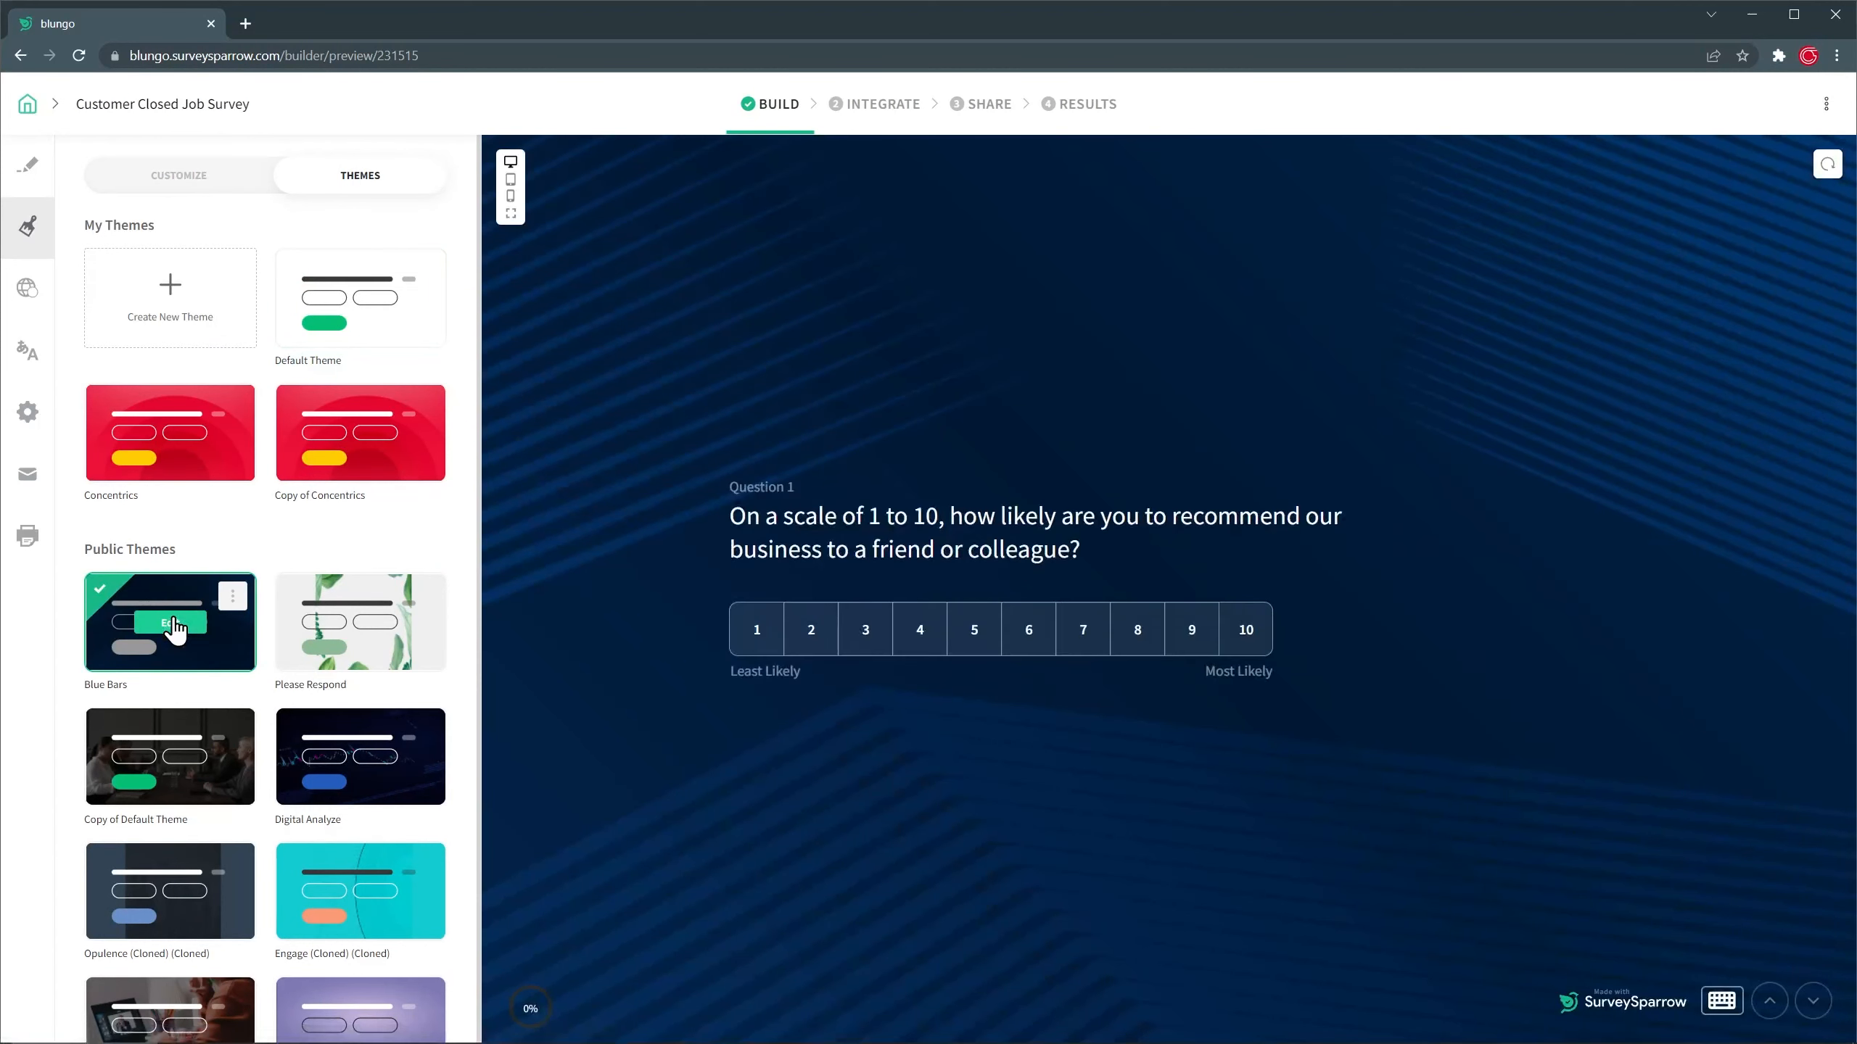
{"action": "mouse_move", "coordinate": [28, 355]}
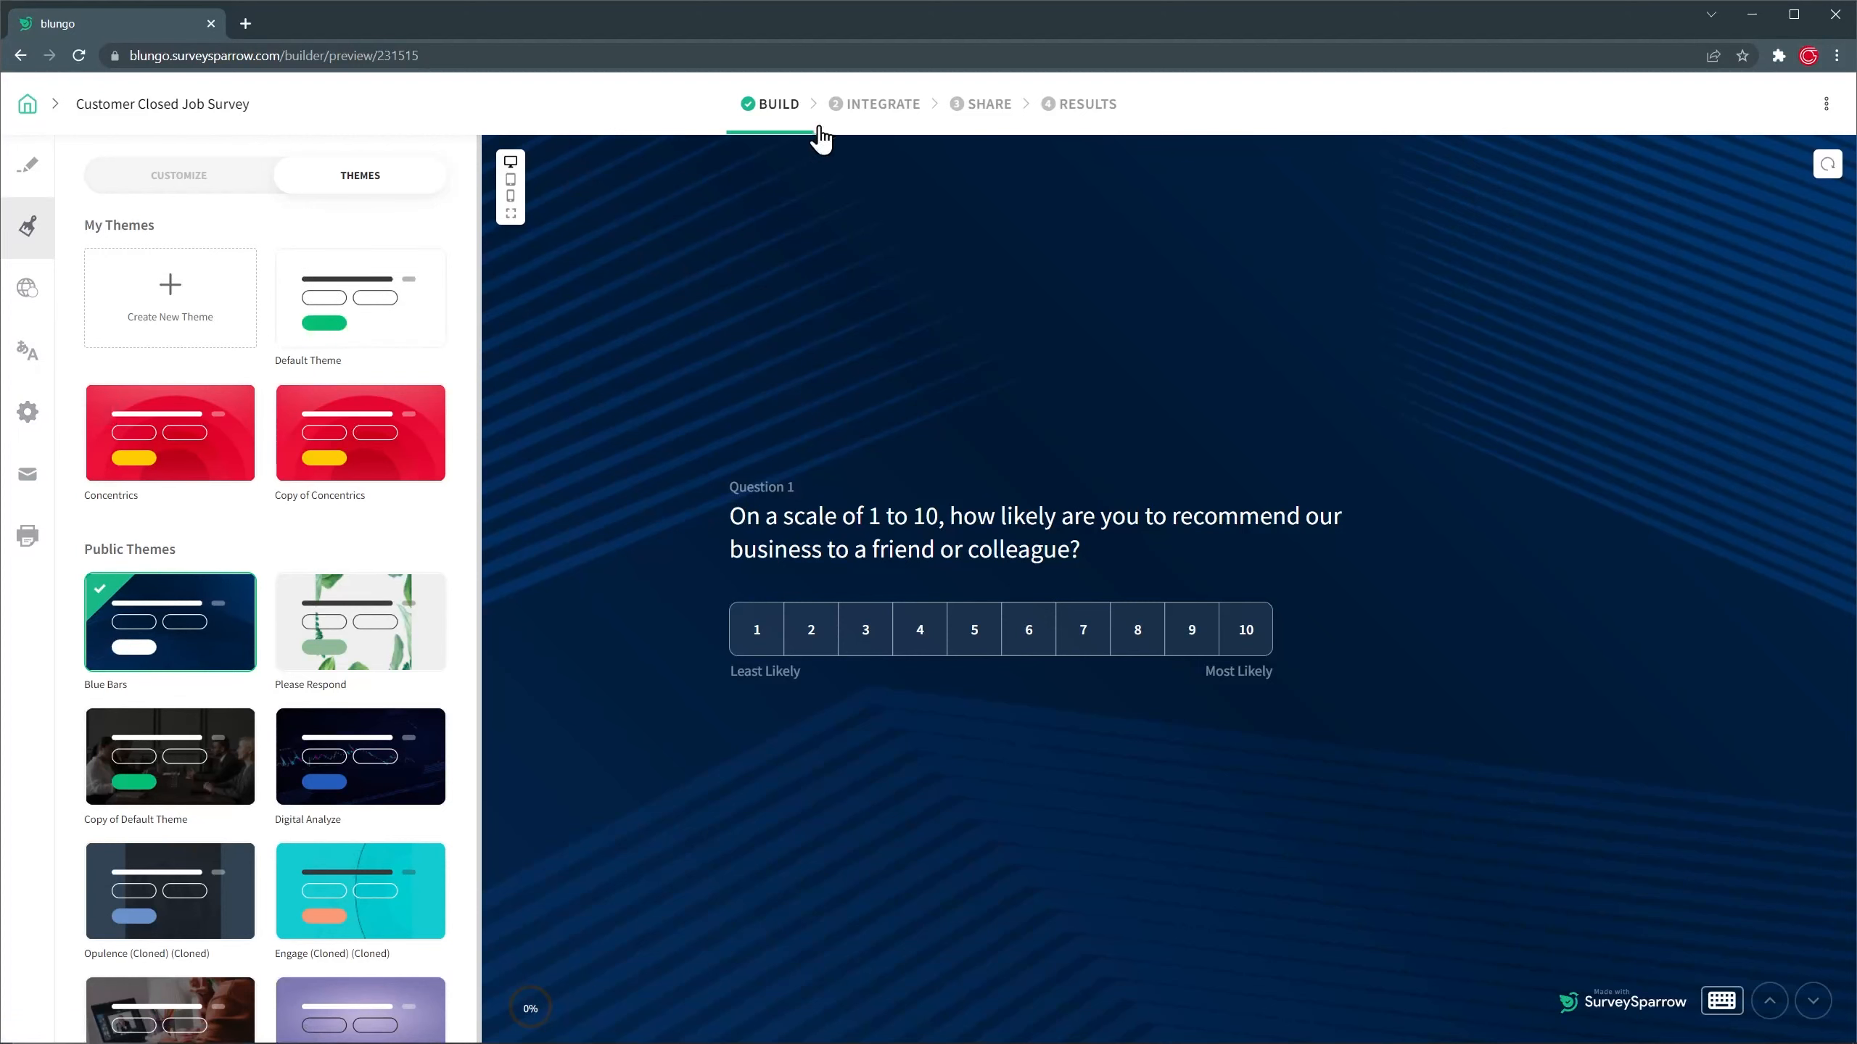
Look through the integrations list, then go to the survey's Share page.
{"action": "left_click", "coordinate": [882, 104]}
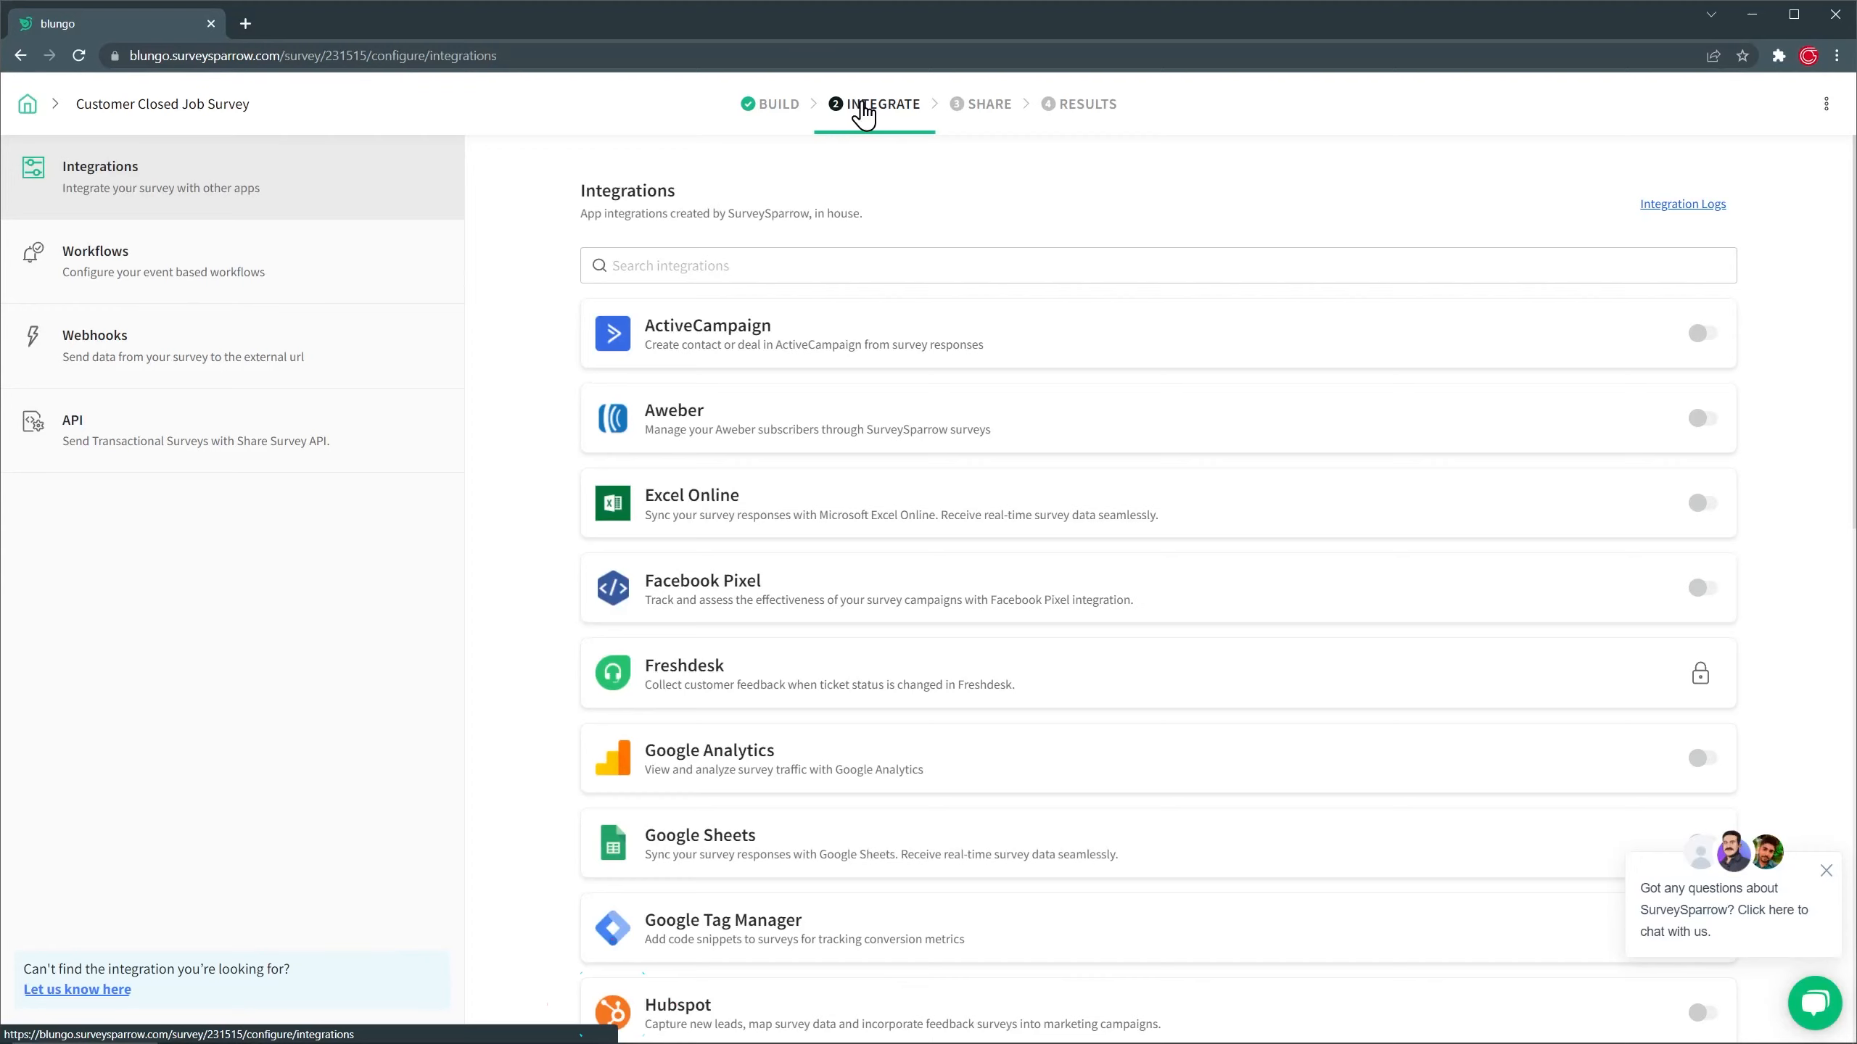
{"action": "scroll", "scroll_direction": "down", "scroll_amount": 3}
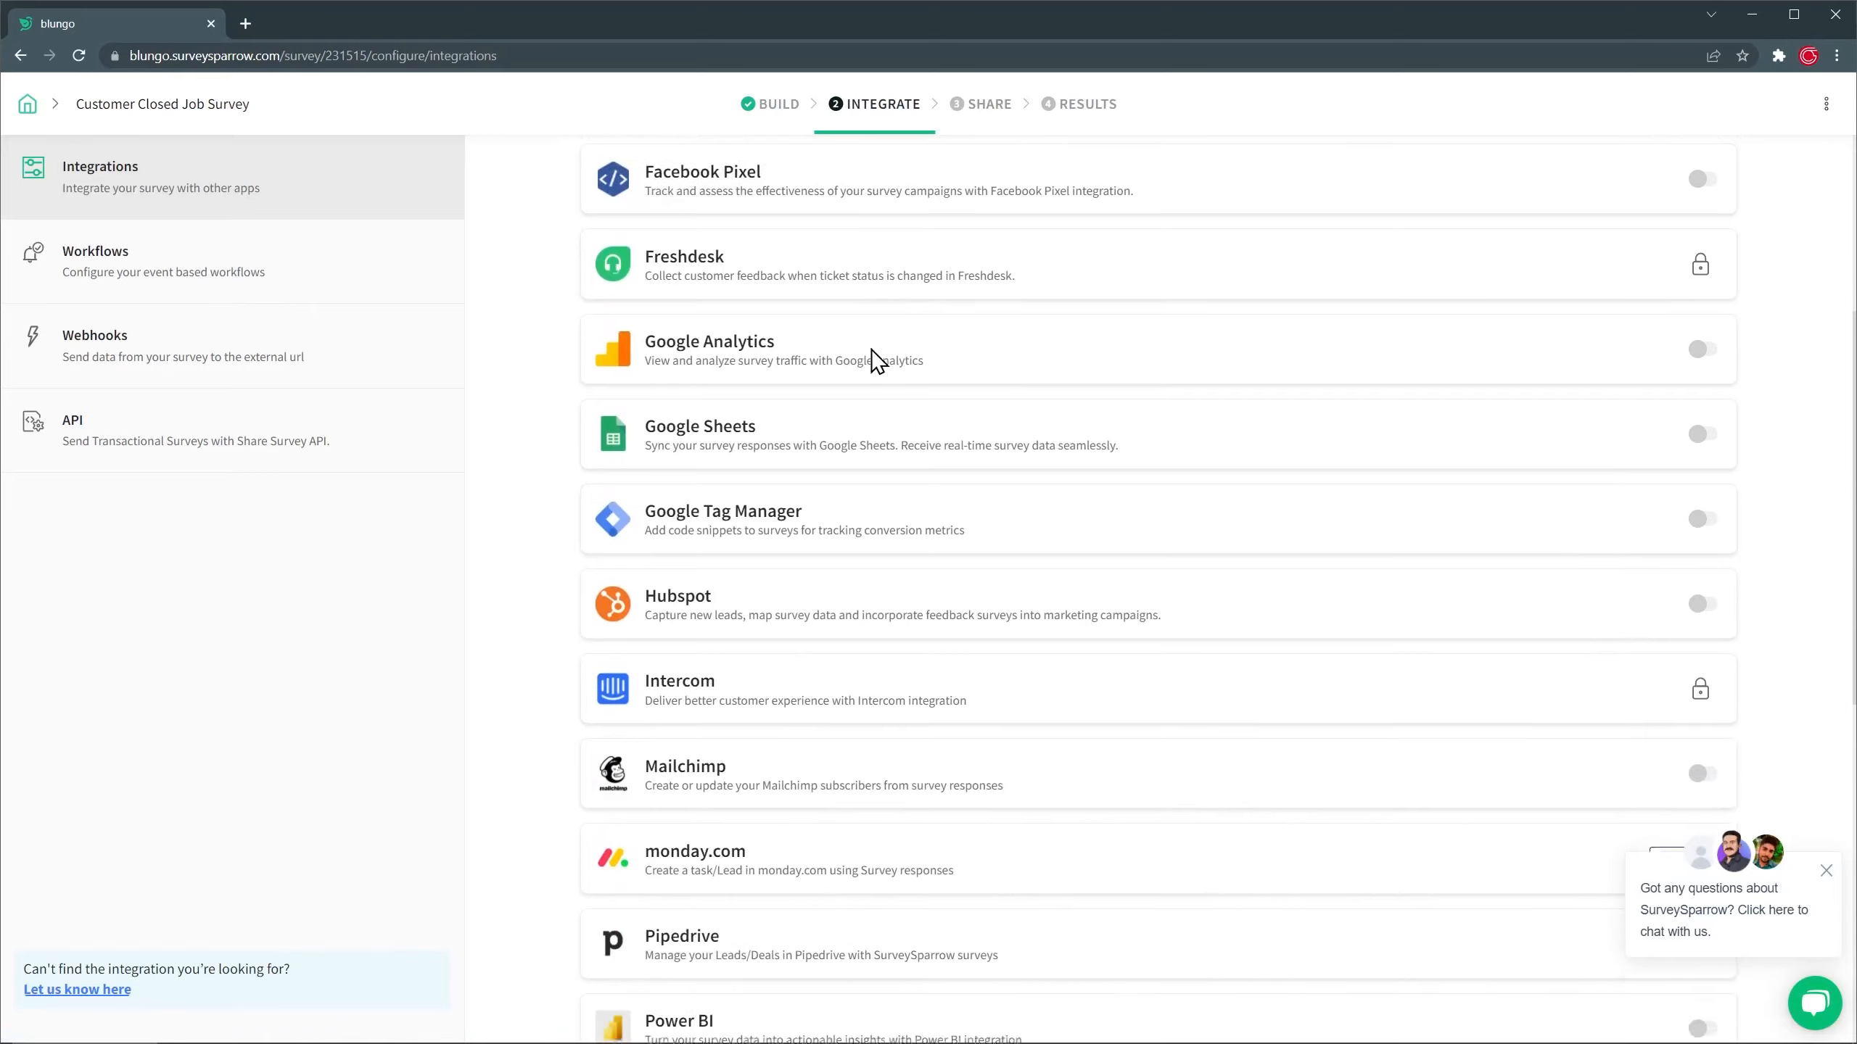
{"action": "scroll", "scroll_direction": "down", "scroll_amount": 3}
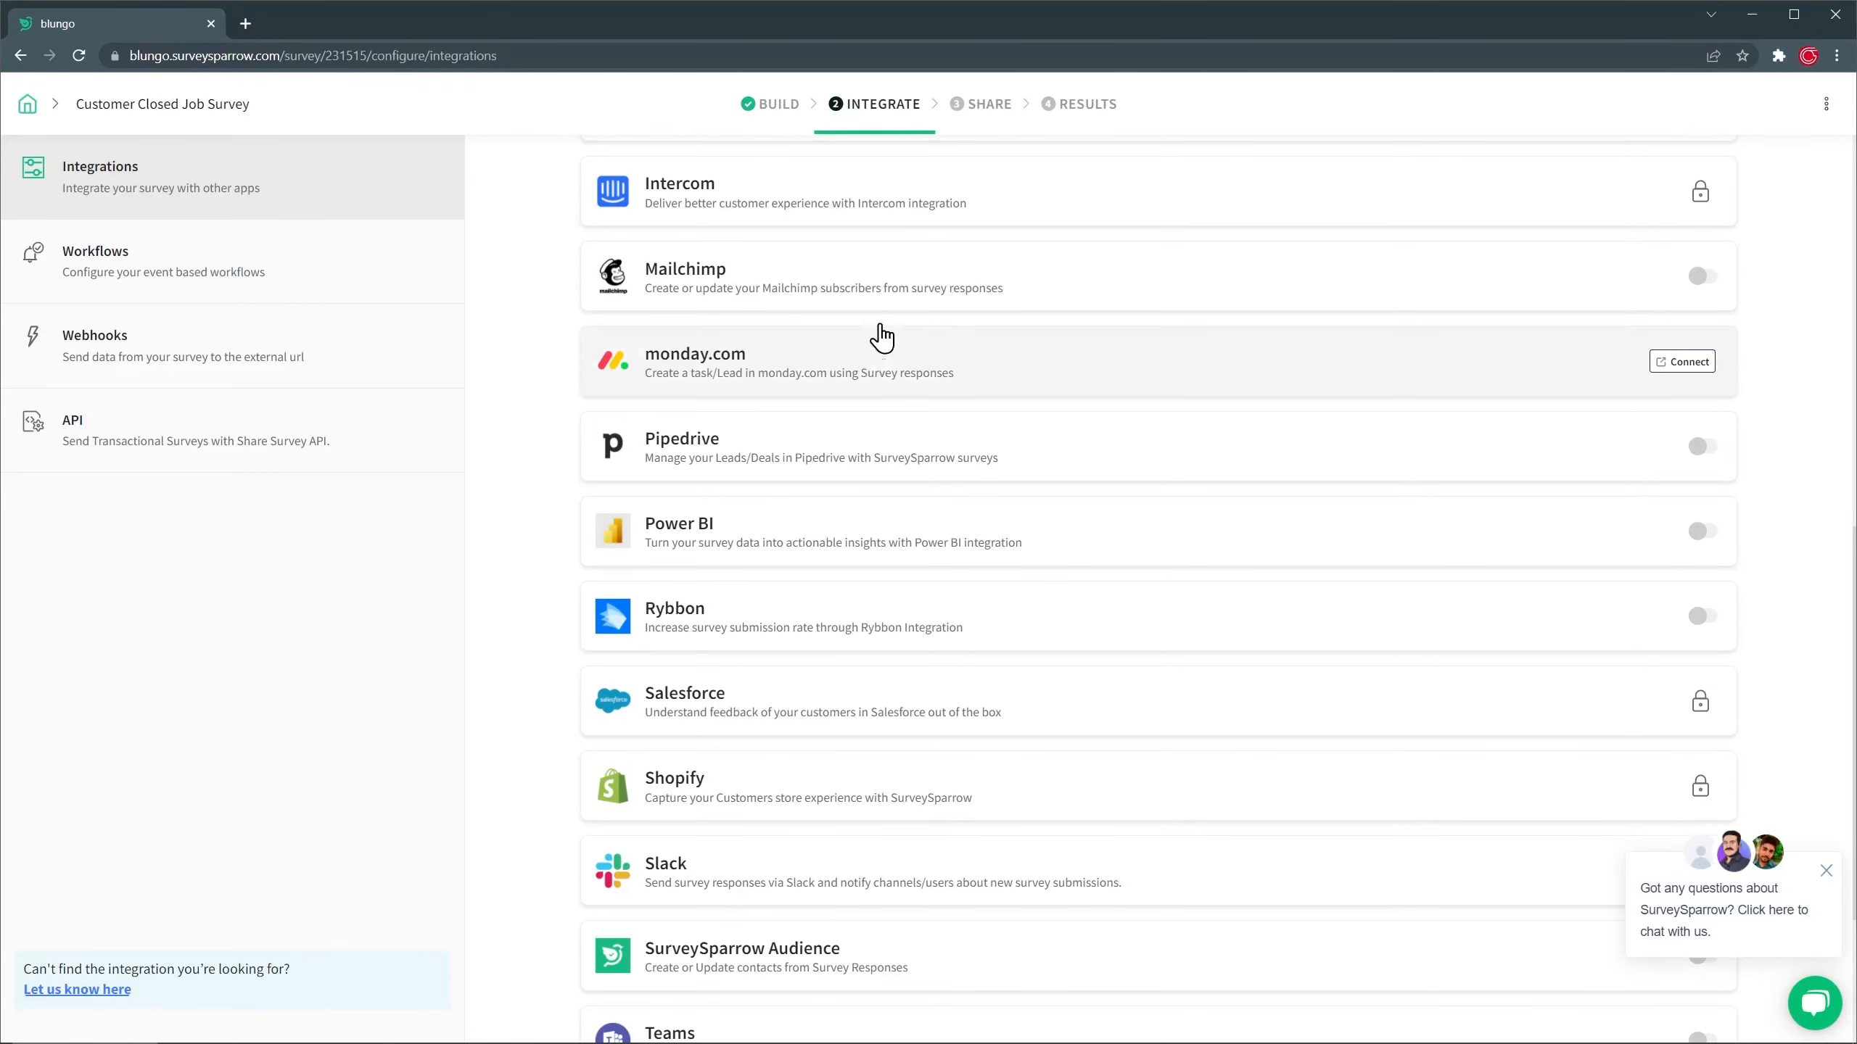
{"action": "left_click", "coordinate": [988, 104]}
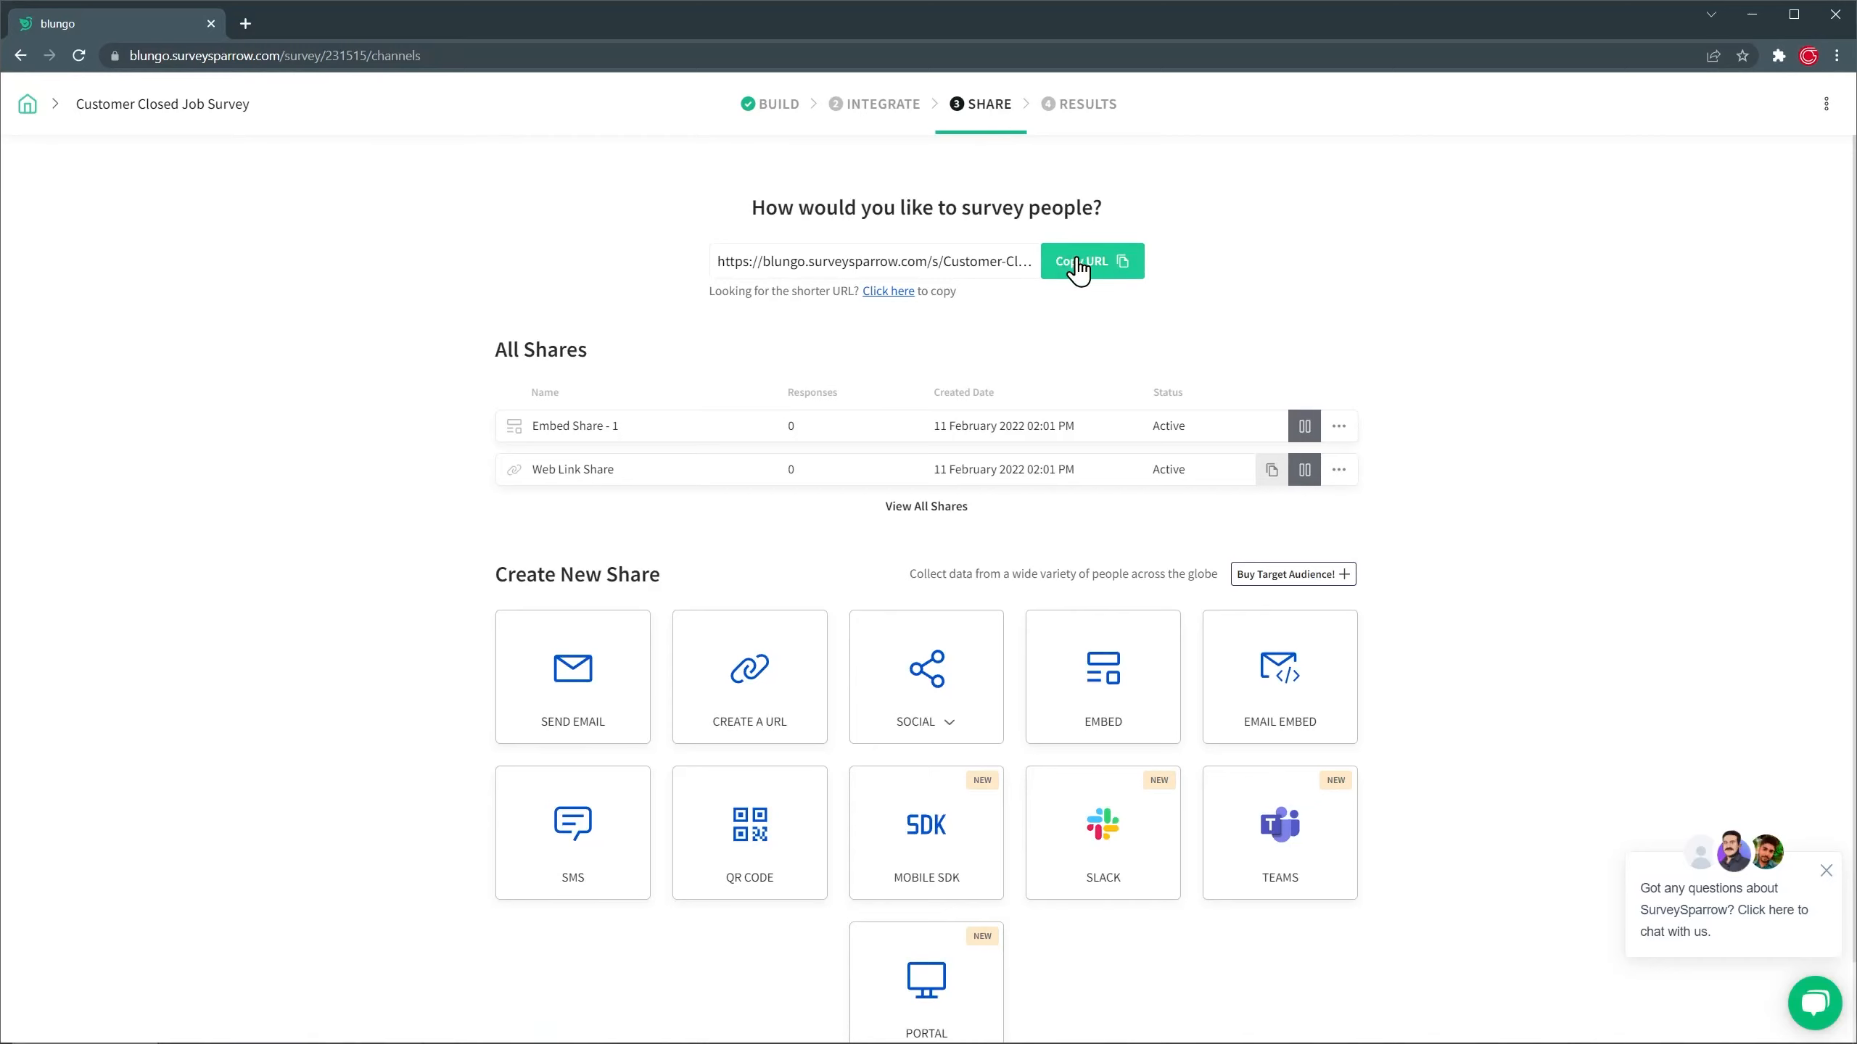
Copy the Customer Closed Job Survey's public link and go back to the surveys dashboard.
{"action": "left_click", "coordinate": [1078, 261]}
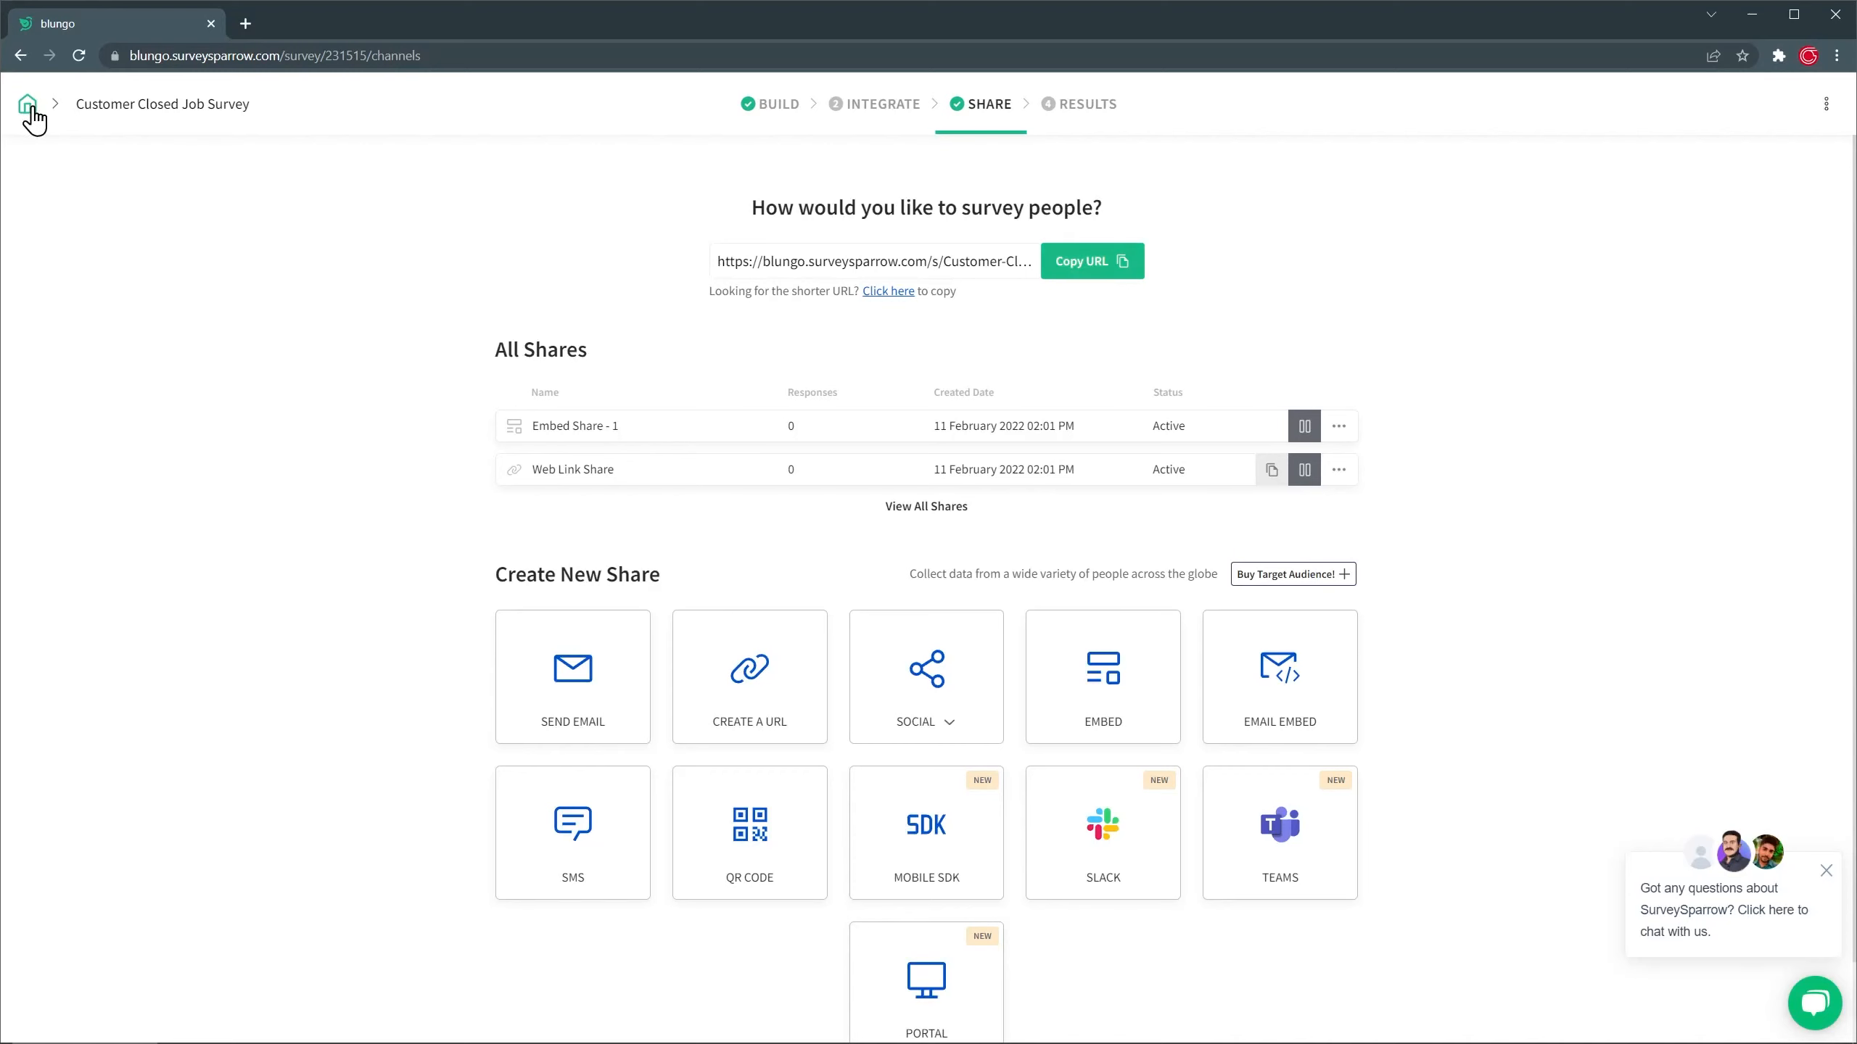
{"action": "left_click", "coordinate": [28, 105]}
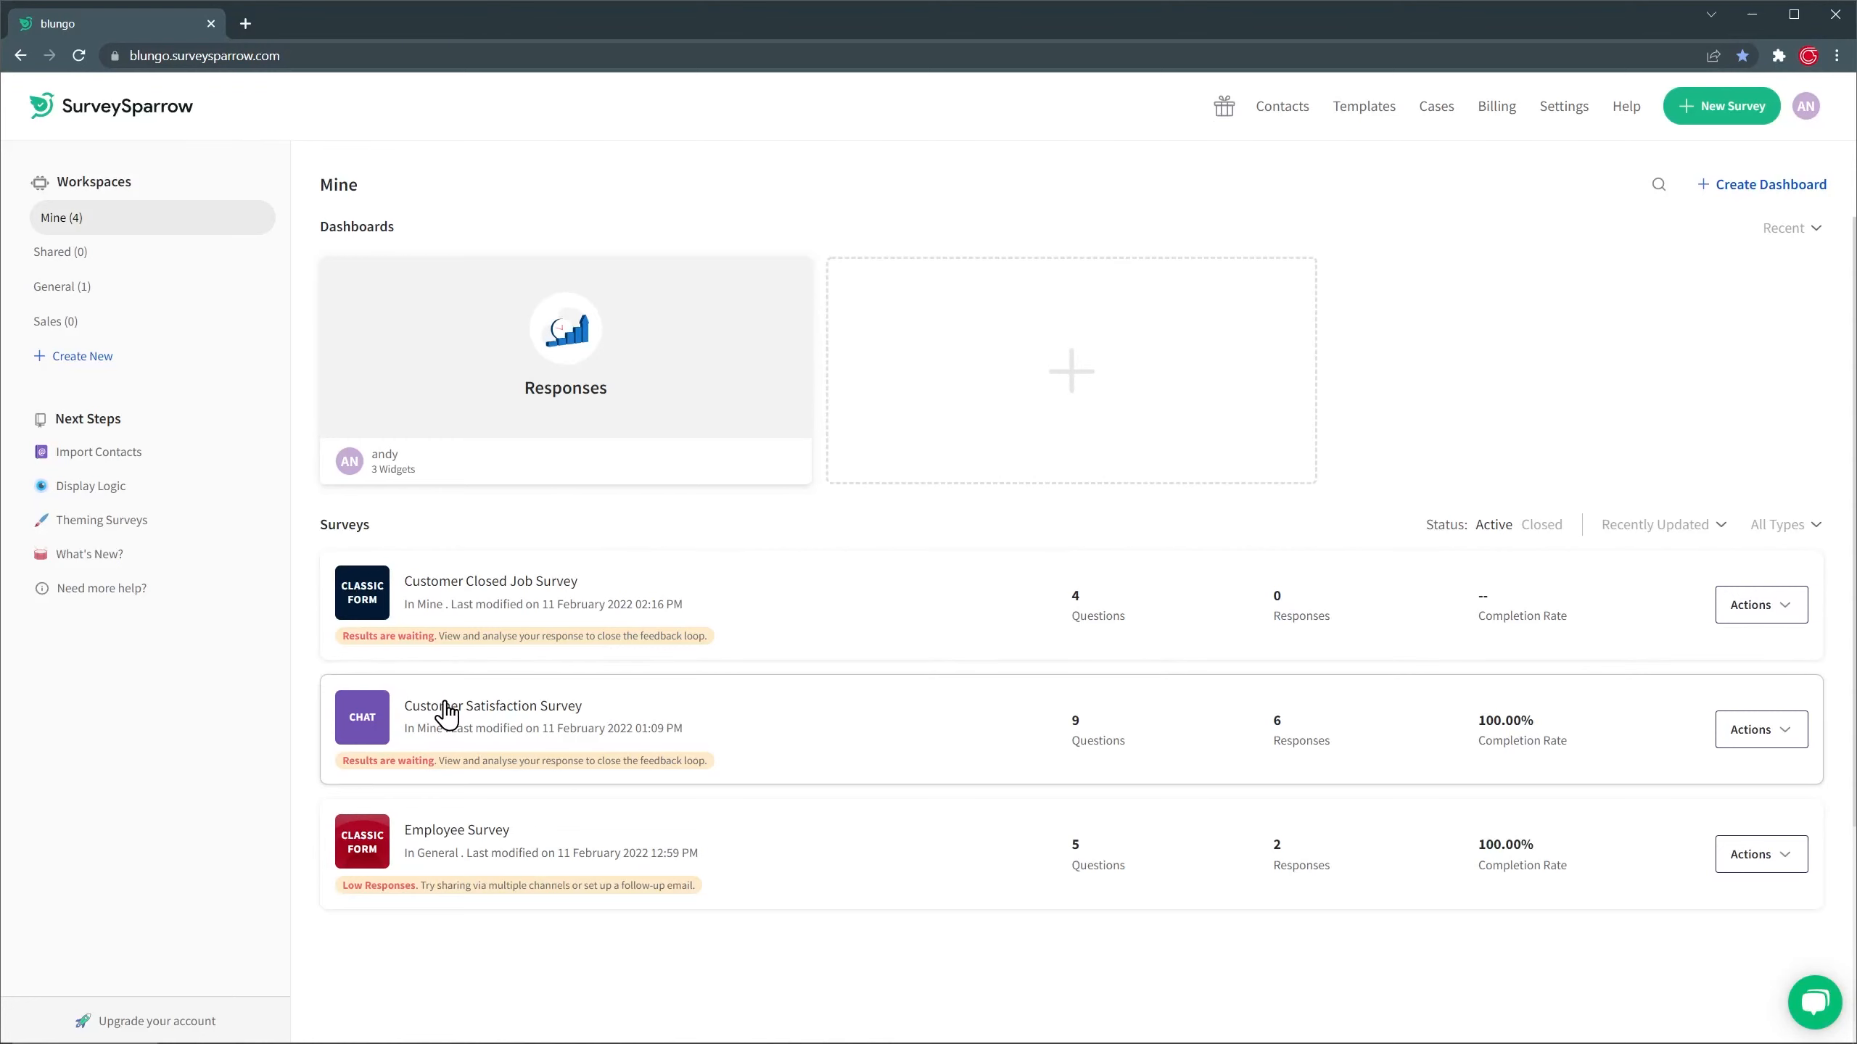
Open the Customer Satisfaction Survey, scroll its Overview charts, and view the Default Report.
{"action": "left_click", "coordinate": [492, 706]}
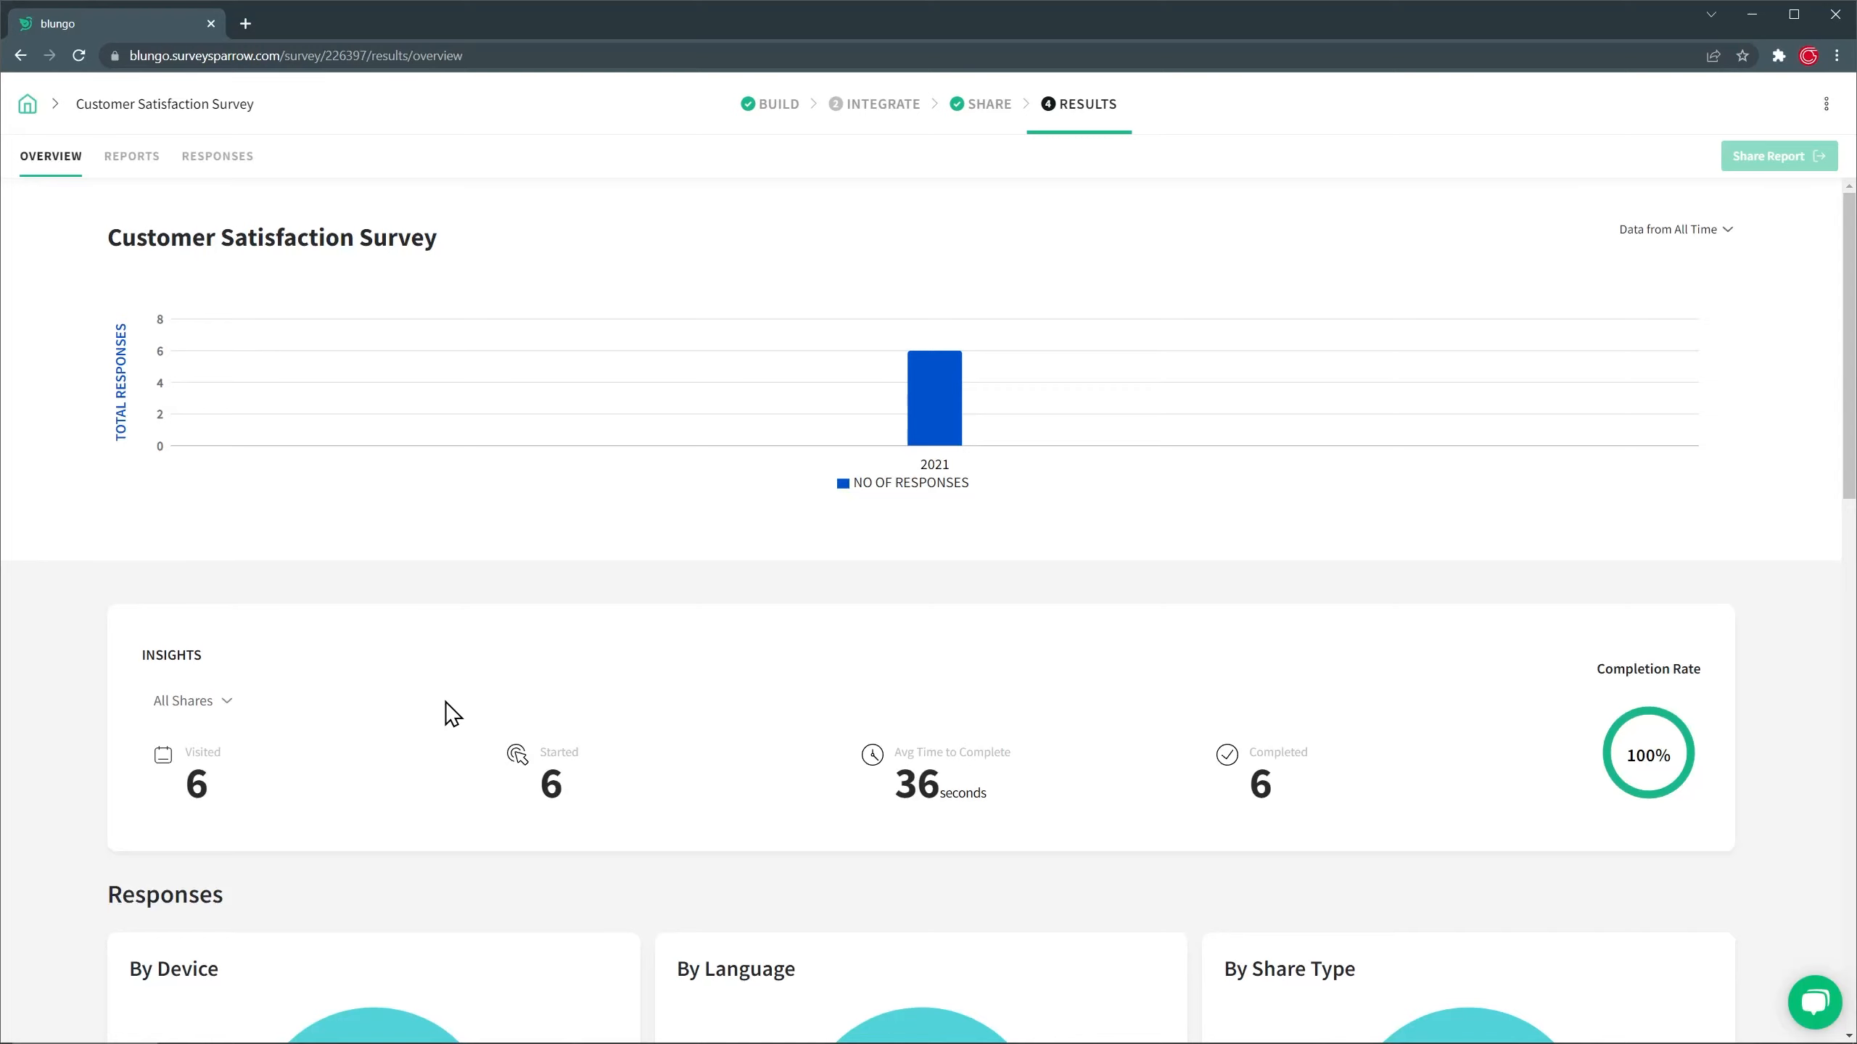
{"action": "scroll", "scroll_direction": "down", "scroll_amount": 3}
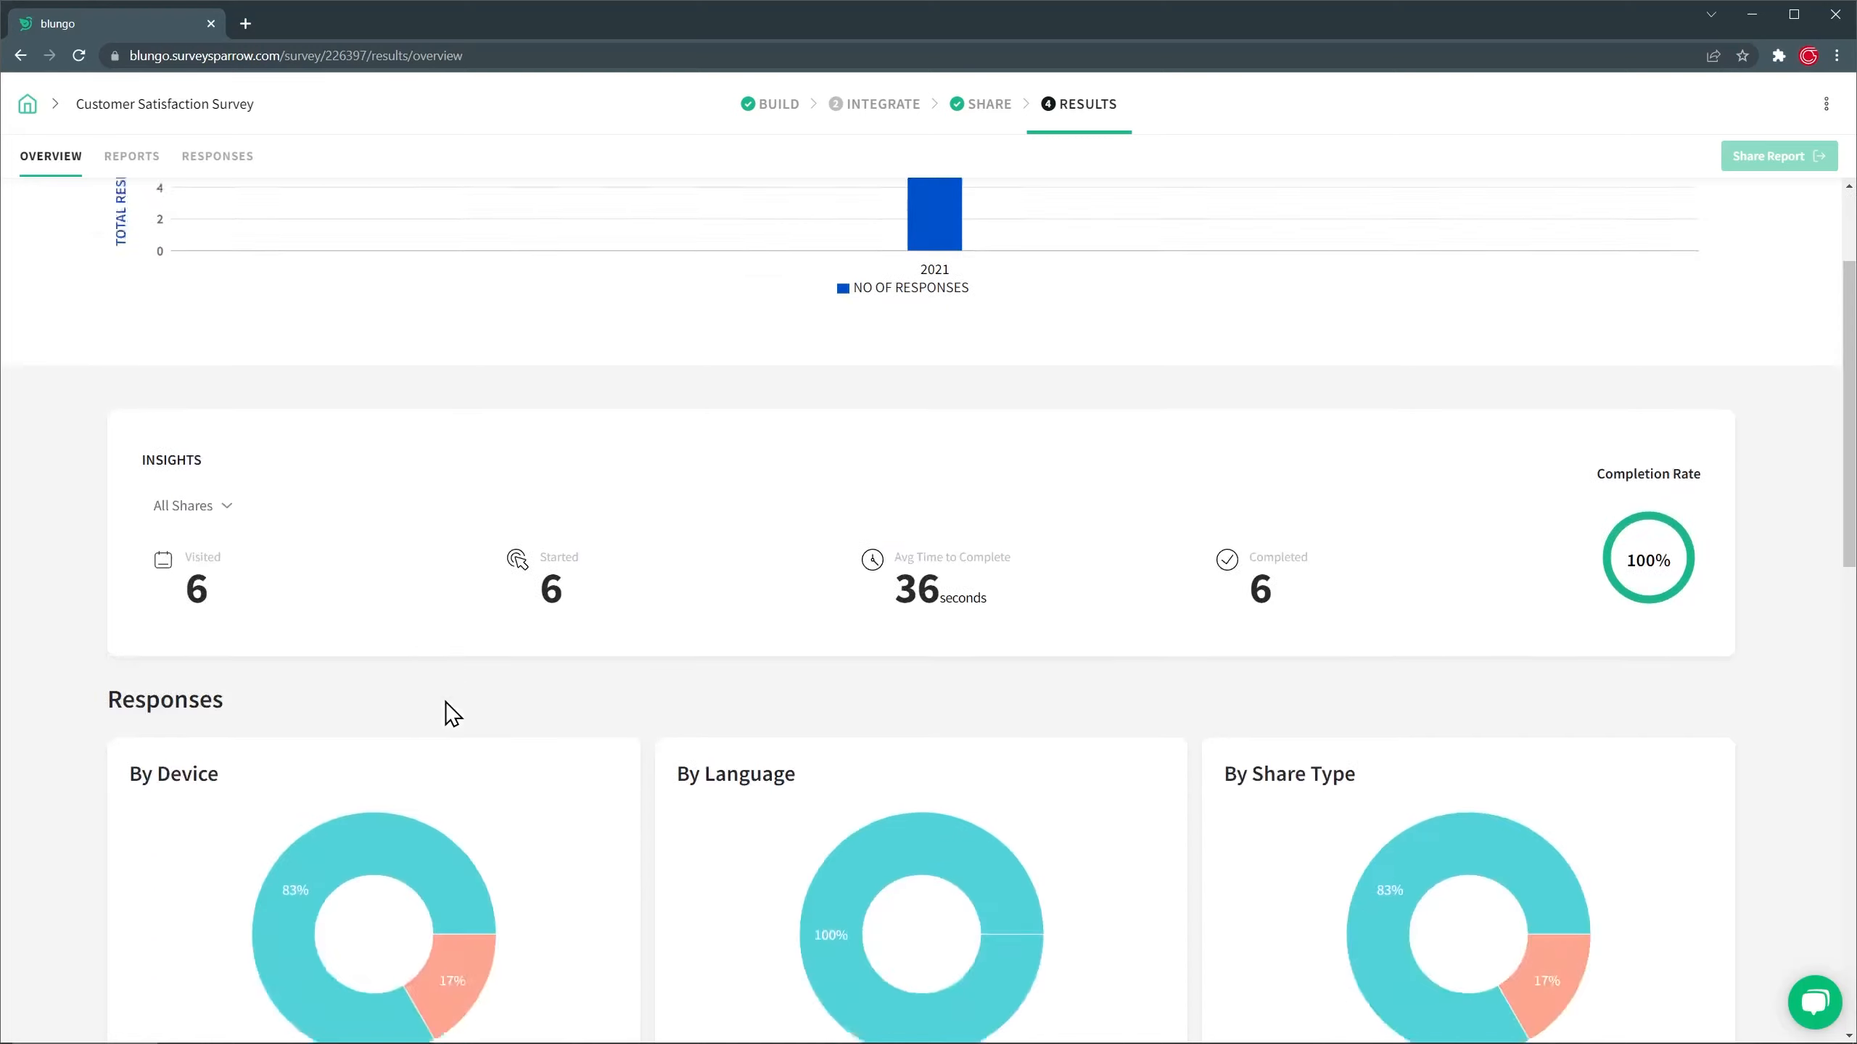
{"action": "scroll", "scroll_direction": "down", "scroll_amount": 3}
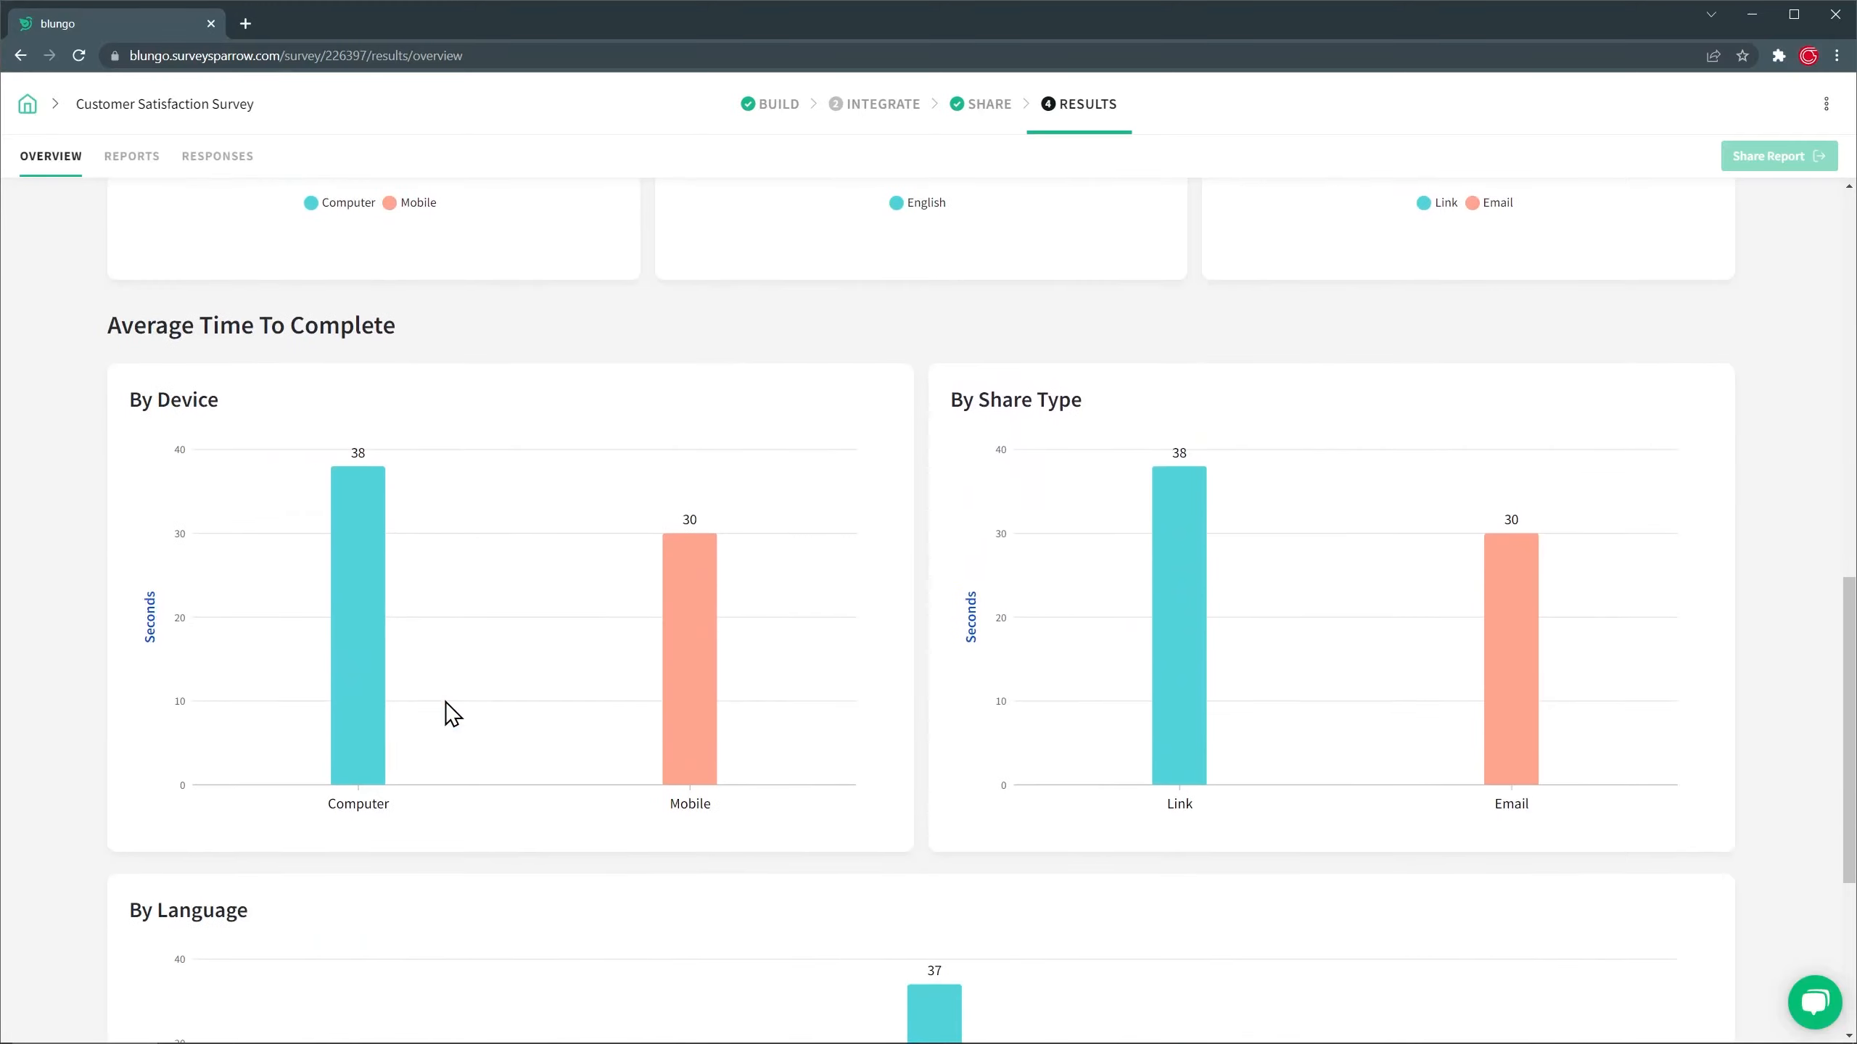
{"action": "scroll", "scroll_direction": "down", "scroll_amount": 3}
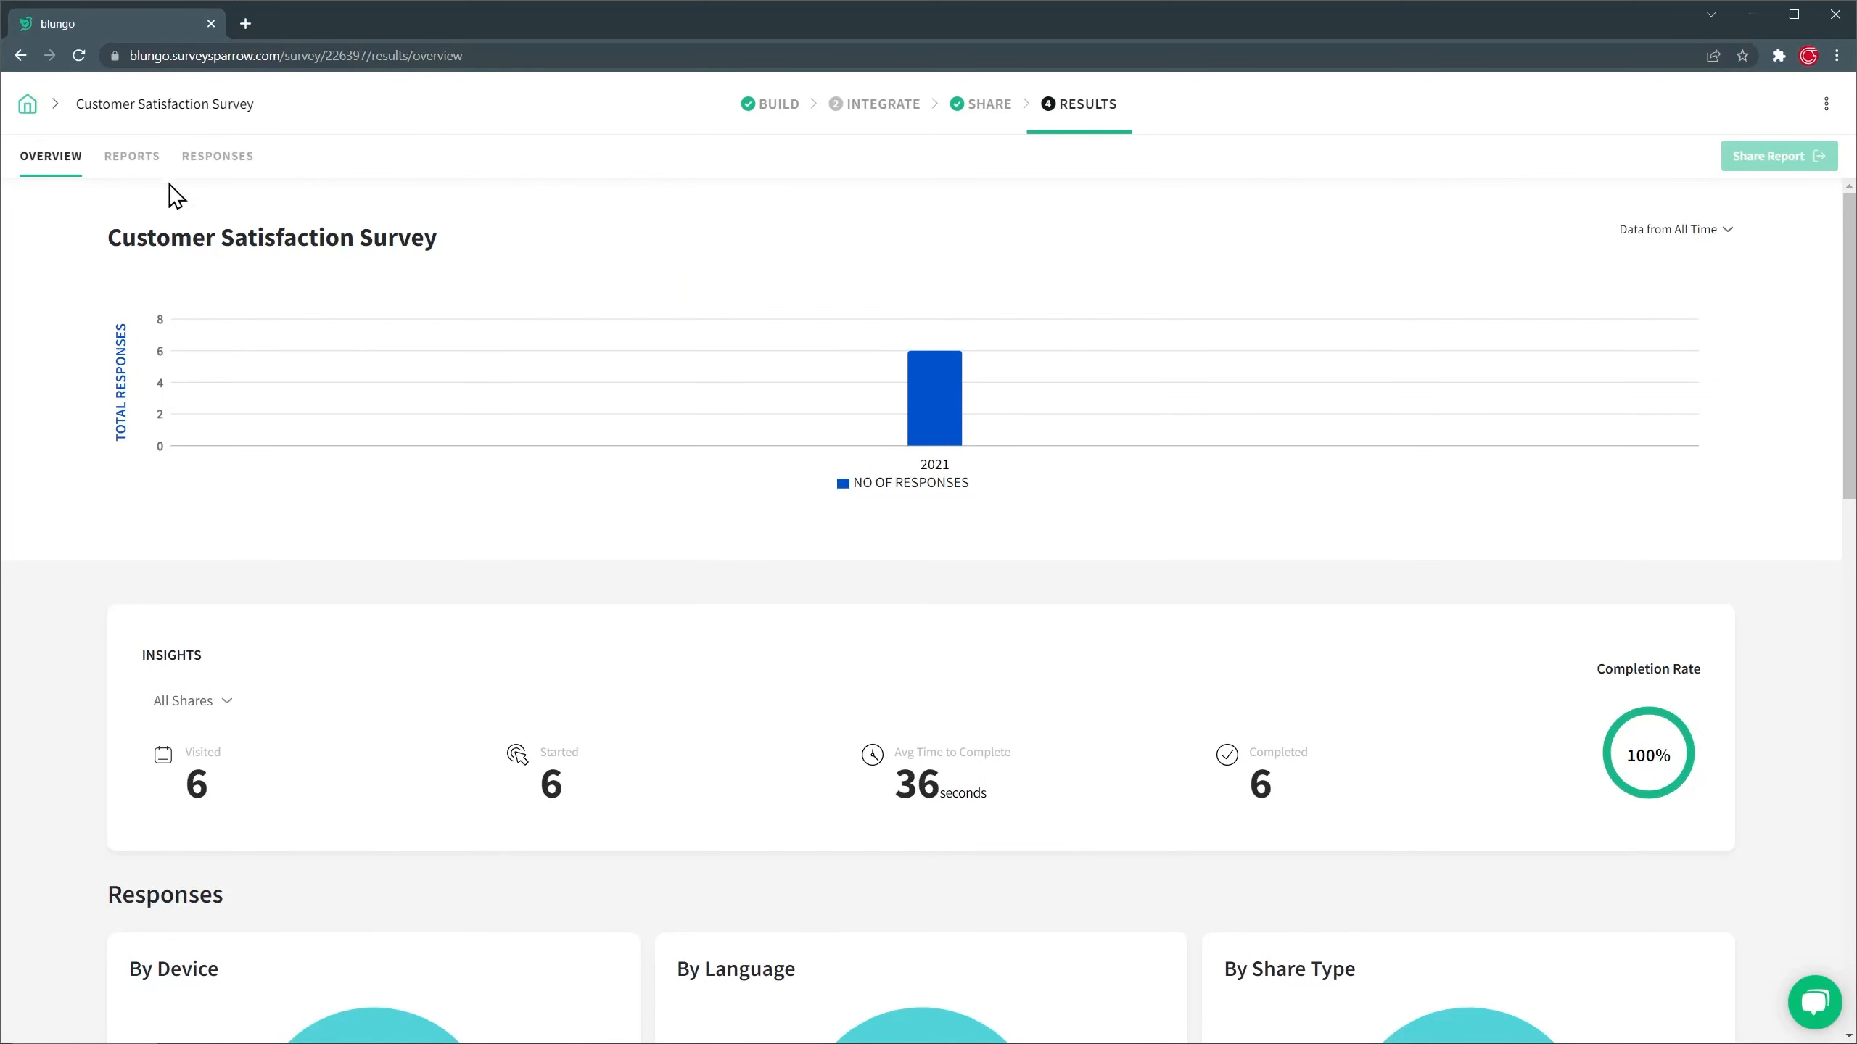
{"action": "left_click", "coordinate": [130, 155]}
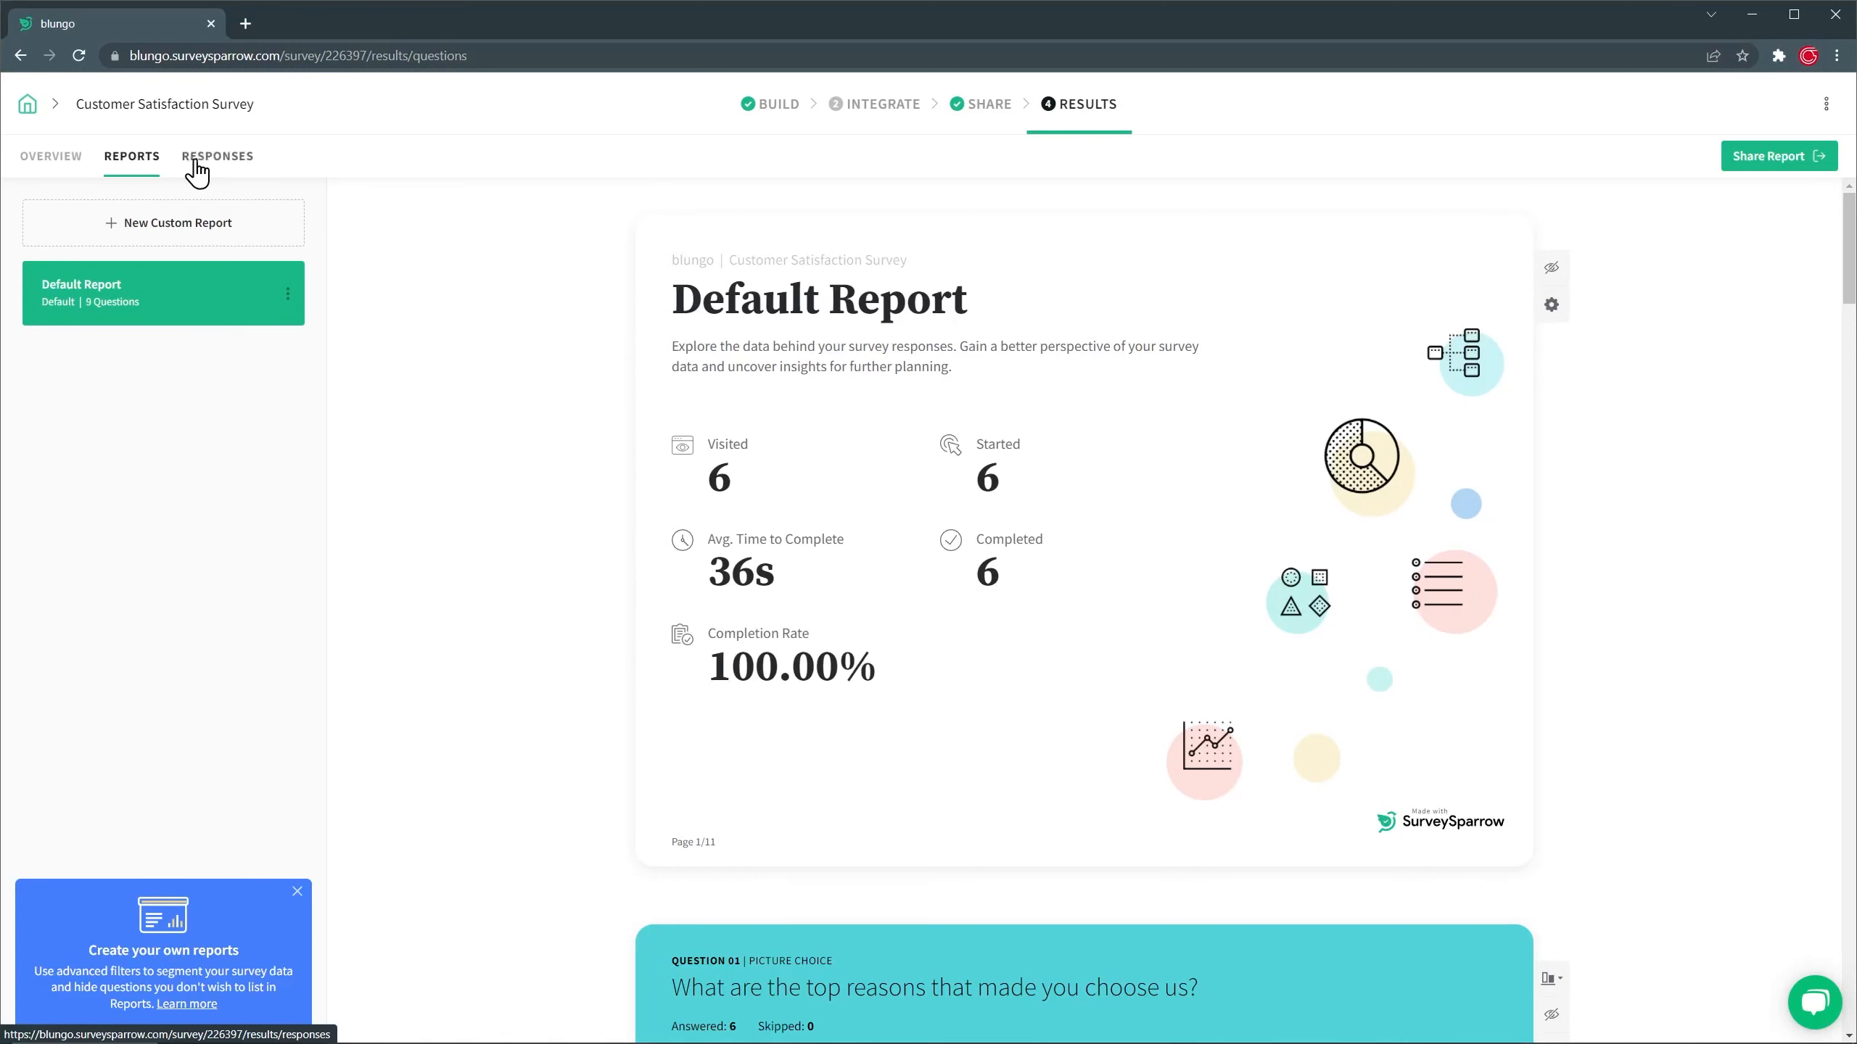
From the Responses tab, create a case for a response with 'Andres' in the Subject.
{"action": "left_click", "coordinate": [217, 155]}
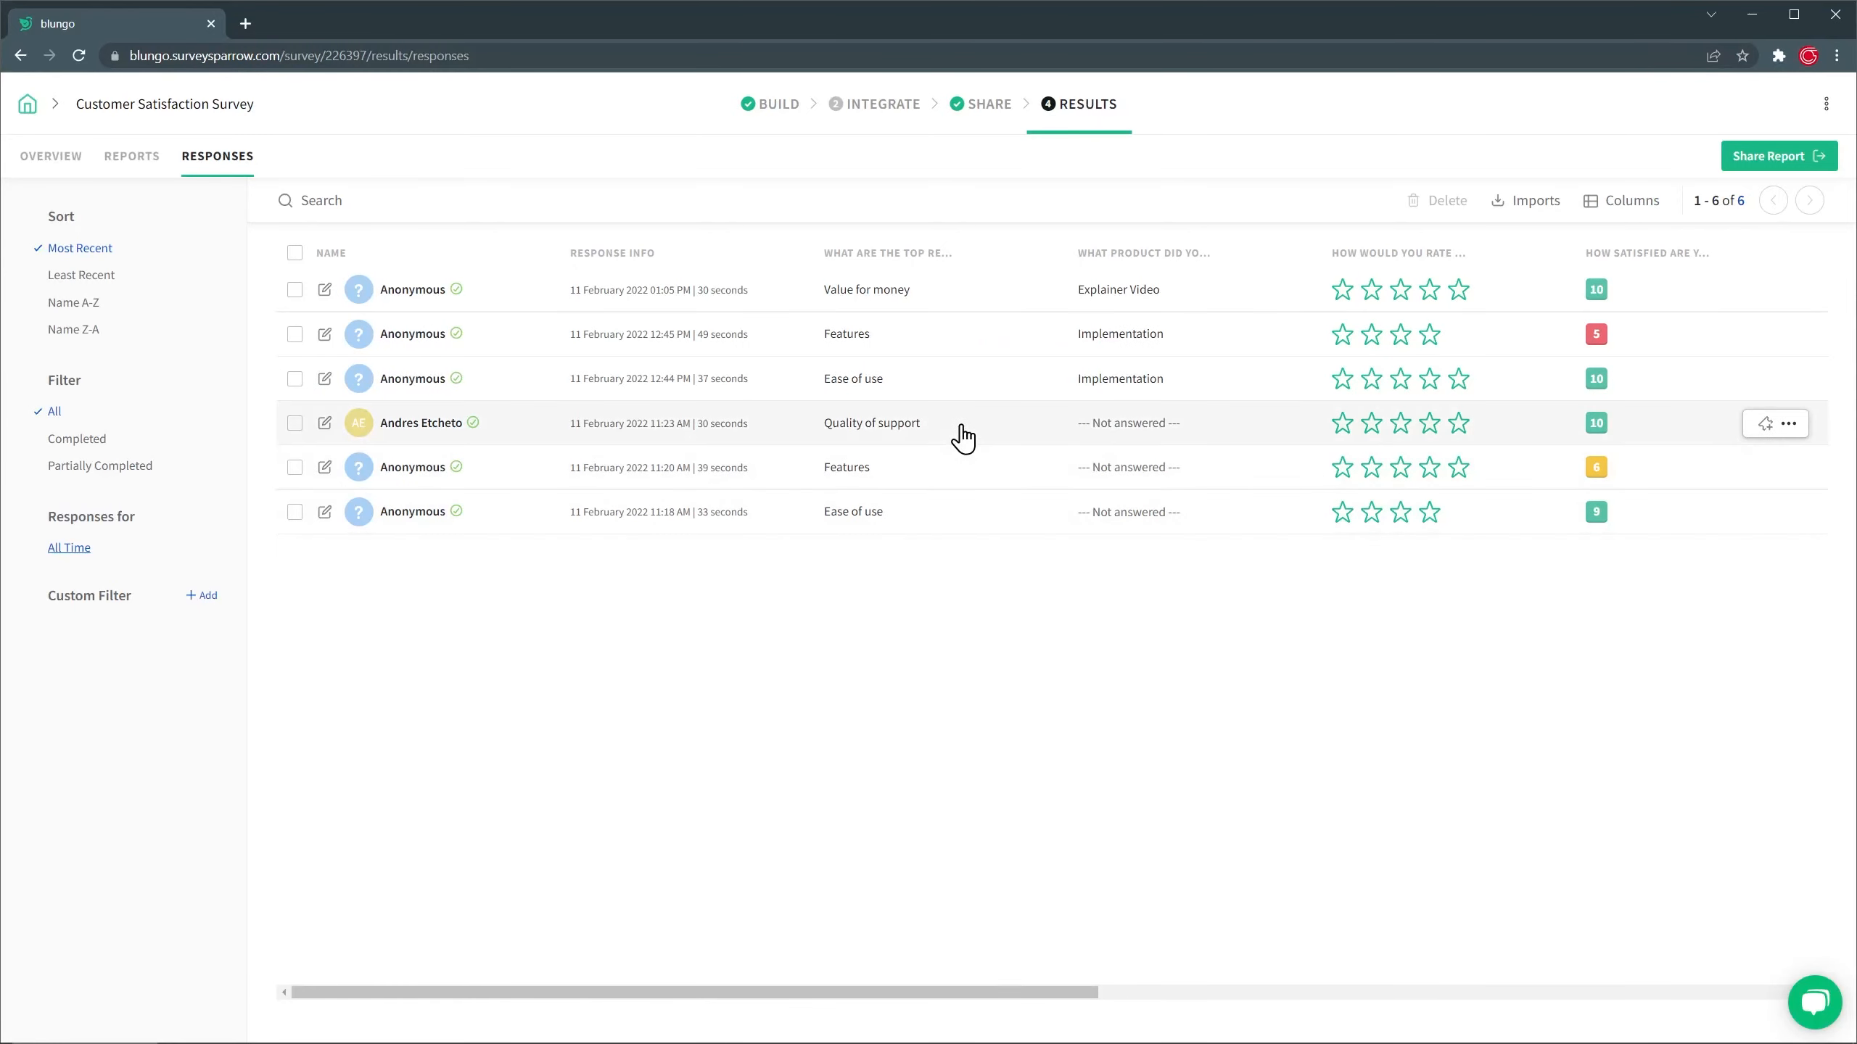
{"action": "mouse_move", "coordinate": [1703, 427]}
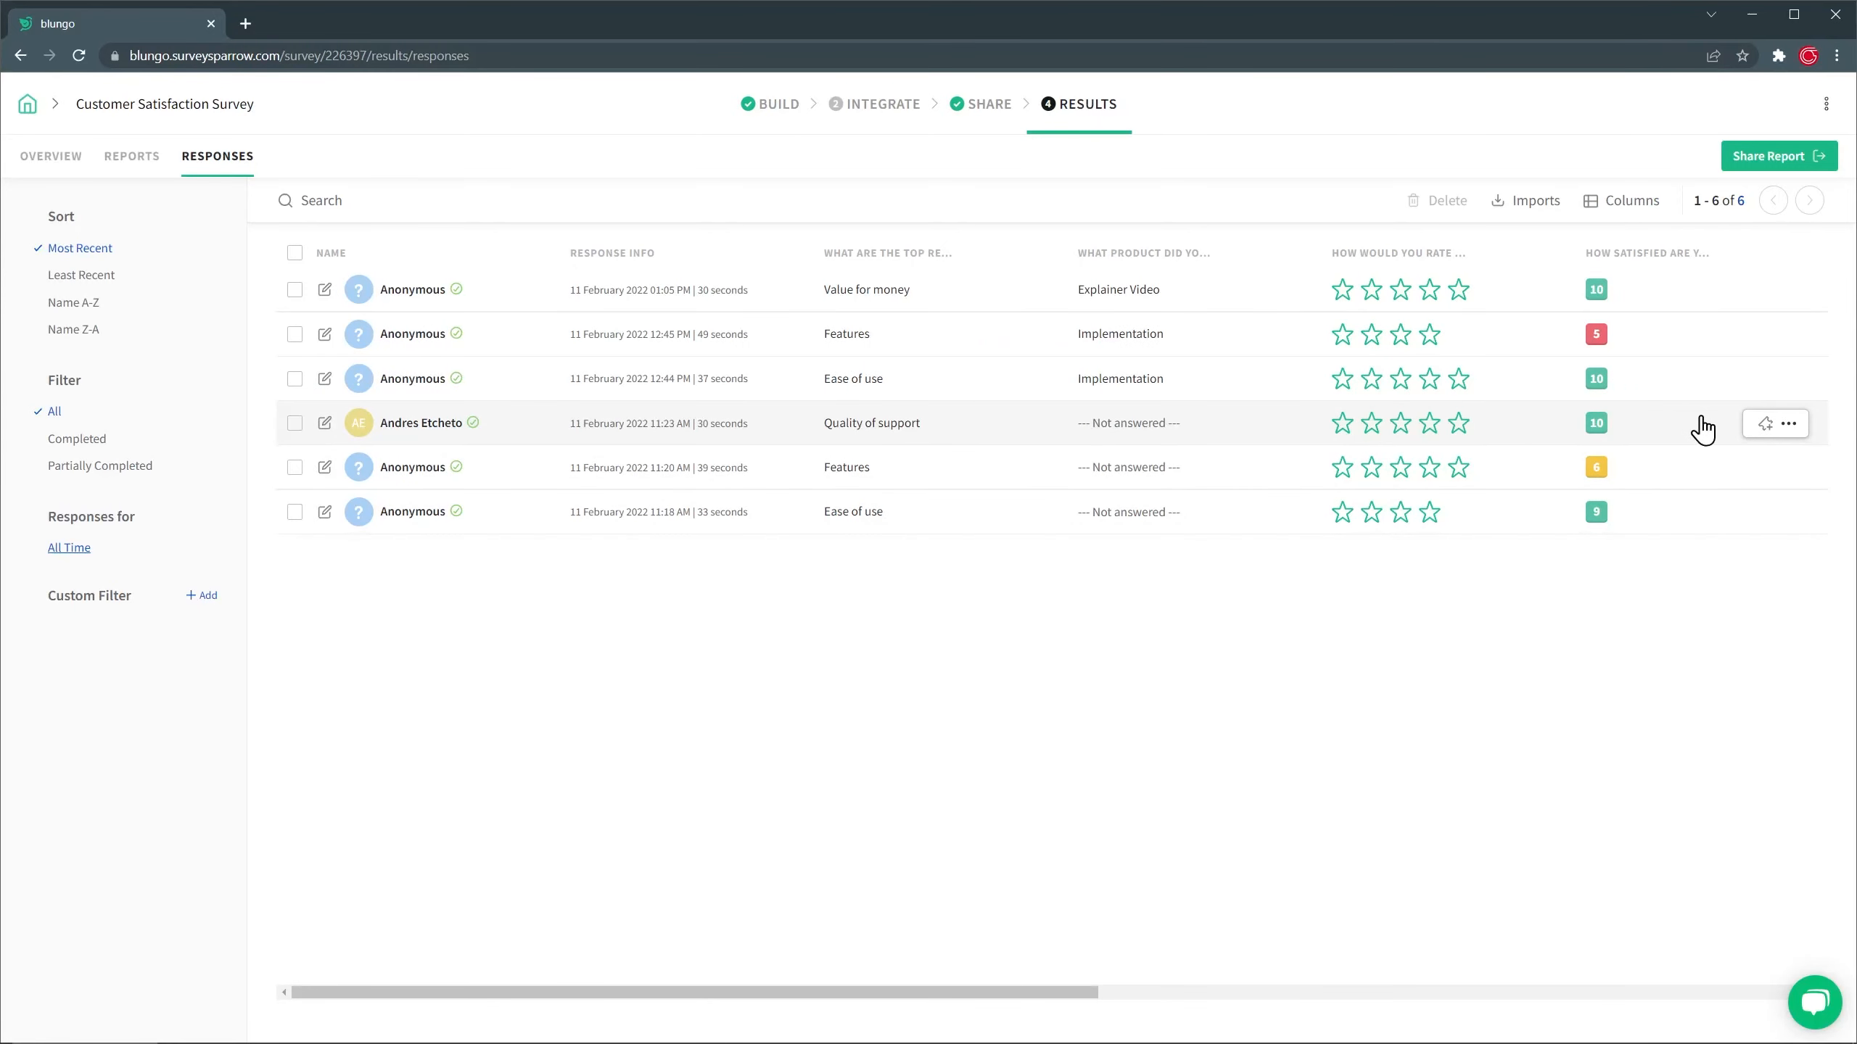
{"action": "mouse_move", "coordinate": [1724, 429]}
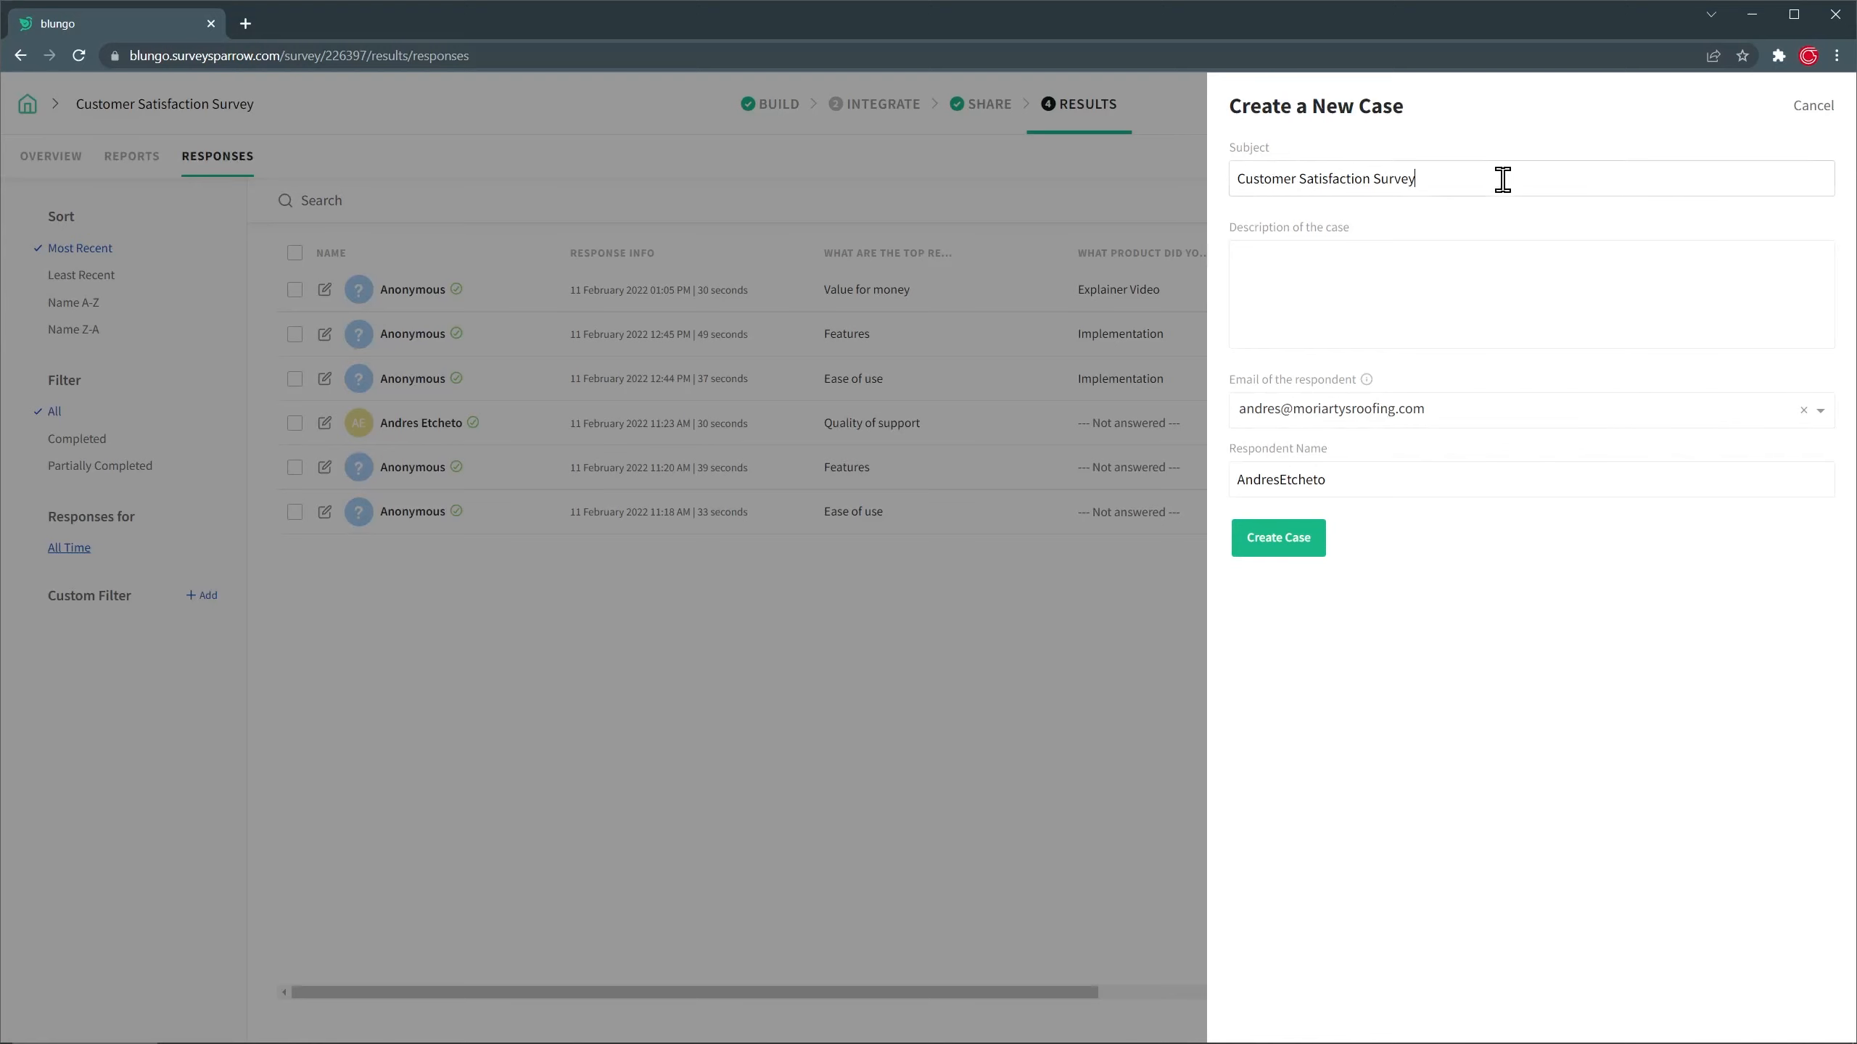
{"action": "type", "text": "Andres"}
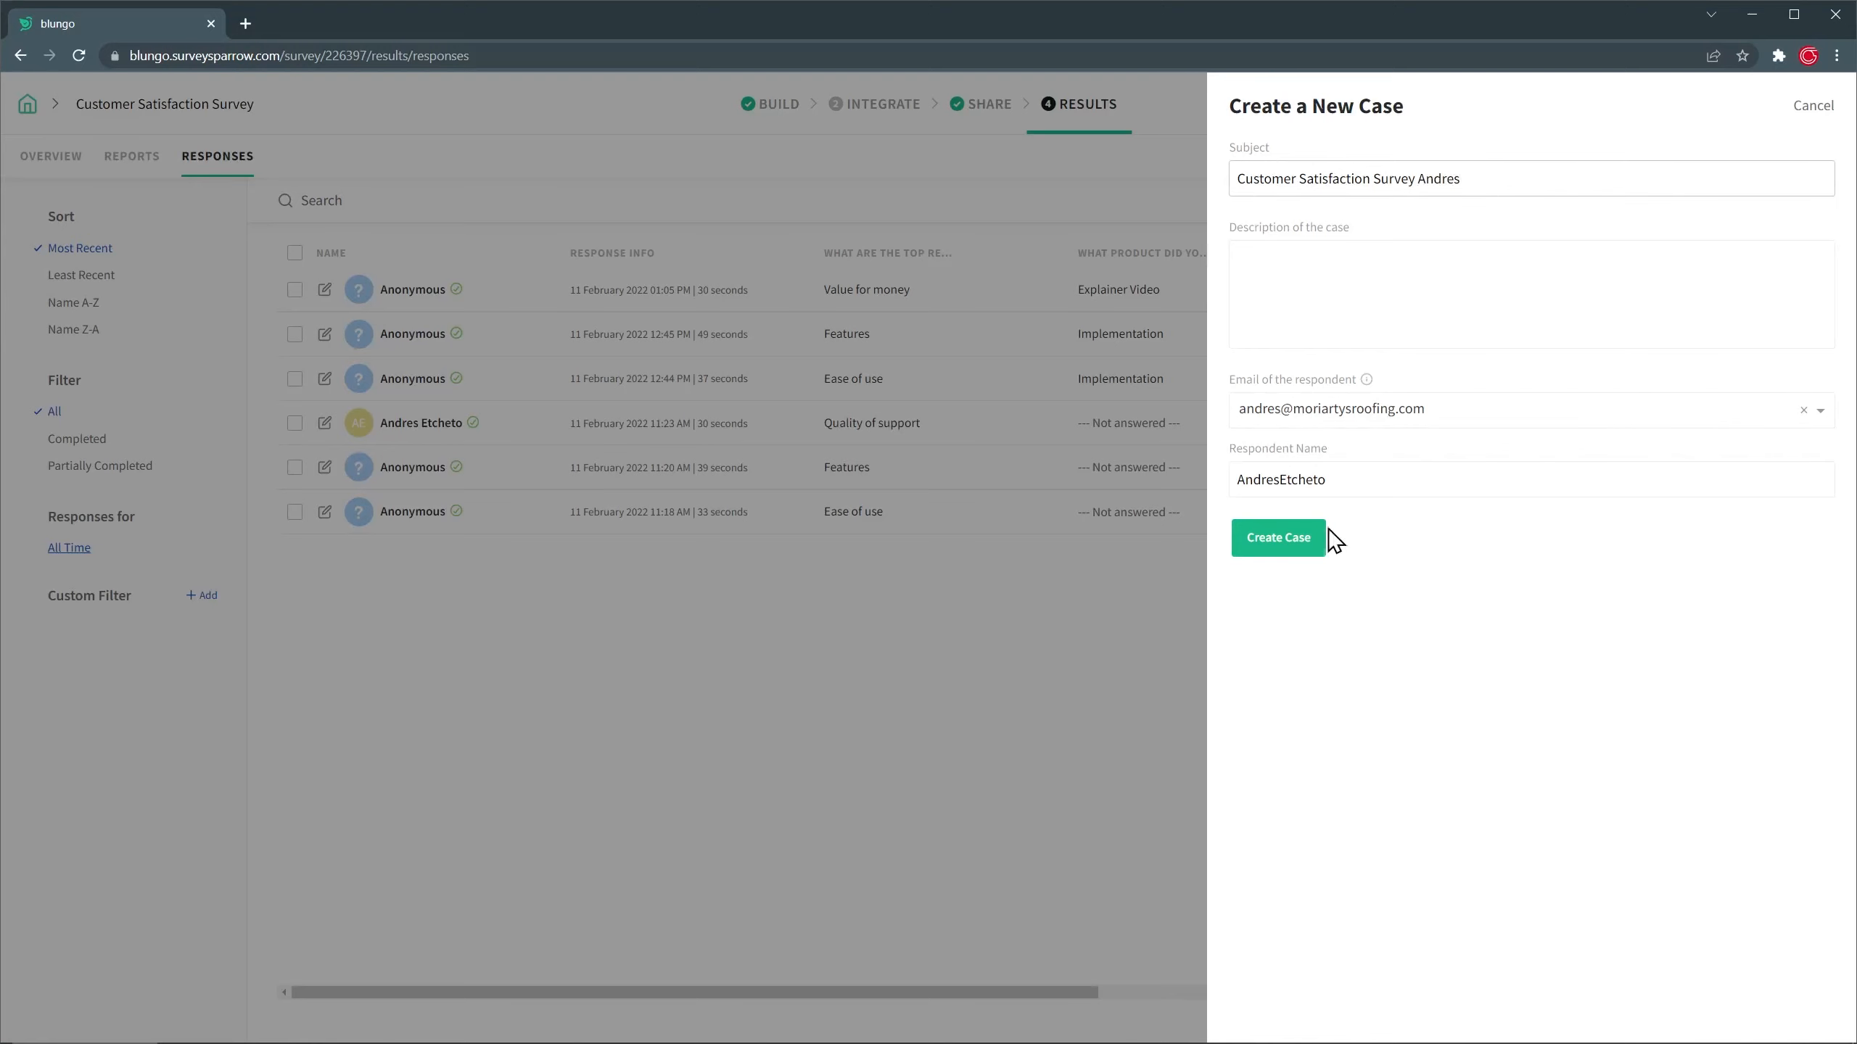
{"action": "left_click", "coordinate": [1811, 105]}
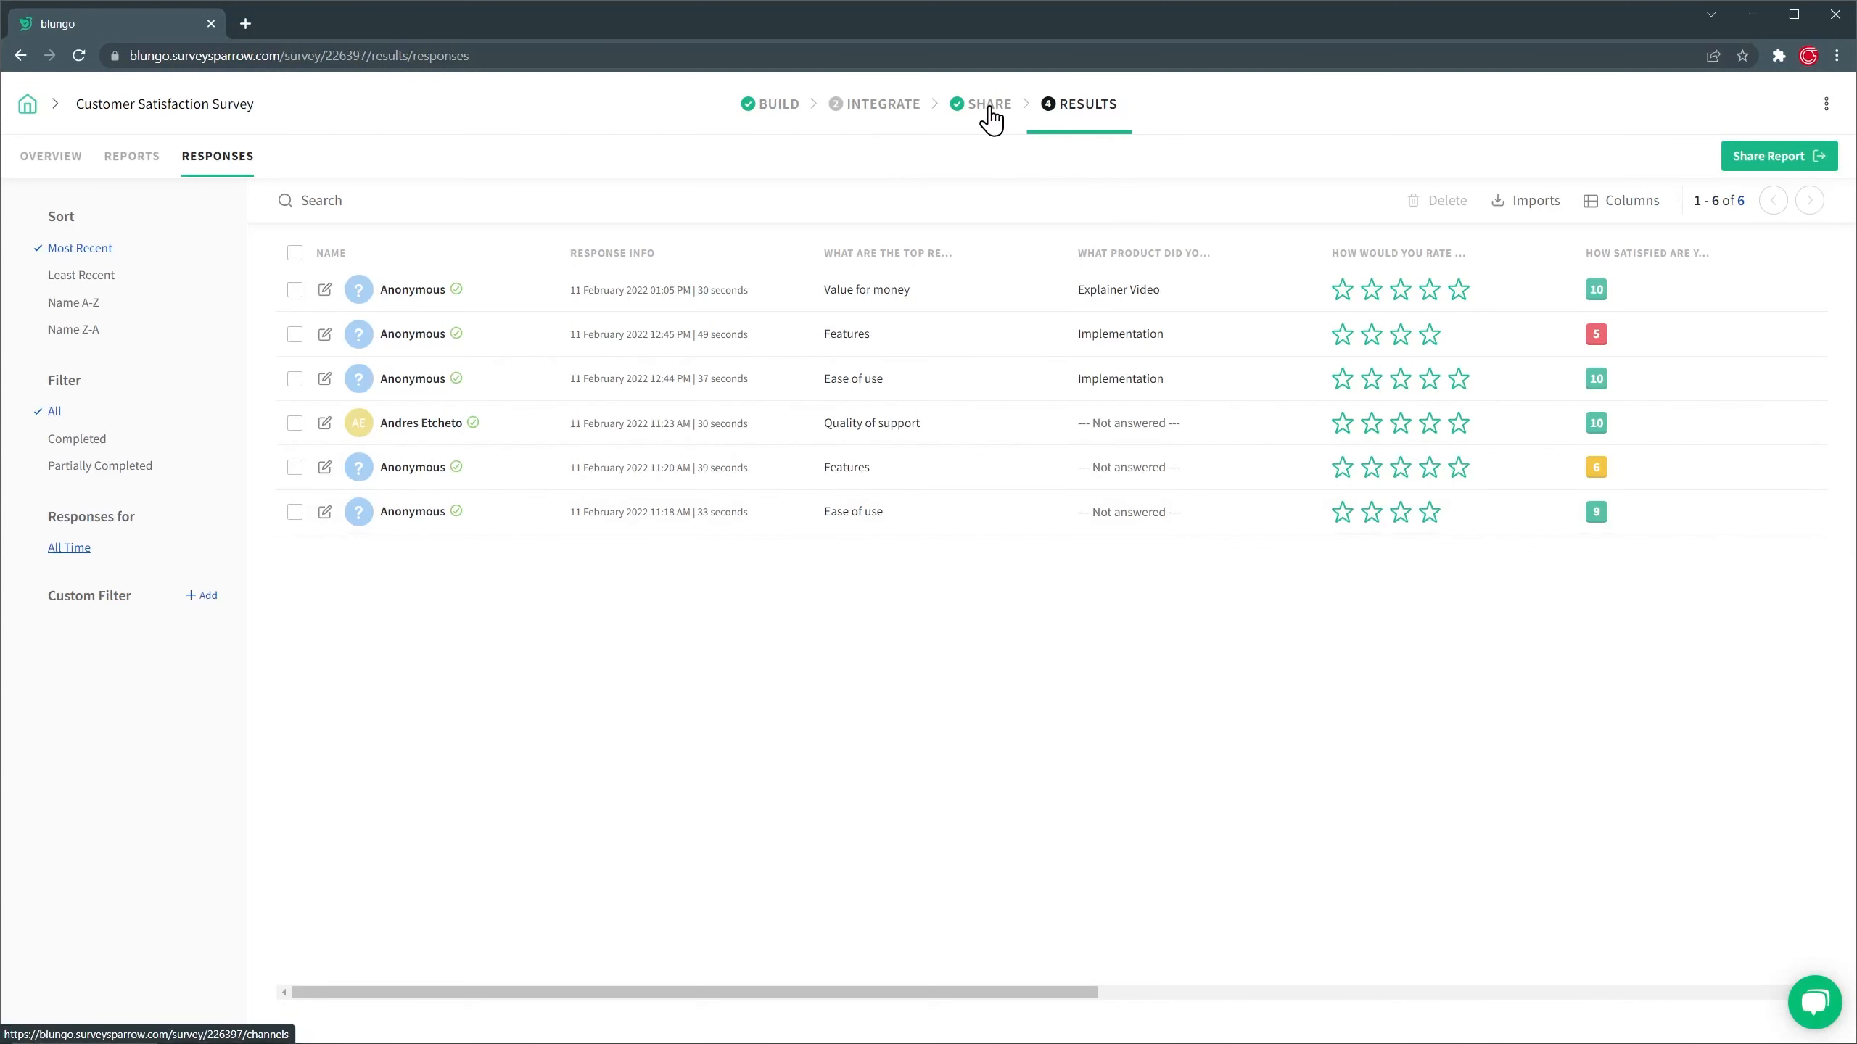
Go from Share to Integrate and scroll through the survey's Integrations list.
{"action": "left_click", "coordinate": [989, 104]}
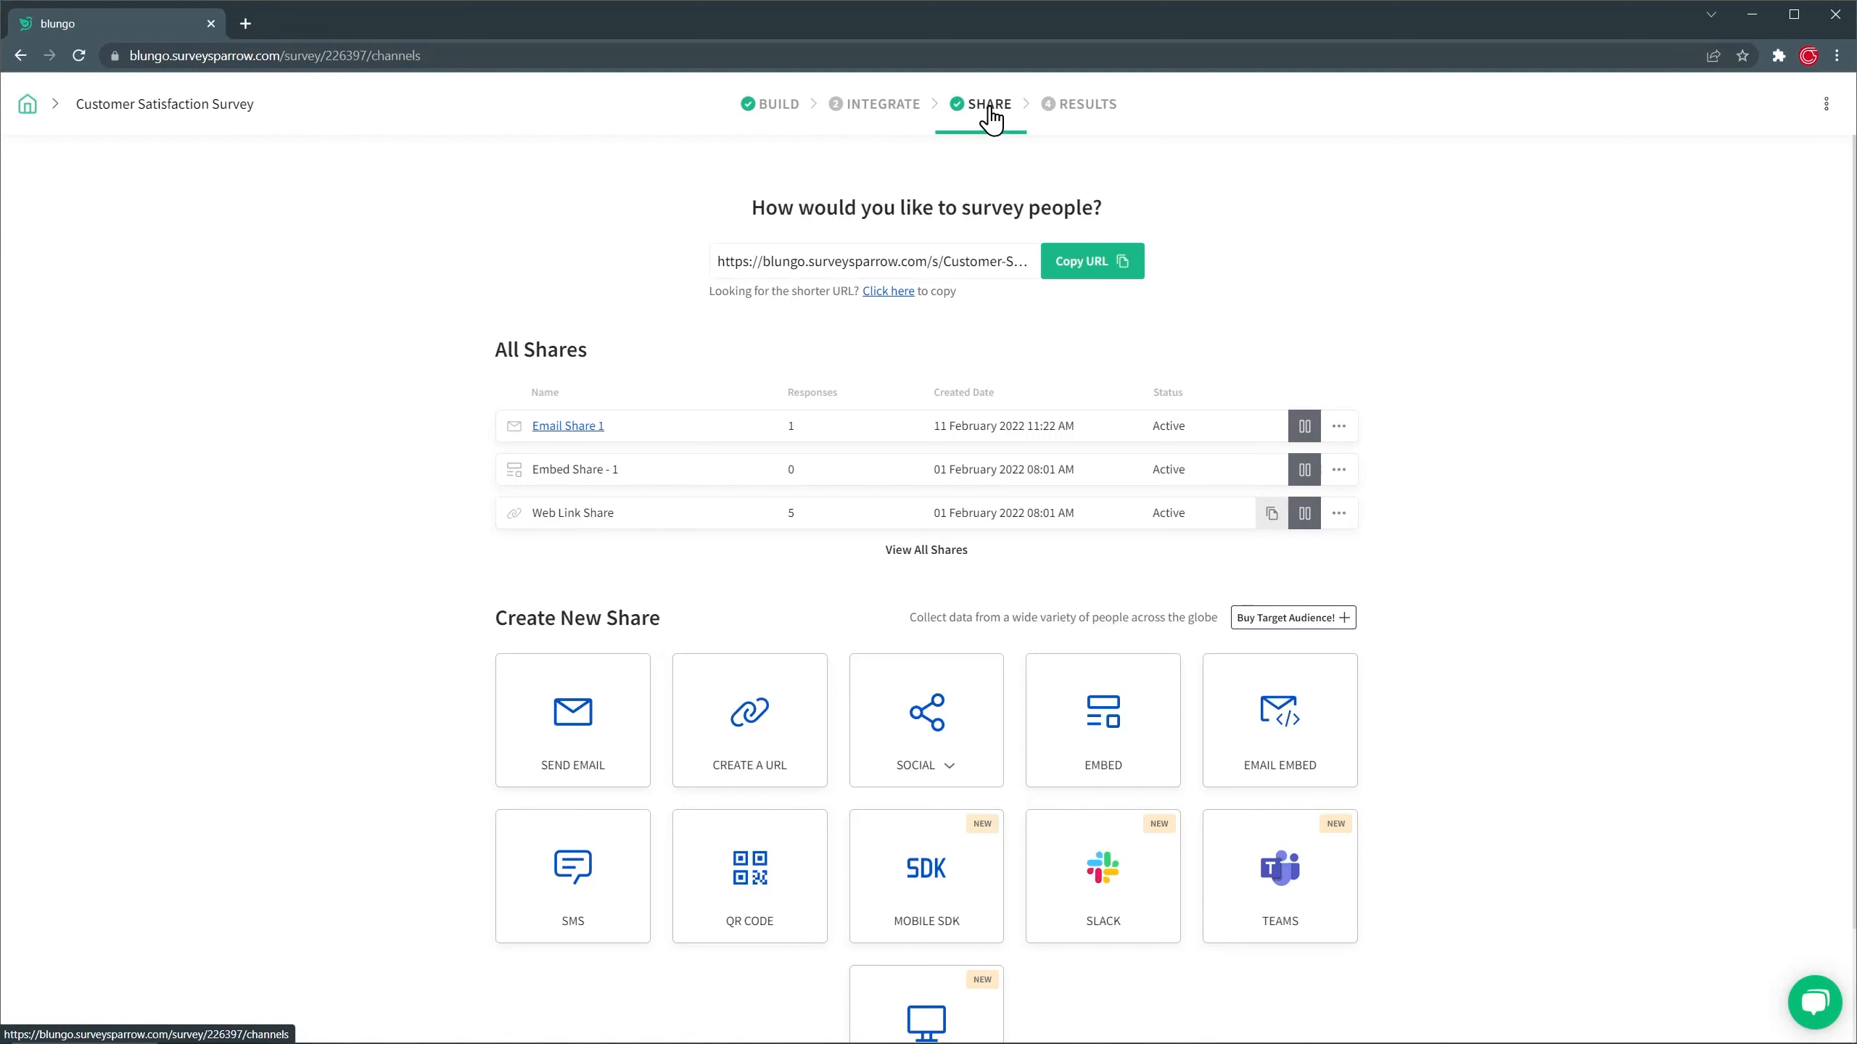
{"action": "left_click", "coordinate": [881, 103]}
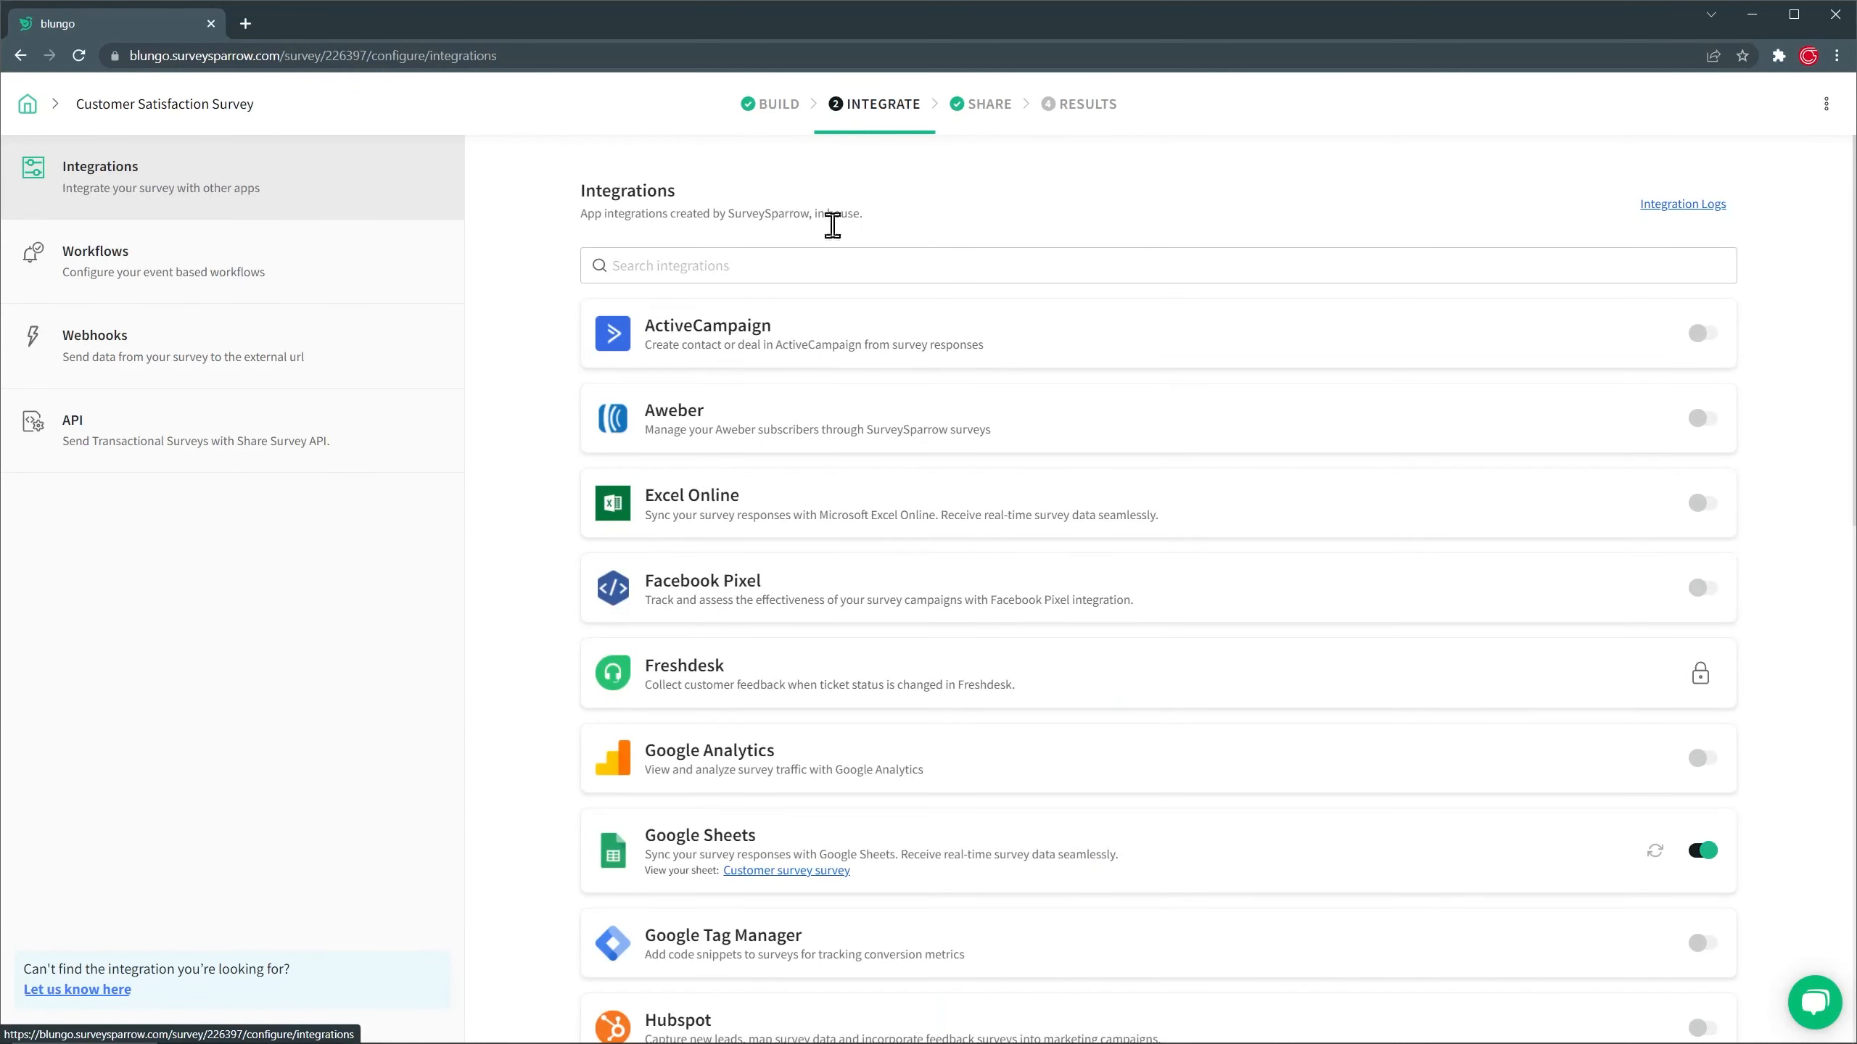
{"action": "scroll", "scroll_direction": "down", "scroll_amount": 3}
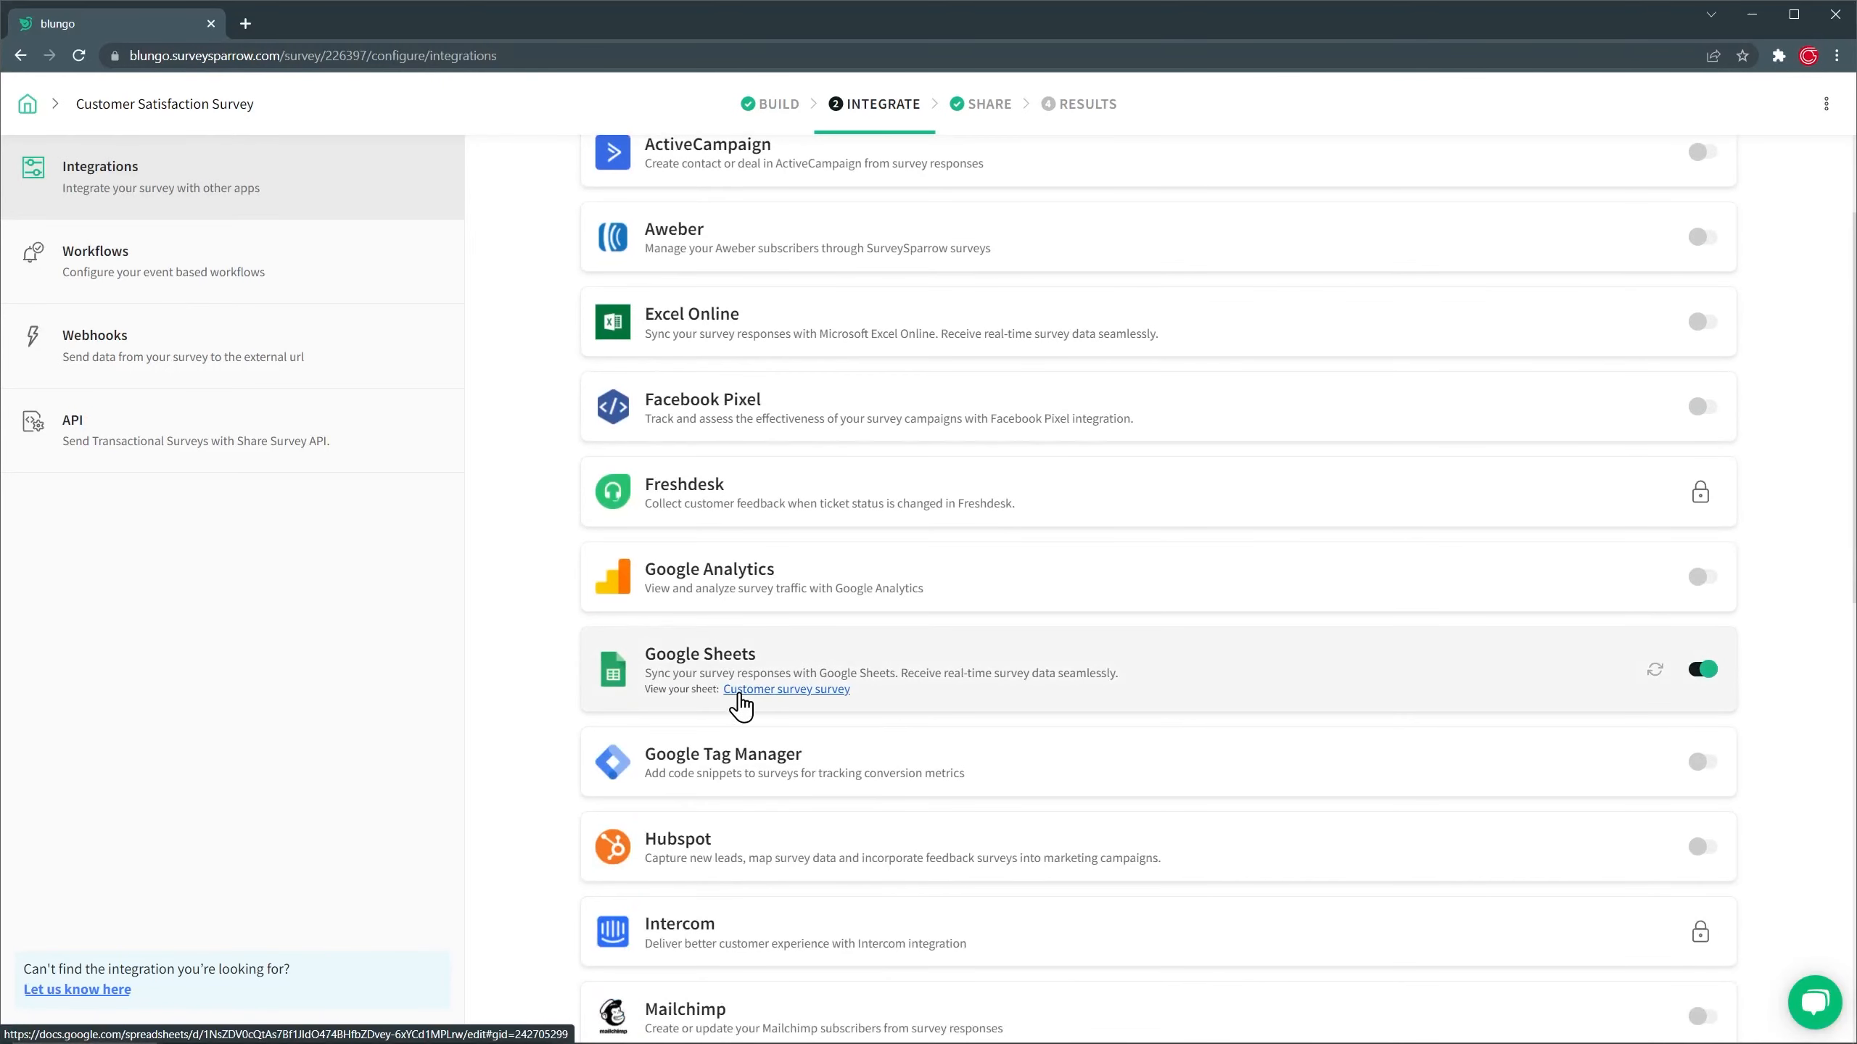
{"action": "mouse_move", "coordinate": [530, 691]}
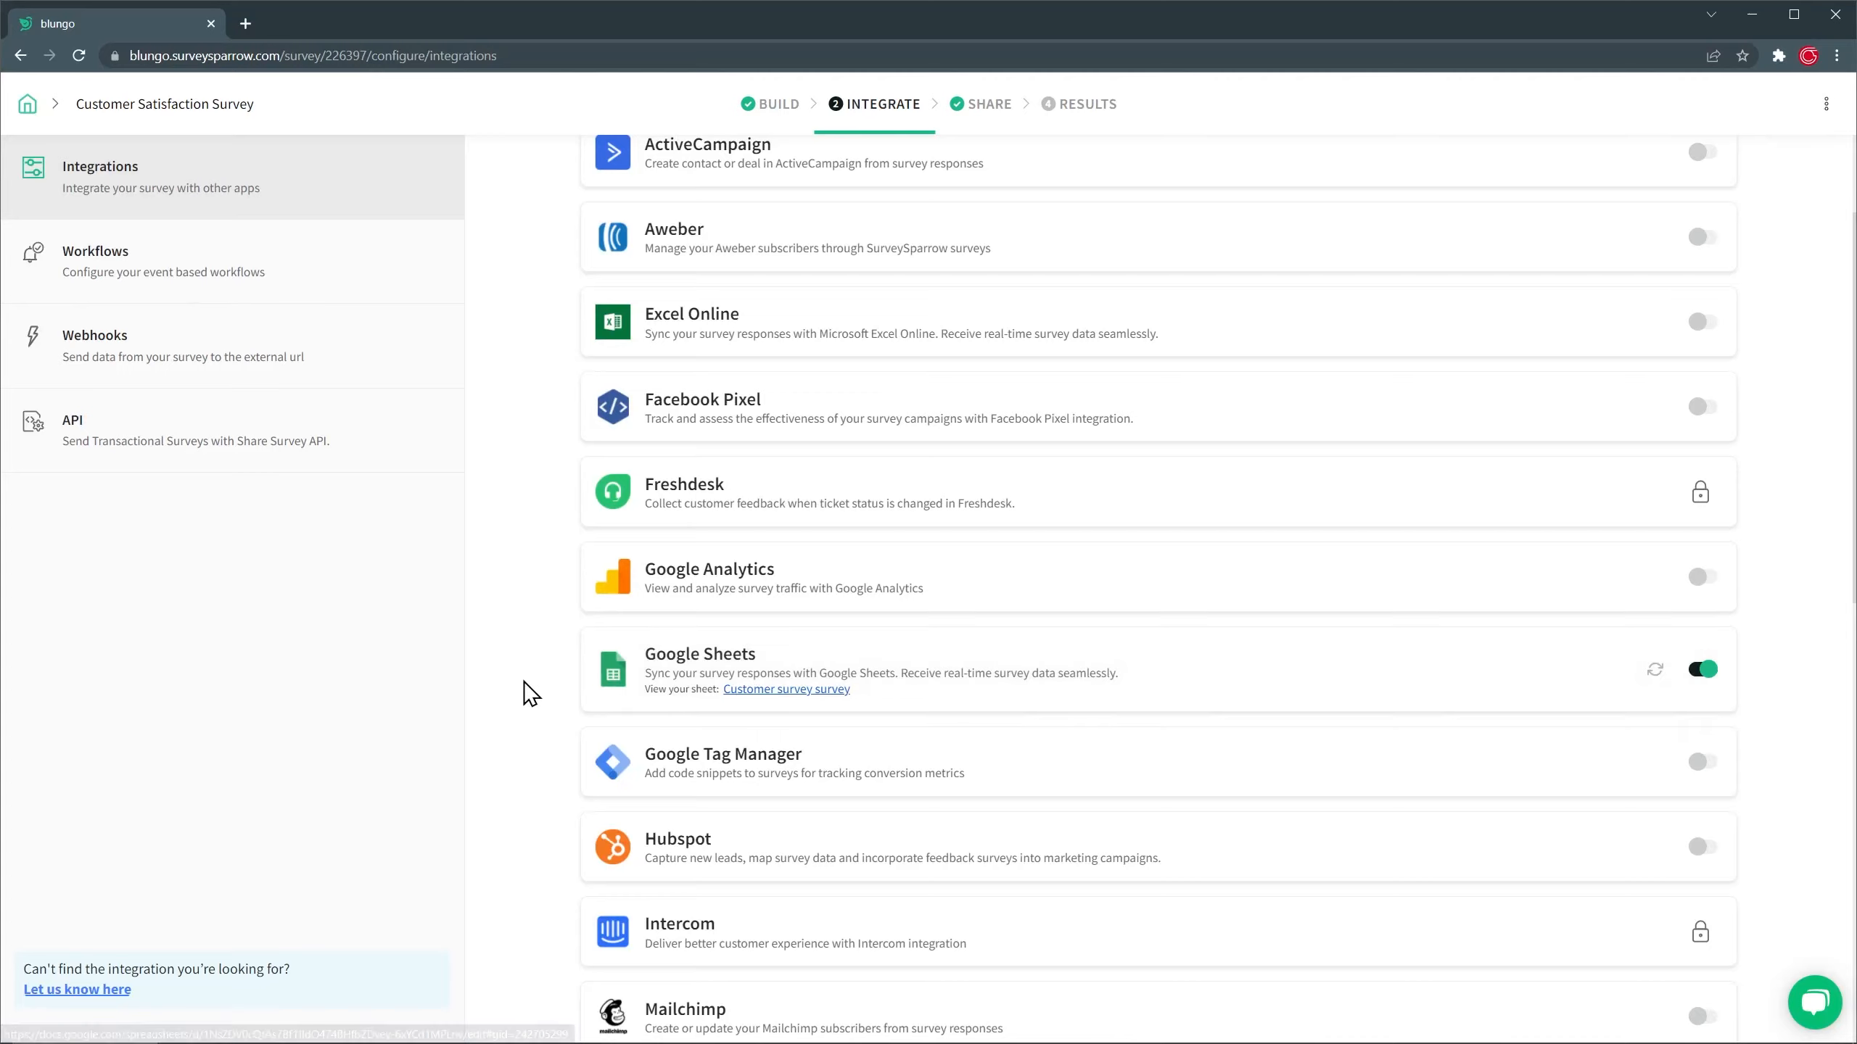
{"action": "scroll", "scroll_direction": "down", "scroll_amount": 3}
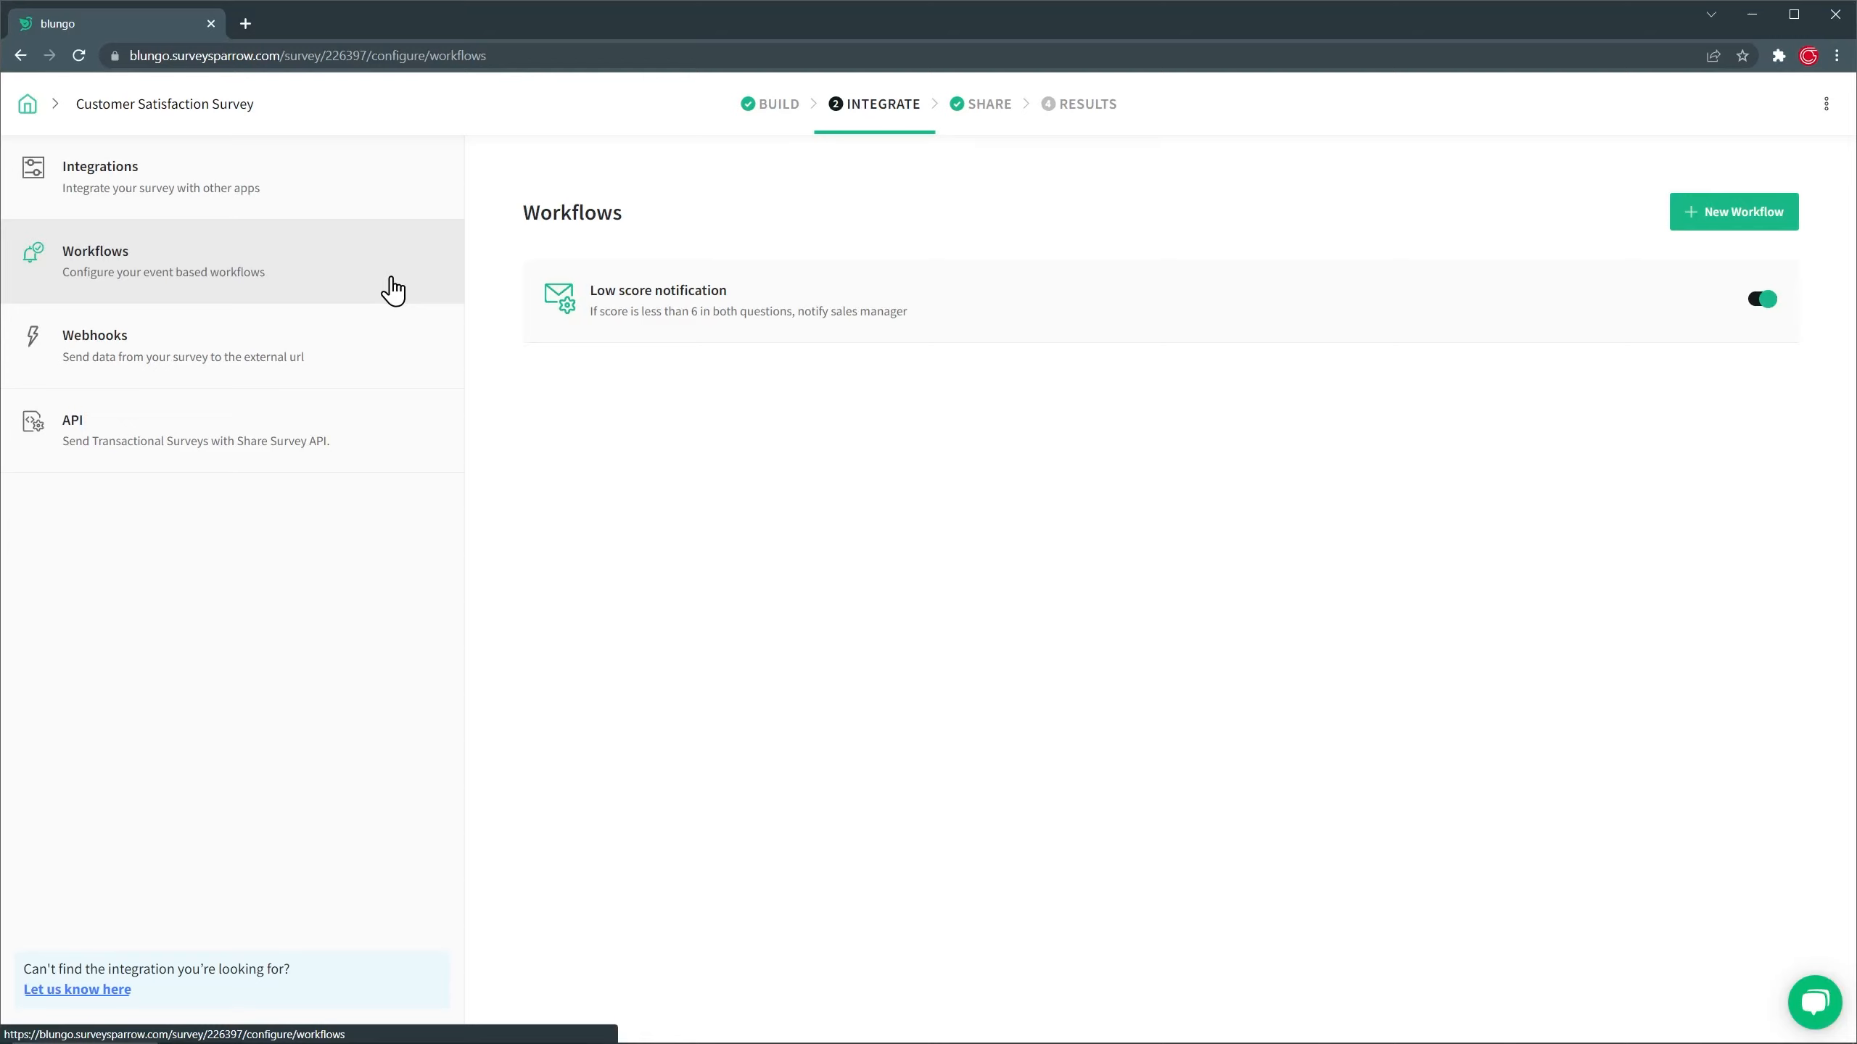
{"action": "mouse_move", "coordinate": [391, 337]}
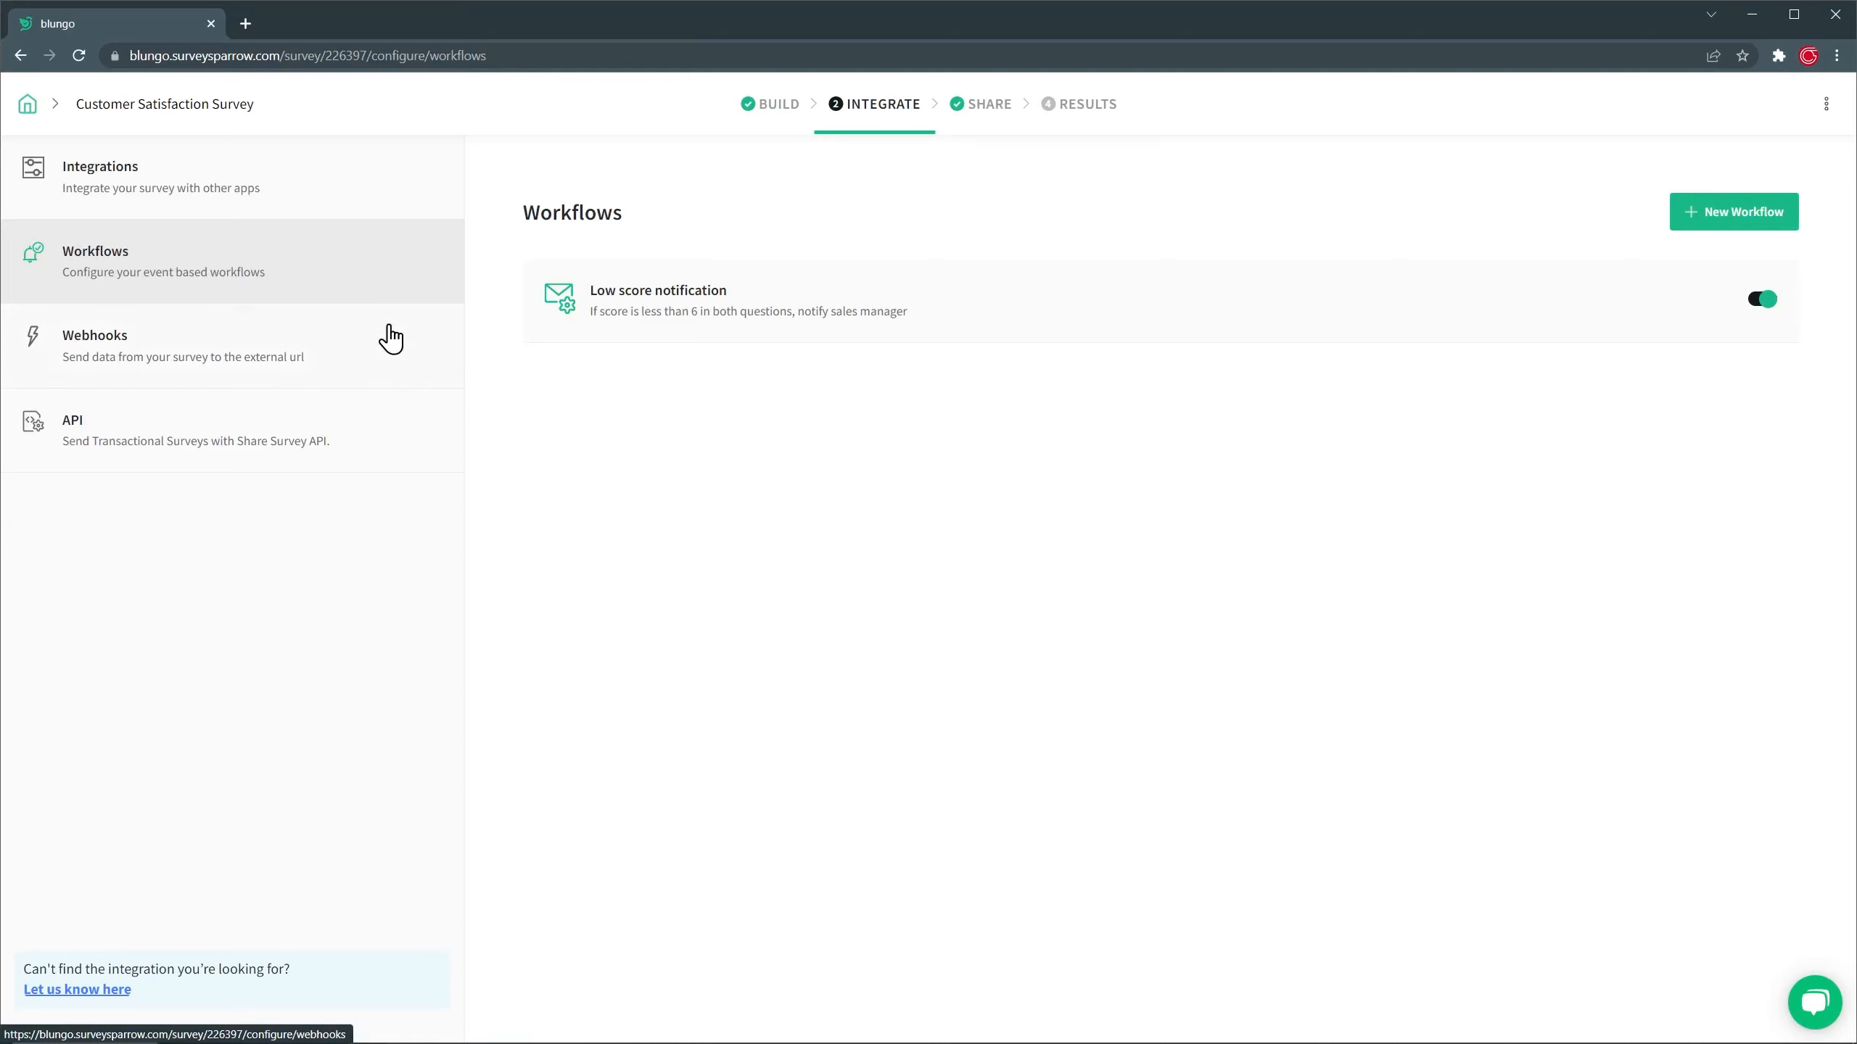
View the API options, then duplicate question 1 in Build and delete the copy.
{"action": "left_click", "coordinate": [96, 345]}
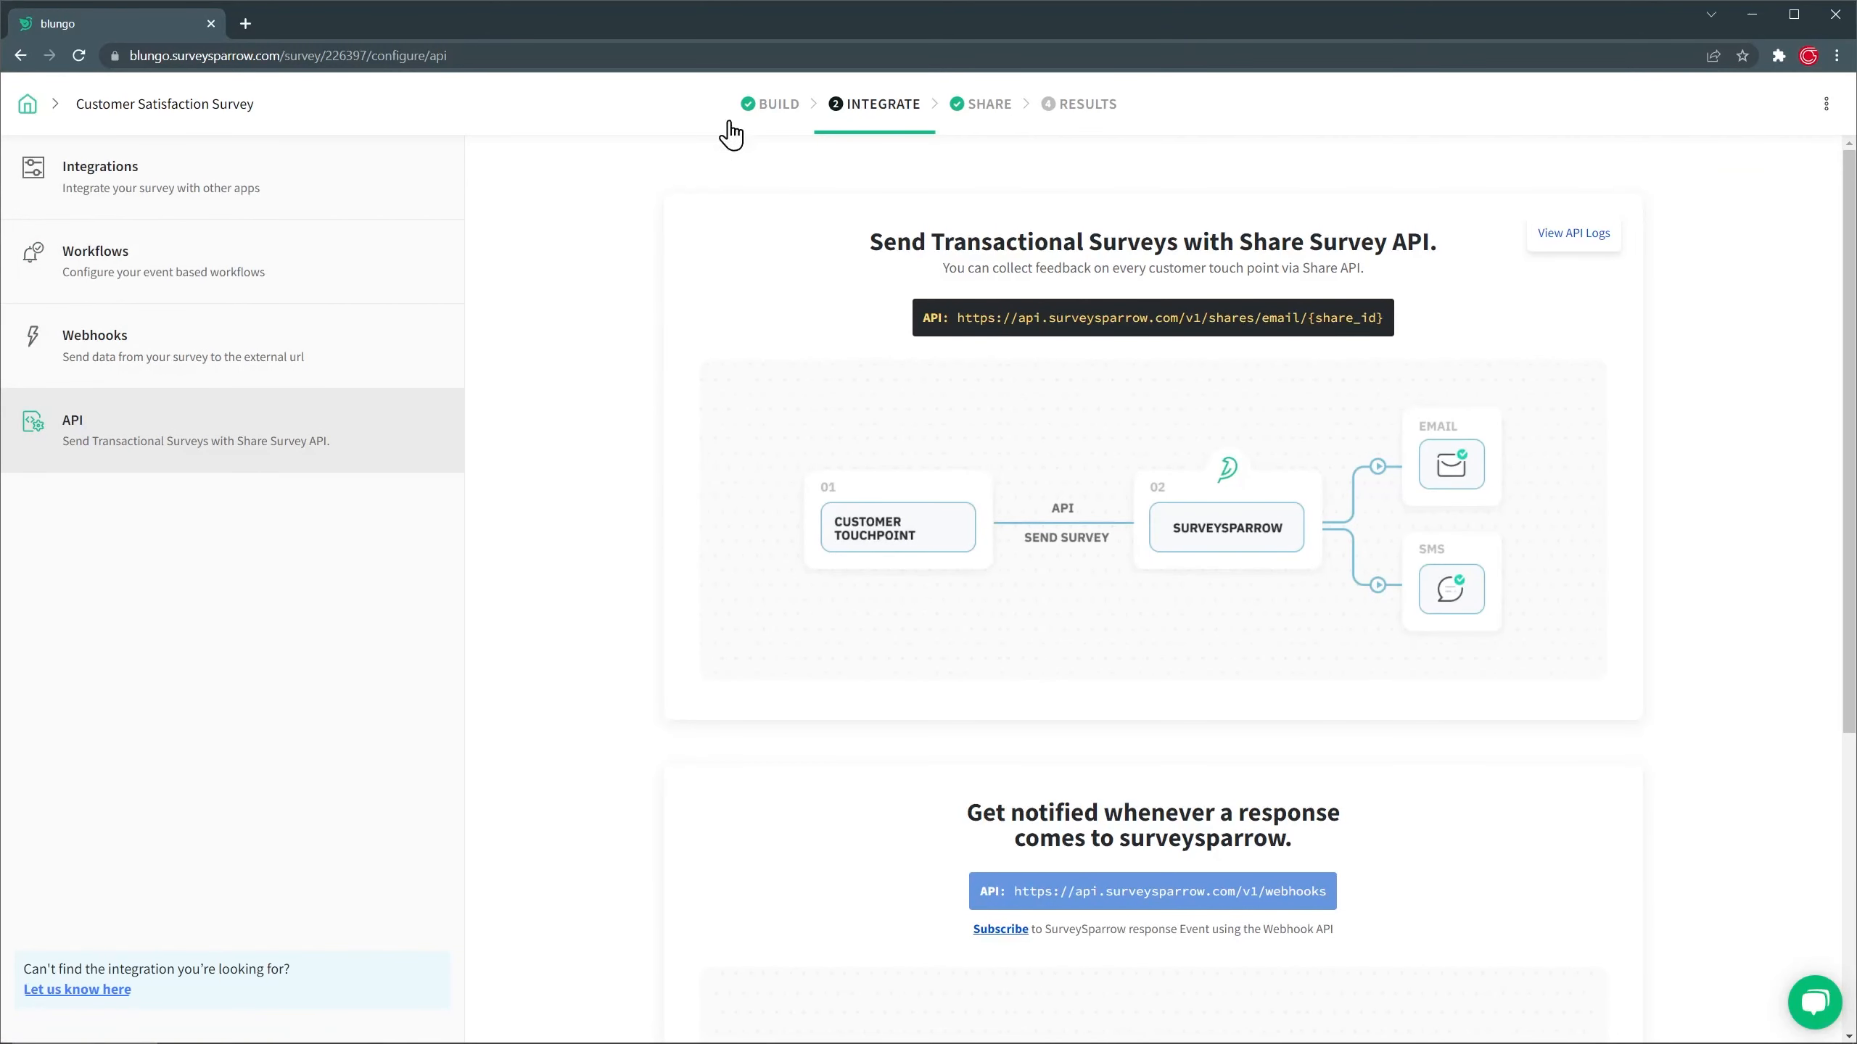
{"action": "left_click", "coordinate": [778, 105]}
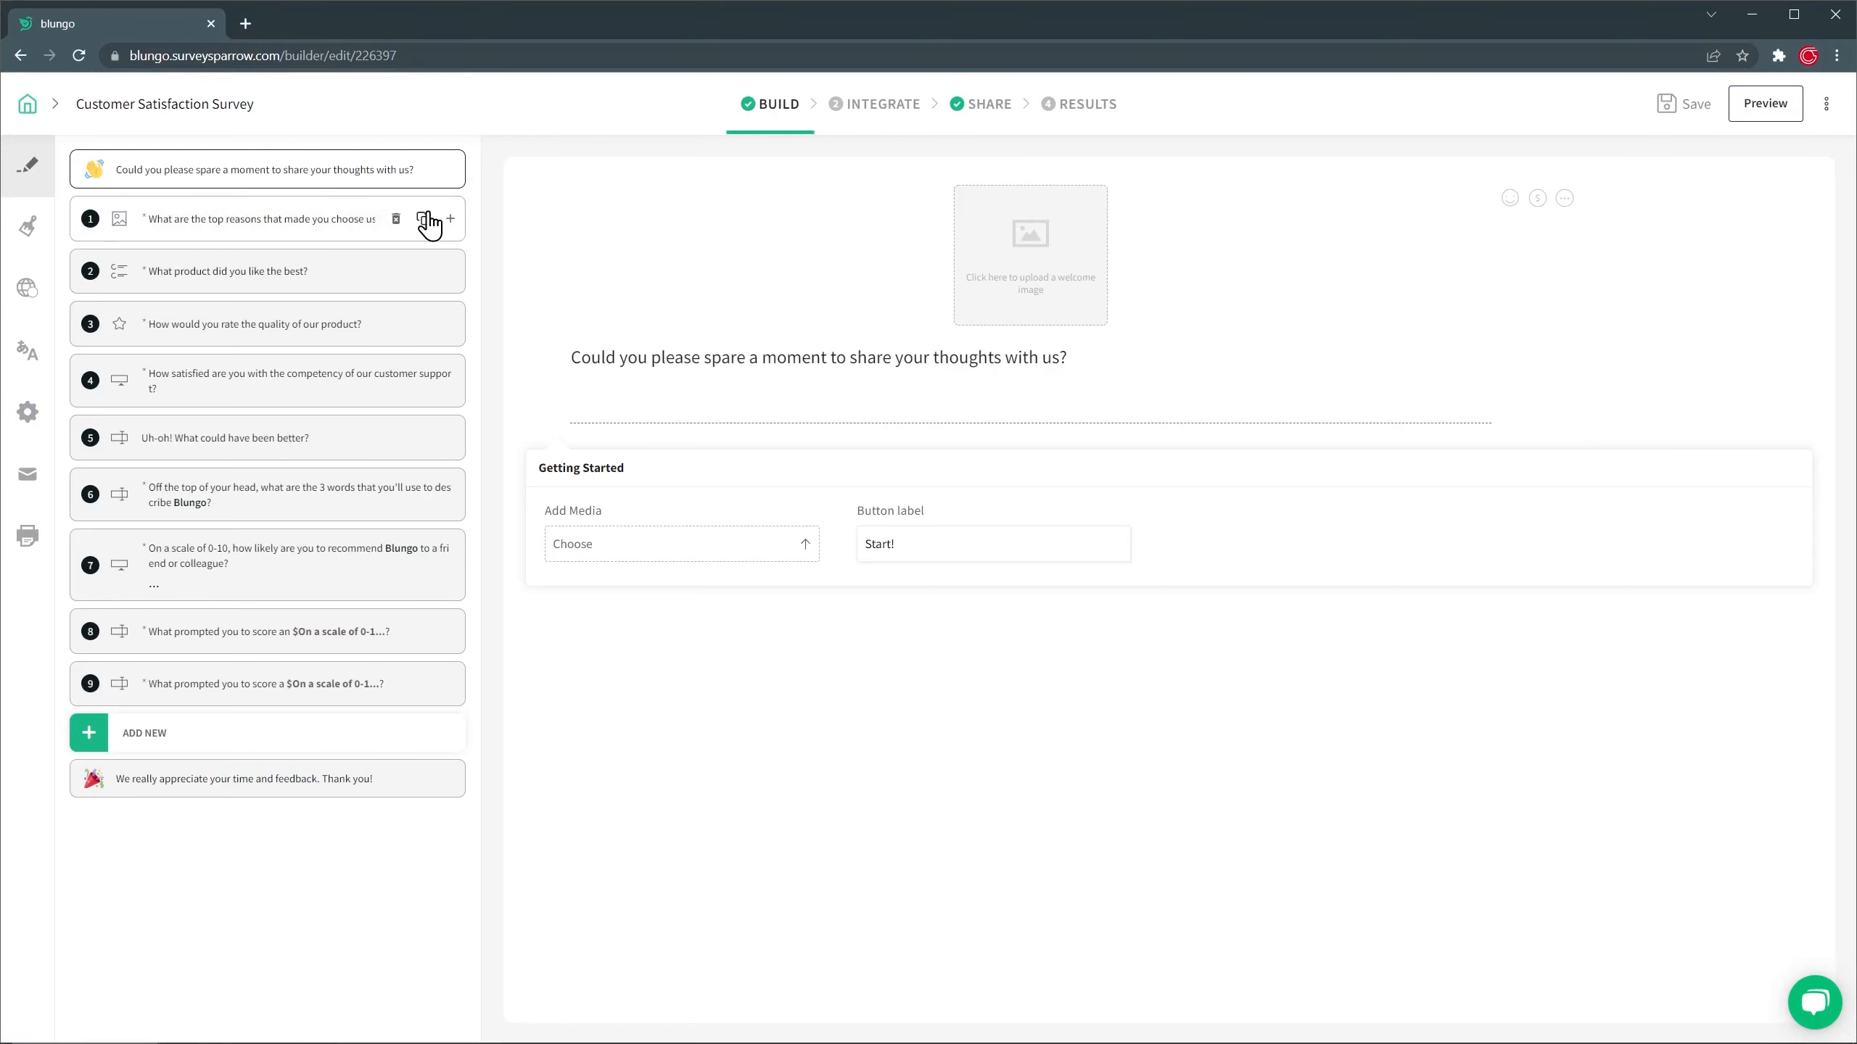
{"action": "left_click", "coordinate": [450, 219]}
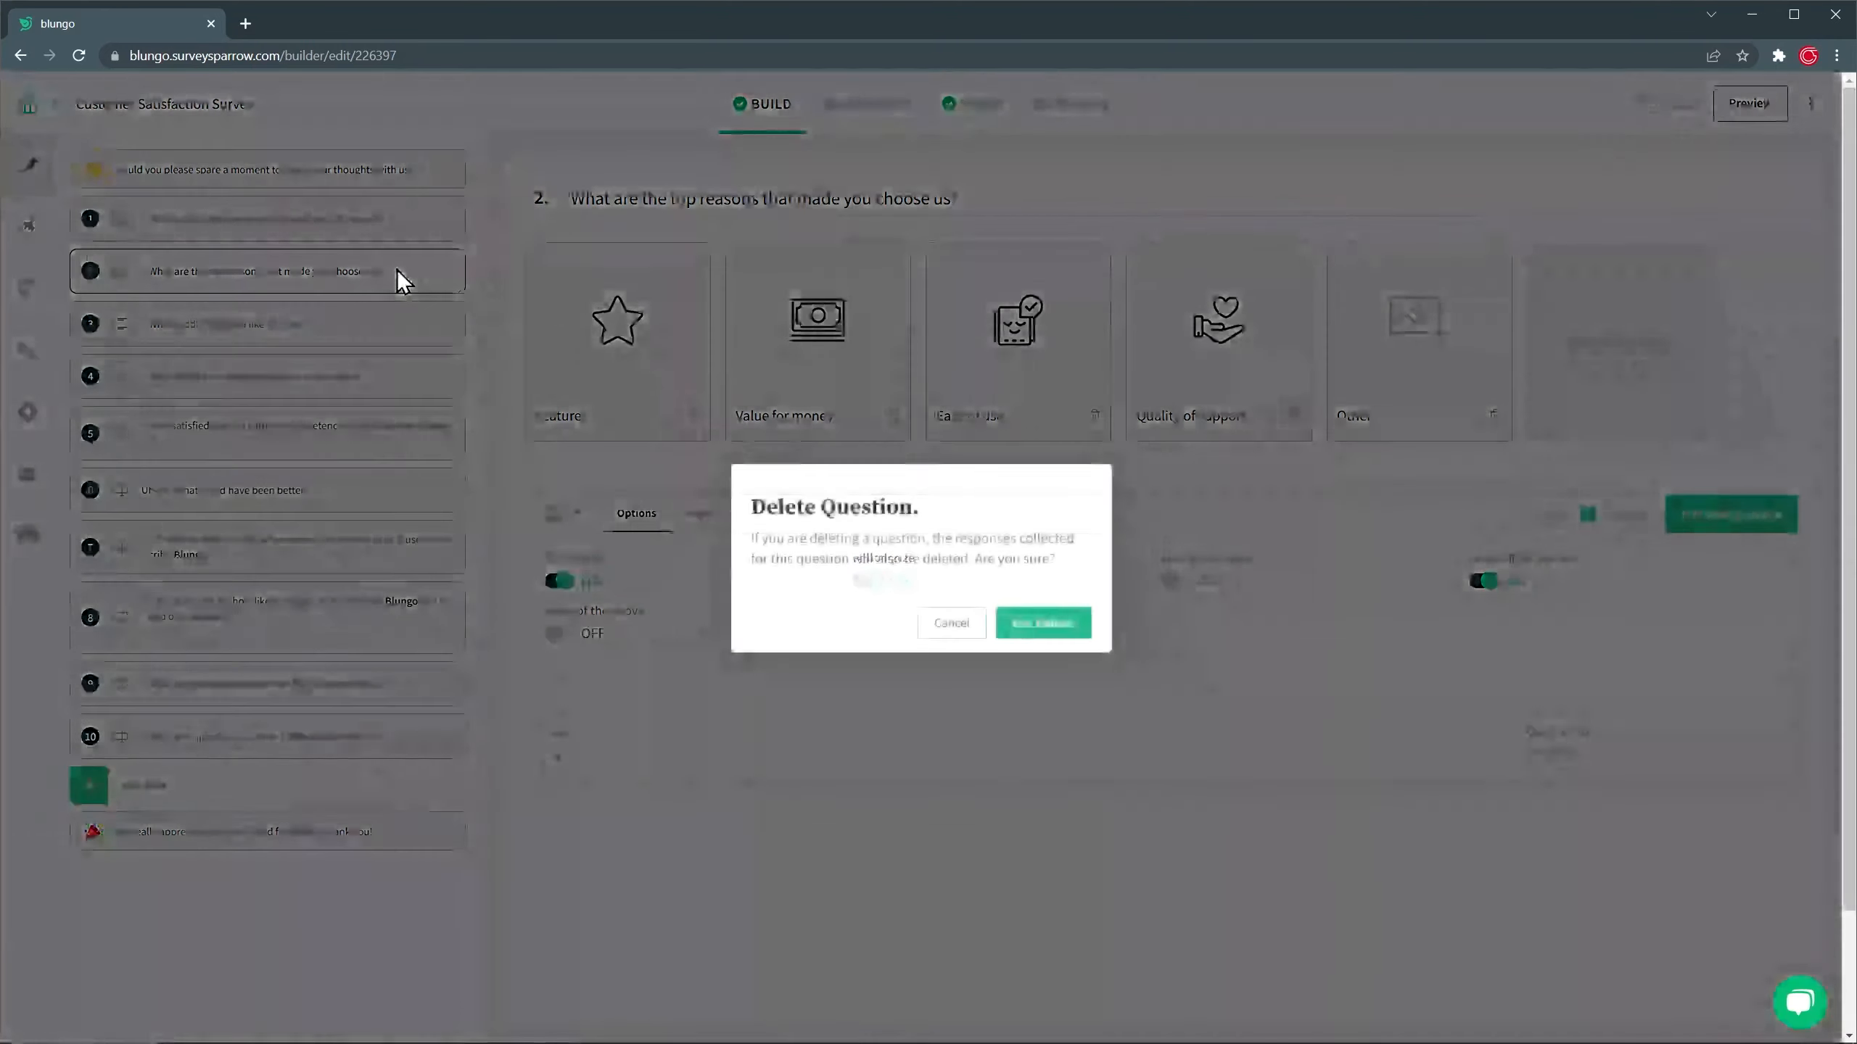
{"action": "left_click", "coordinate": [1041, 623]}
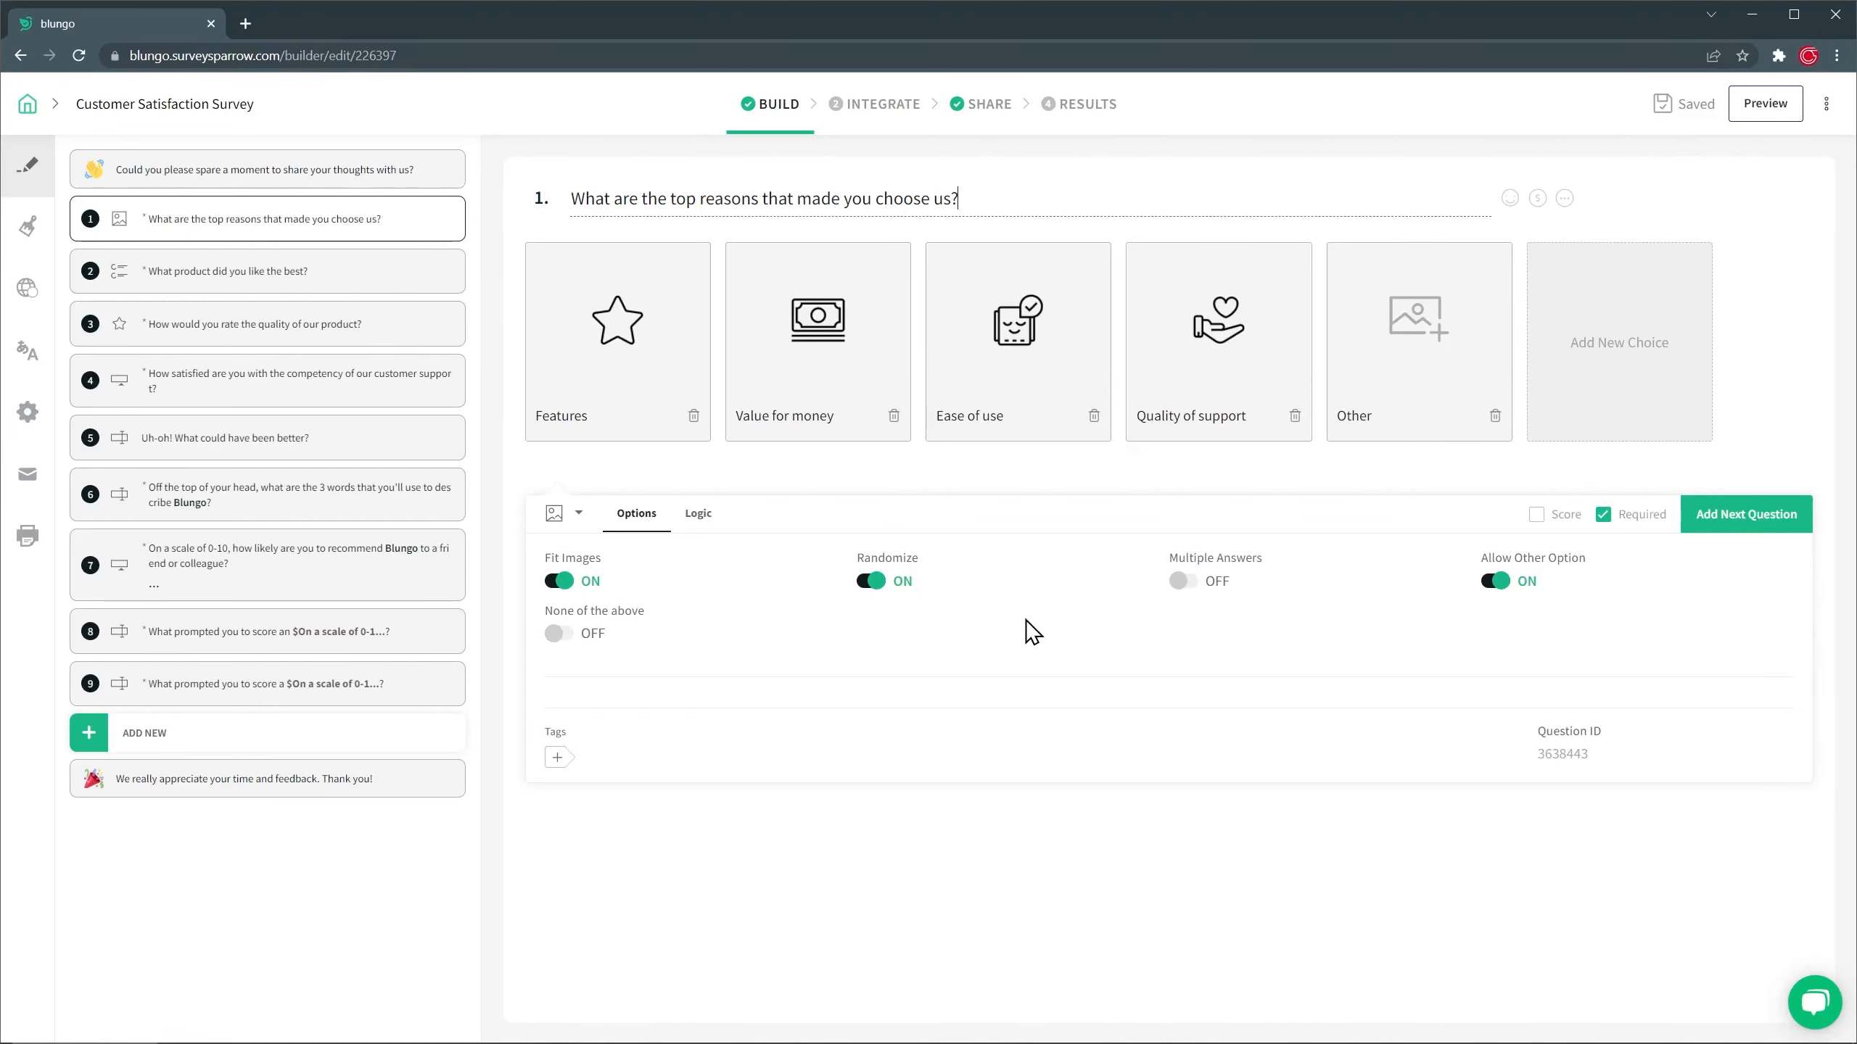
Check the welcome and thank-you screens, then bring up the Design panel.
{"action": "left_click", "coordinate": [261, 169]}
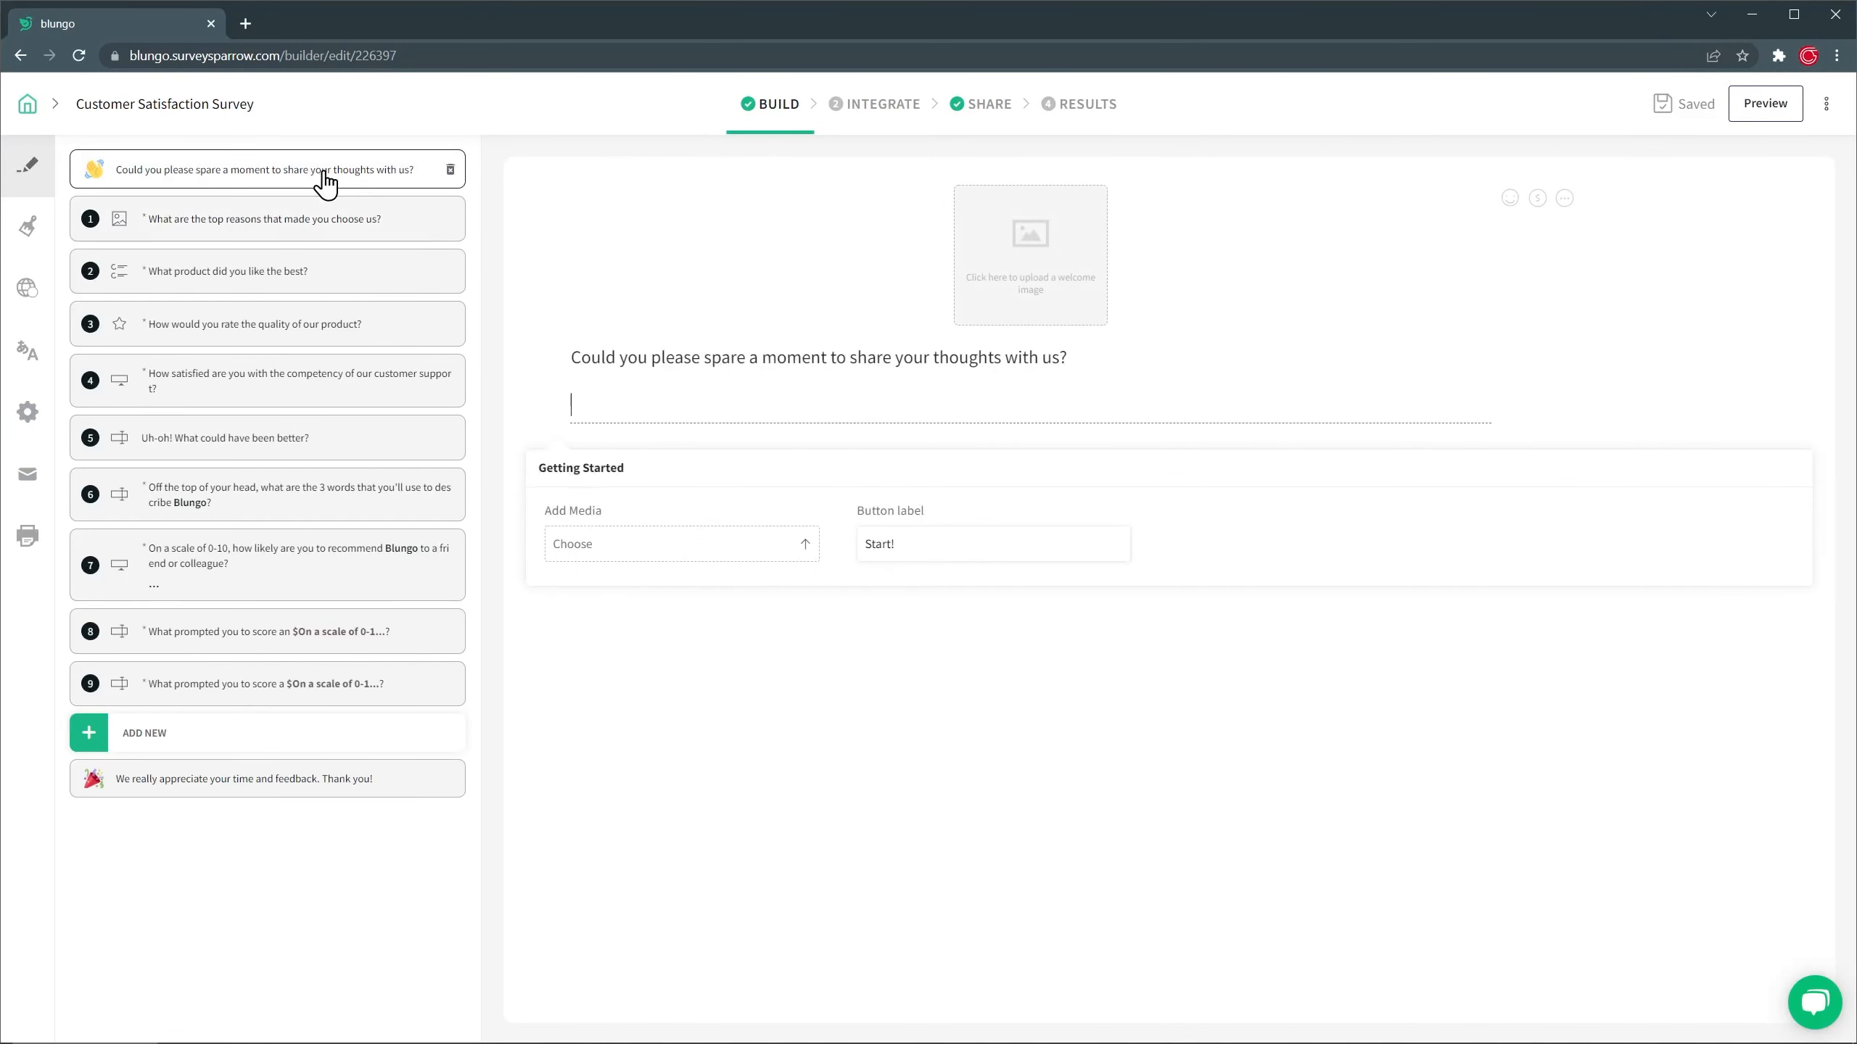
{"action": "left_click", "coordinate": [243, 778]}
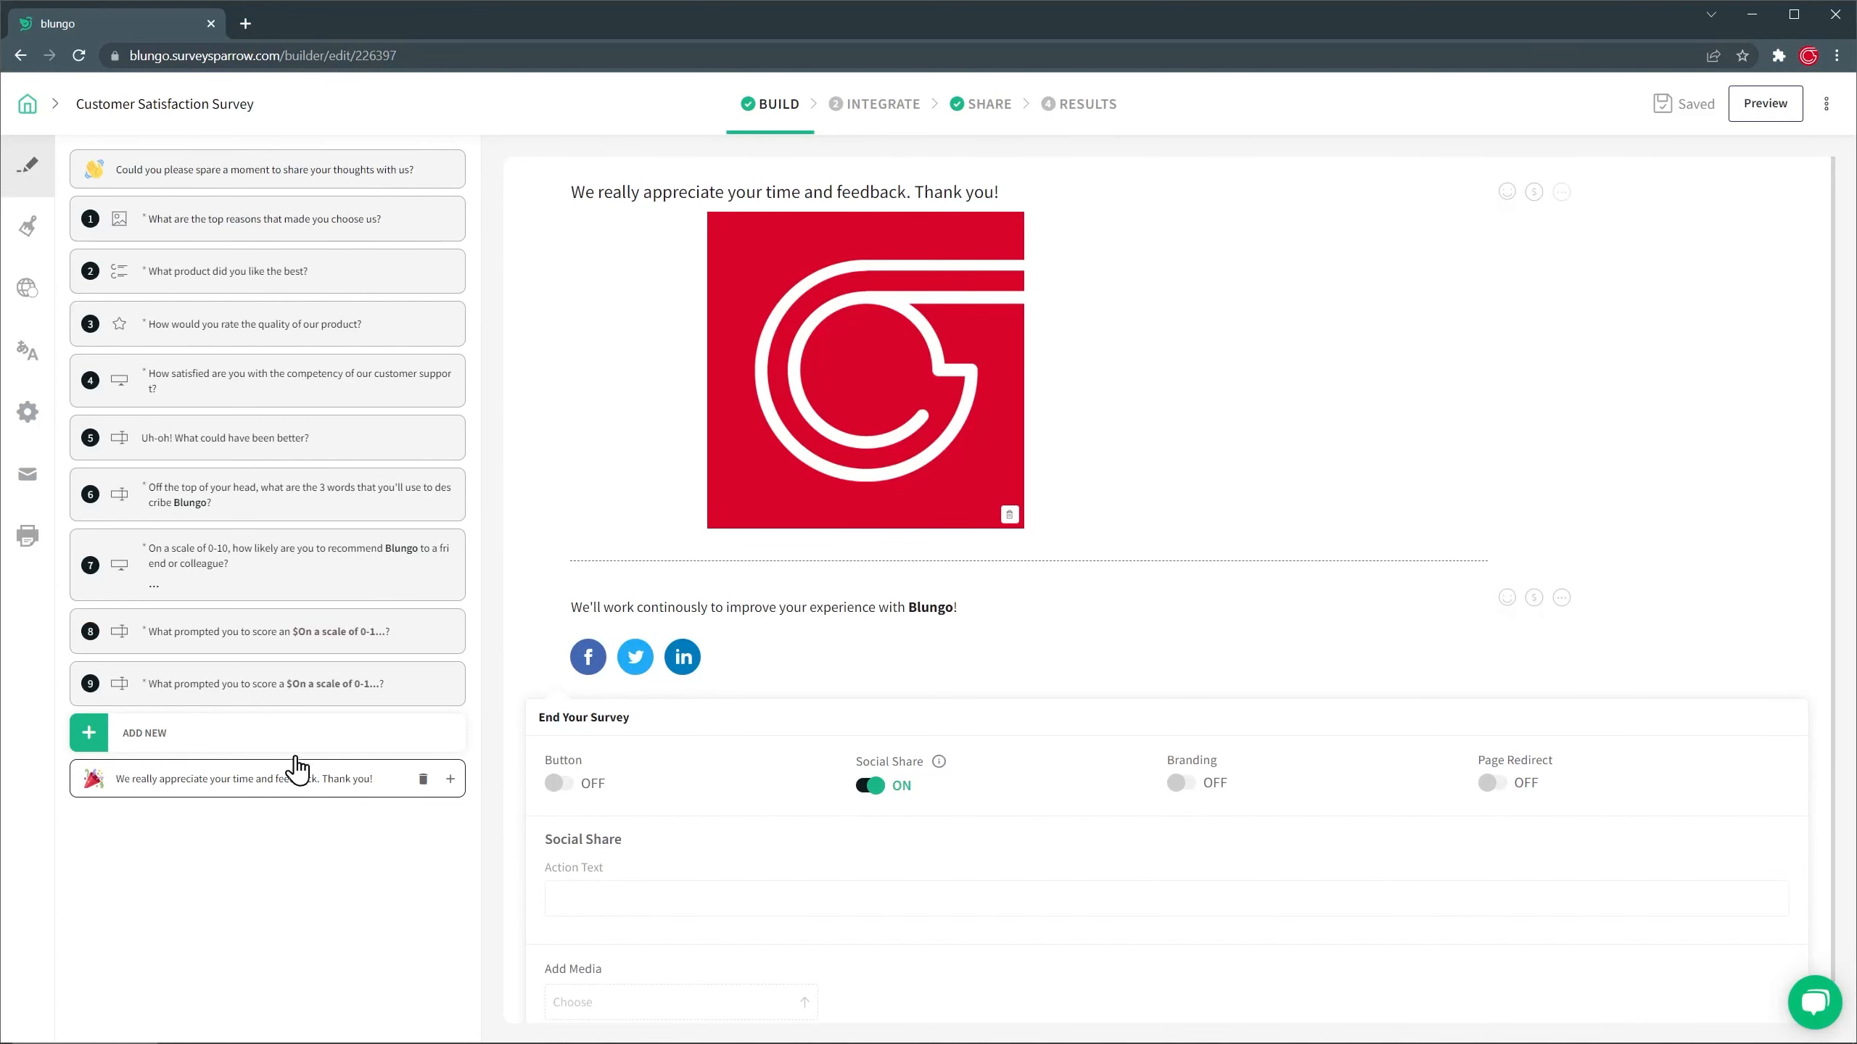
{"action": "left_click", "coordinate": [27, 225]}
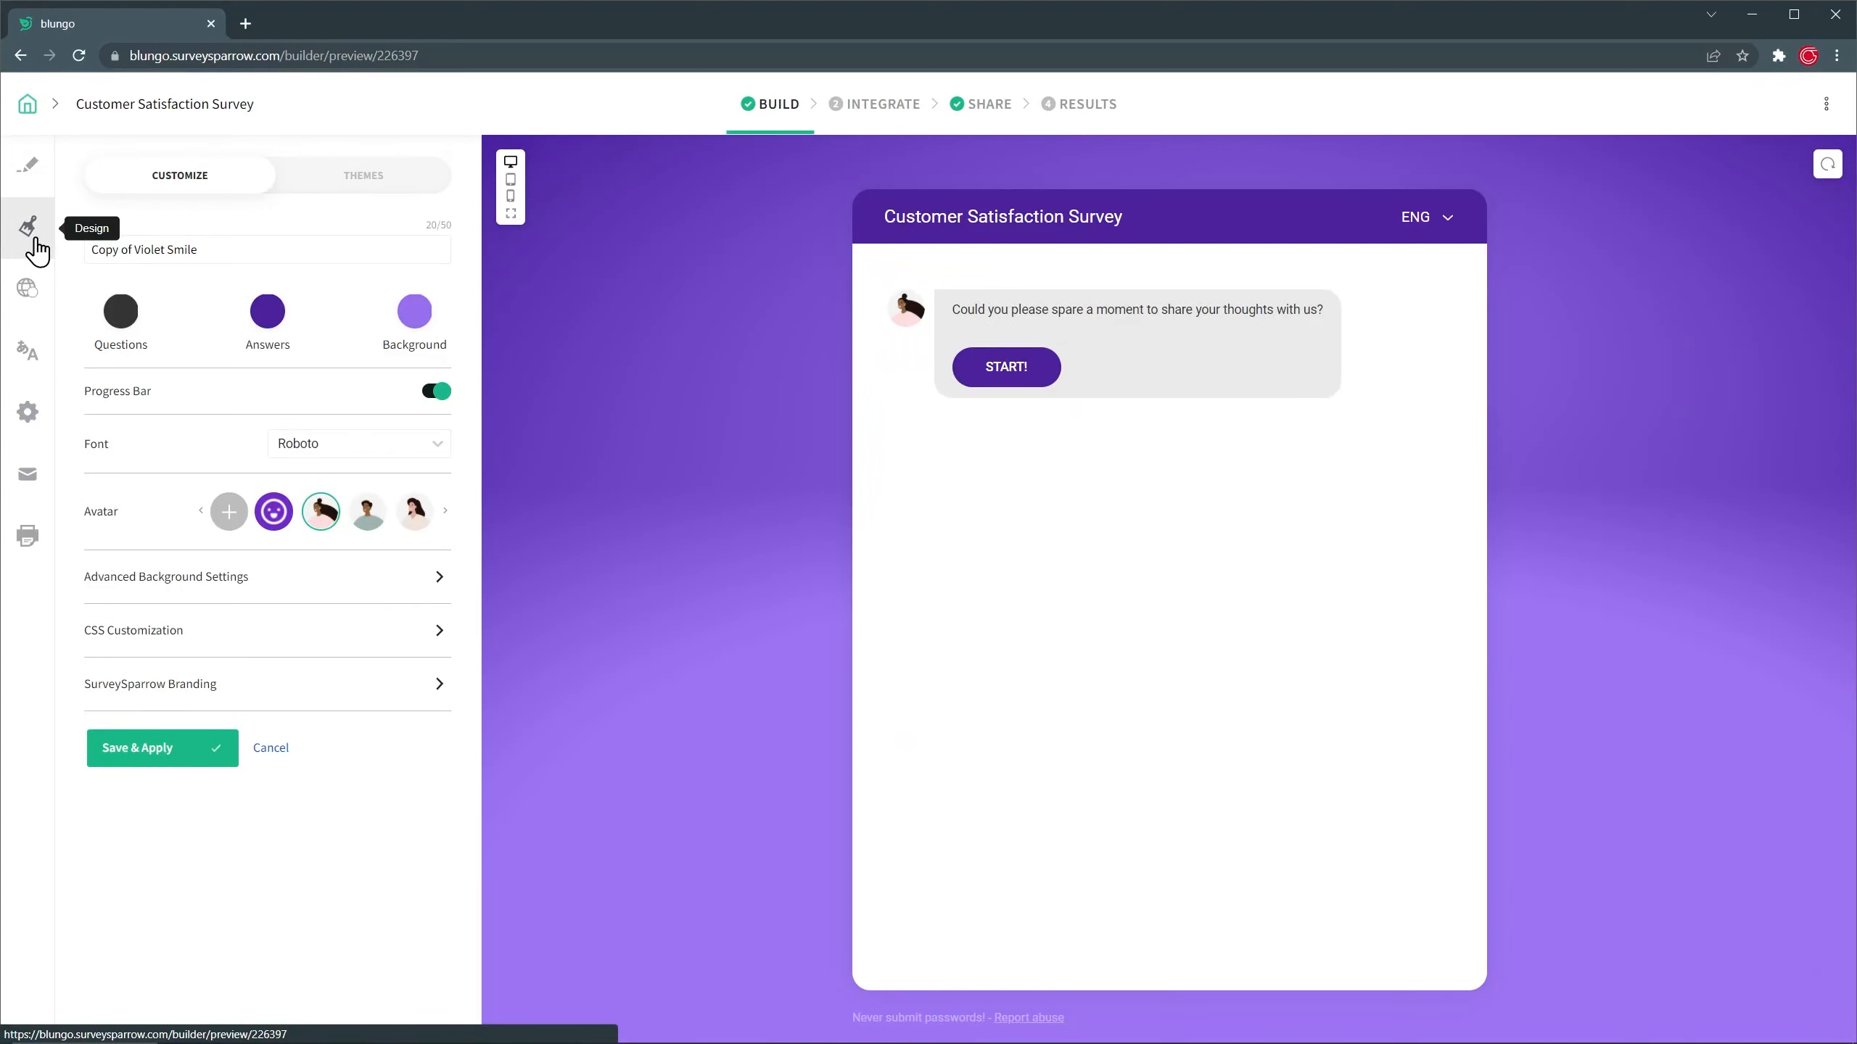
{"action": "mouse_move", "coordinate": [354, 495]}
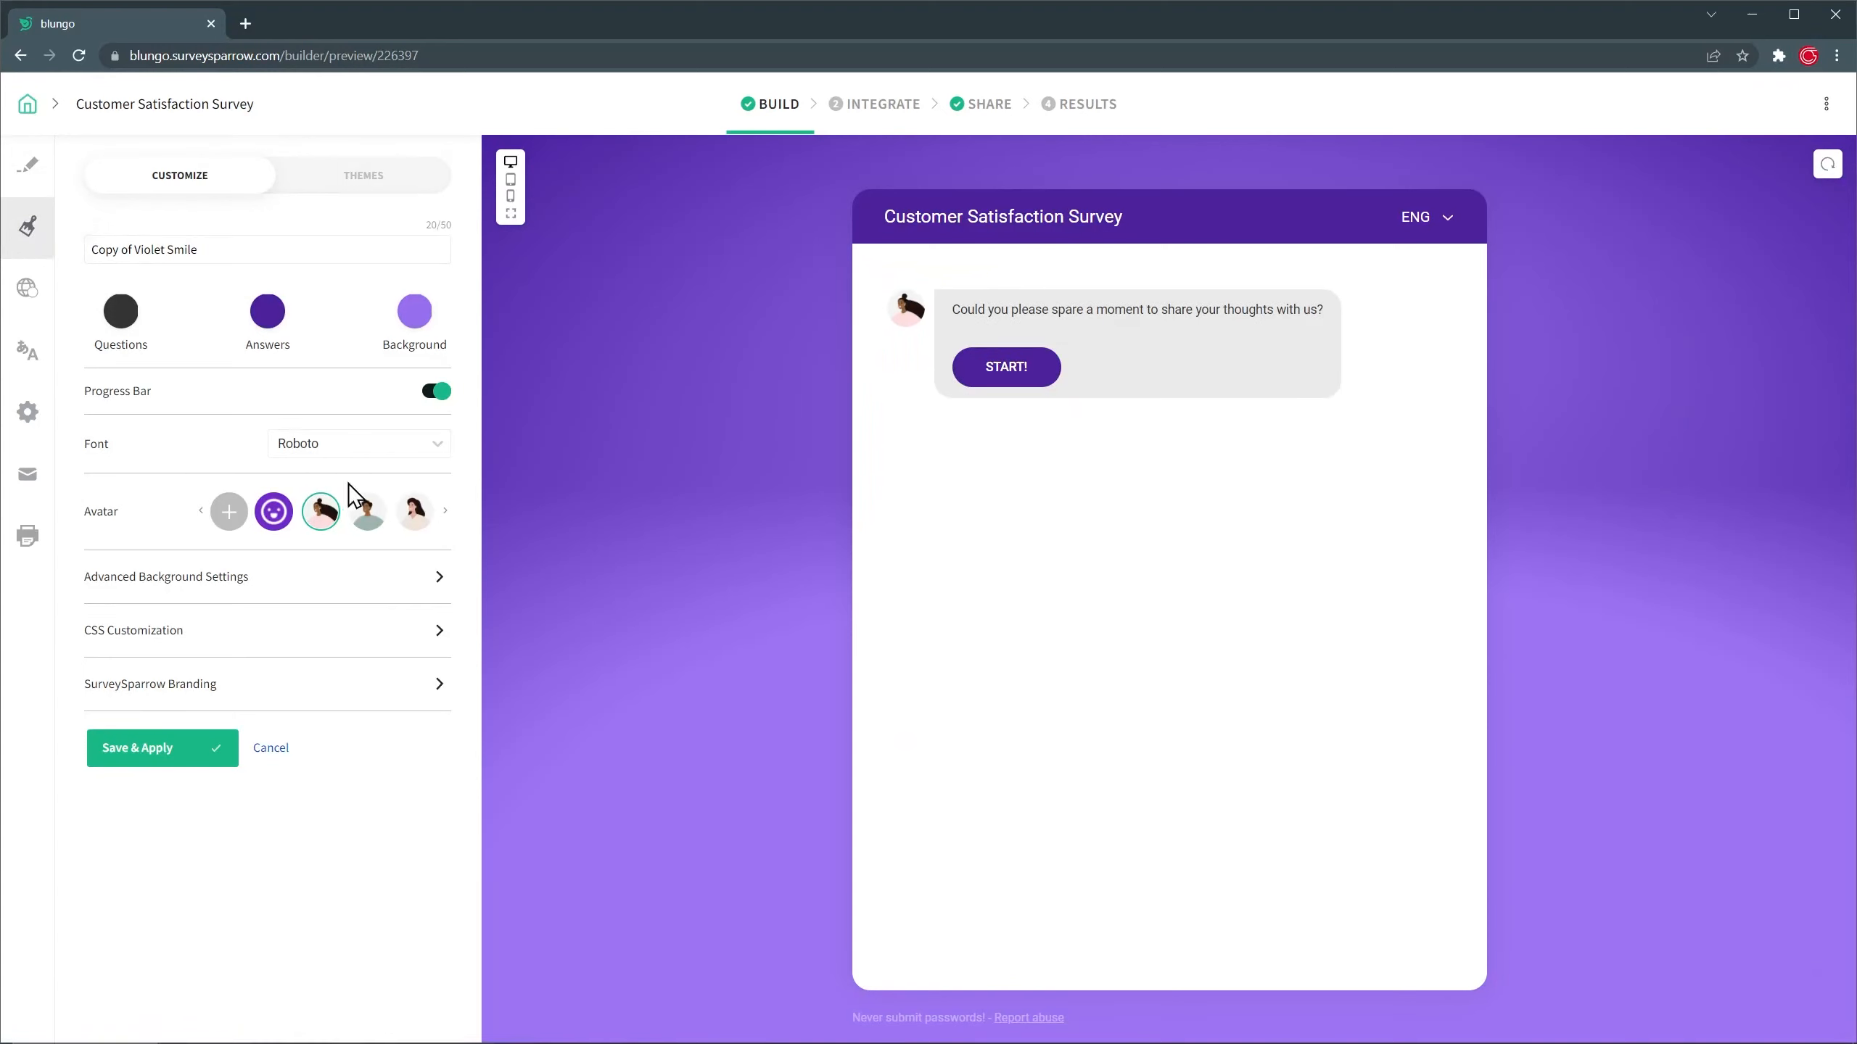
Browse the Themes tab in Design, then view the Global Variables panel.
{"action": "left_click", "coordinate": [367, 511]}
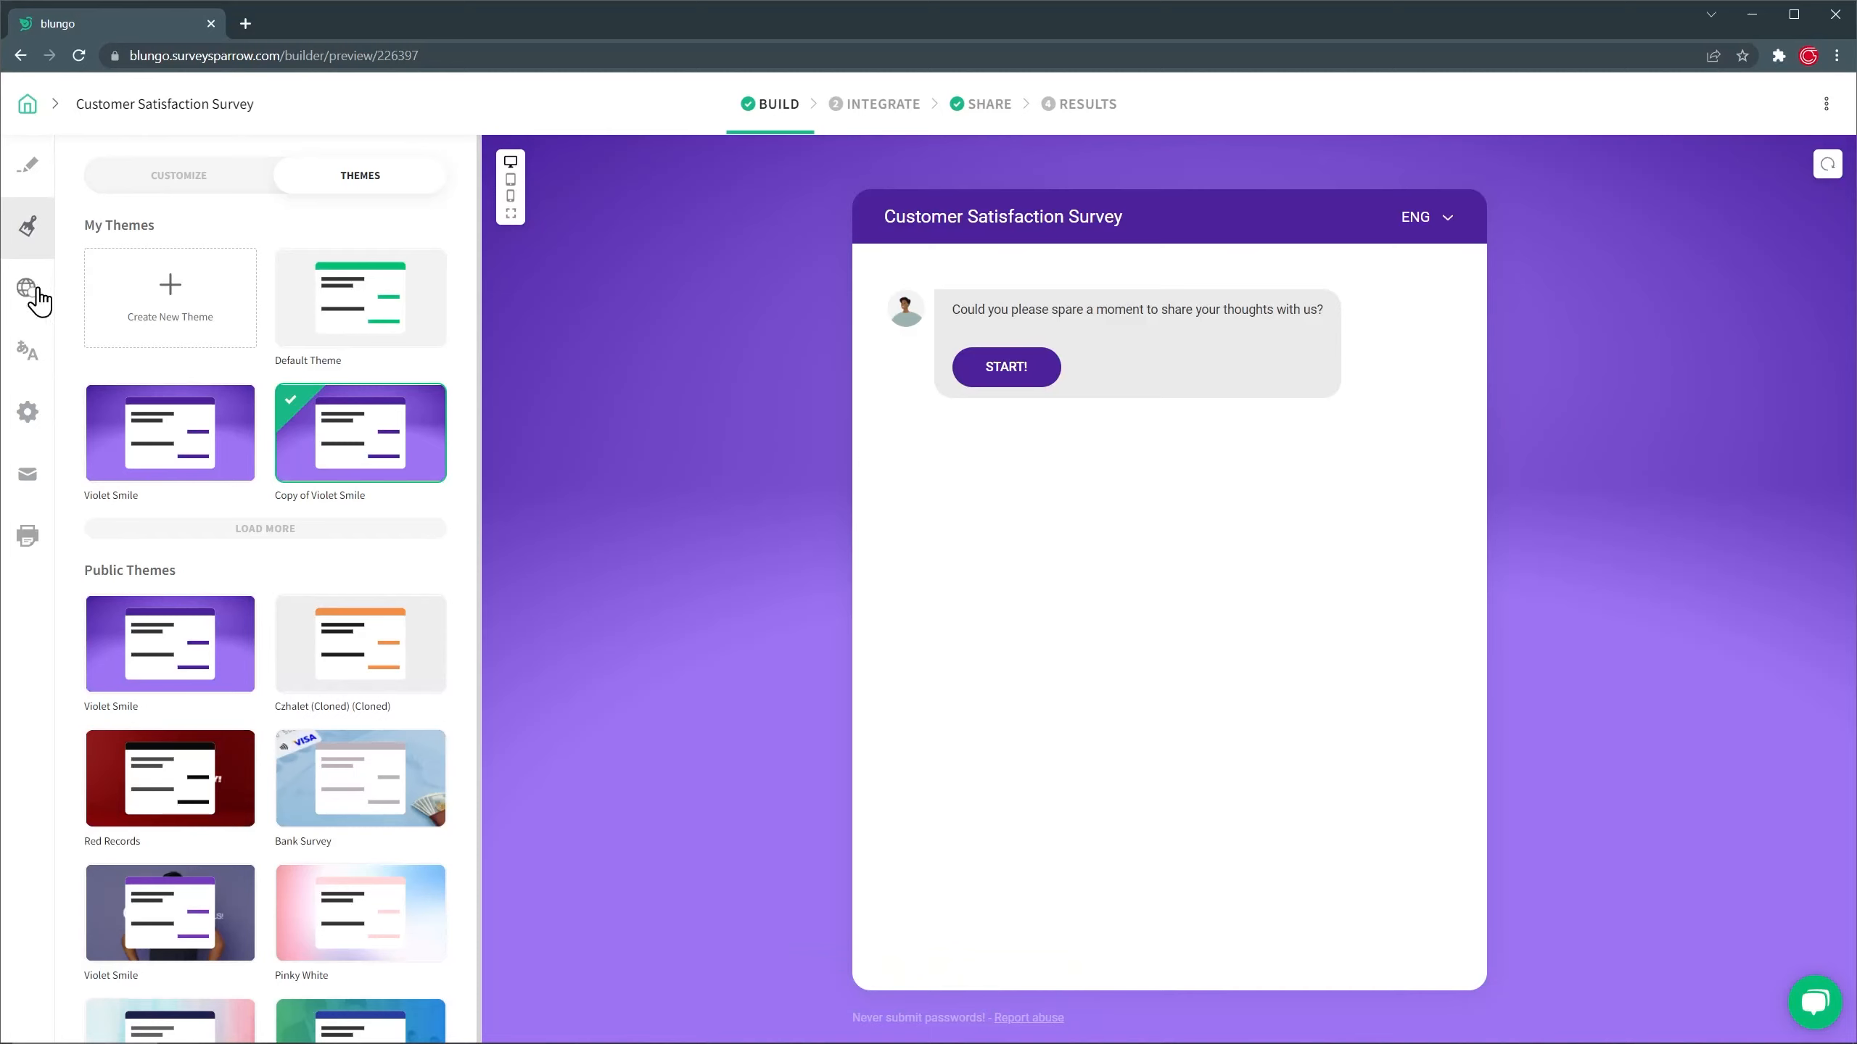
{"action": "left_click", "coordinate": [28, 288]}
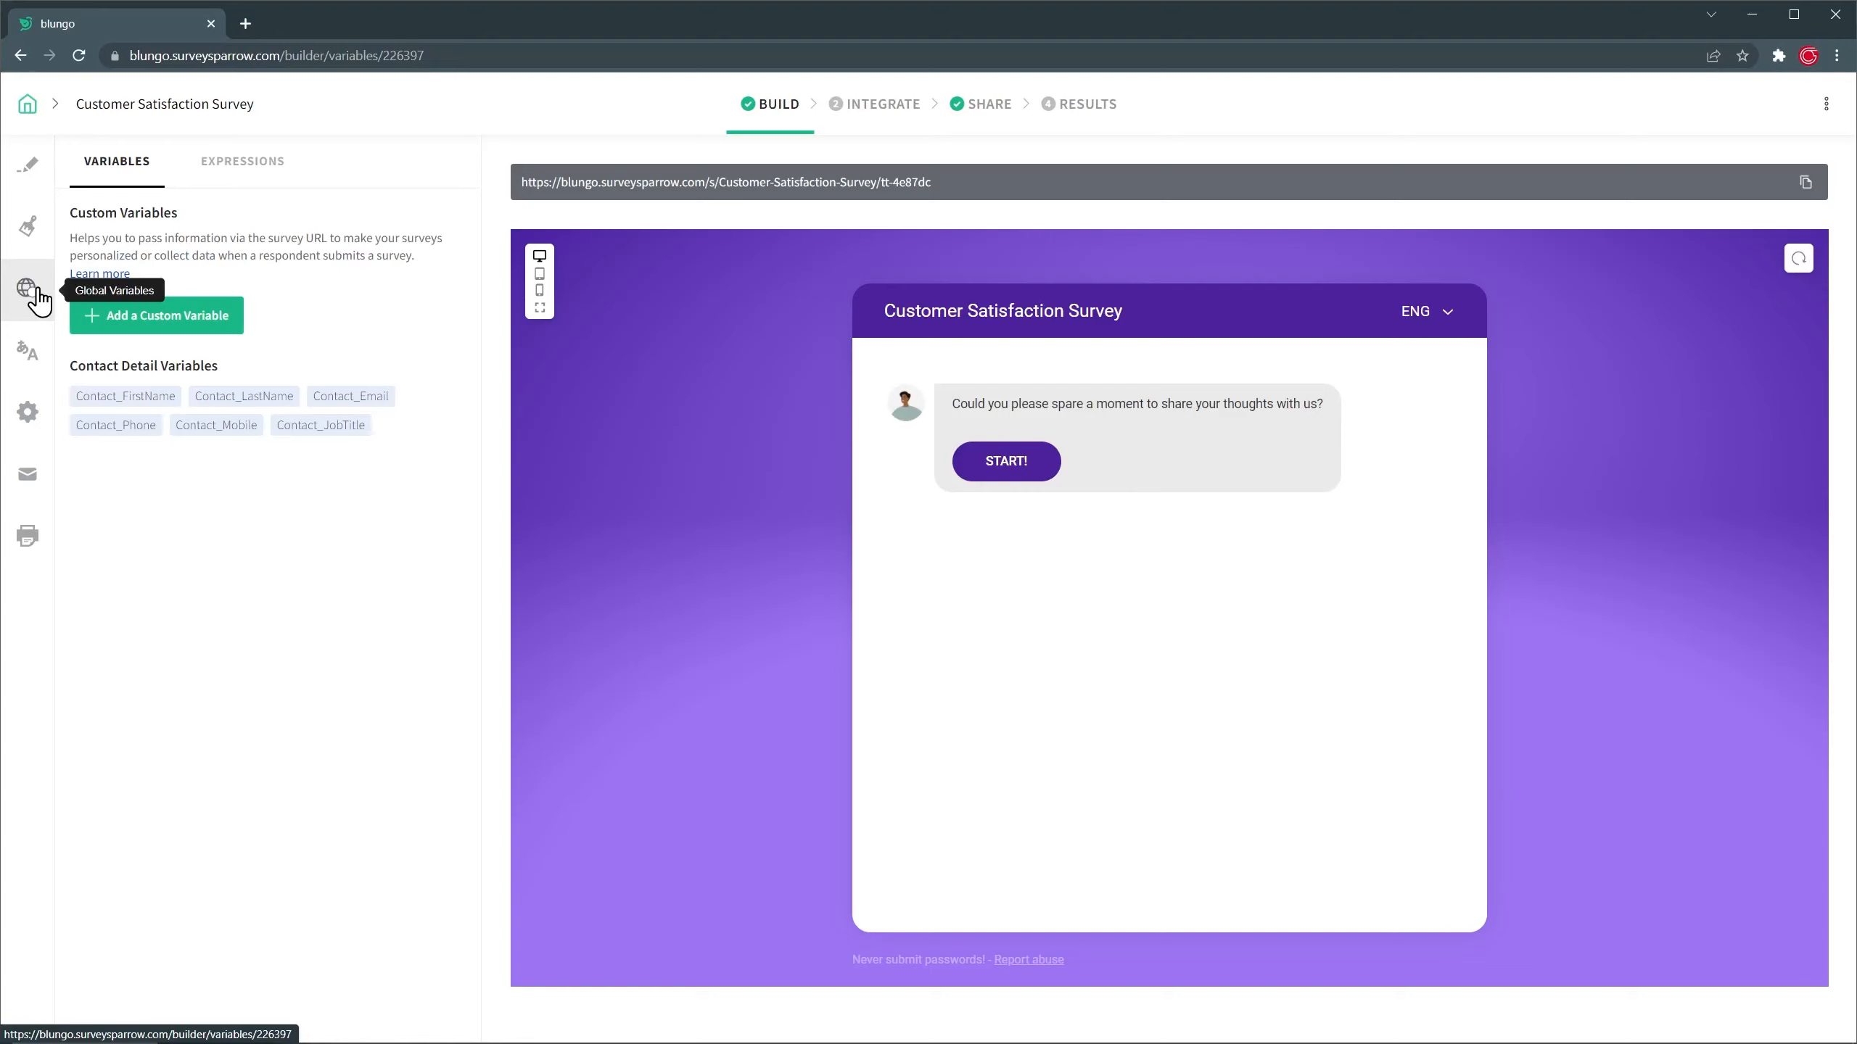
Look at Translations, then scroll General settings through Quotas, Throttling and Configurations.
{"action": "left_click", "coordinate": [28, 350]}
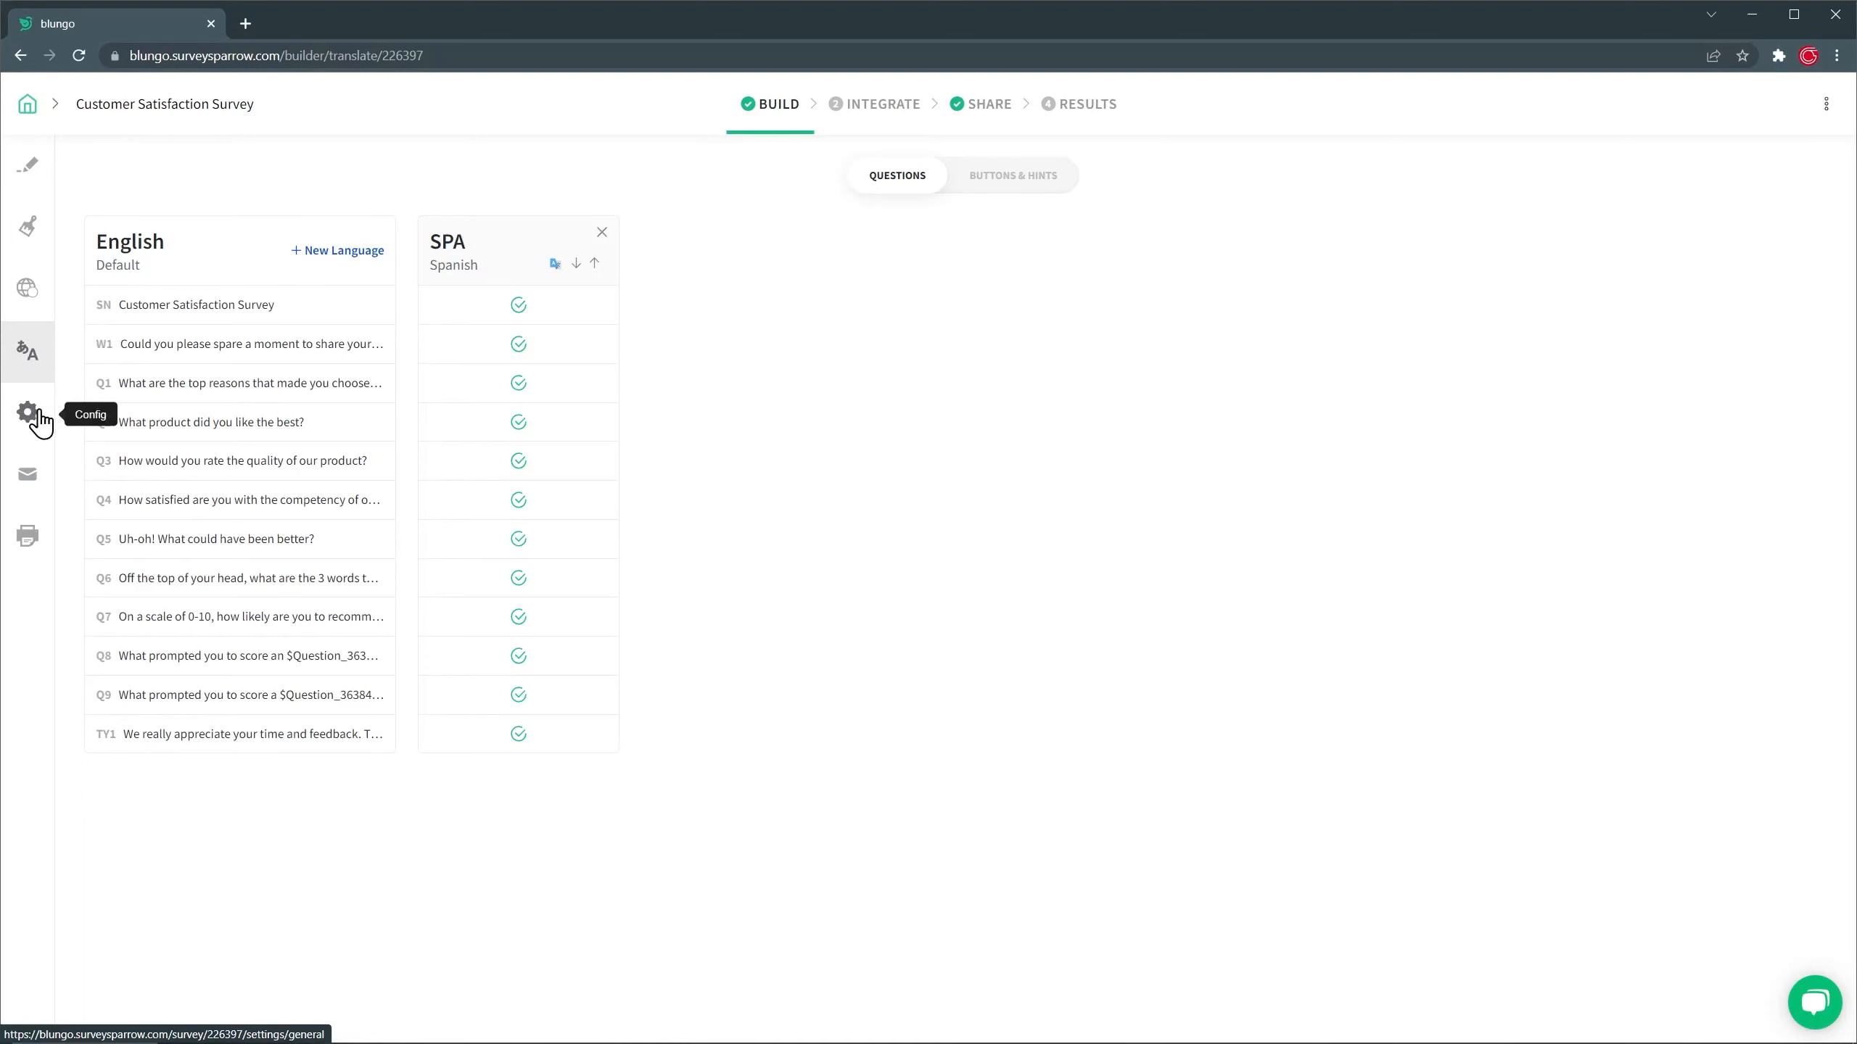
{"action": "left_click", "coordinate": [26, 412]}
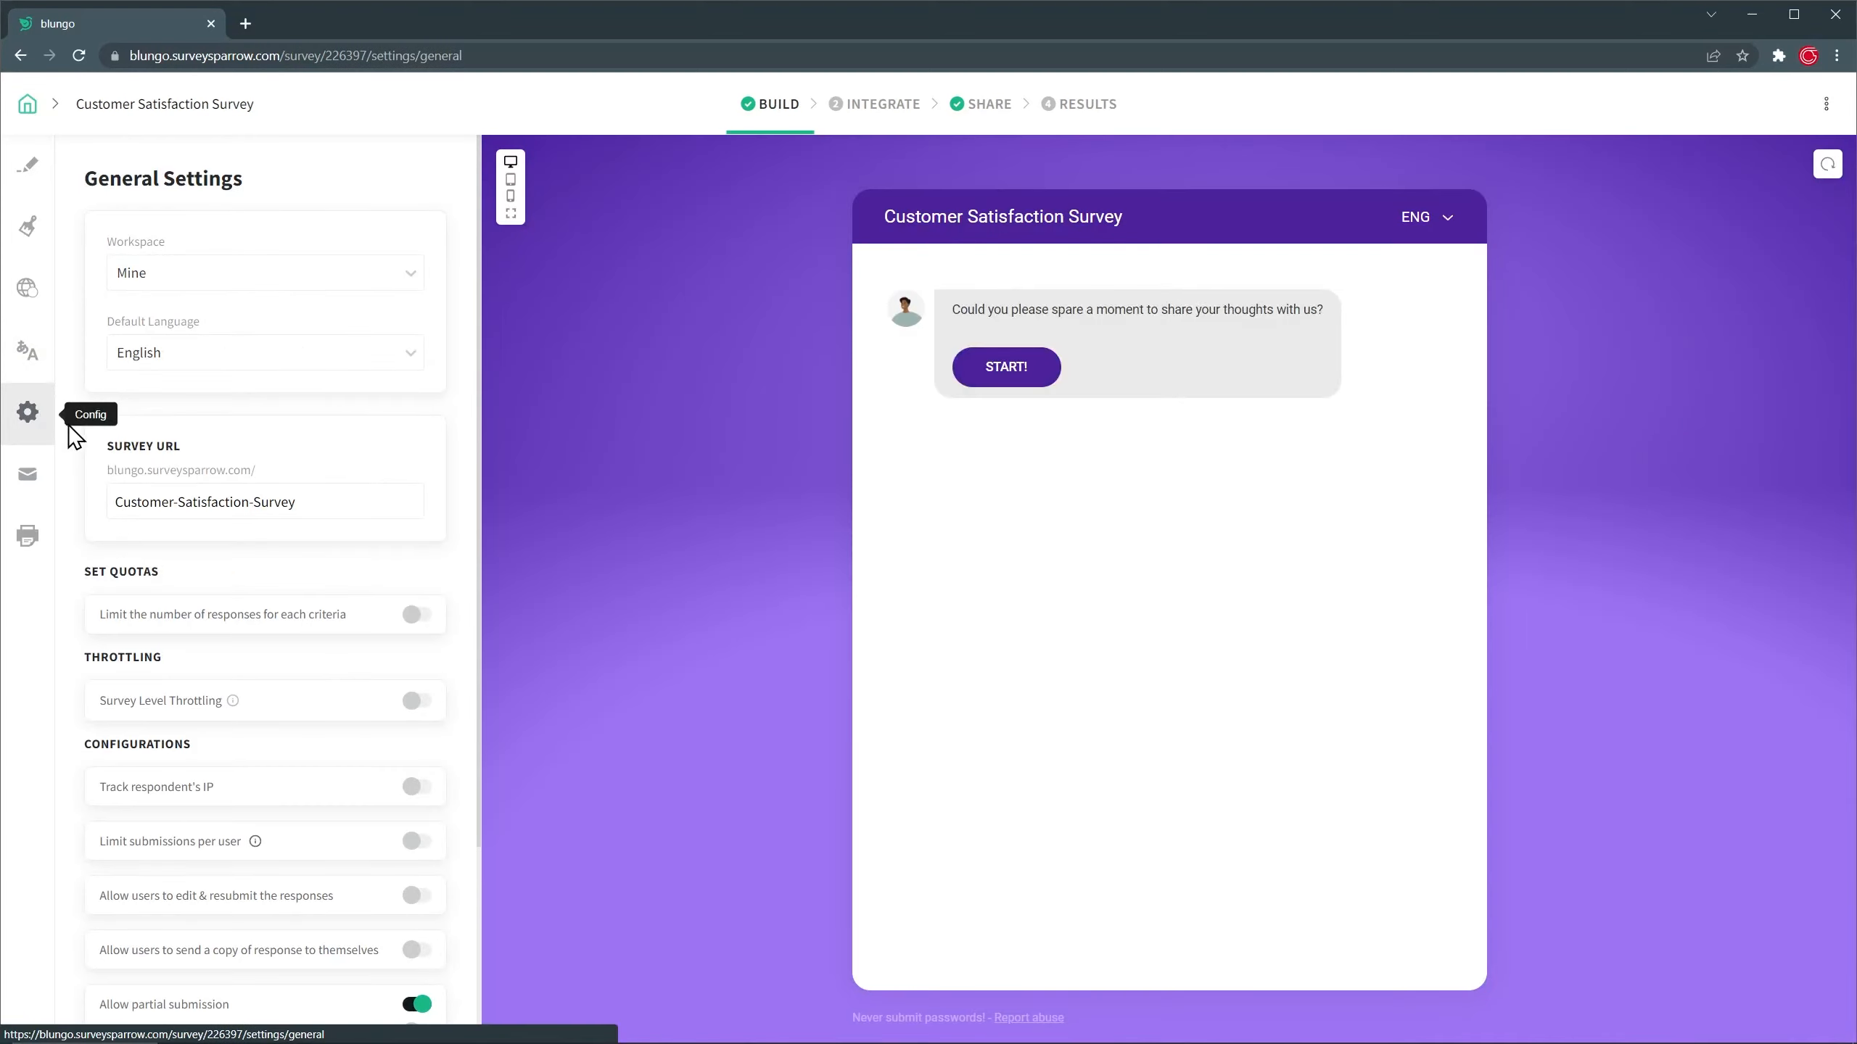
{"action": "scroll", "scroll_direction": "down", "scroll_amount": 3}
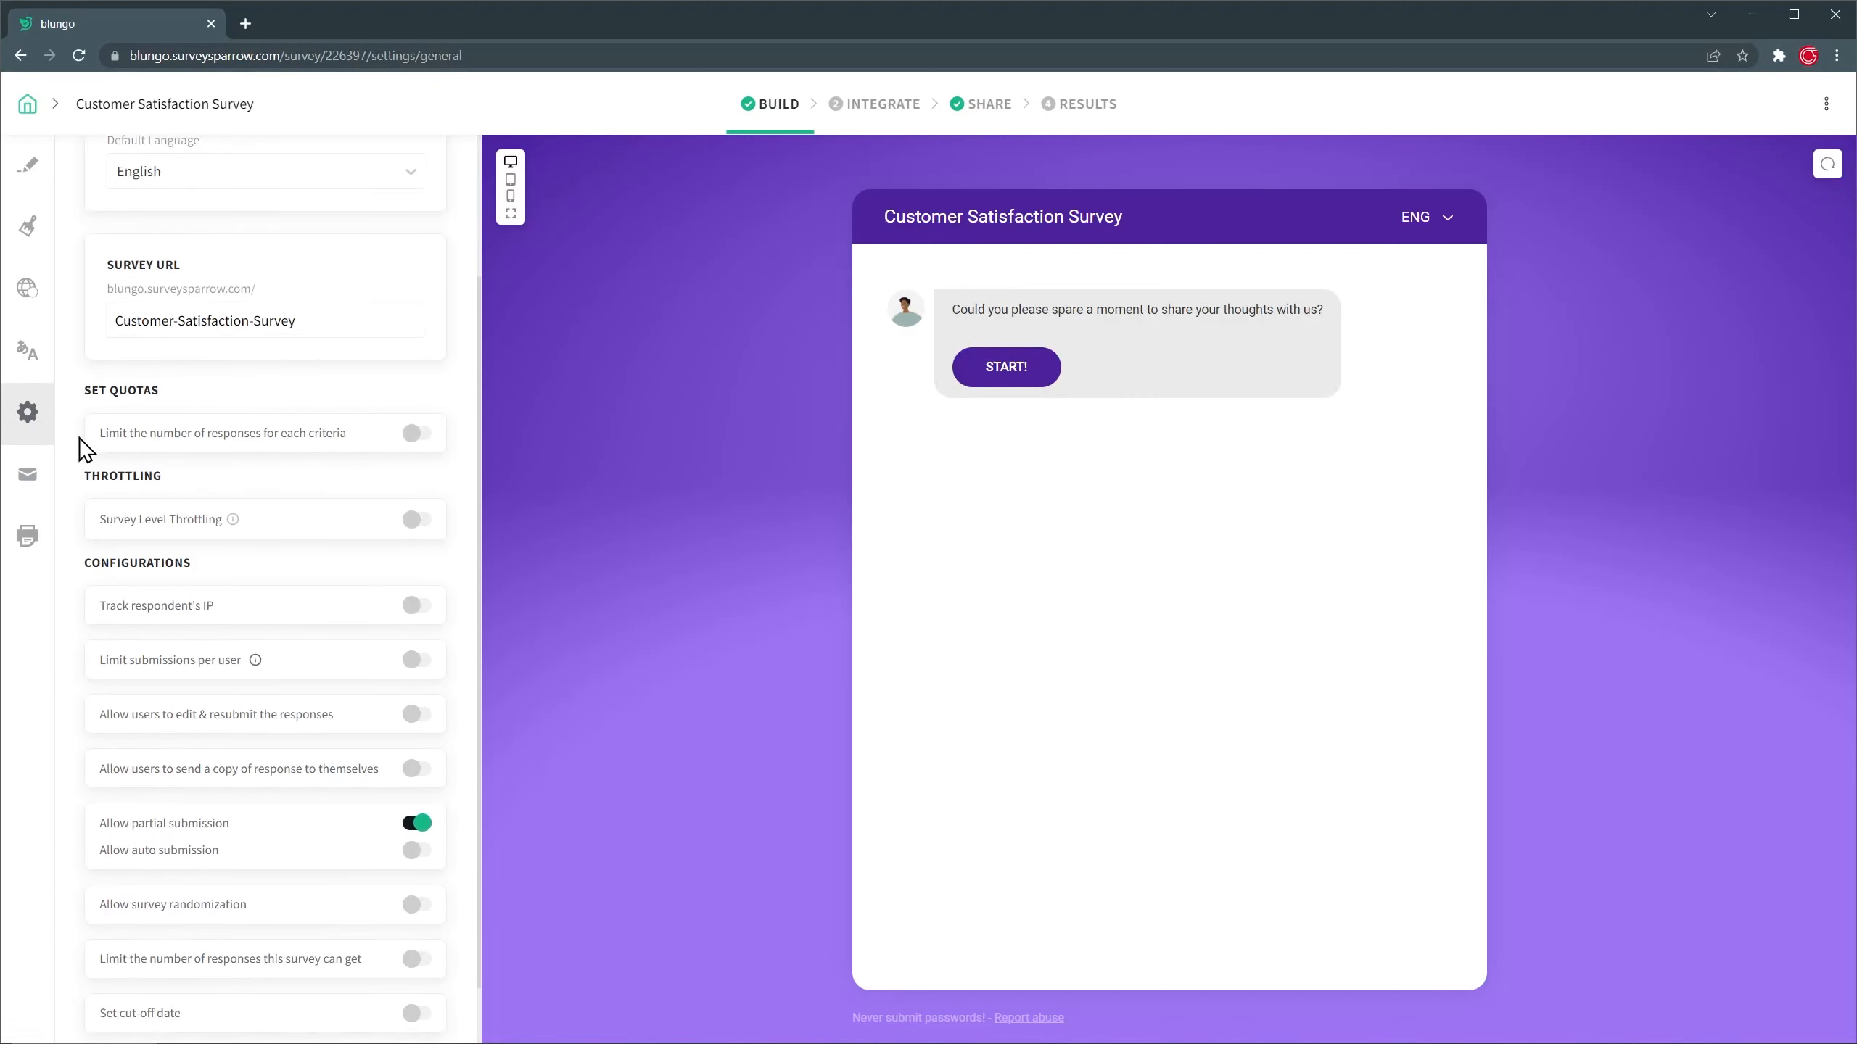
{"action": "scroll", "scroll_direction": "down", "scroll_amount": 3}
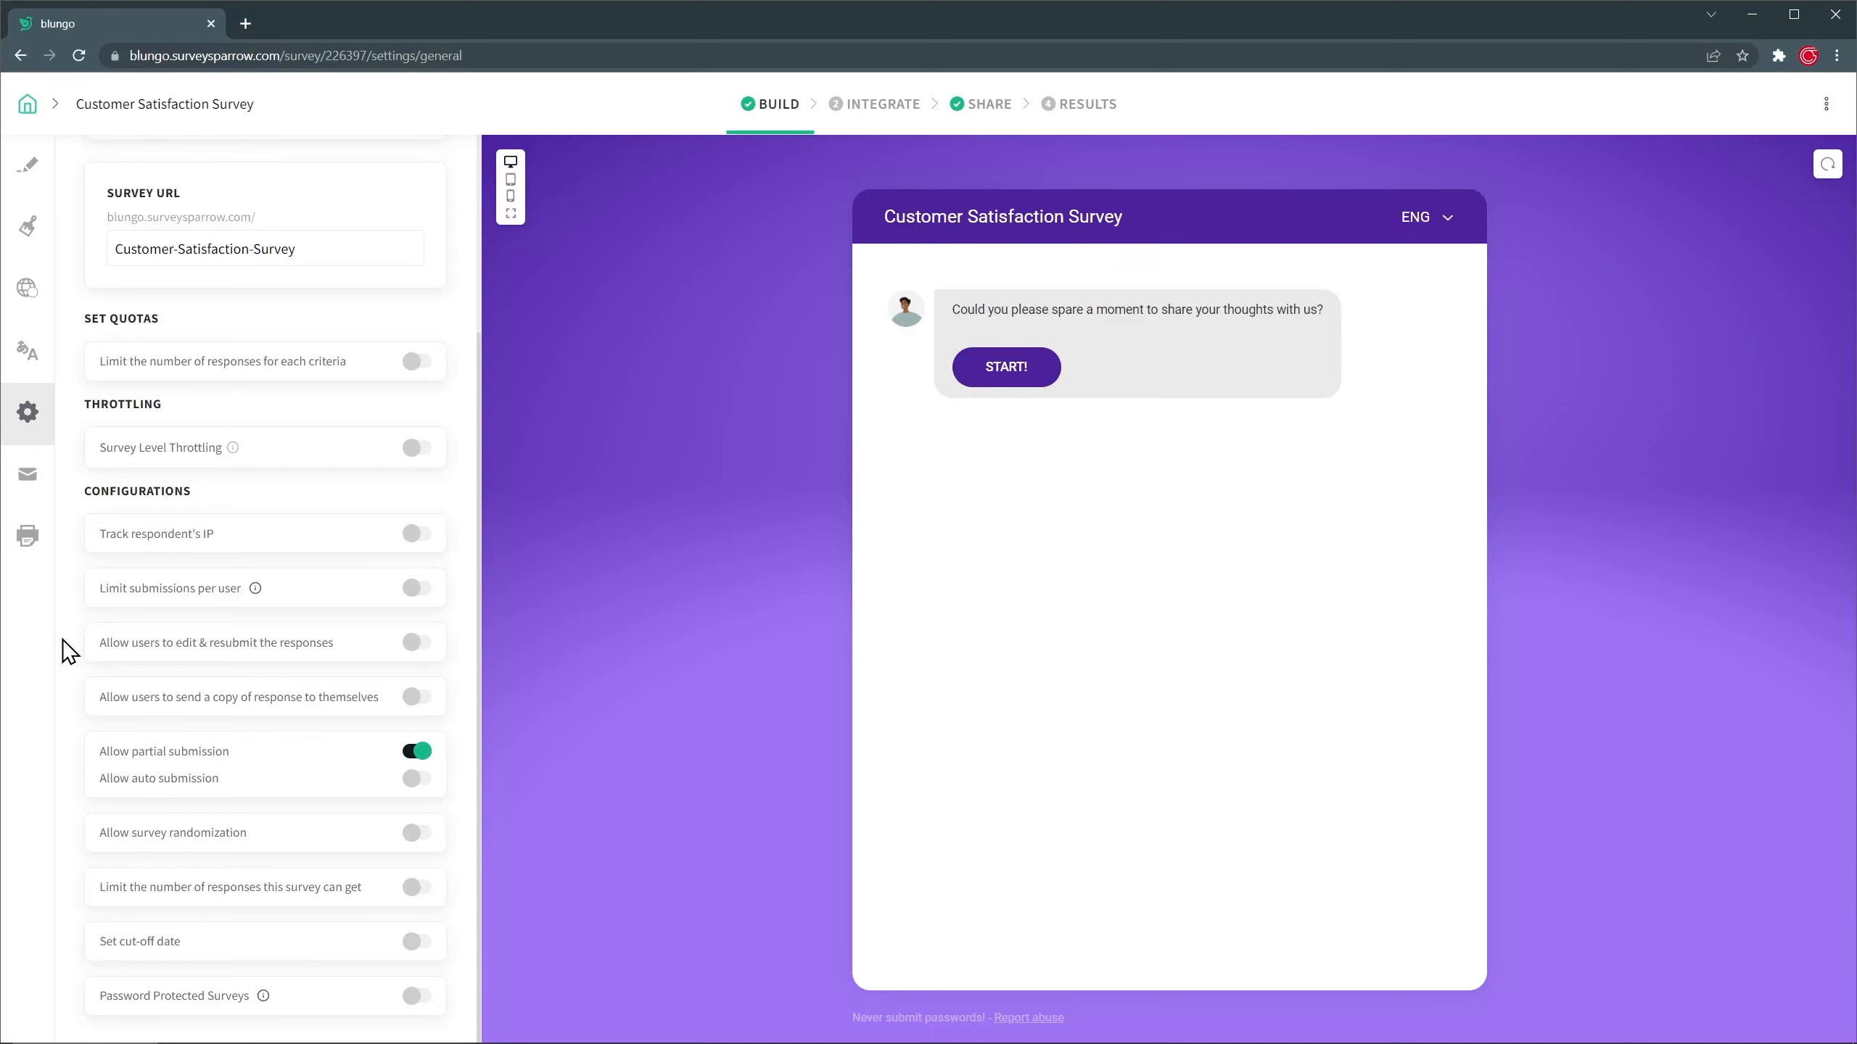
{"action": "mouse_move", "coordinate": [65, 202]}
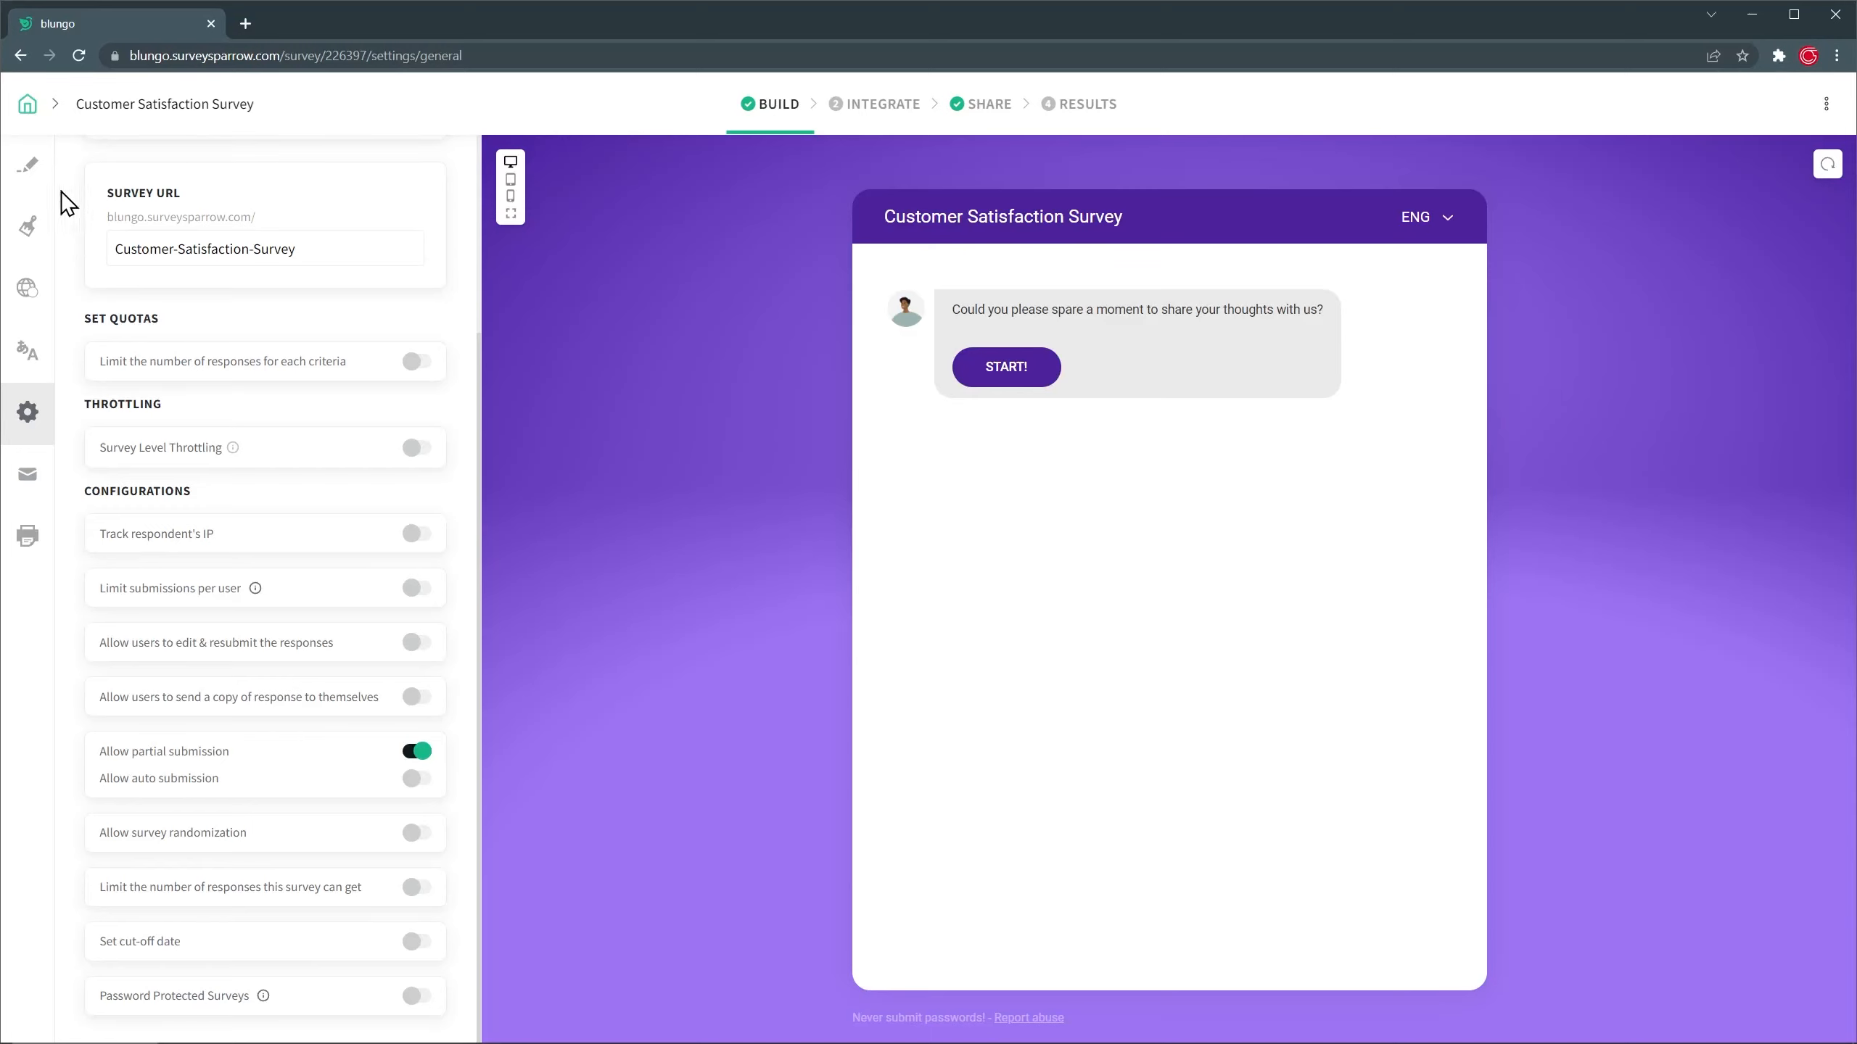
Preview the survey from Build and switch its language to Spanish and back to English.
{"action": "left_click", "coordinate": [28, 165]}
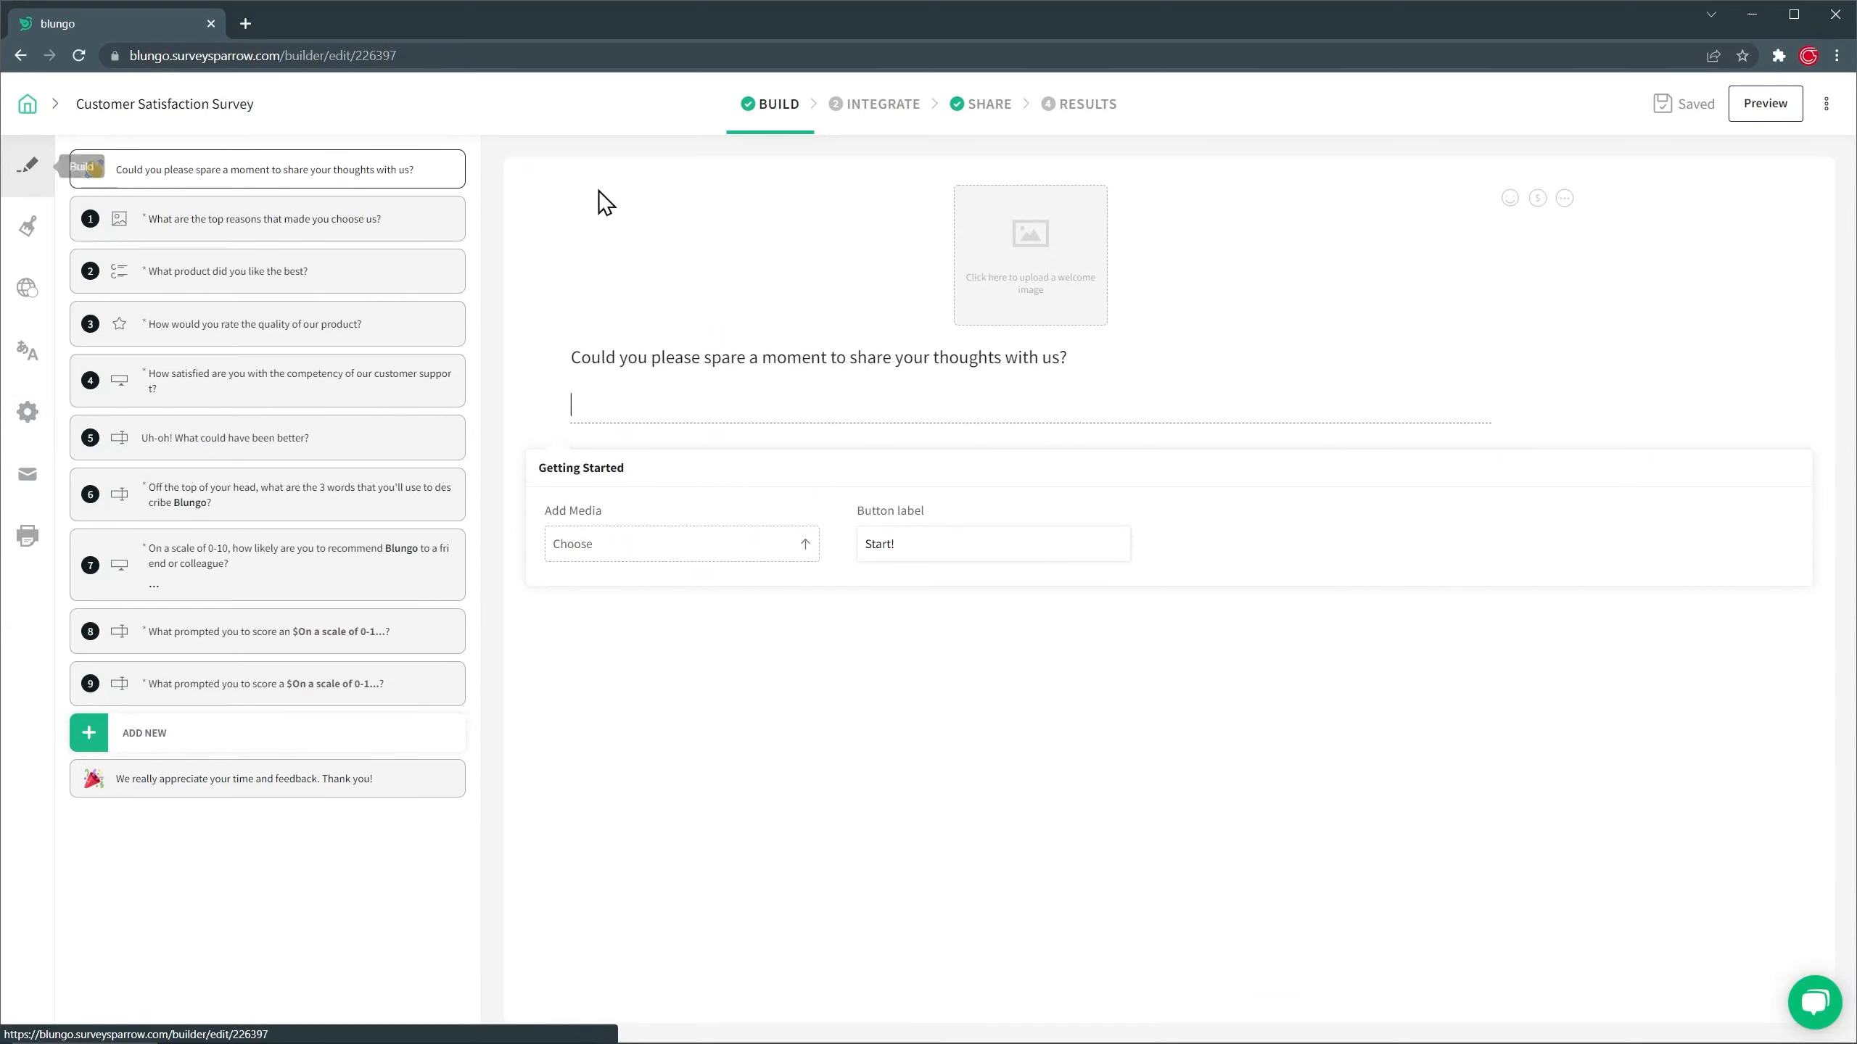
{"action": "left_click", "coordinate": [1764, 103]}
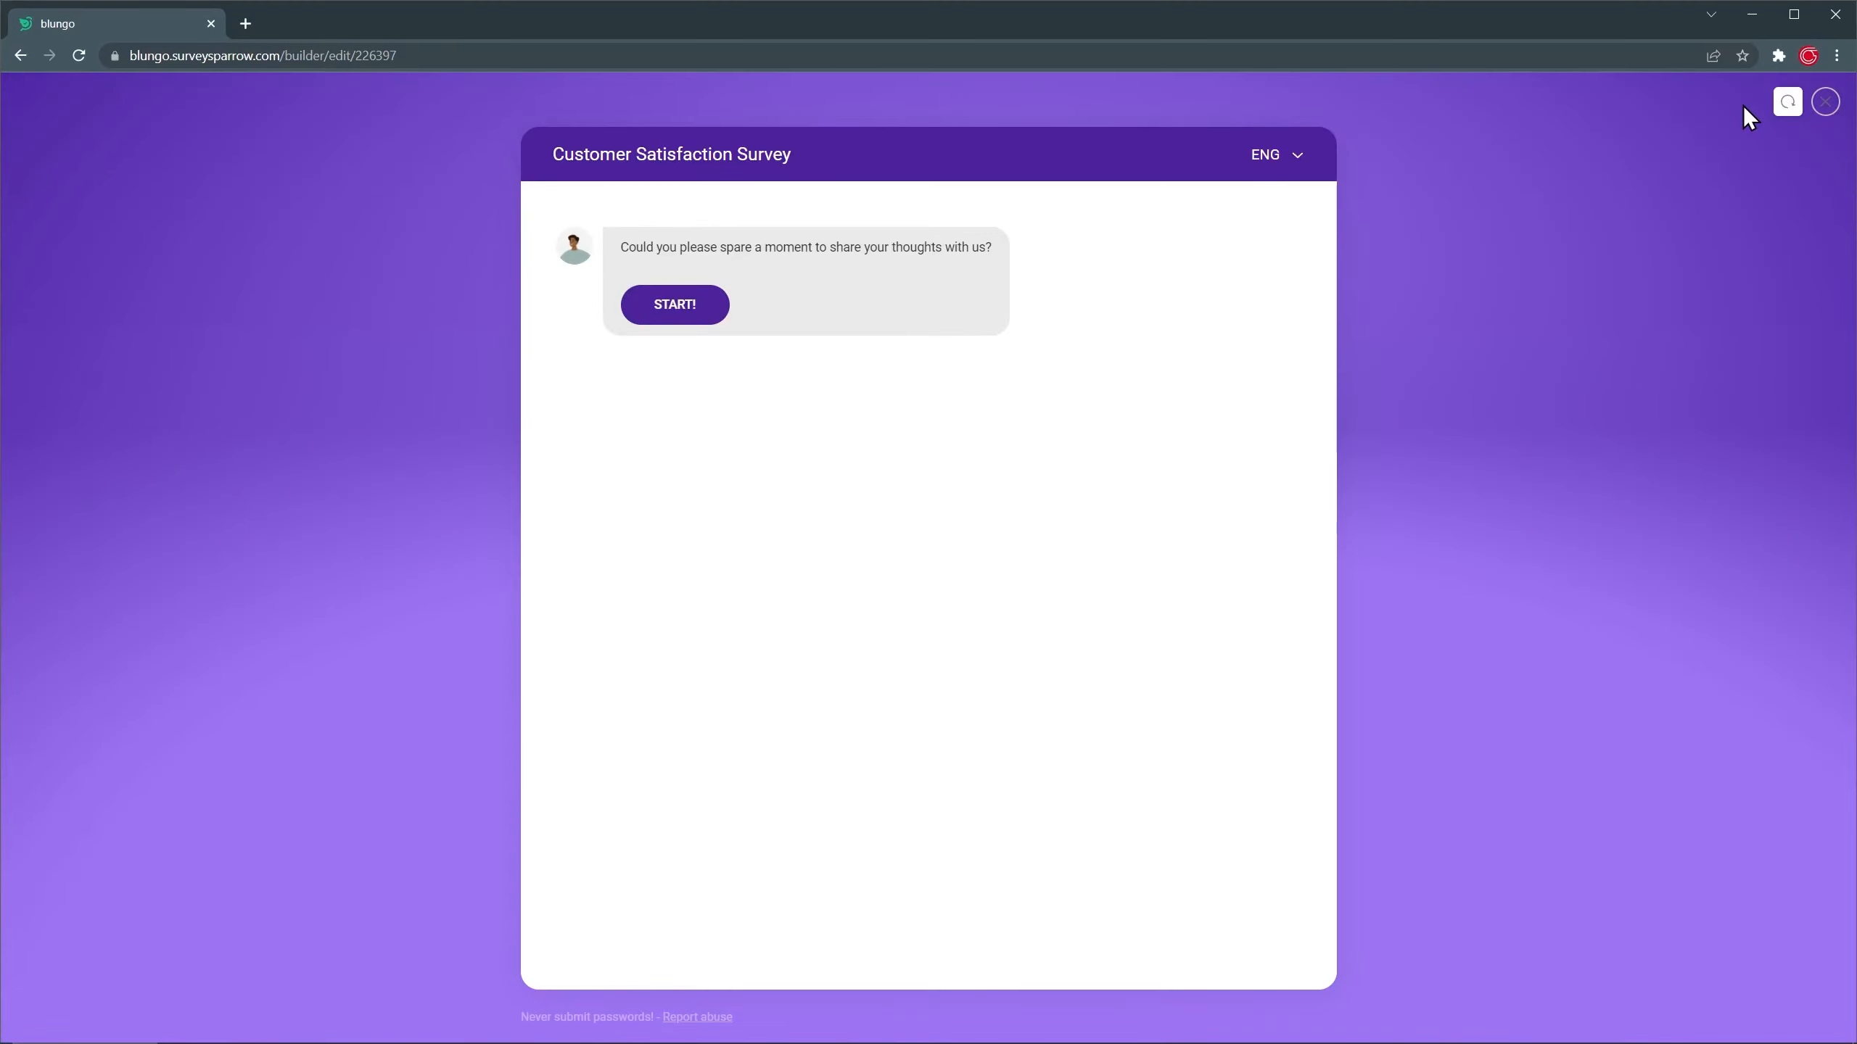
{"action": "left_click", "coordinate": [1278, 153]}
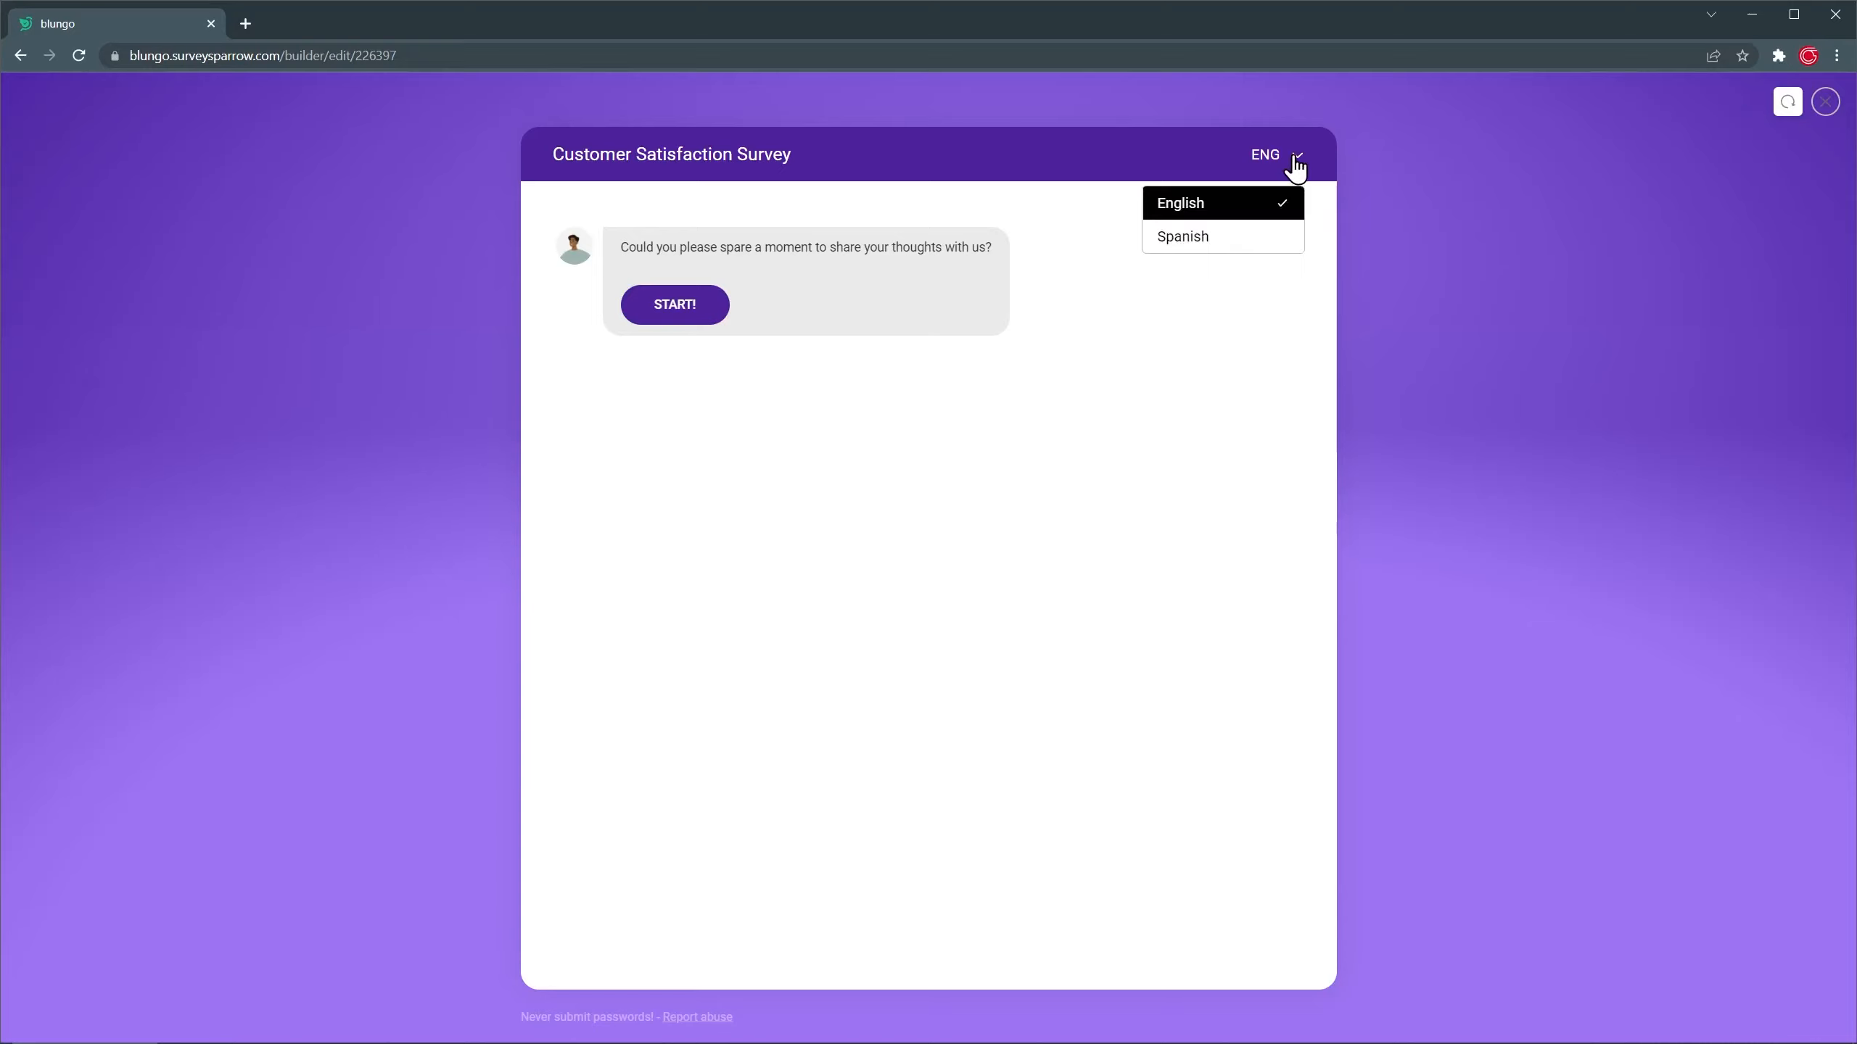
{"action": "left_click", "coordinate": [1181, 236]}
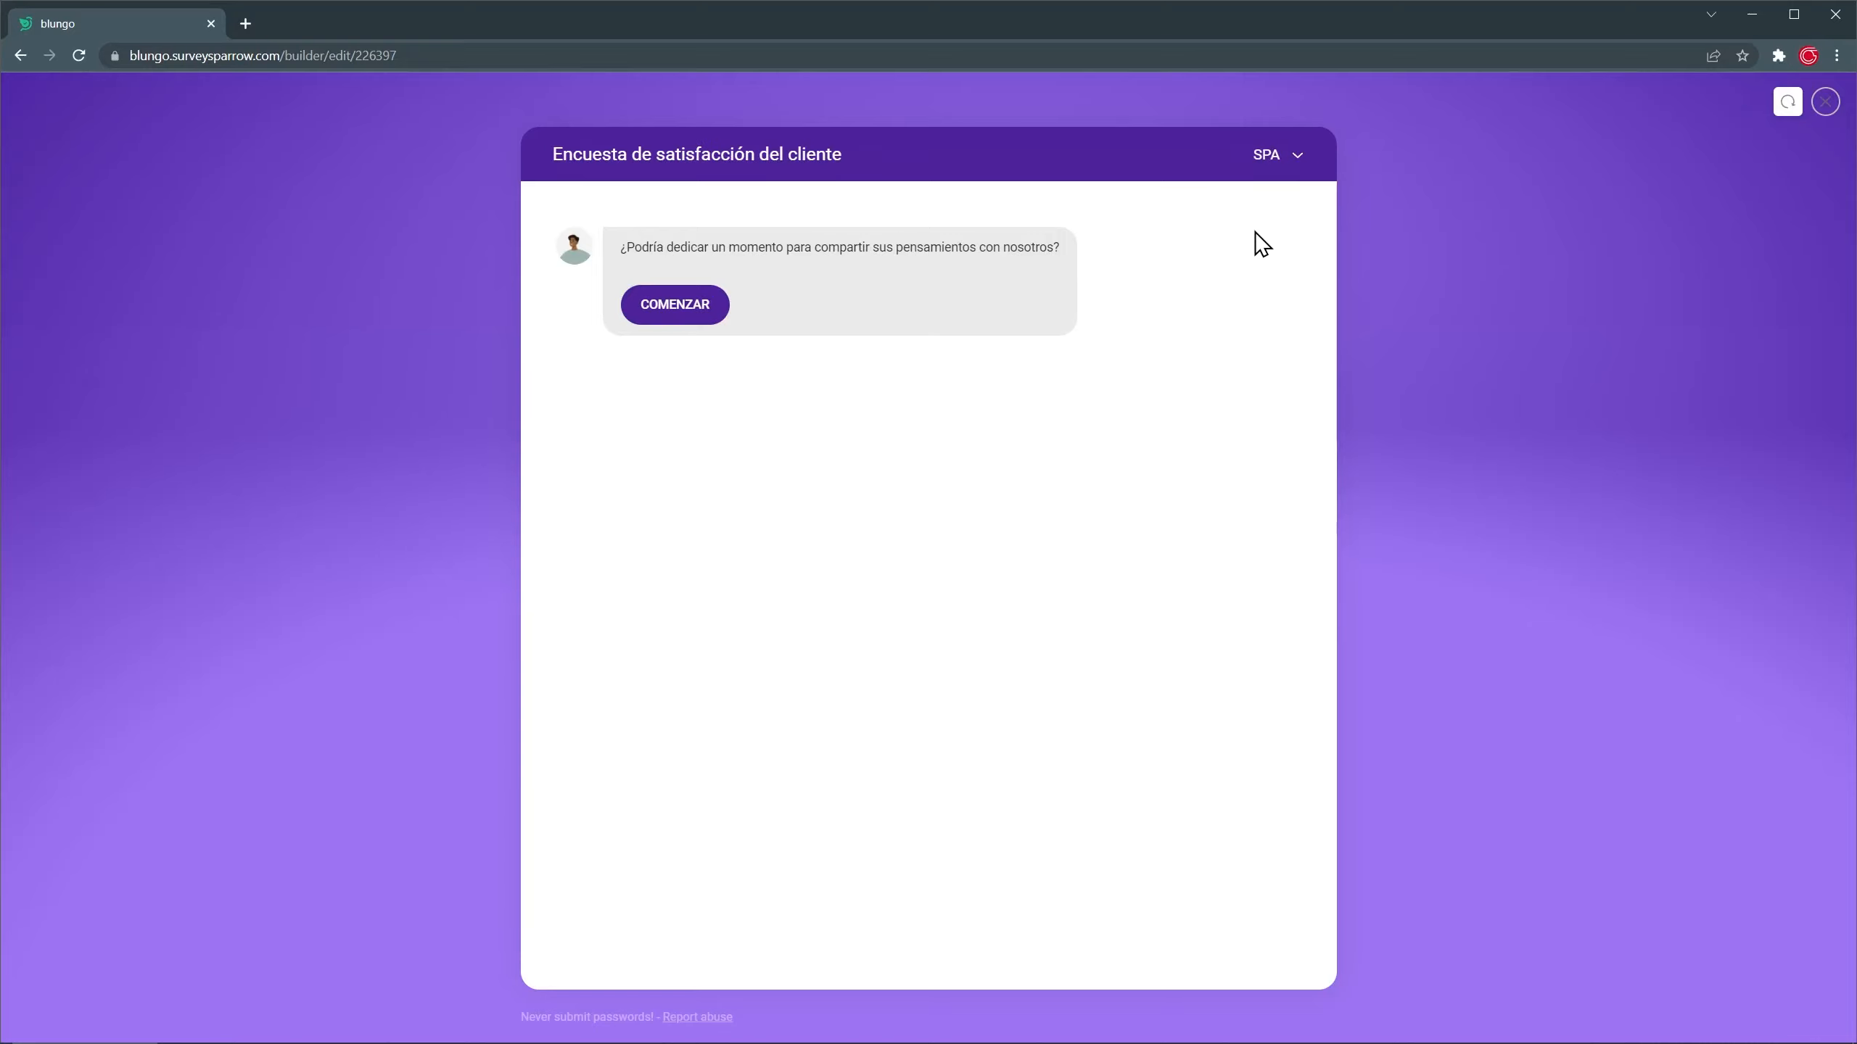
{"action": "left_click", "coordinate": [1277, 154]}
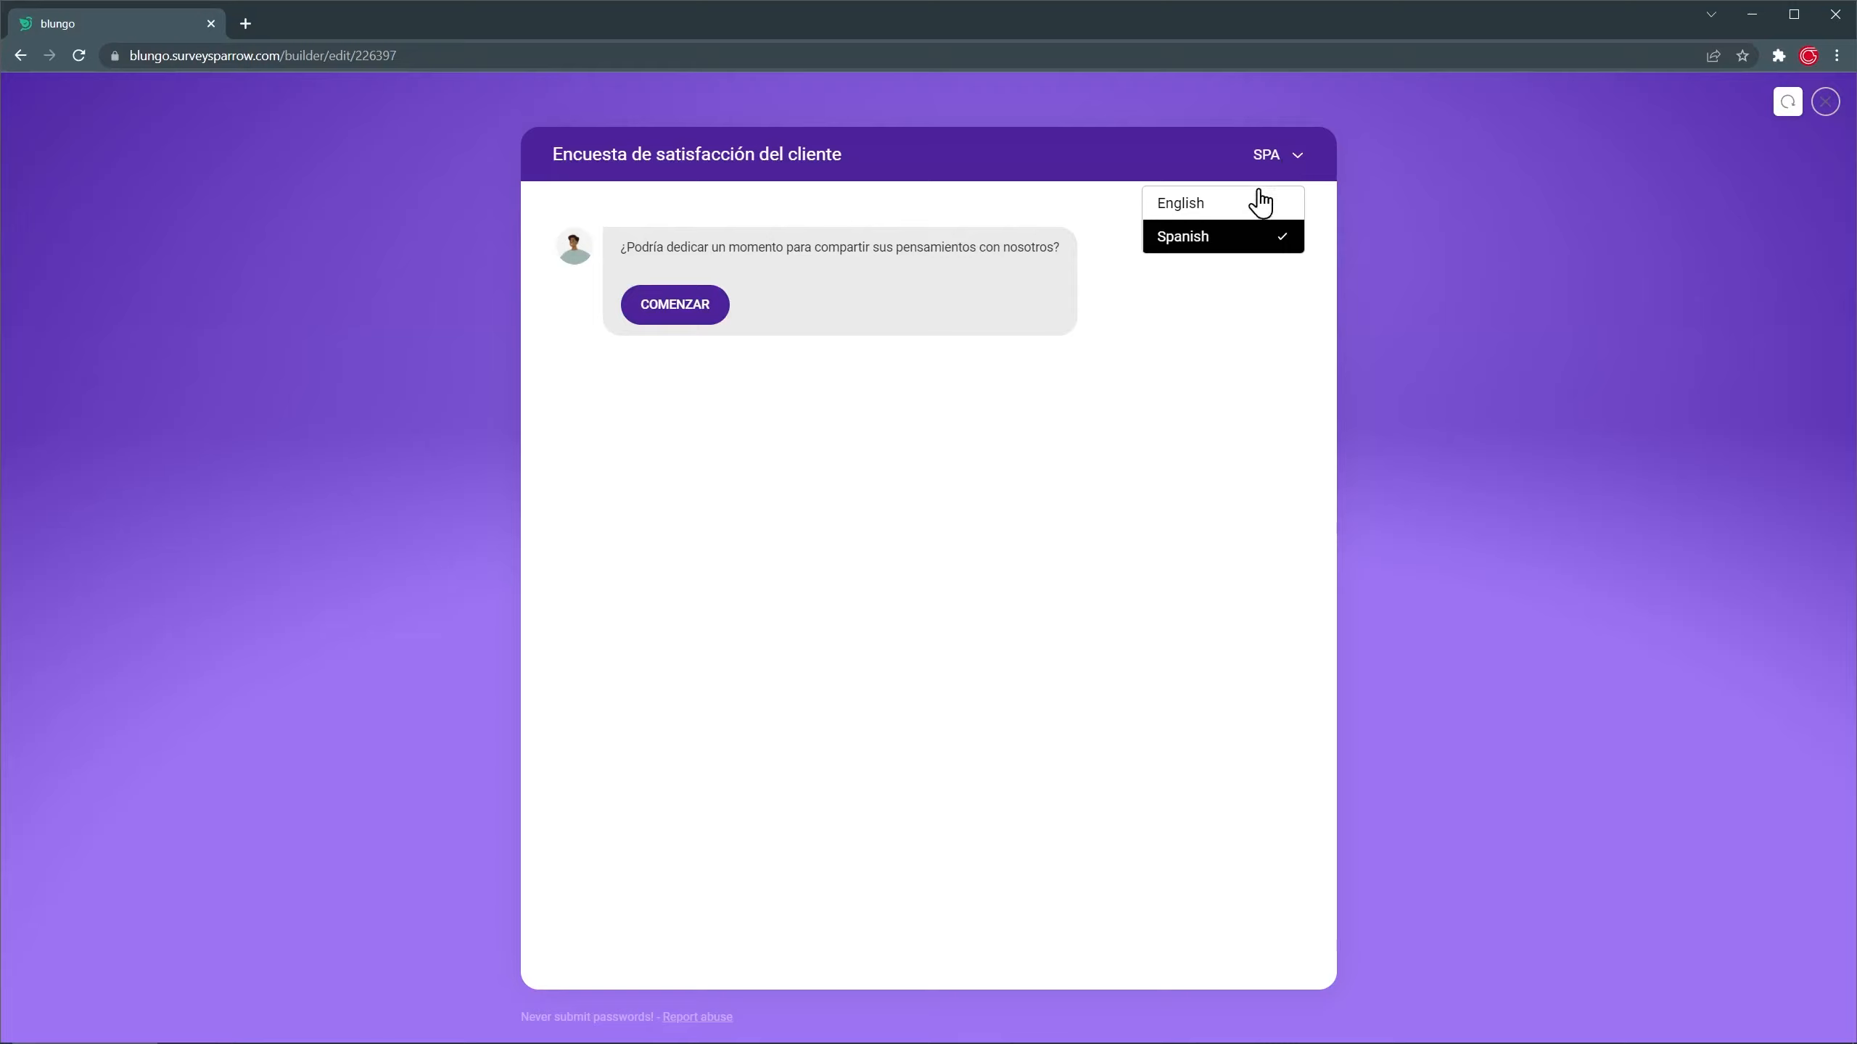
{"action": "left_click", "coordinate": [1179, 202]}
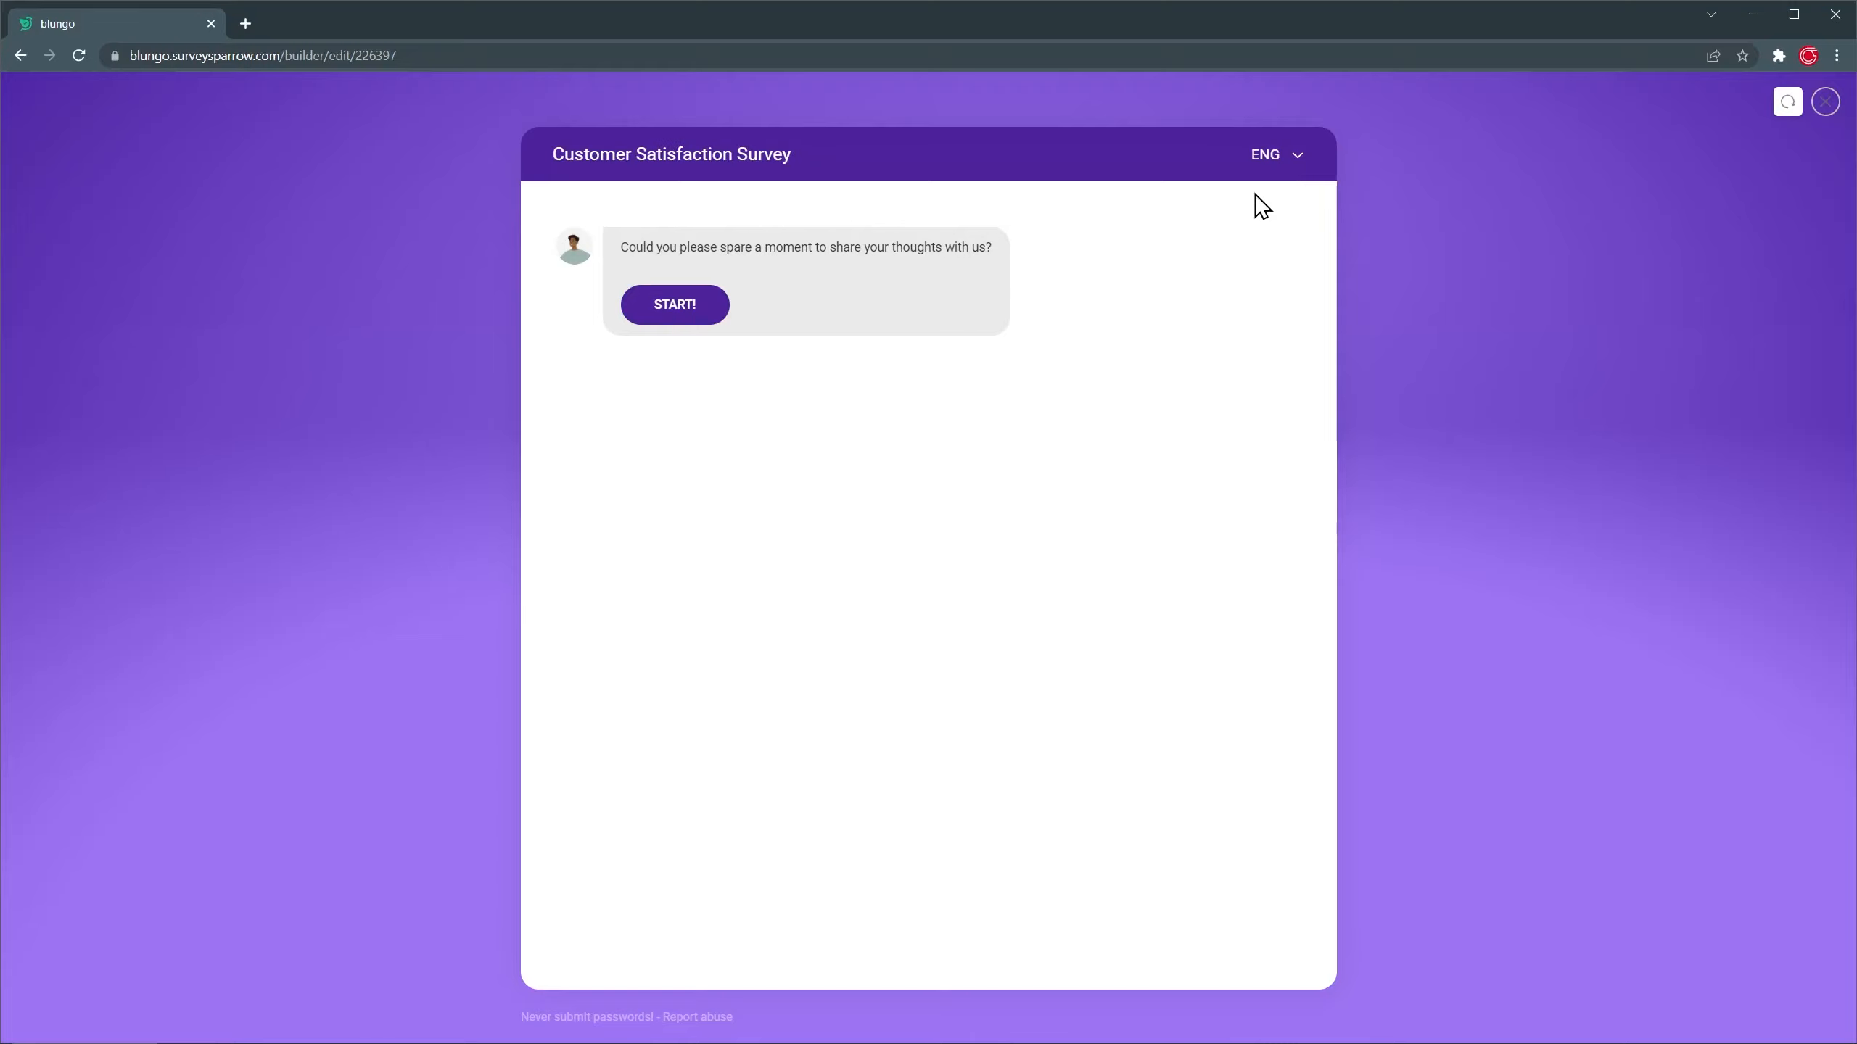
Start the chat preview and answer Features, Consulting and a five-star quality rating.
{"action": "left_click", "coordinate": [674, 305]}
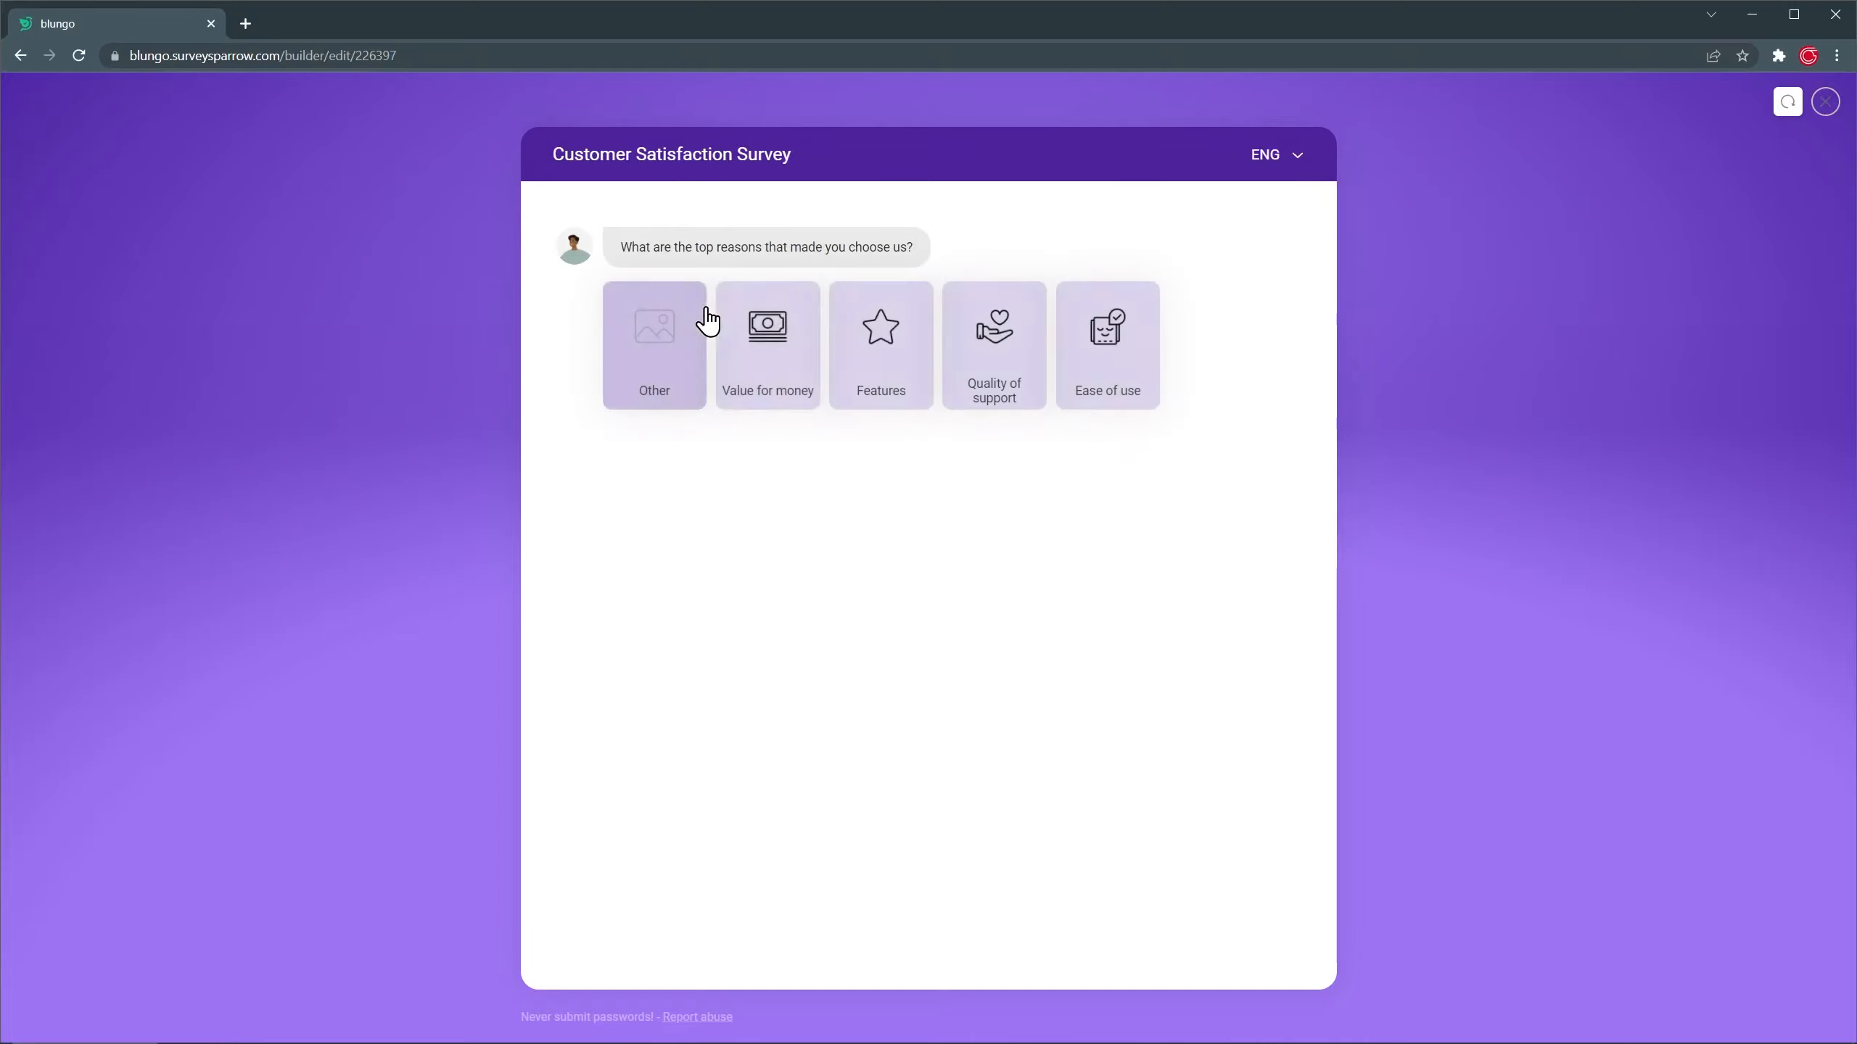
{"action": "left_click", "coordinate": [881, 344]}
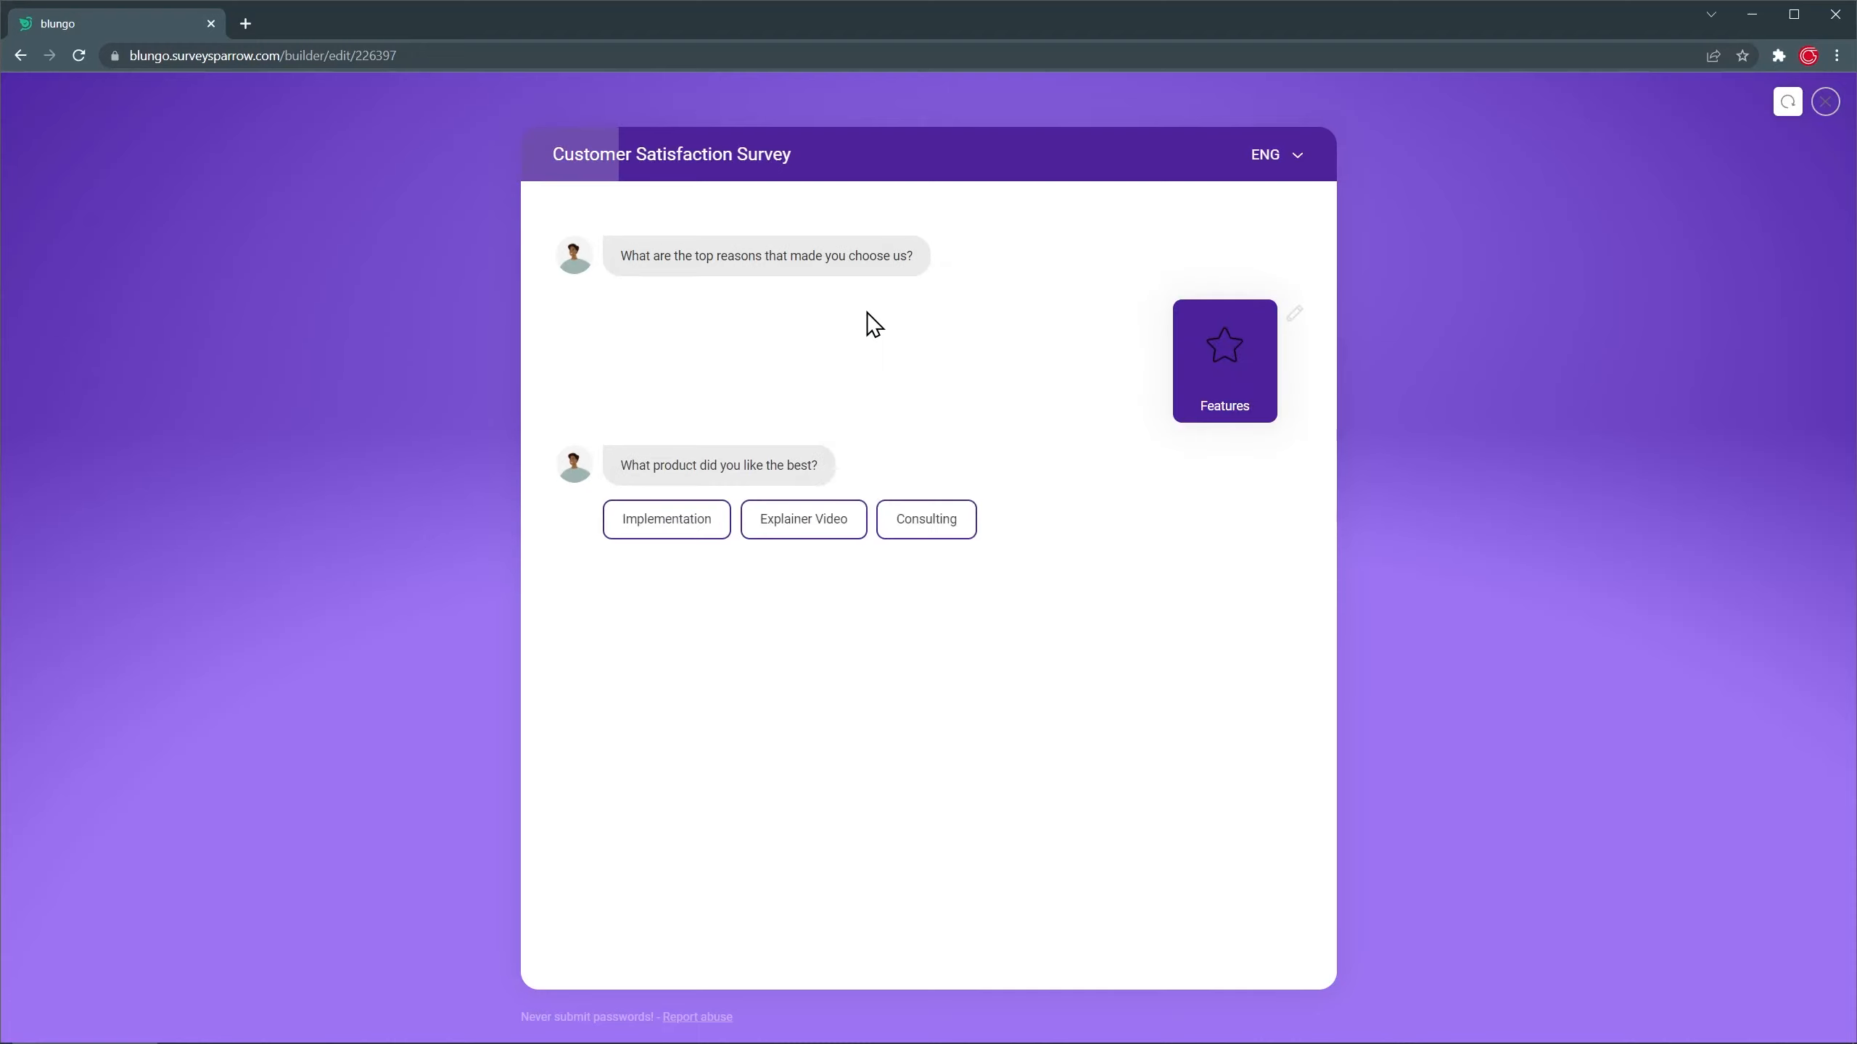
{"action": "left_click", "coordinate": [924, 519]}
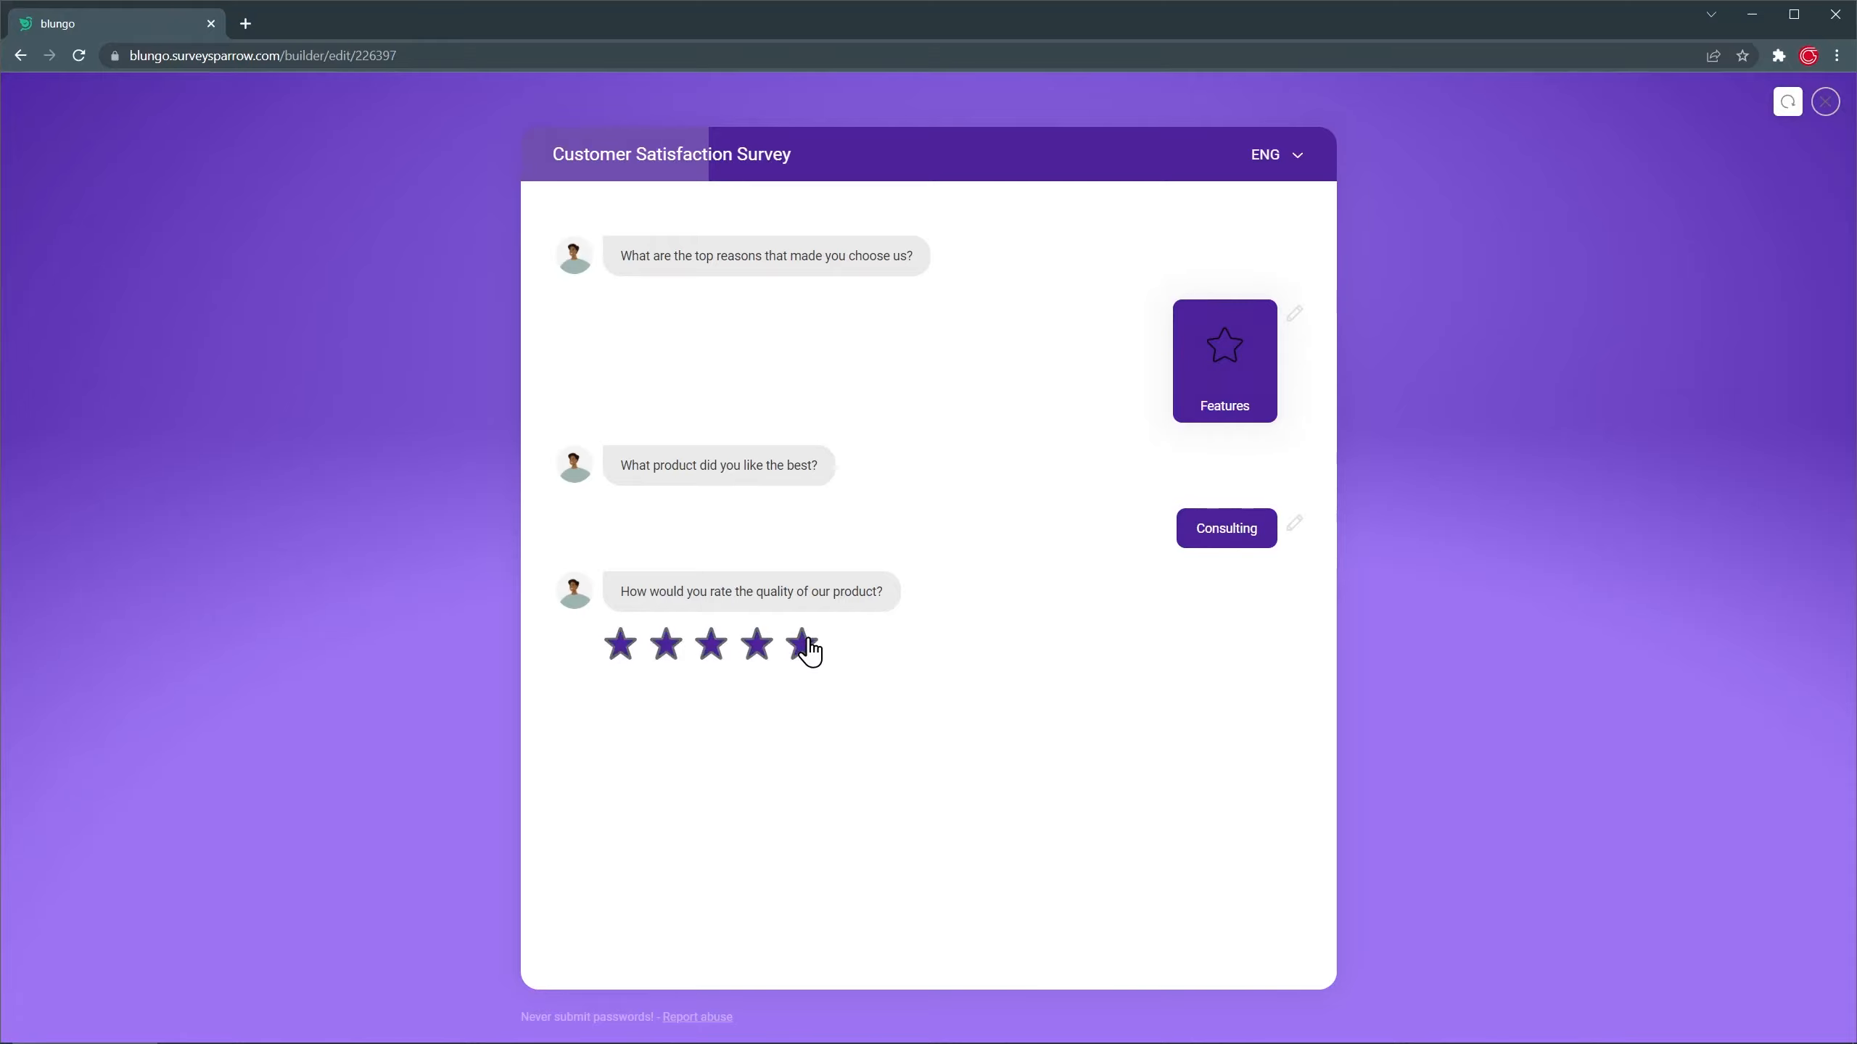
{"action": "left_click", "coordinate": [799, 646]}
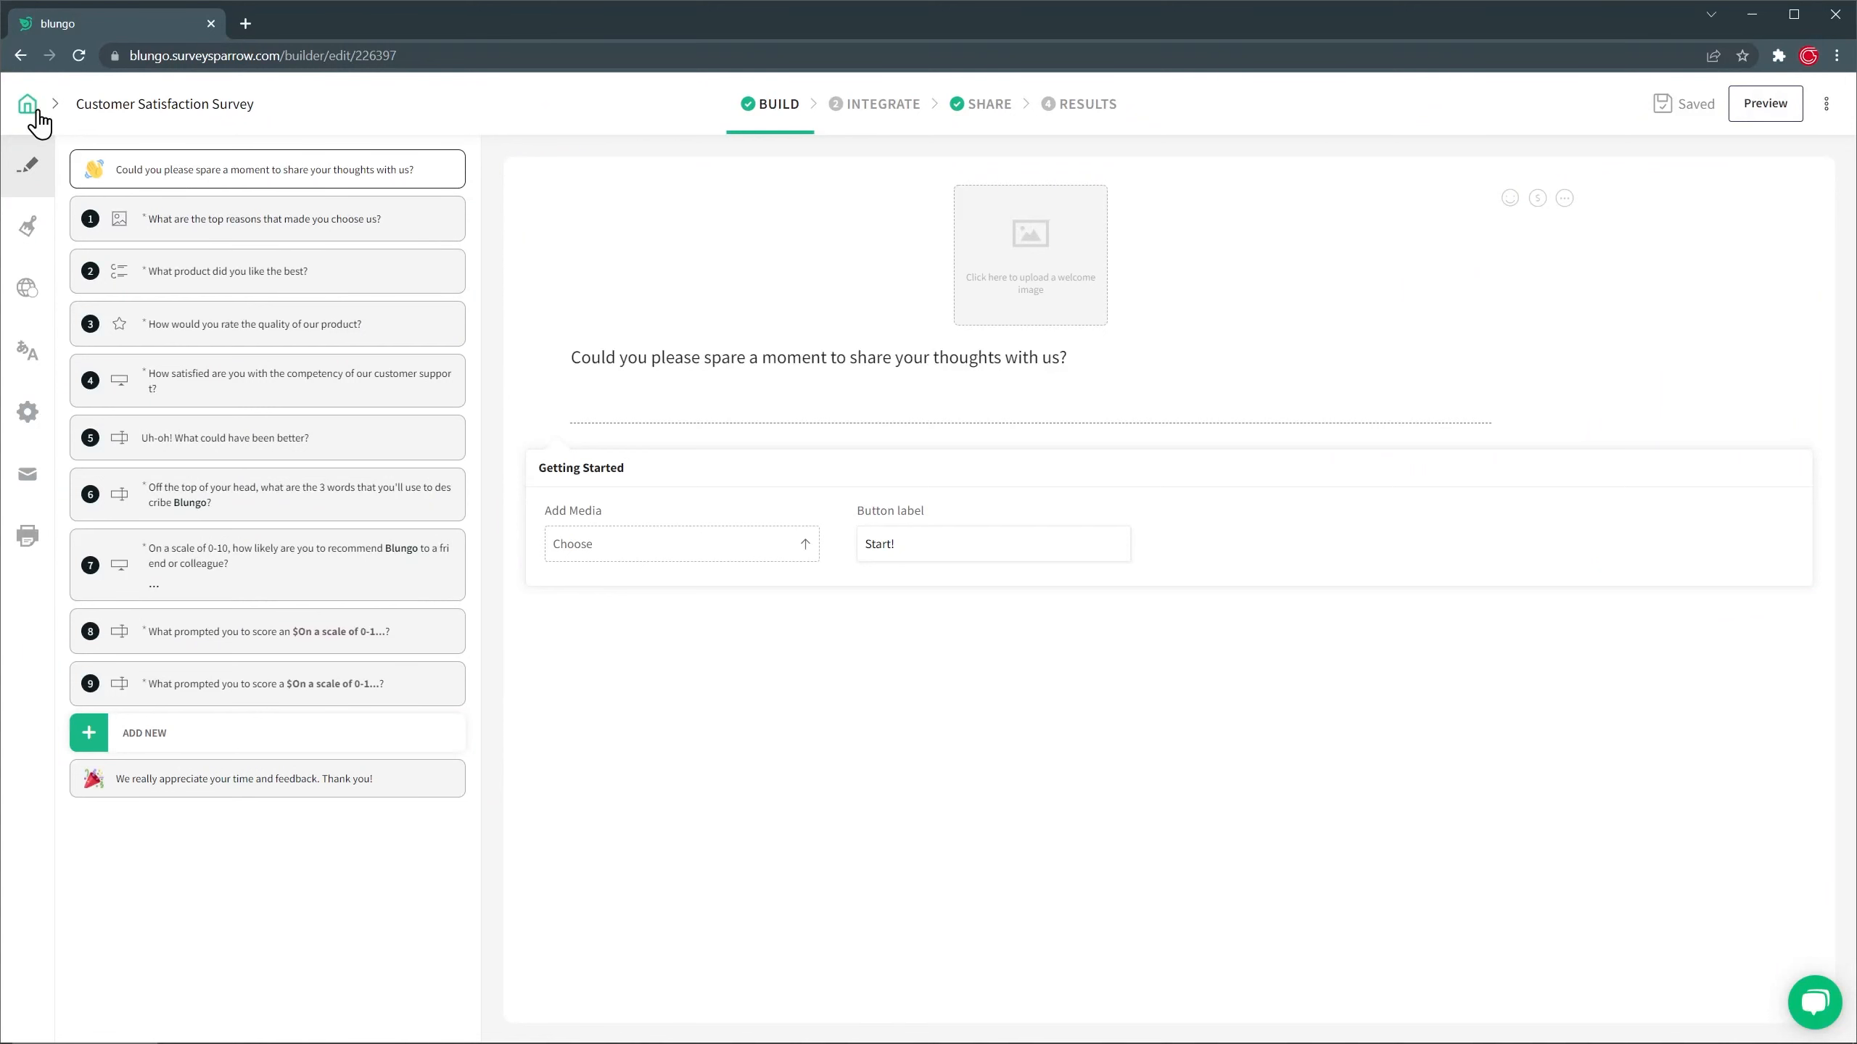
Go home, view the three-contact Contacts list, then return to the dashboard.
{"action": "left_click", "coordinate": [27, 103]}
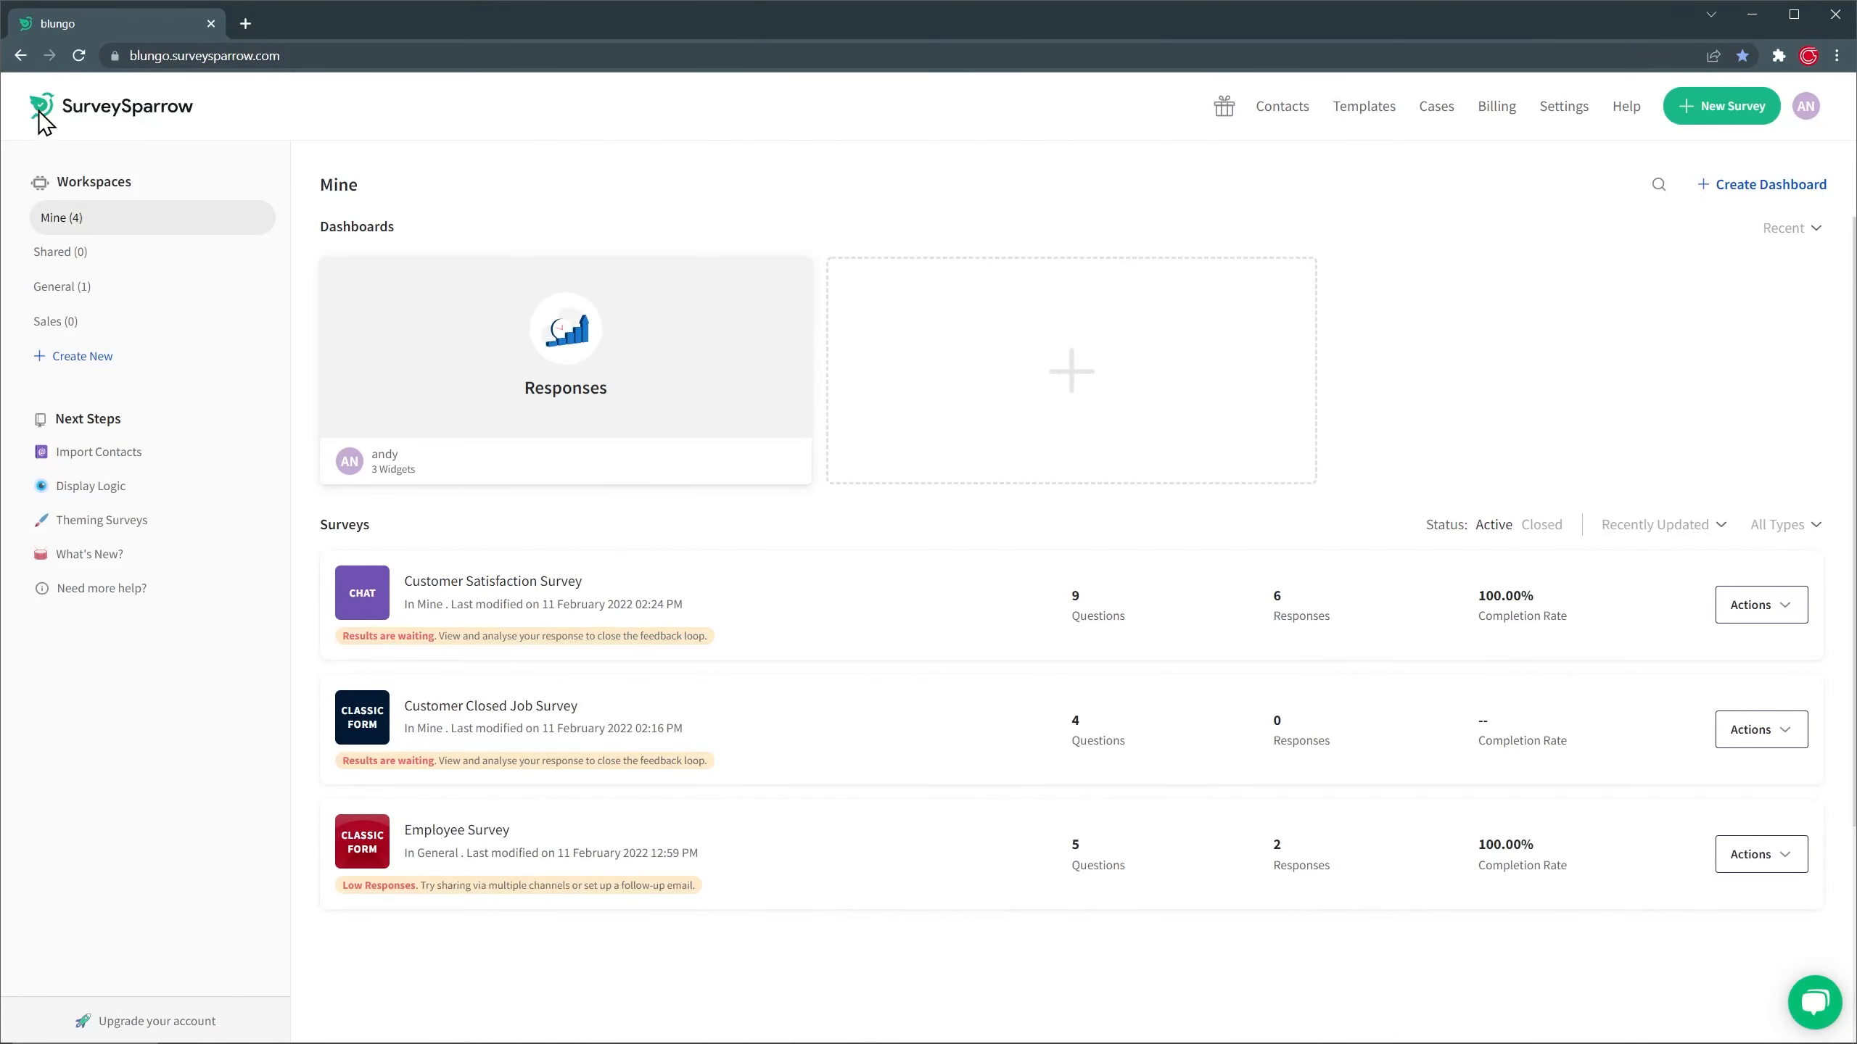
{"action": "left_click", "coordinate": [1282, 106]}
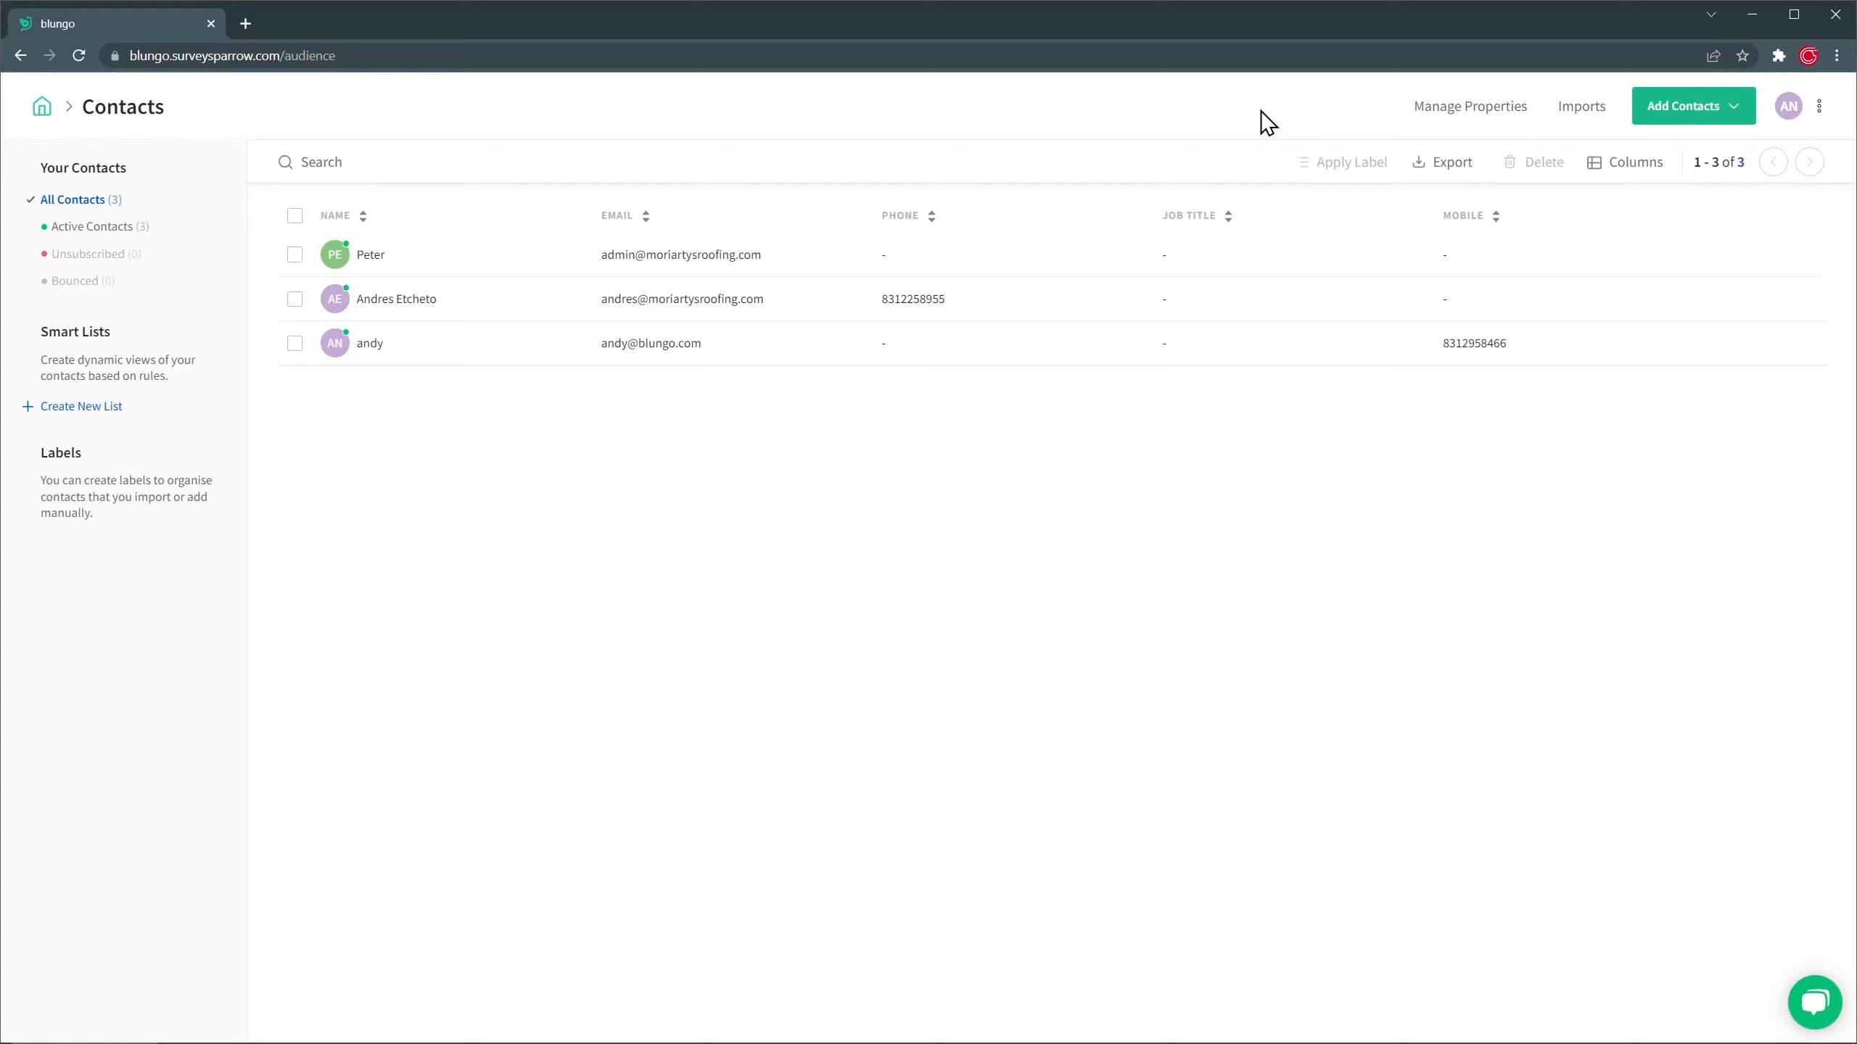
{"action": "left_click", "coordinate": [42, 106]}
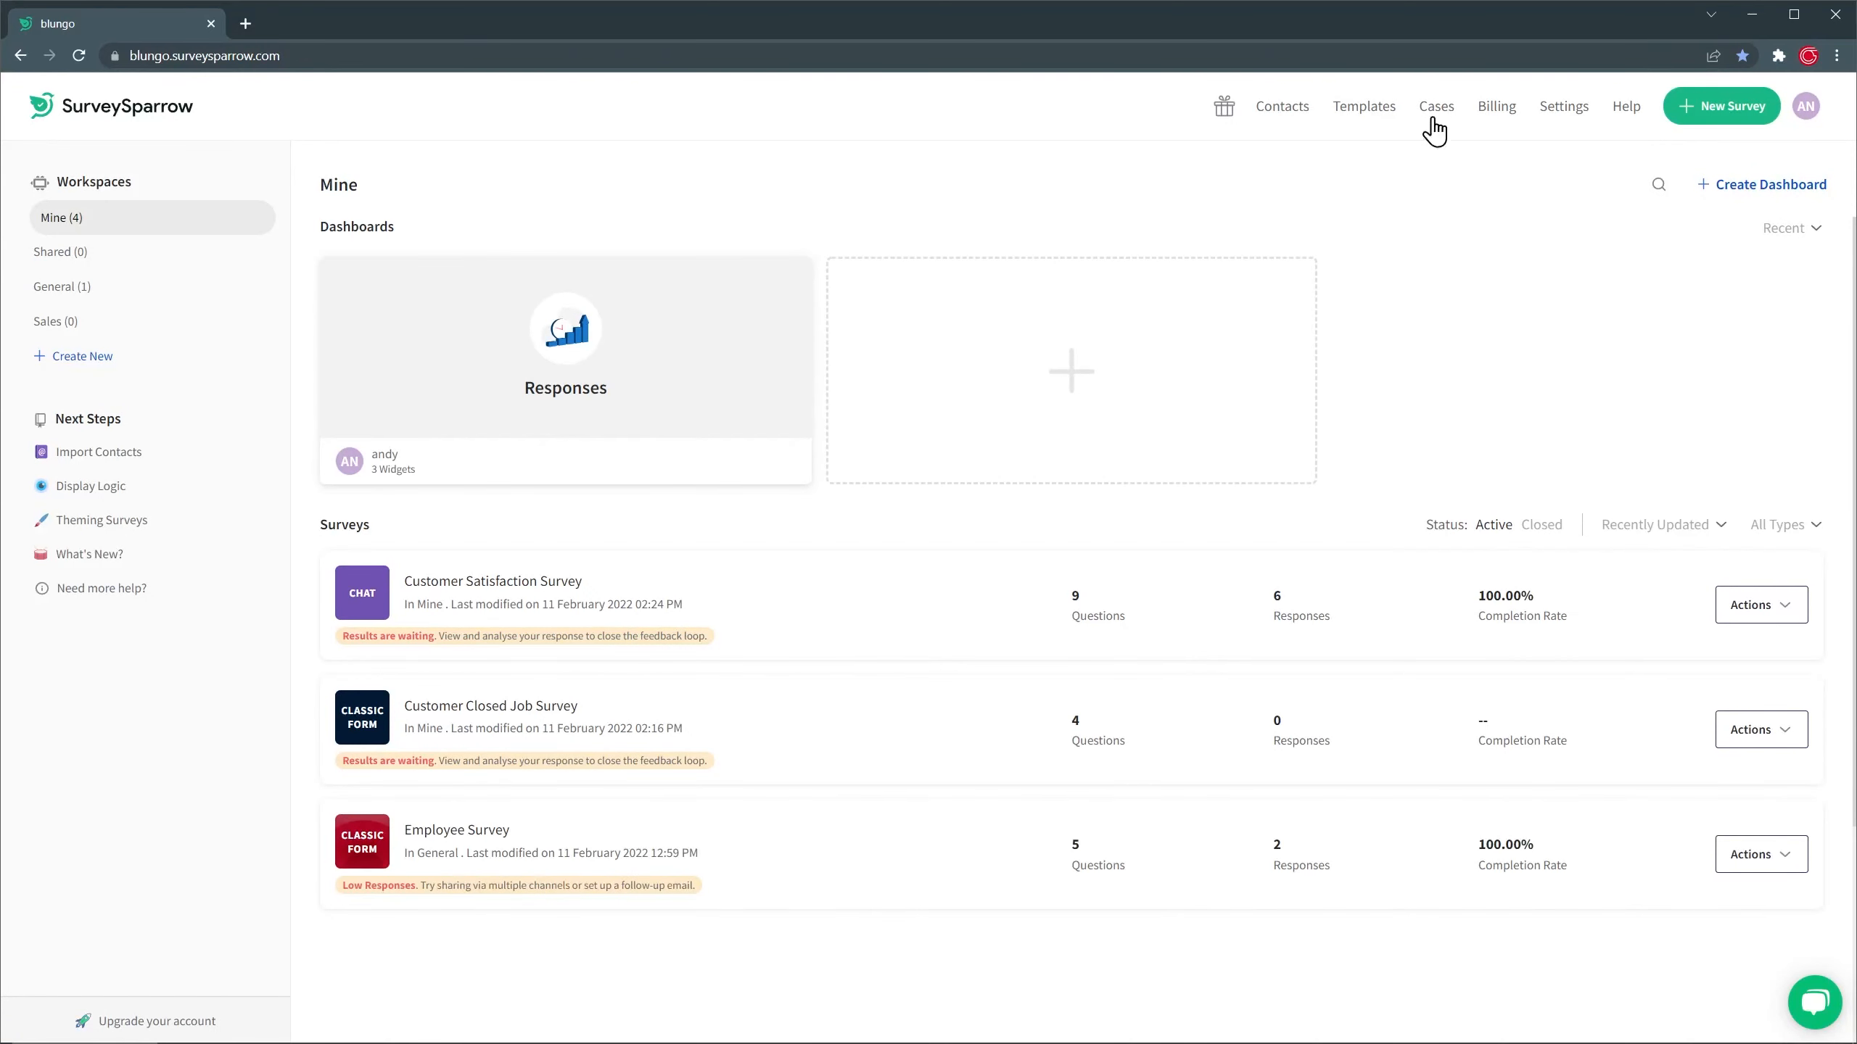
Set the first case's priority to High, check its Status and Assigned To options, then go home.
{"action": "left_click", "coordinate": [1435, 105]}
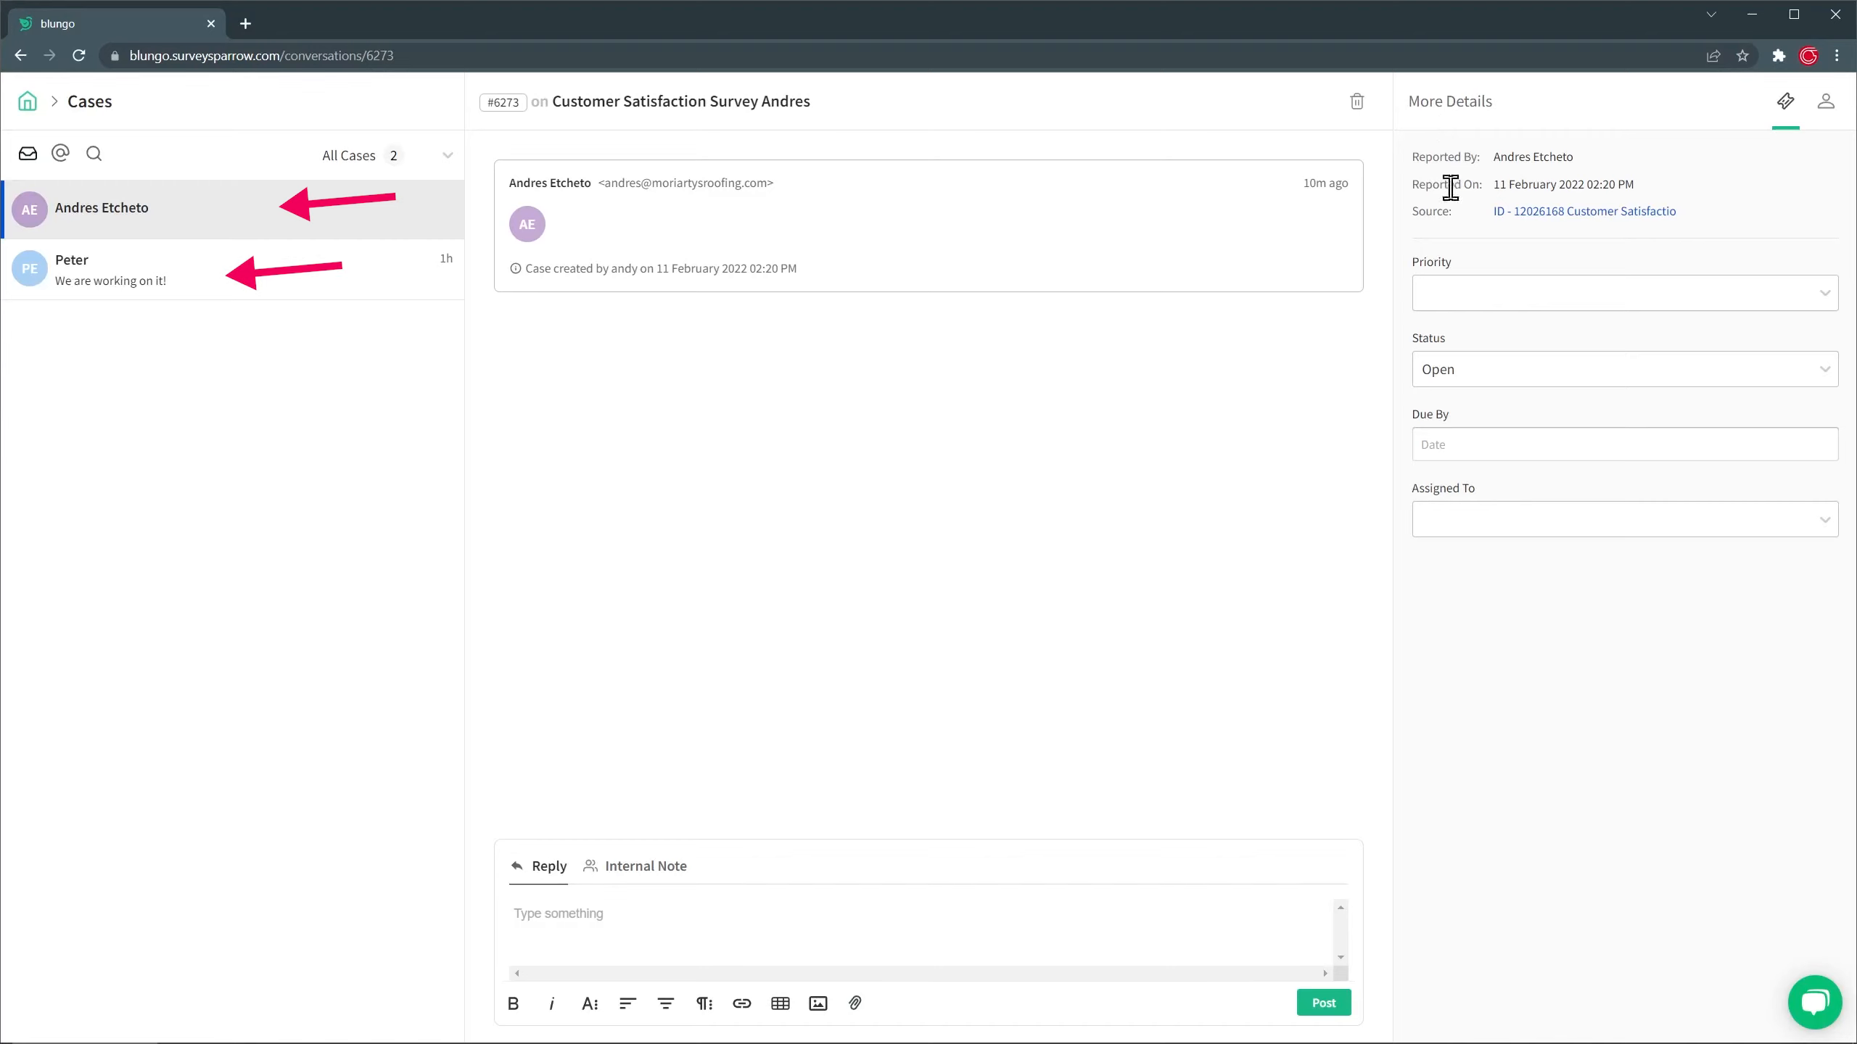
{"action": "left_click", "coordinate": [1622, 292]}
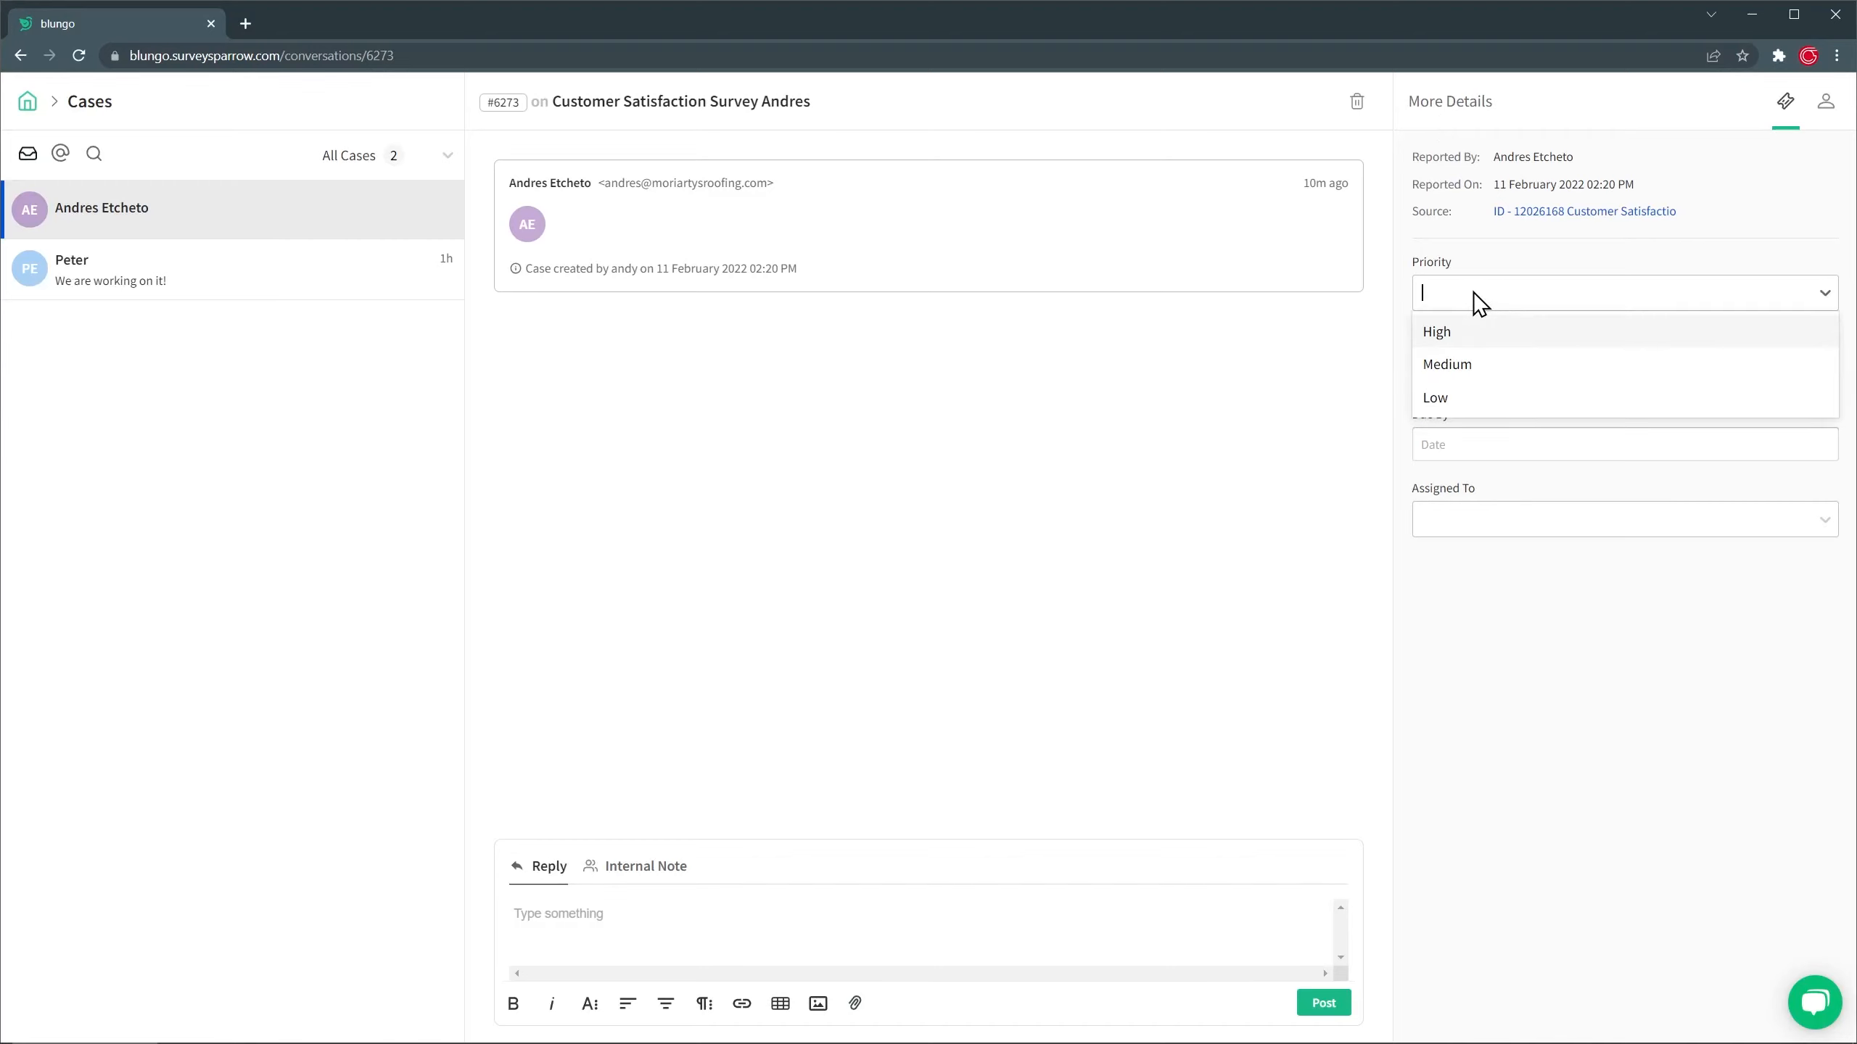
{"action": "left_click", "coordinate": [1436, 331]}
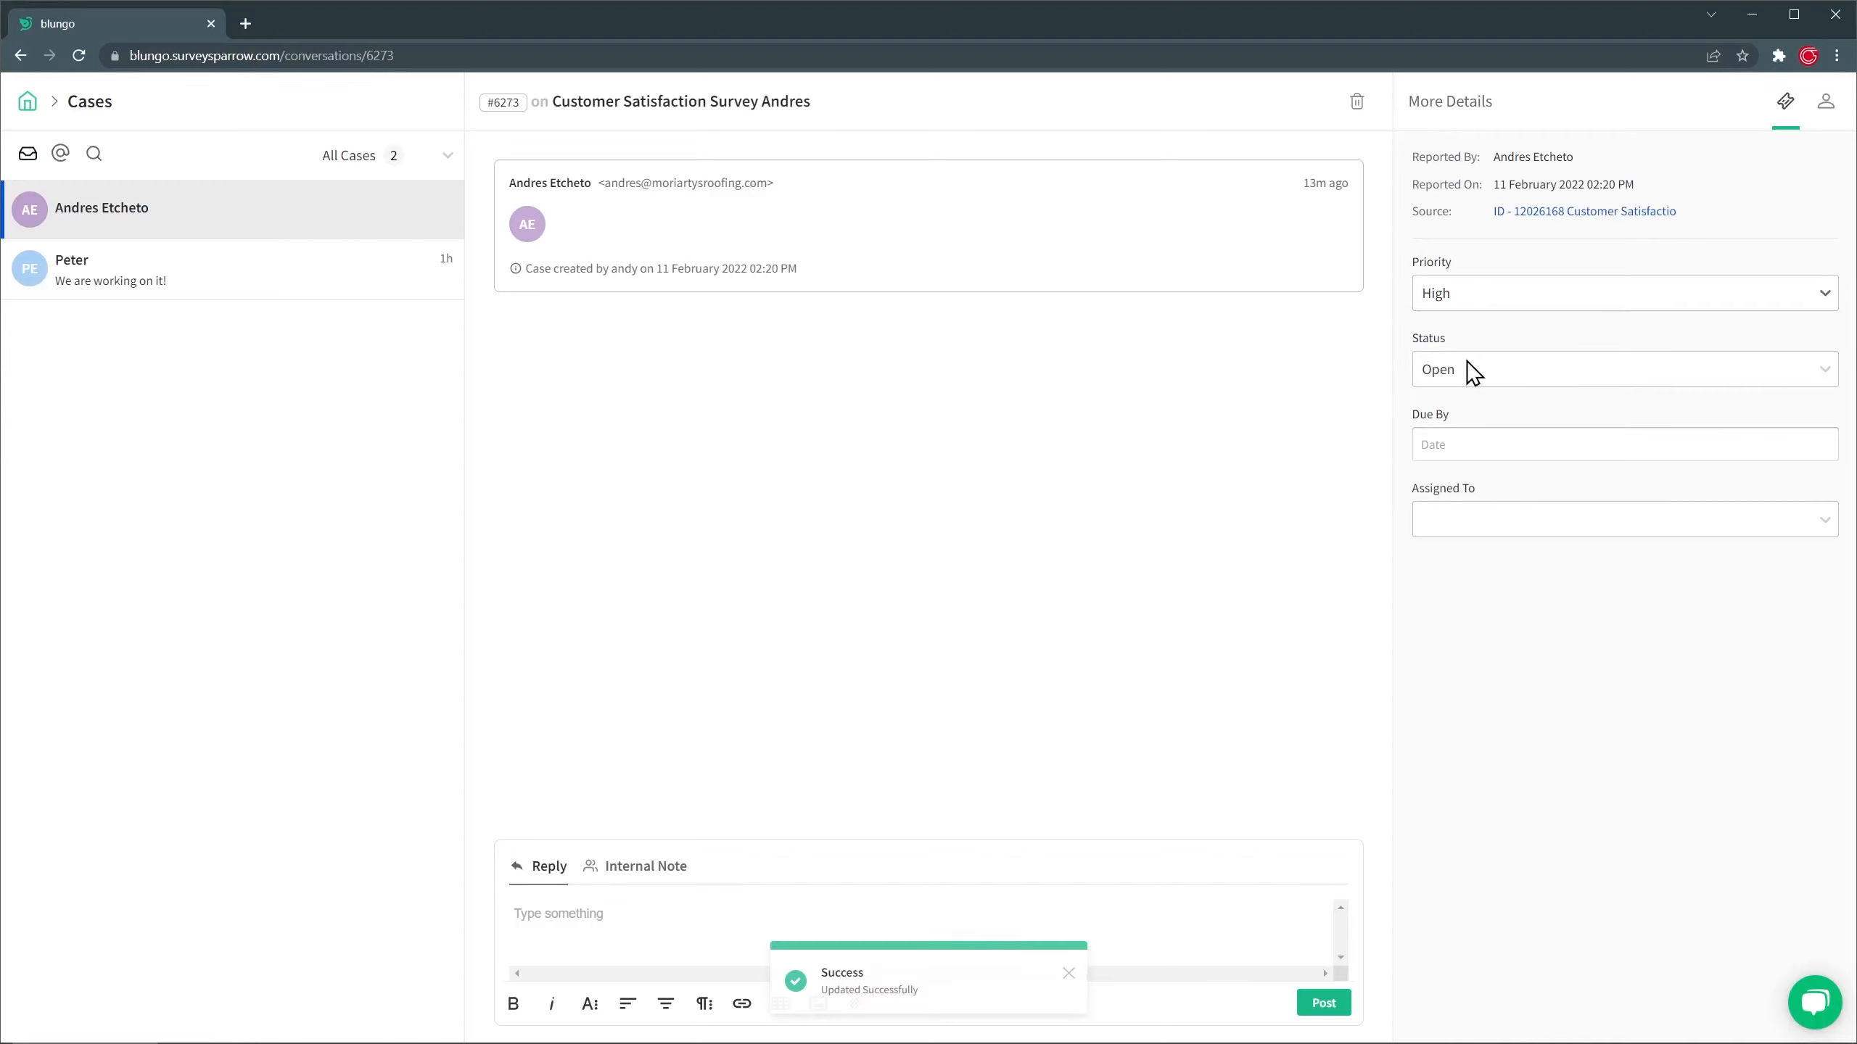
{"action": "left_click", "coordinate": [1622, 368]}
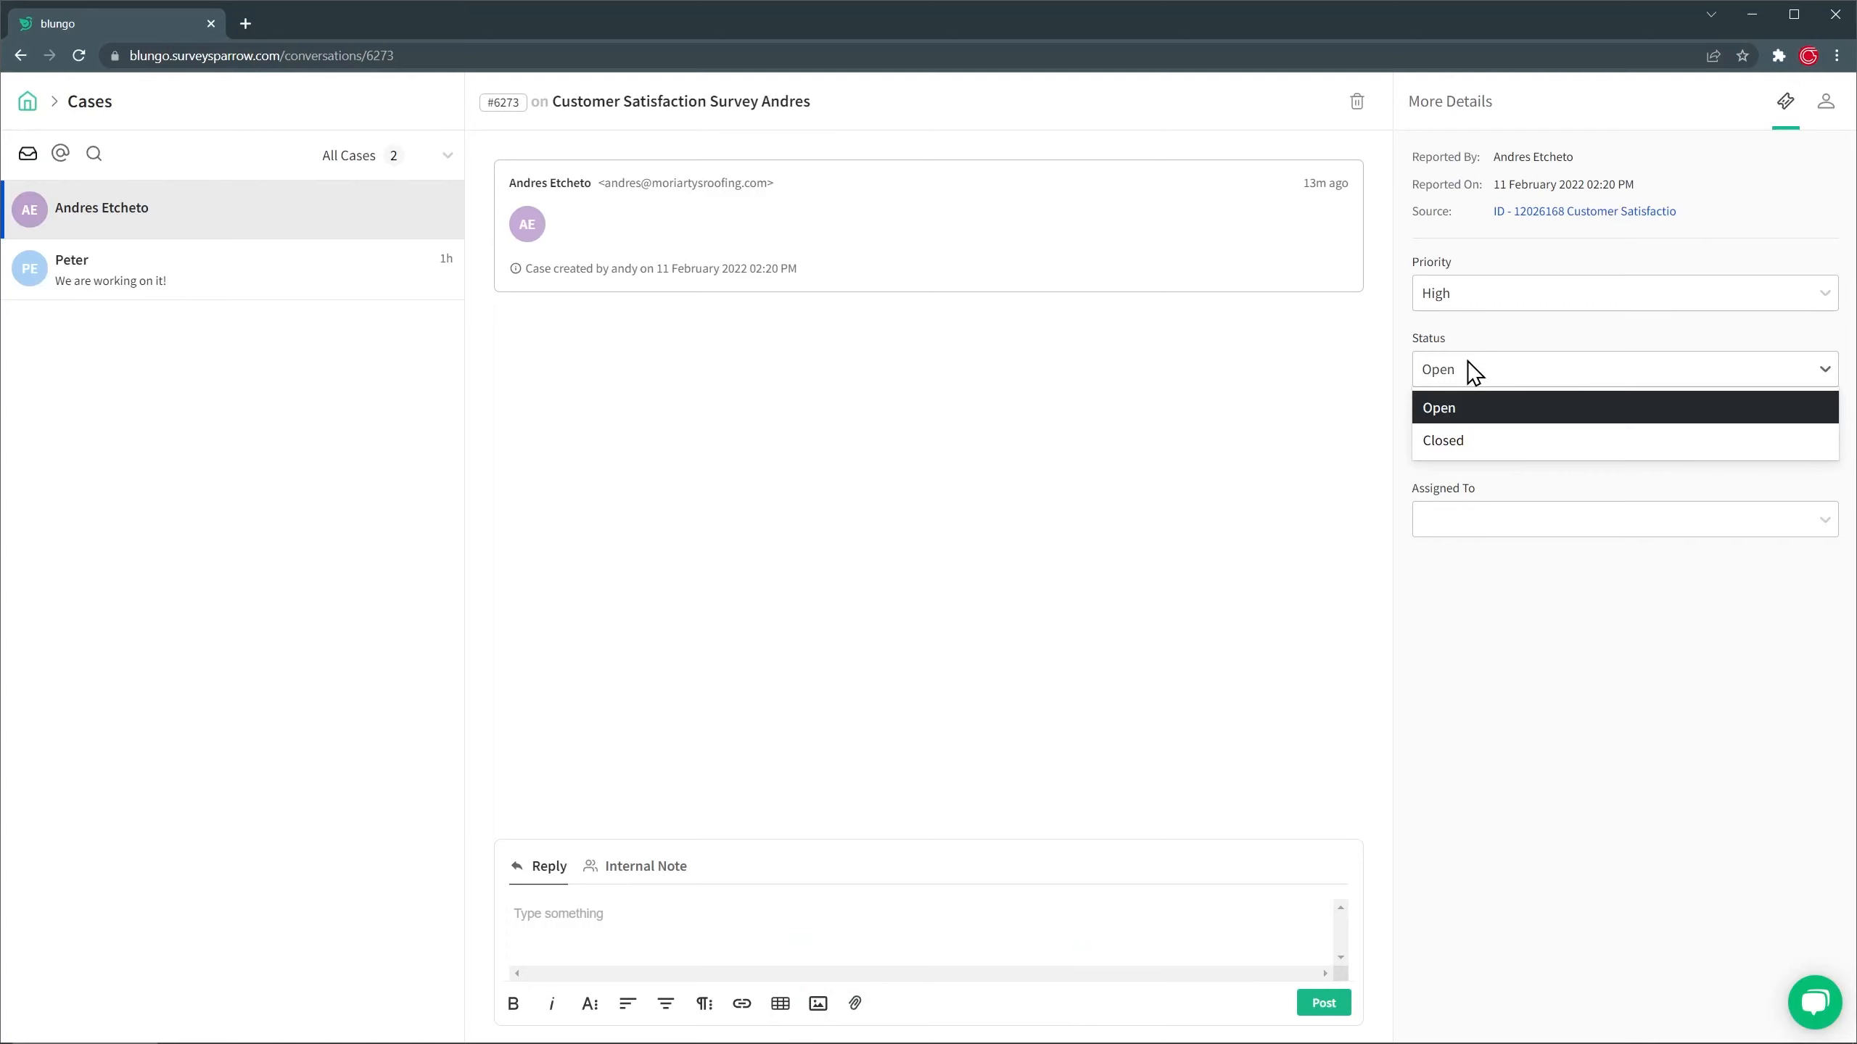
{"action": "left_click", "coordinate": [1623, 518]}
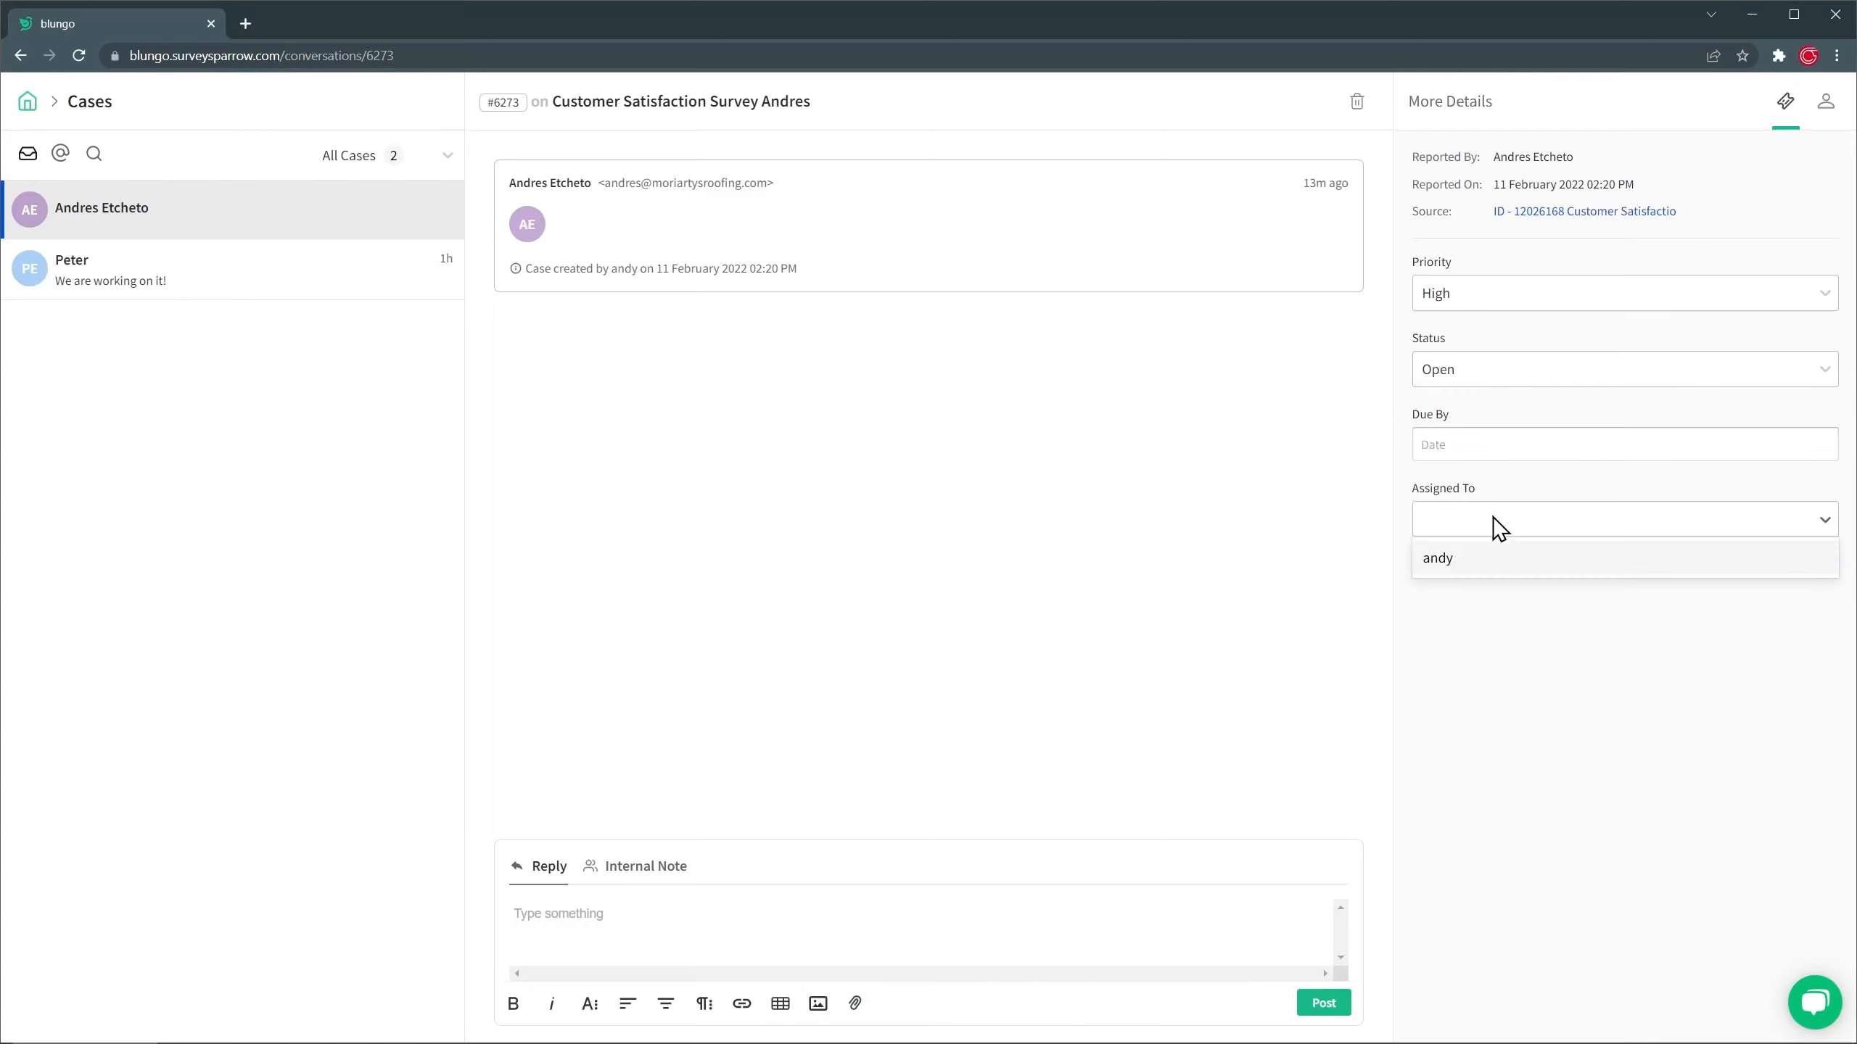
{"action": "left_click", "coordinate": [30, 116]}
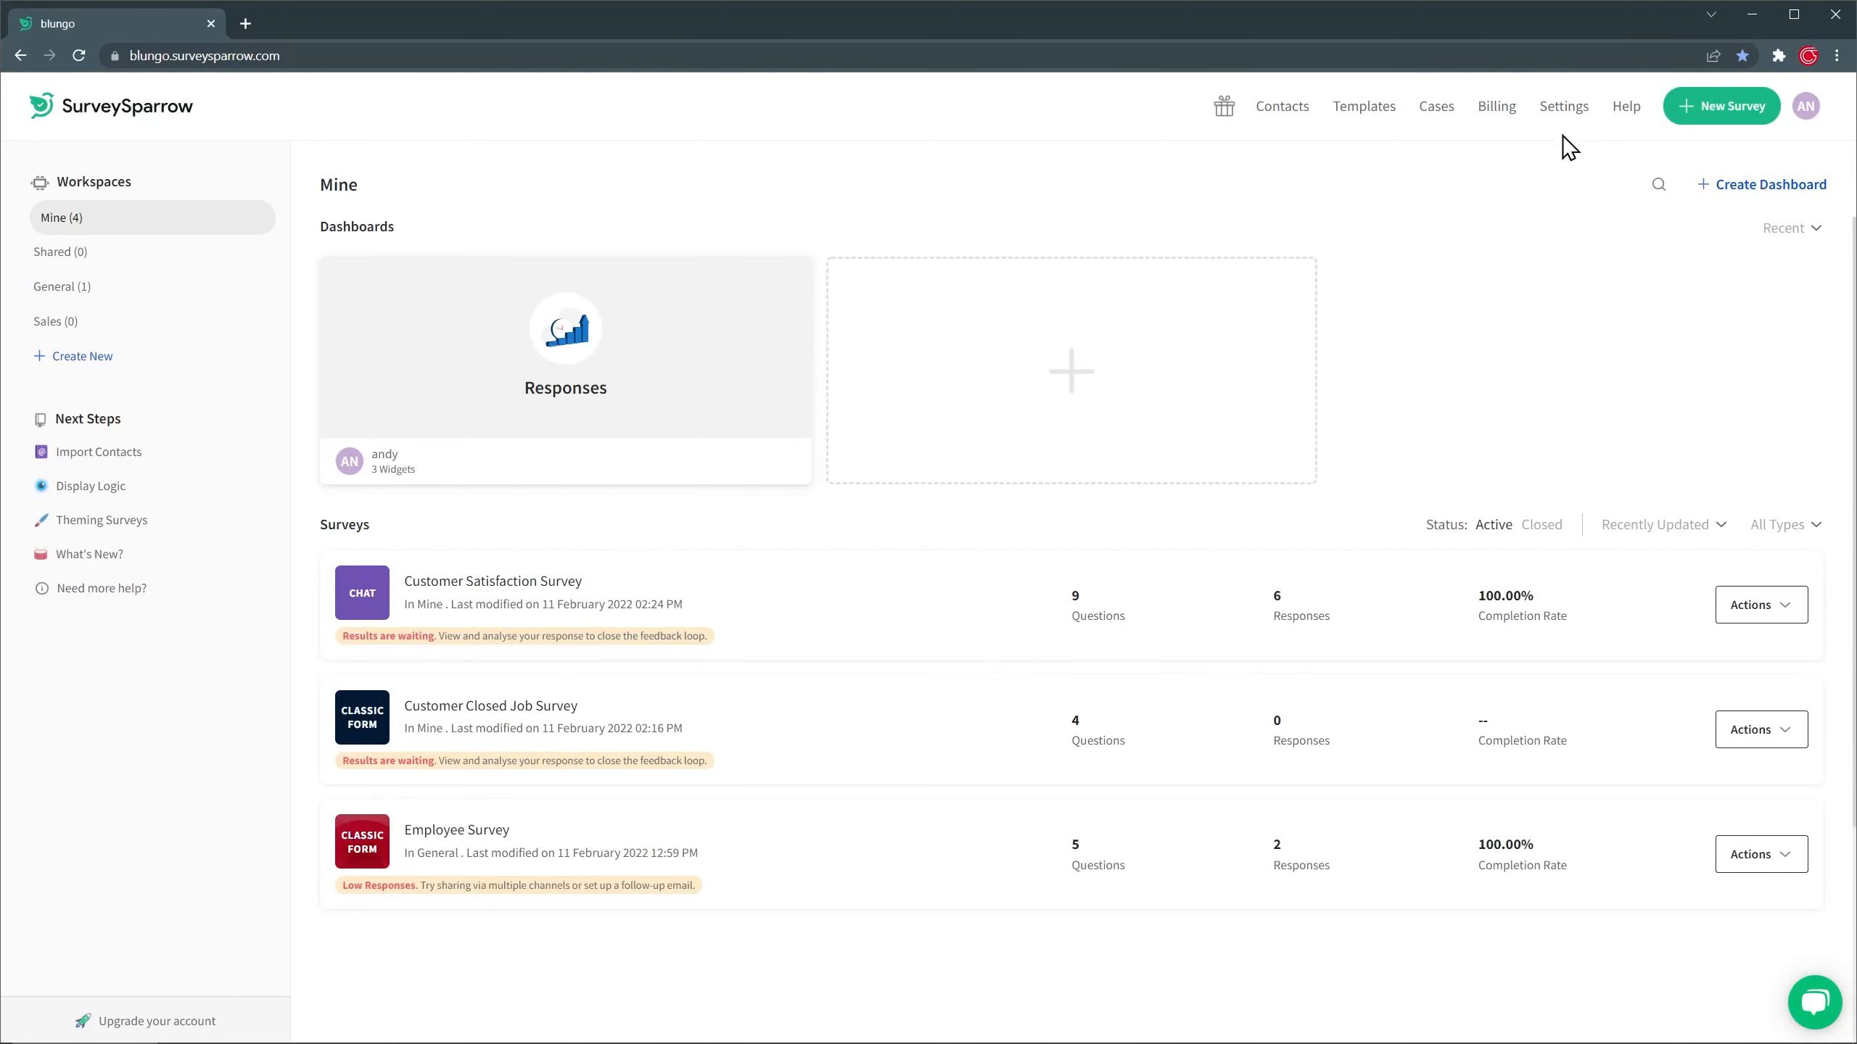
Browse the Settings pages for Branding, Users, Roles, Email and custom outbound email Domains.
{"action": "left_click", "coordinate": [1563, 106]}
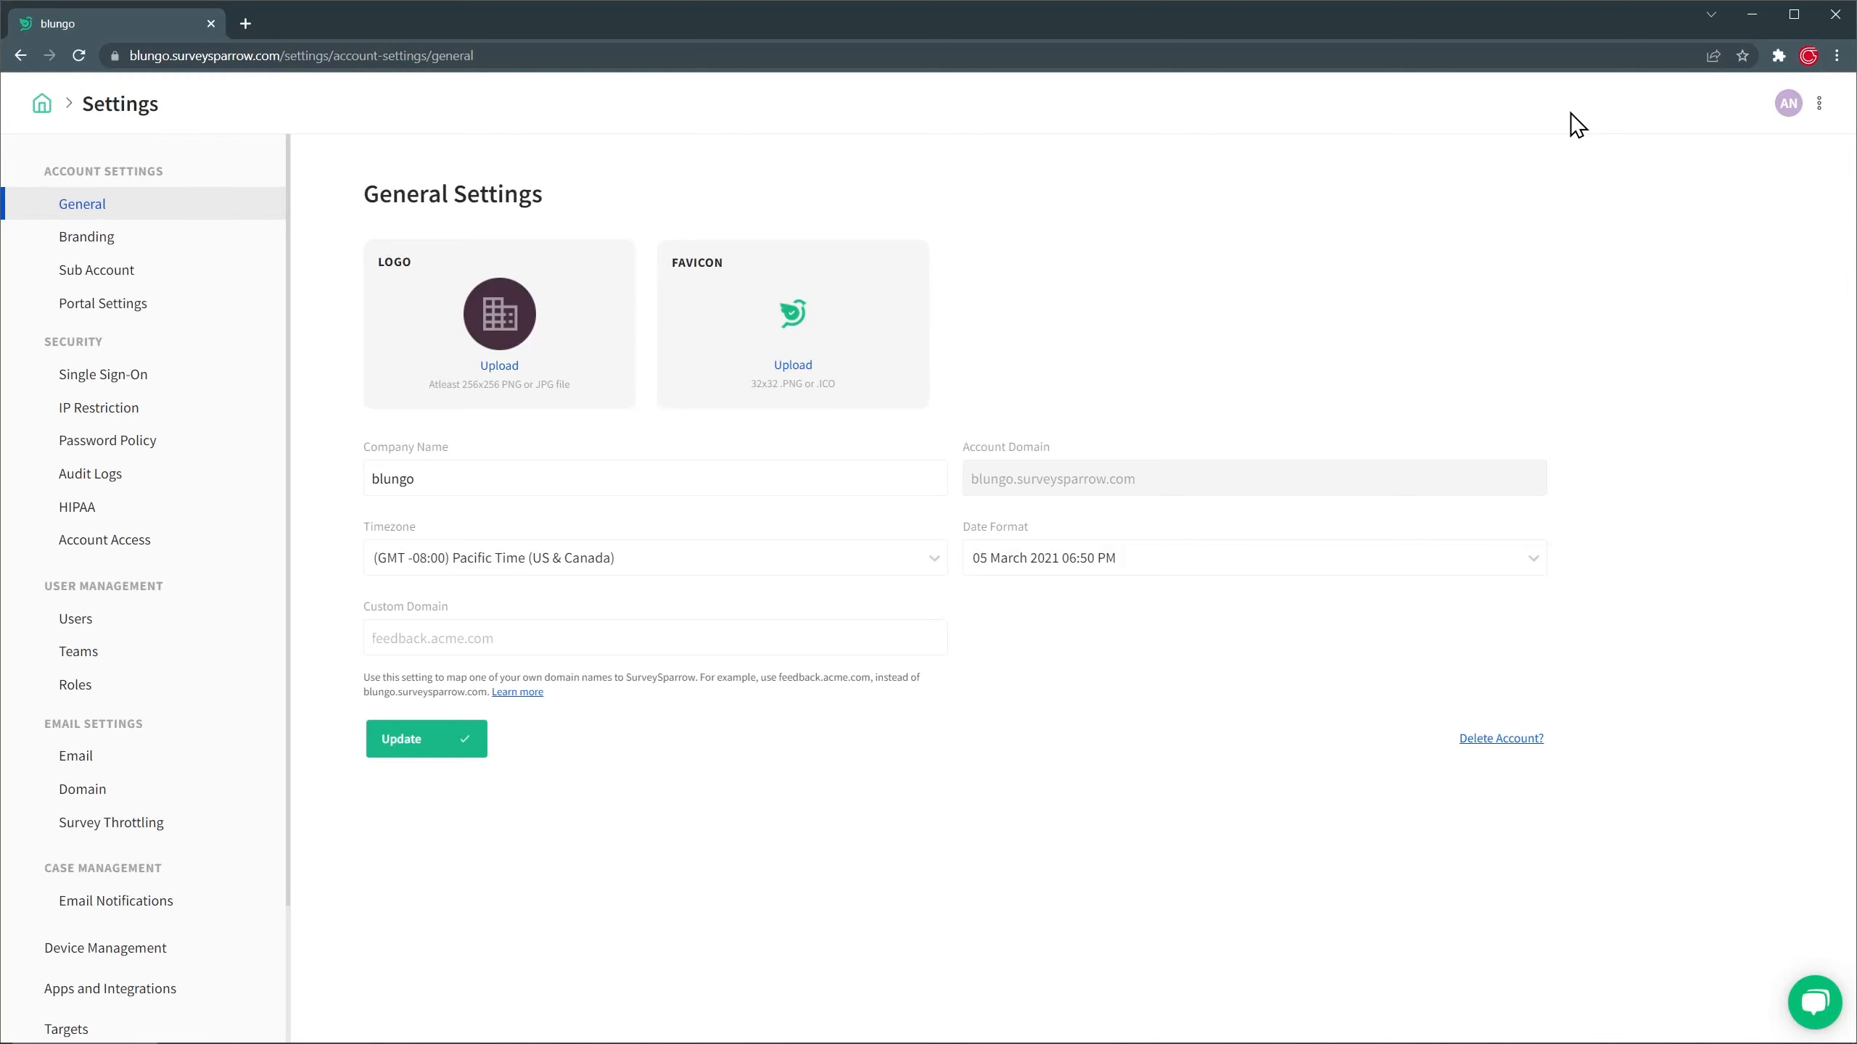
{"action": "left_click", "coordinate": [87, 236]}
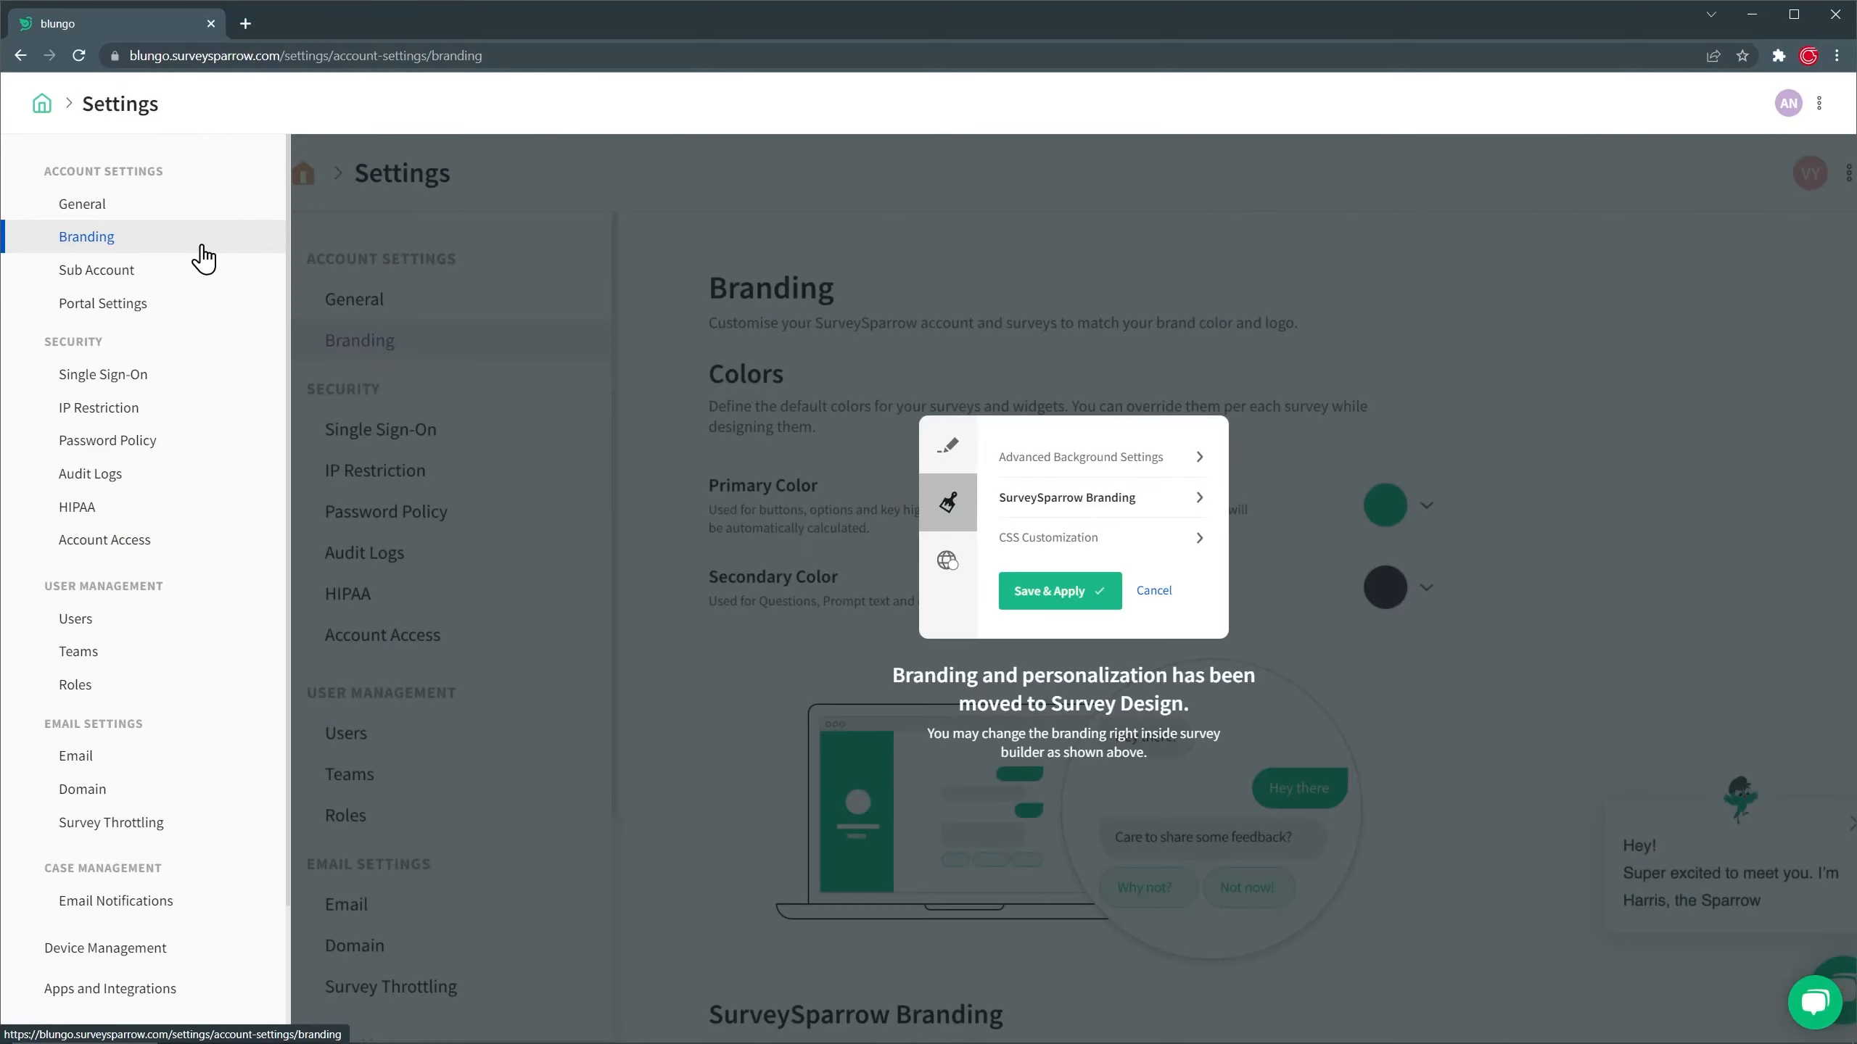
{"action": "mouse_move", "coordinate": [206, 255]}
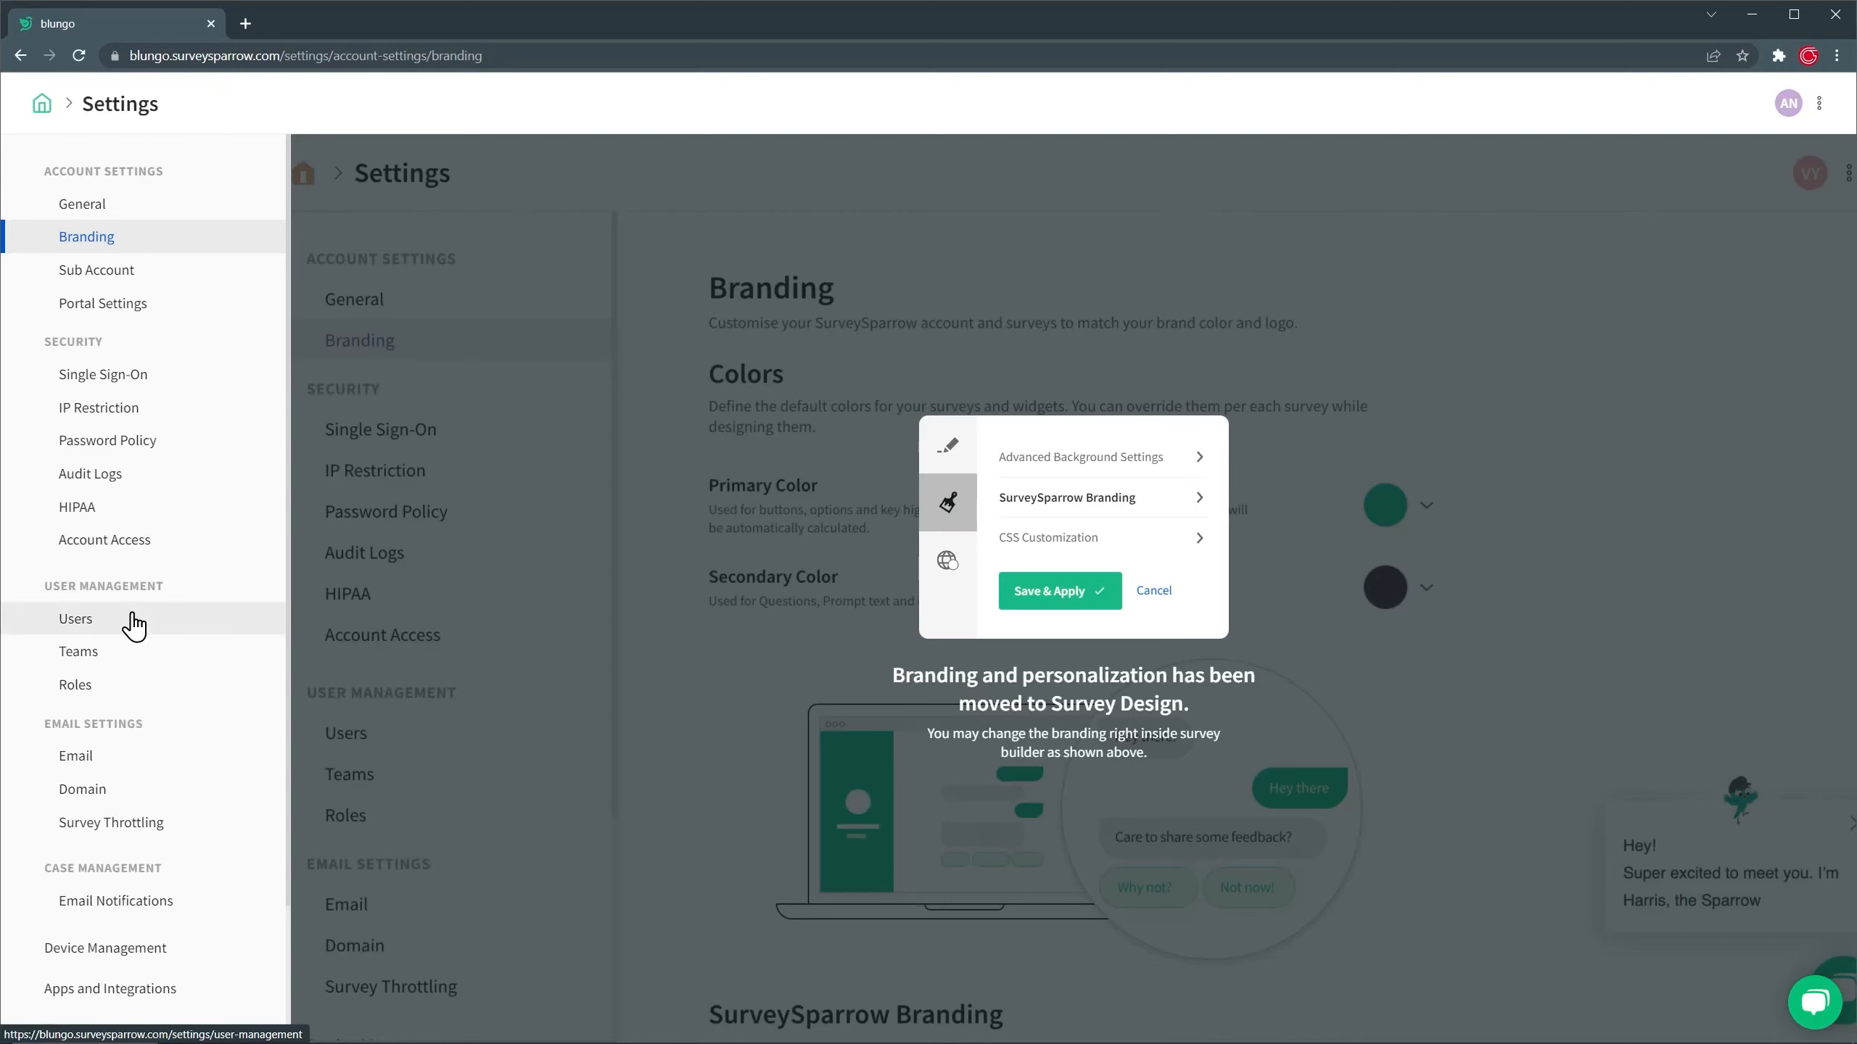
{"action": "left_click", "coordinate": [74, 618]}
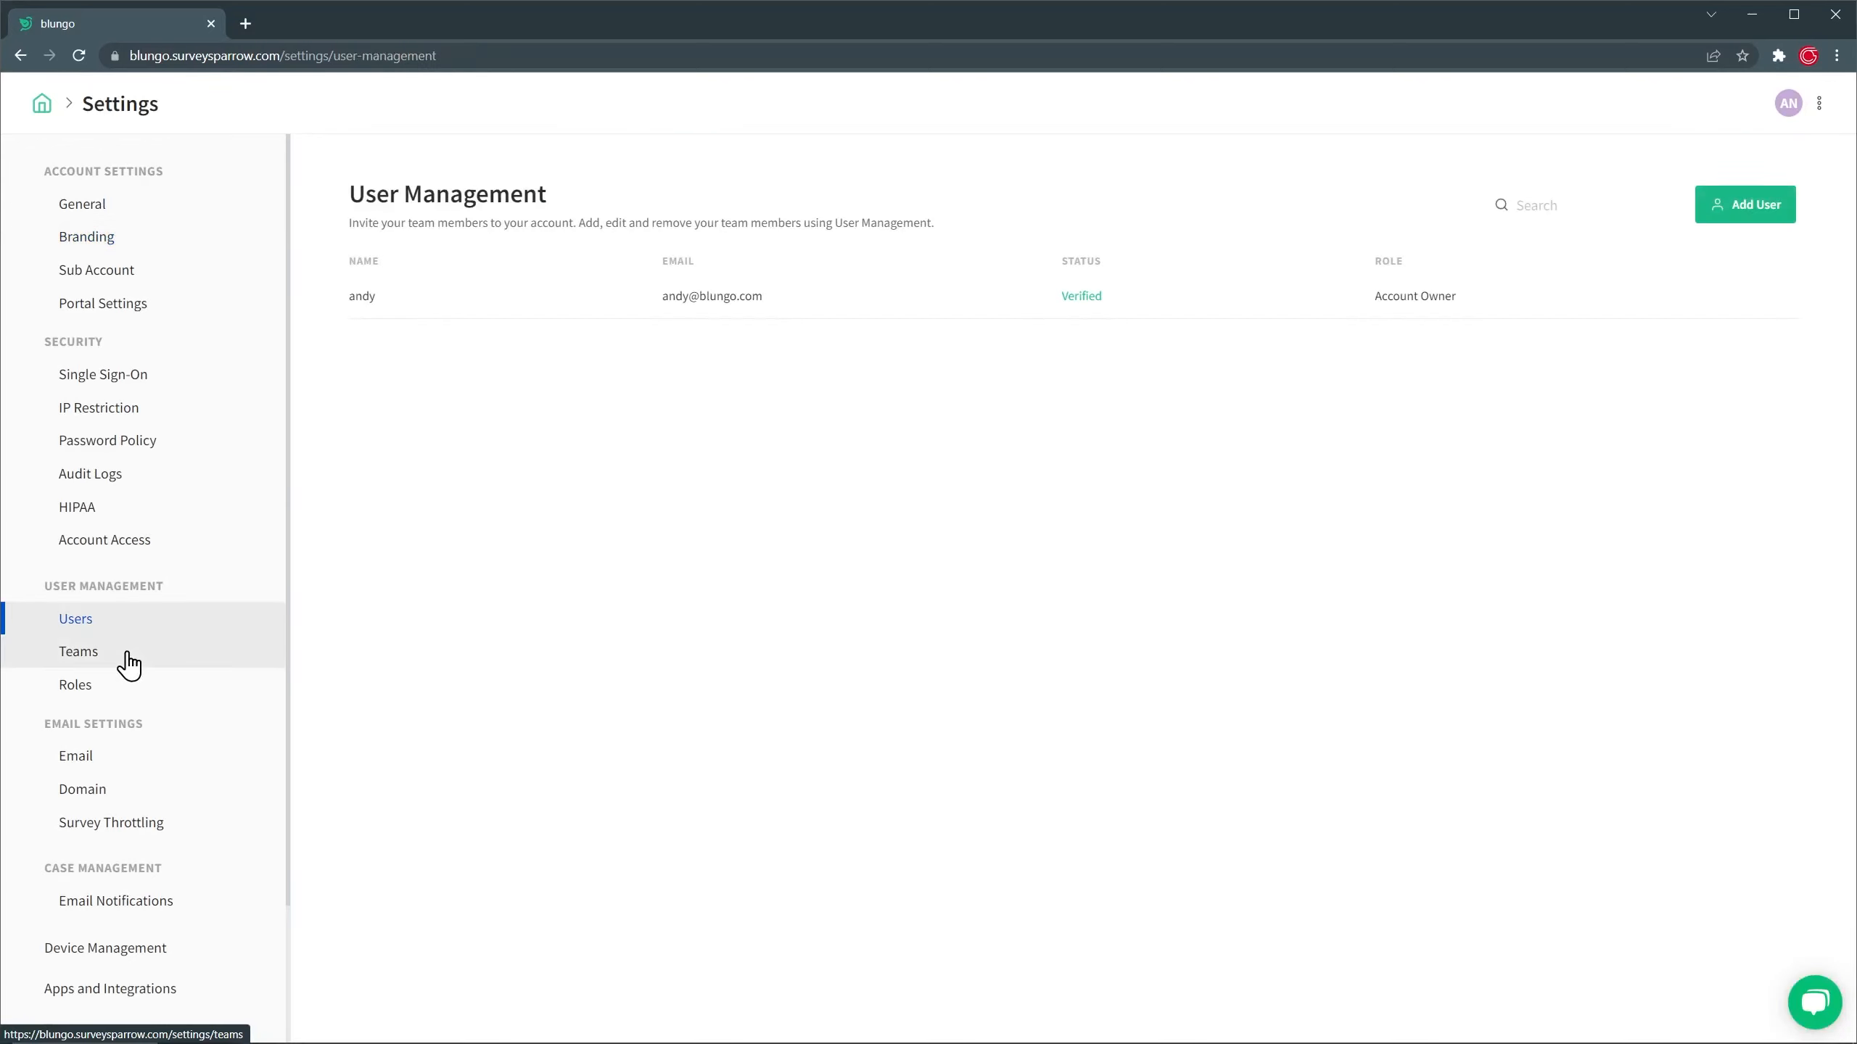
{"action": "left_click", "coordinate": [75, 685]}
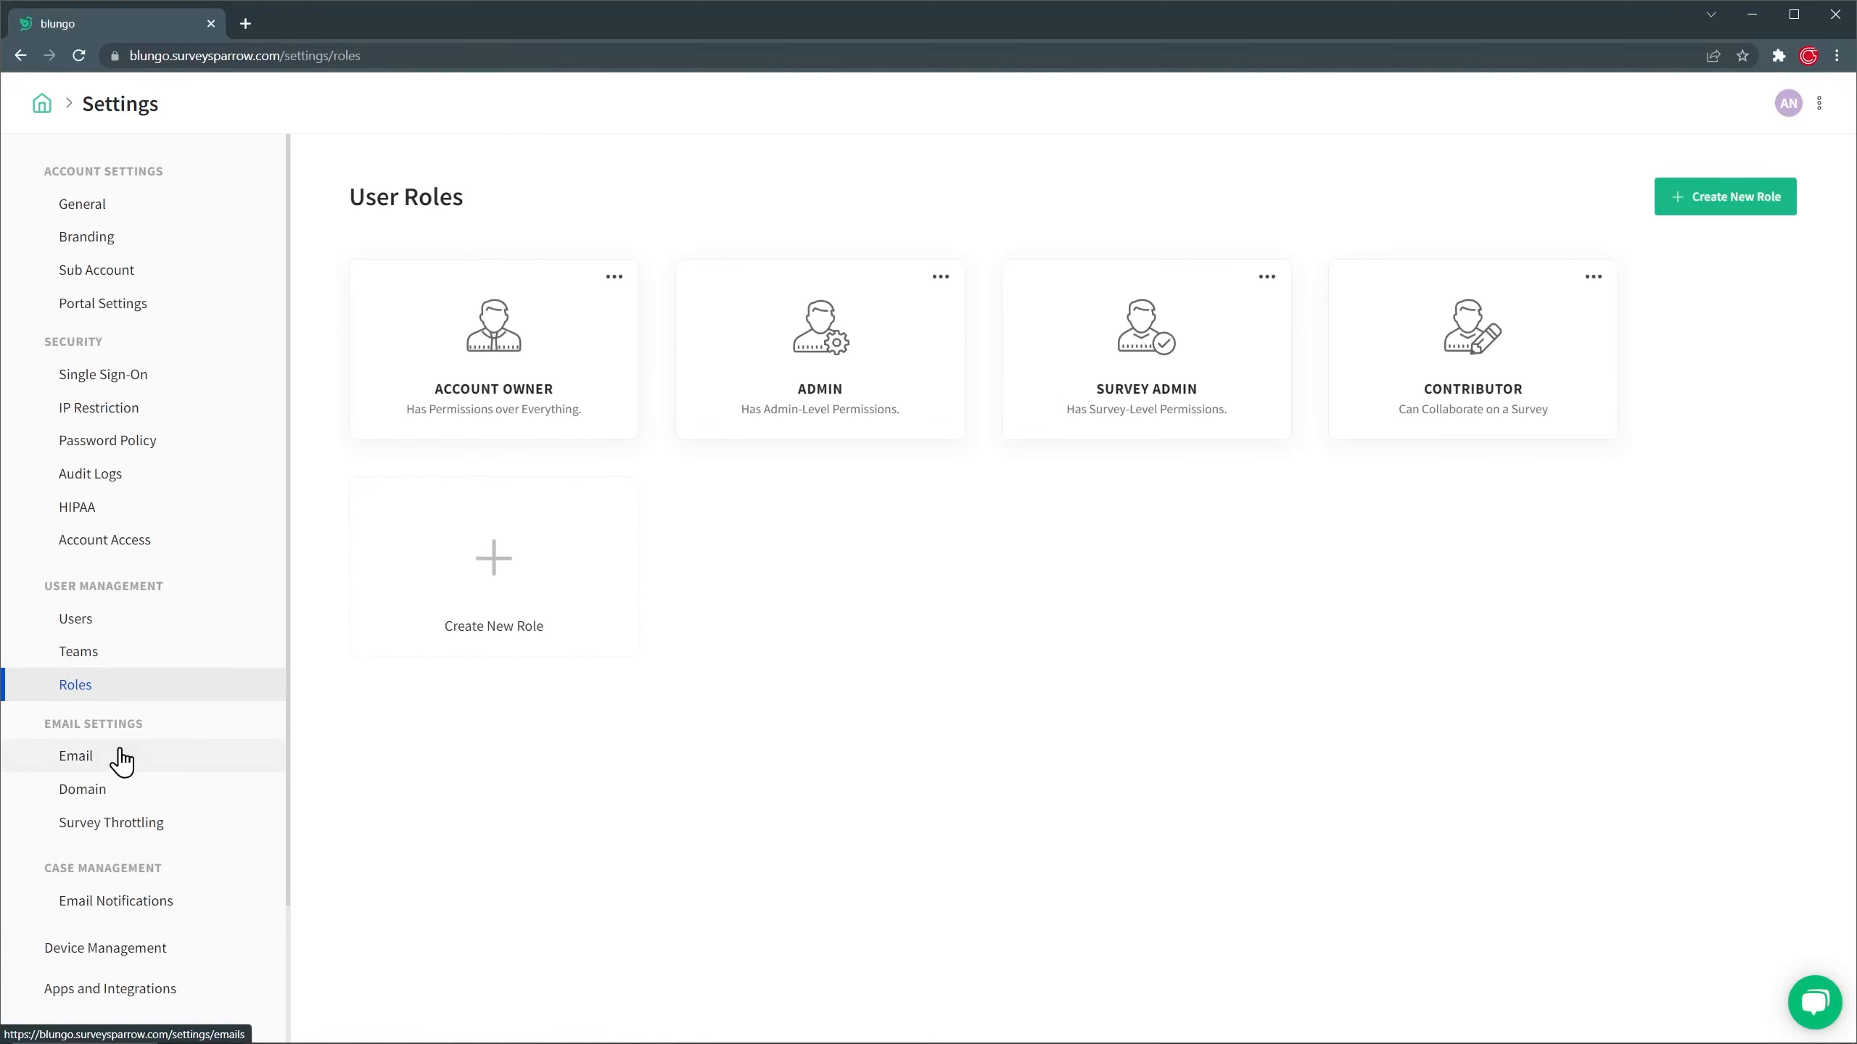
{"action": "left_click", "coordinate": [76, 756]}
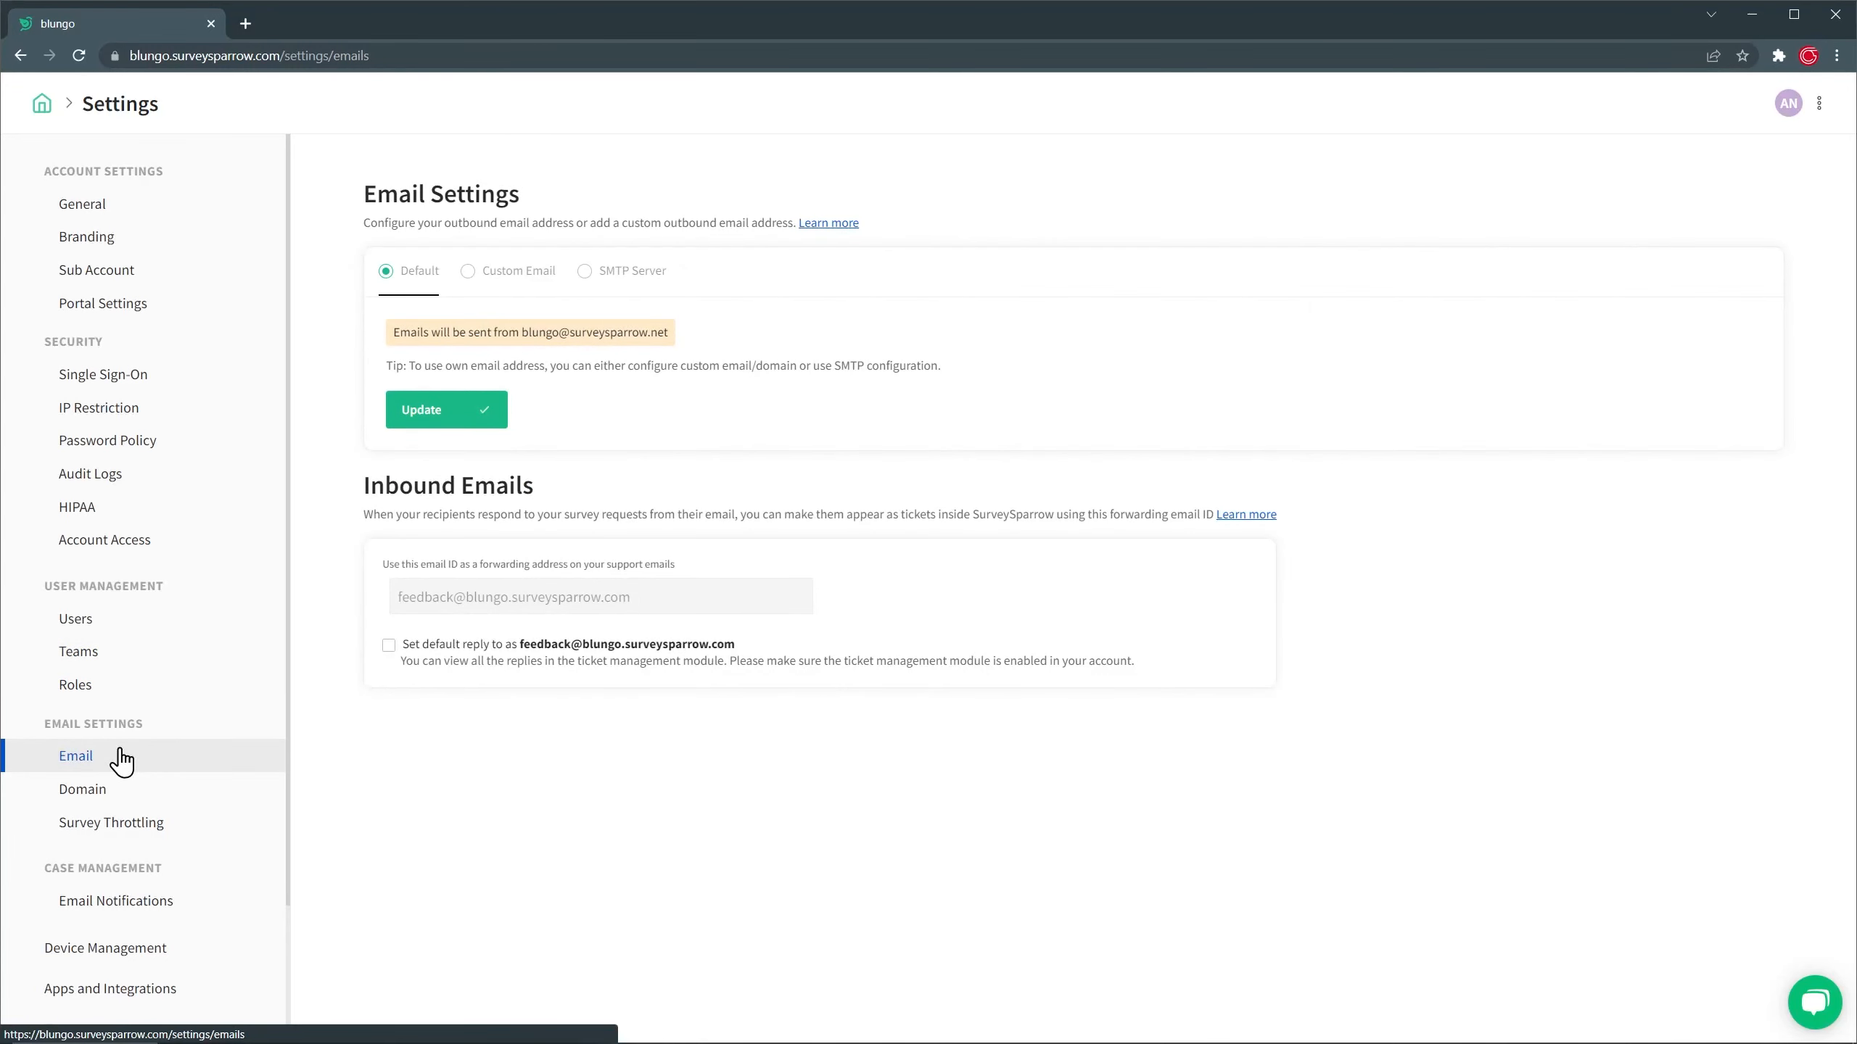
{"action": "left_click", "coordinate": [82, 788]}
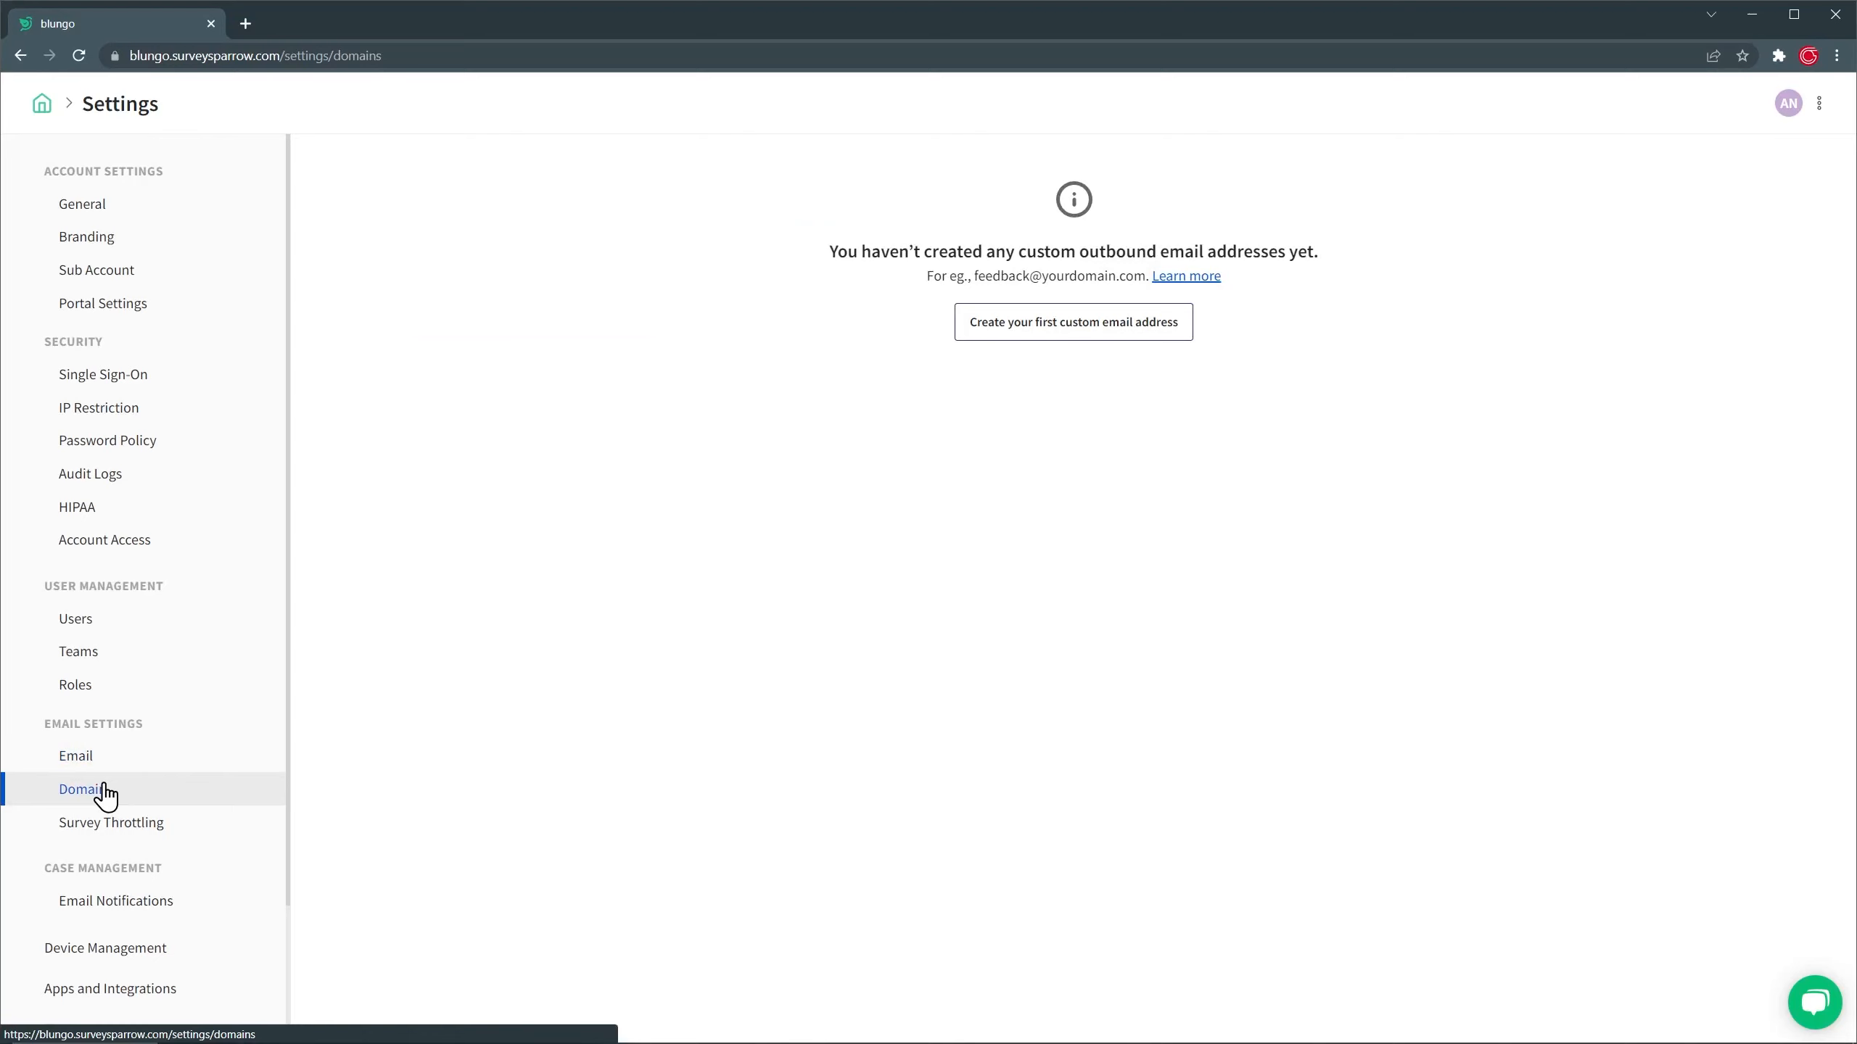